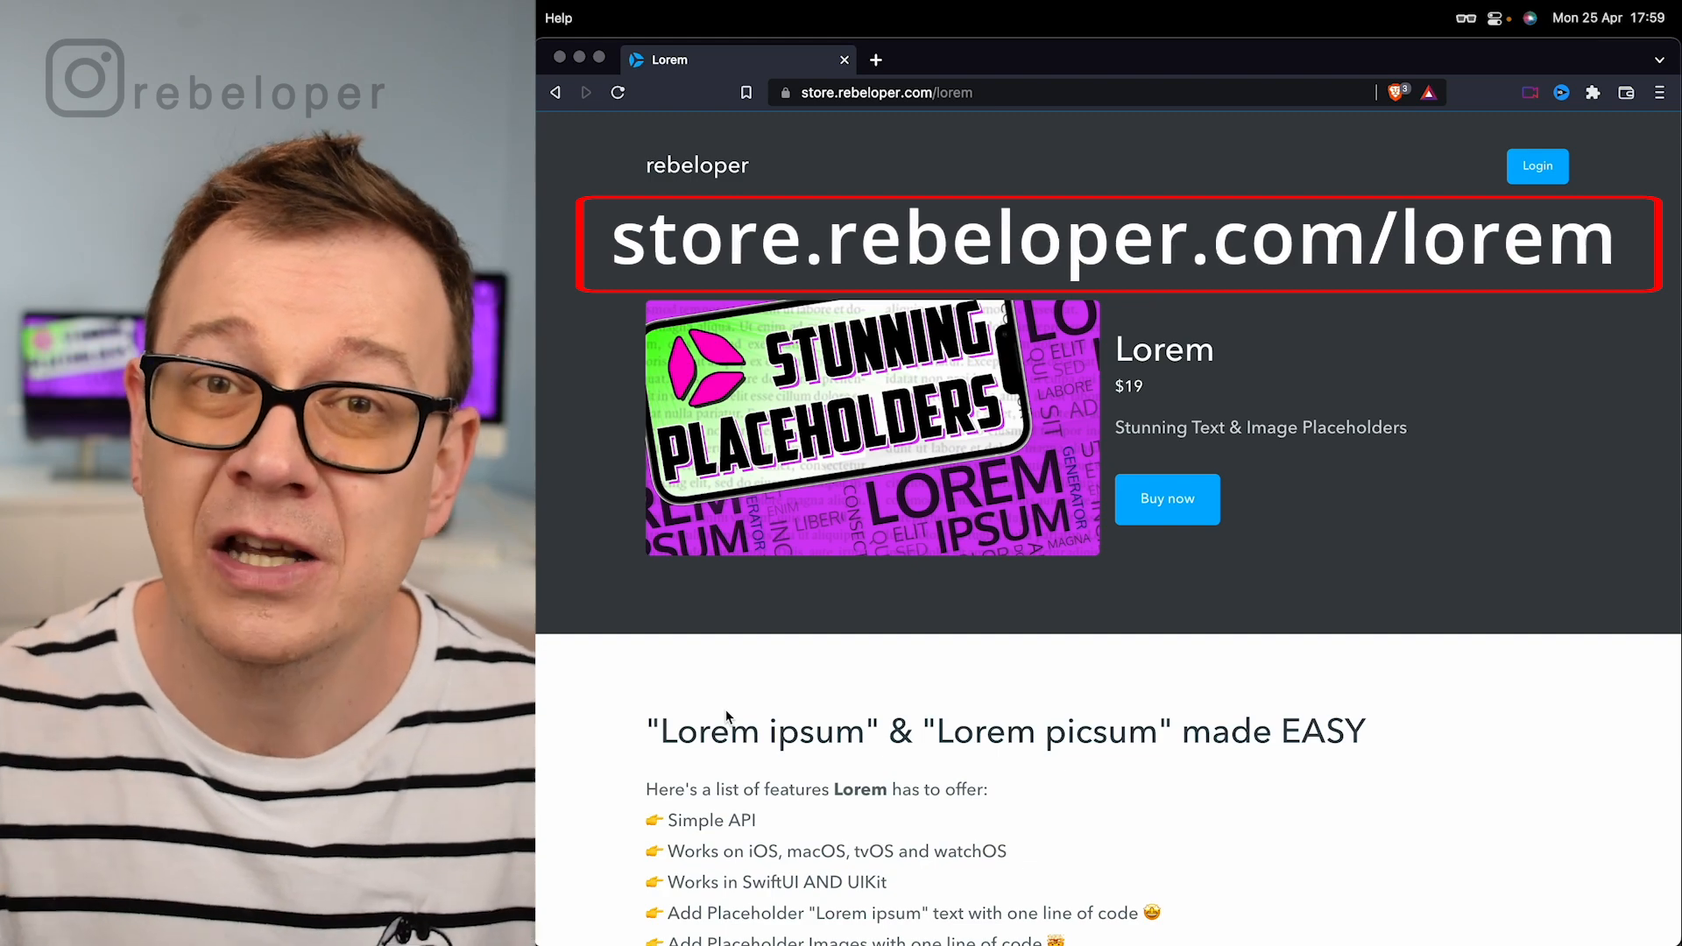
# Step: Run LoremExample on the iPhone 13 simulator, showing 'Hello, world!'
pyautogui.scroll(-3)
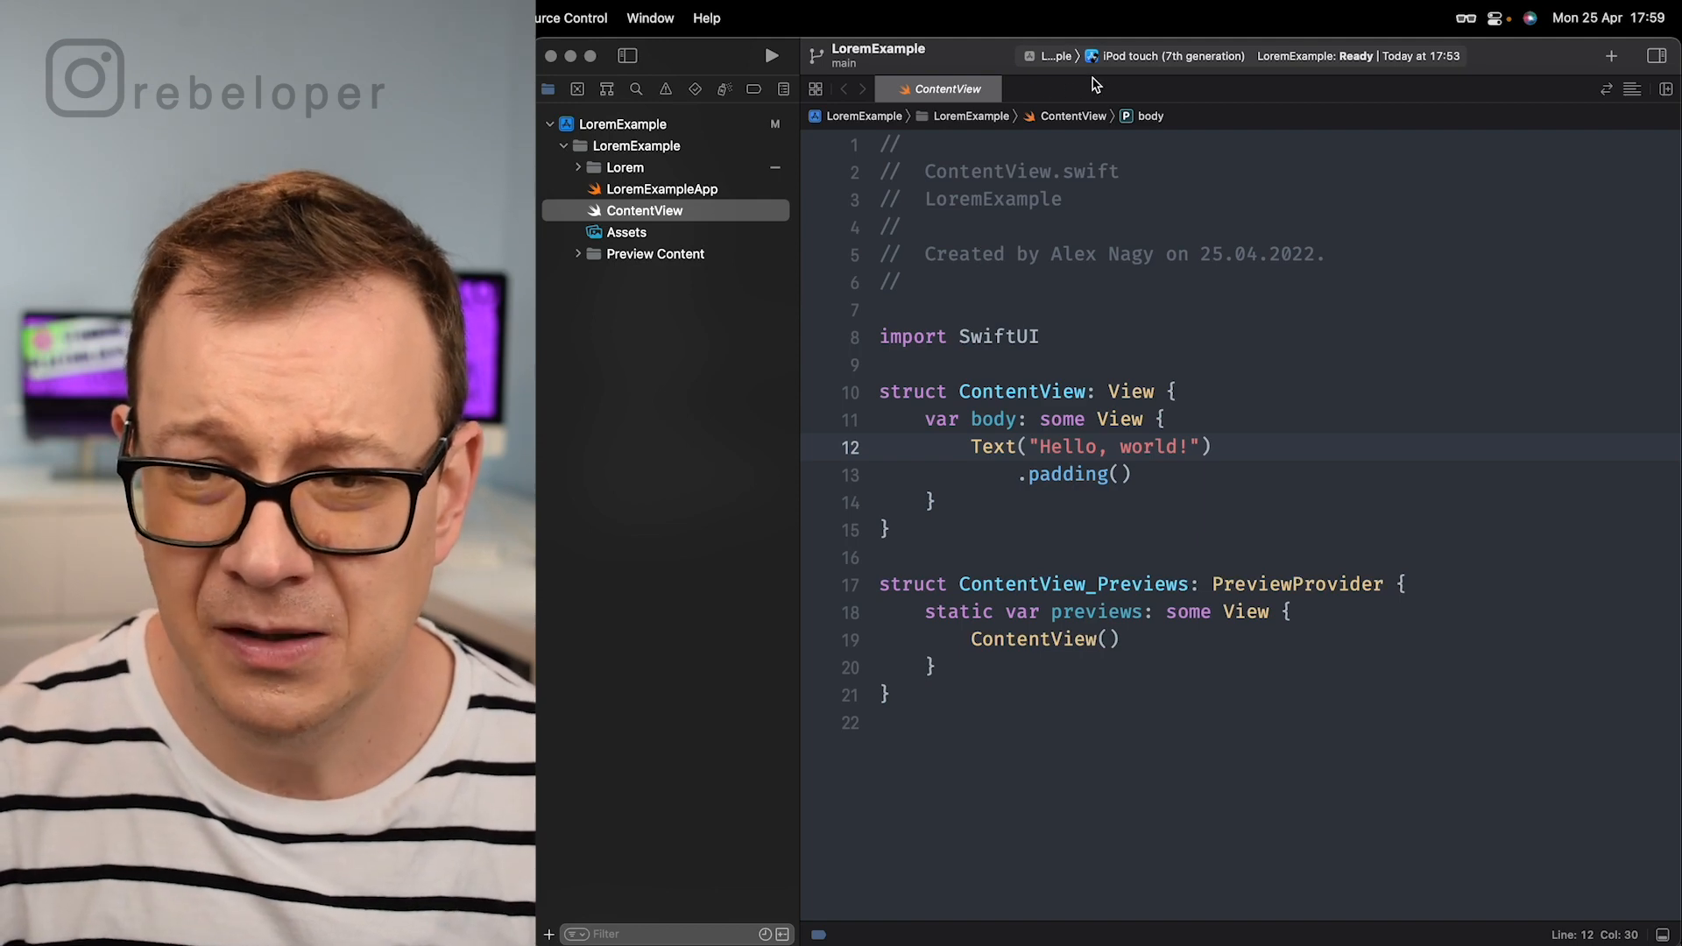
pyautogui.click(1165, 56)
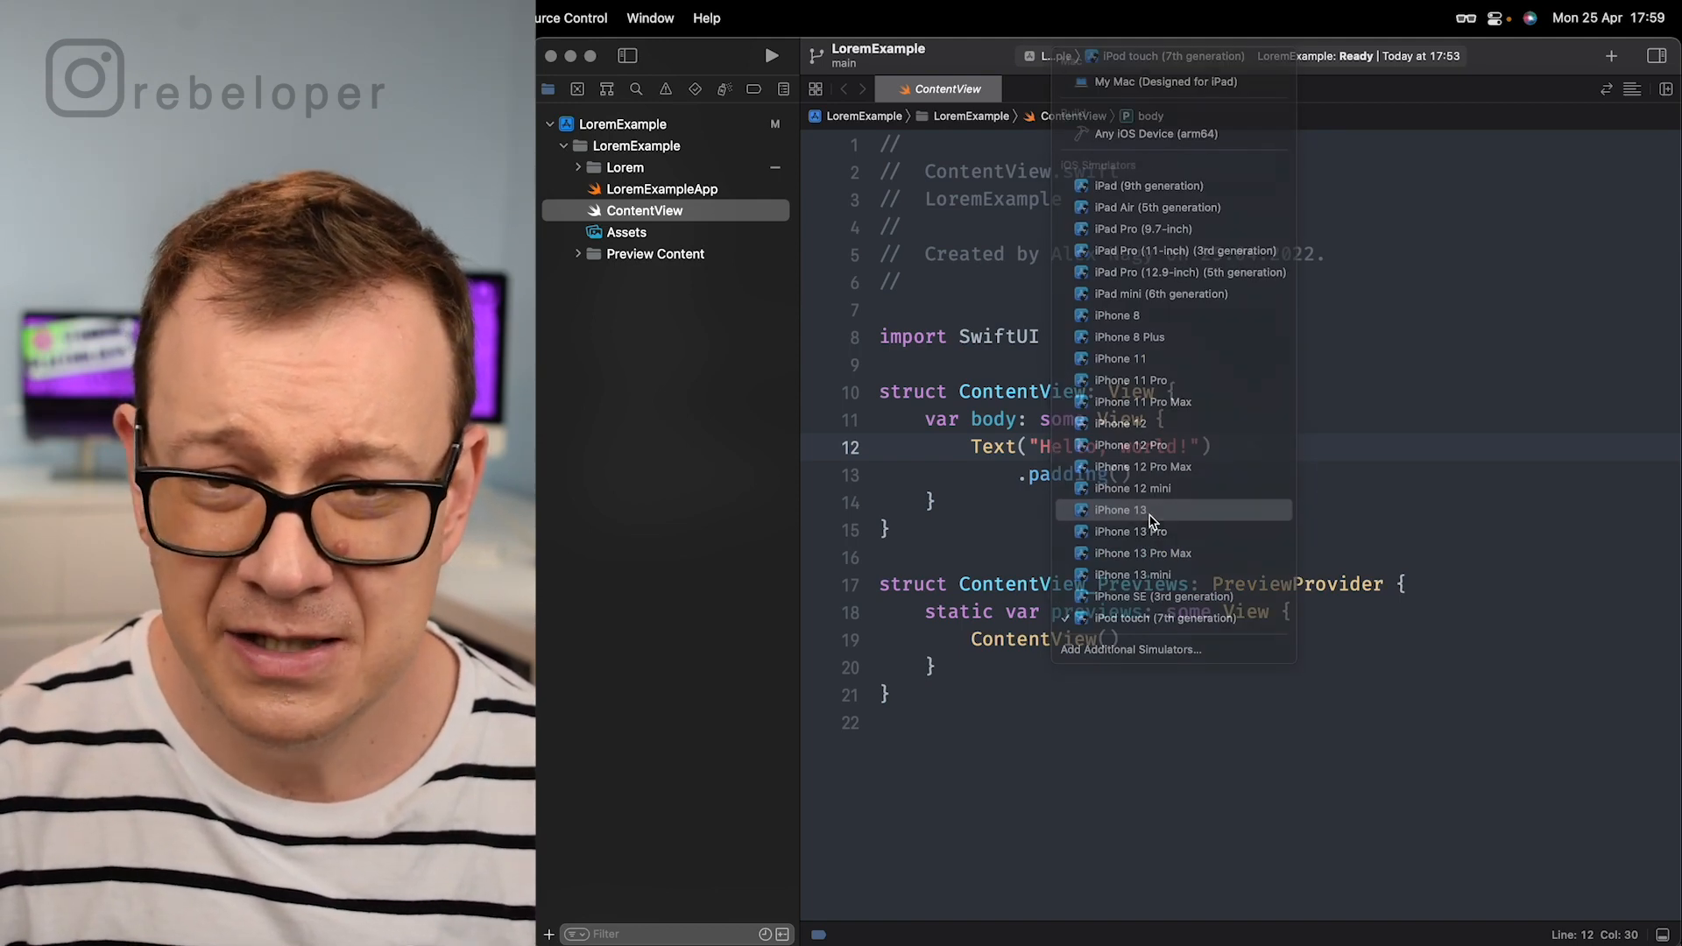
pyautogui.click(1119, 510)
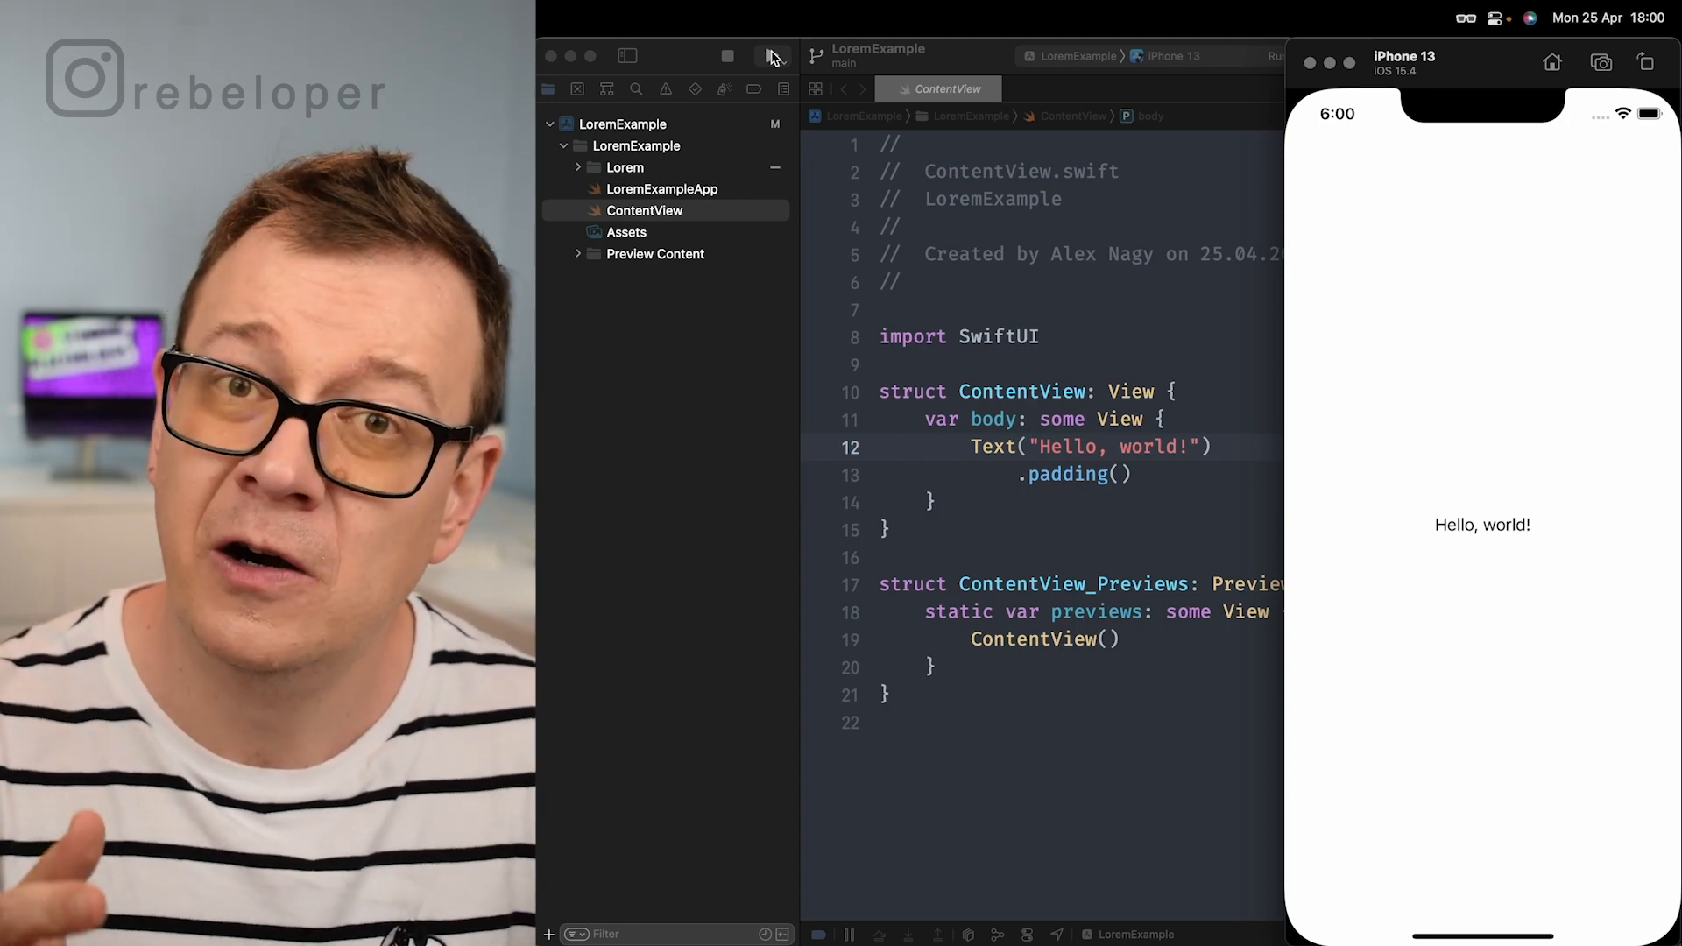
pyautogui.click(771, 56)
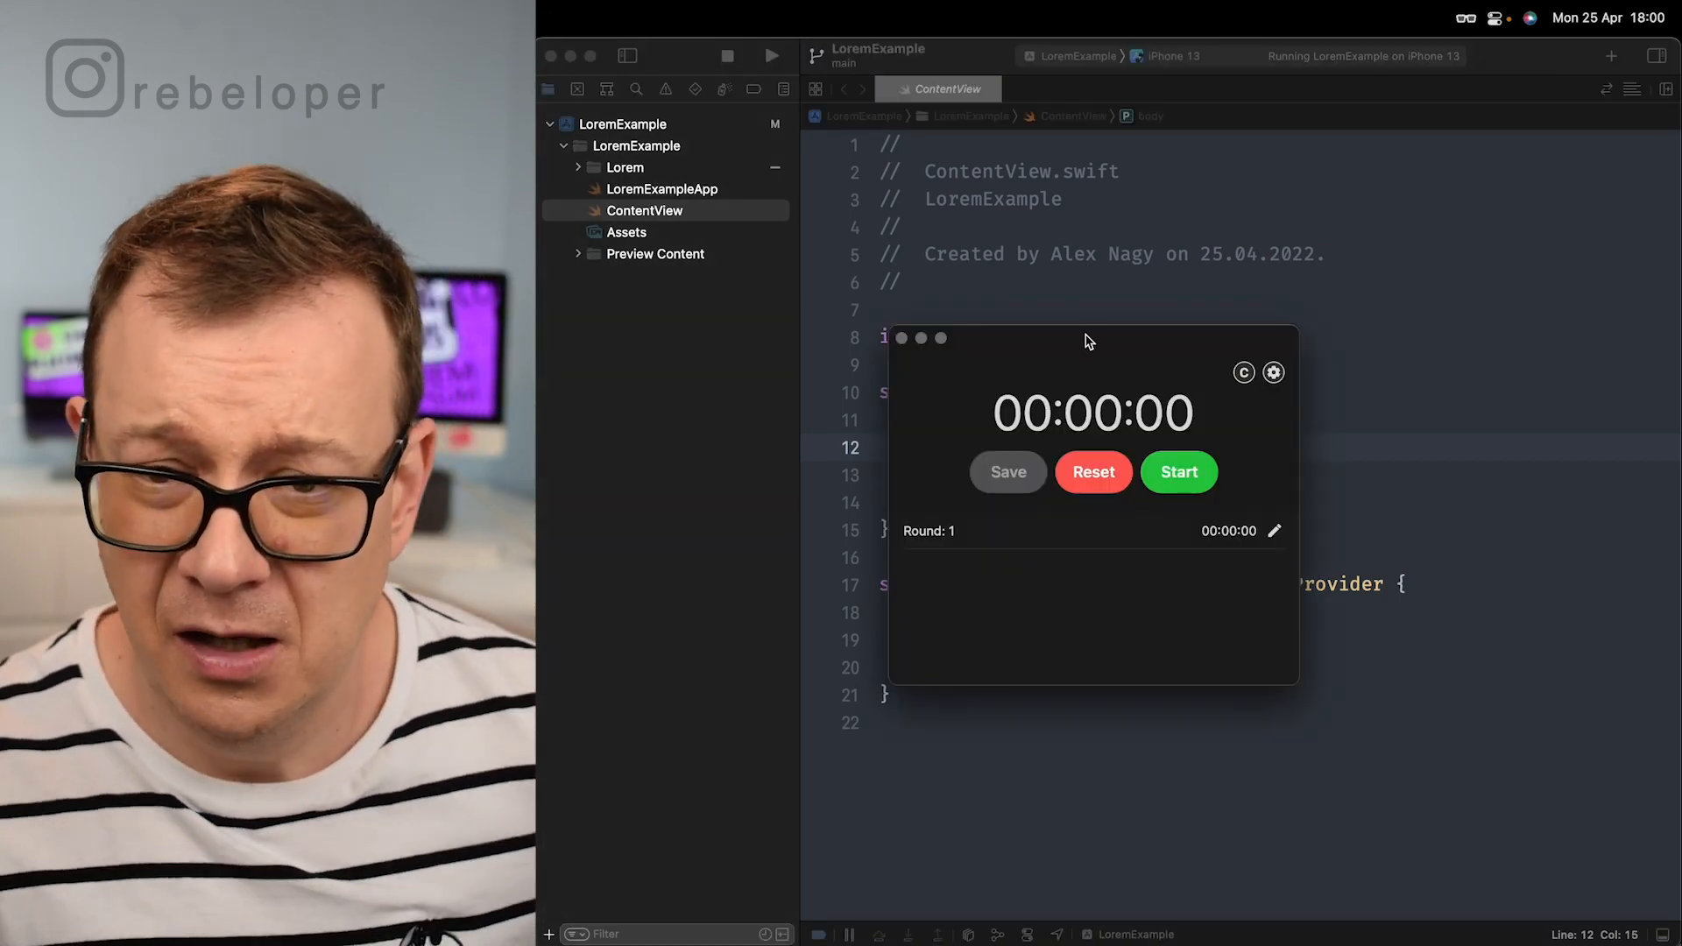
pyautogui.click(1177, 472)
pyautogui.write('lorem ipsum te')
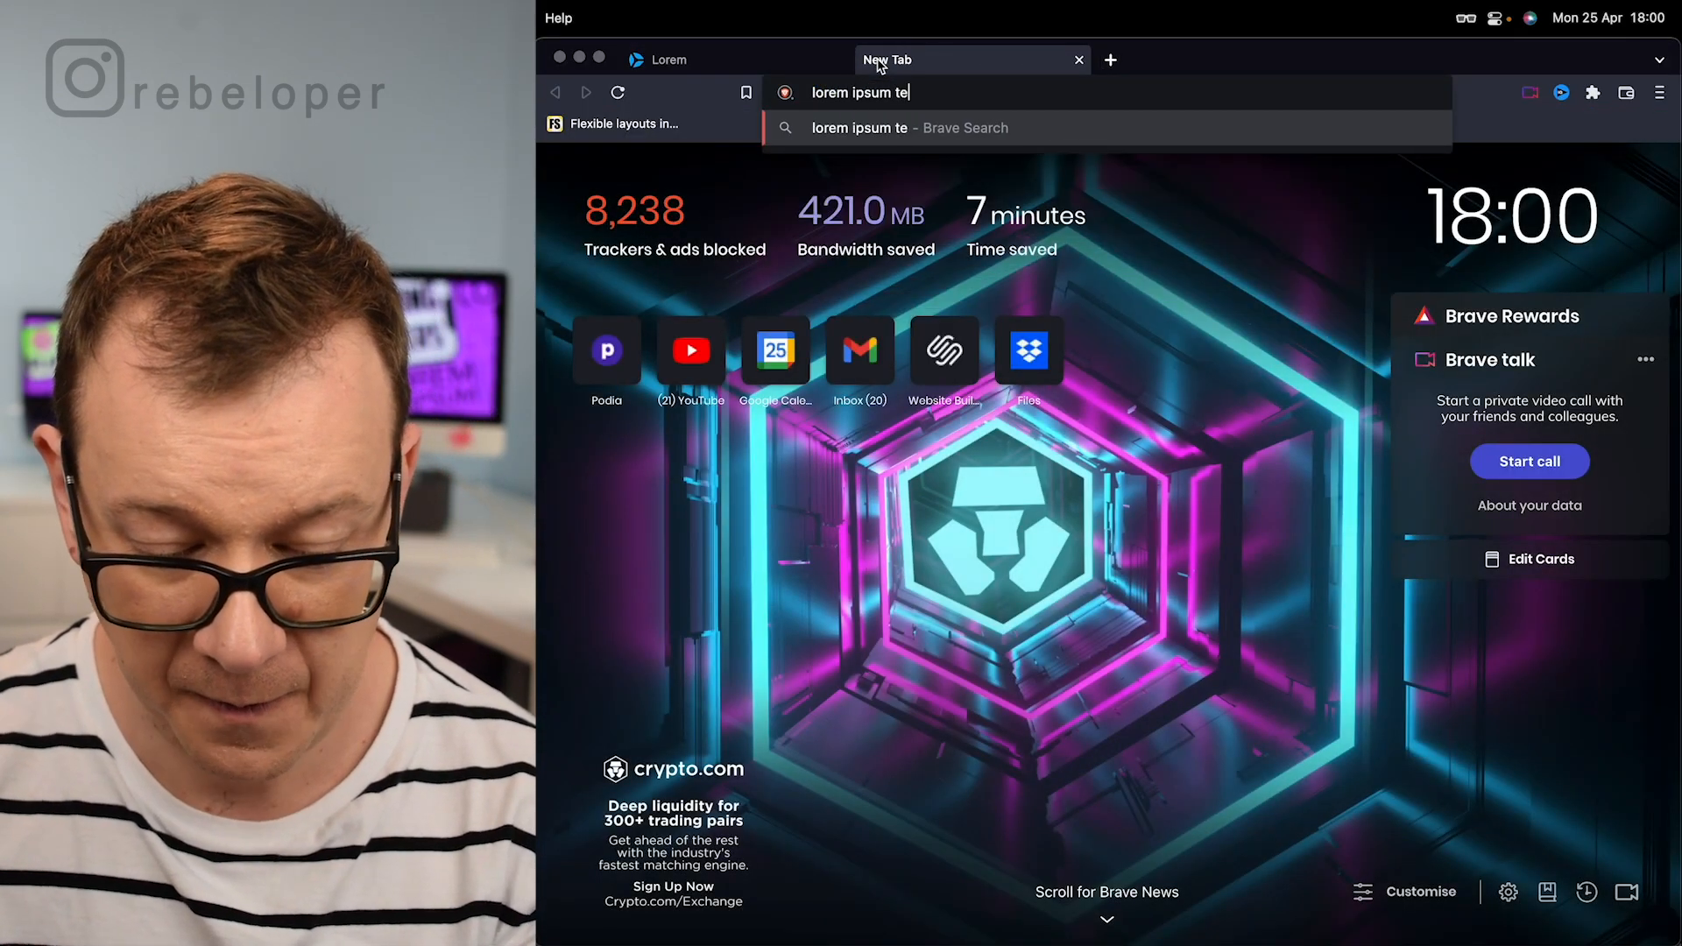
# Step: Search 'lorem ipsum text', open lipsum.com and scroll to the standard passage
pyautogui.press('Return')
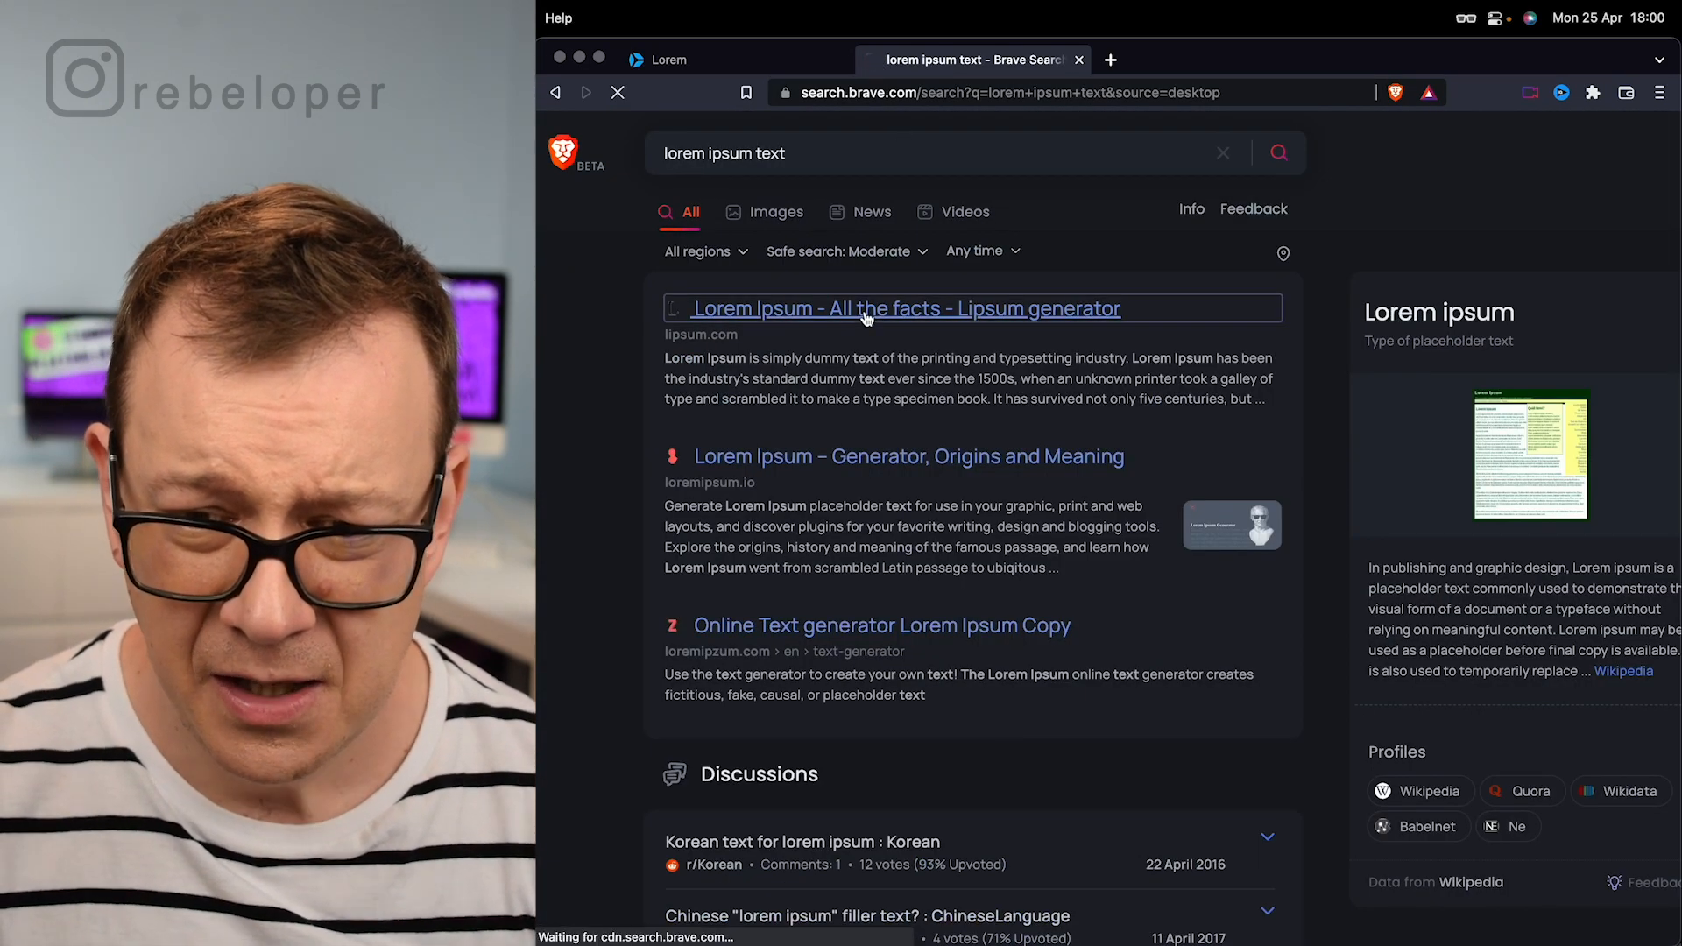
pyautogui.click(890, 307)
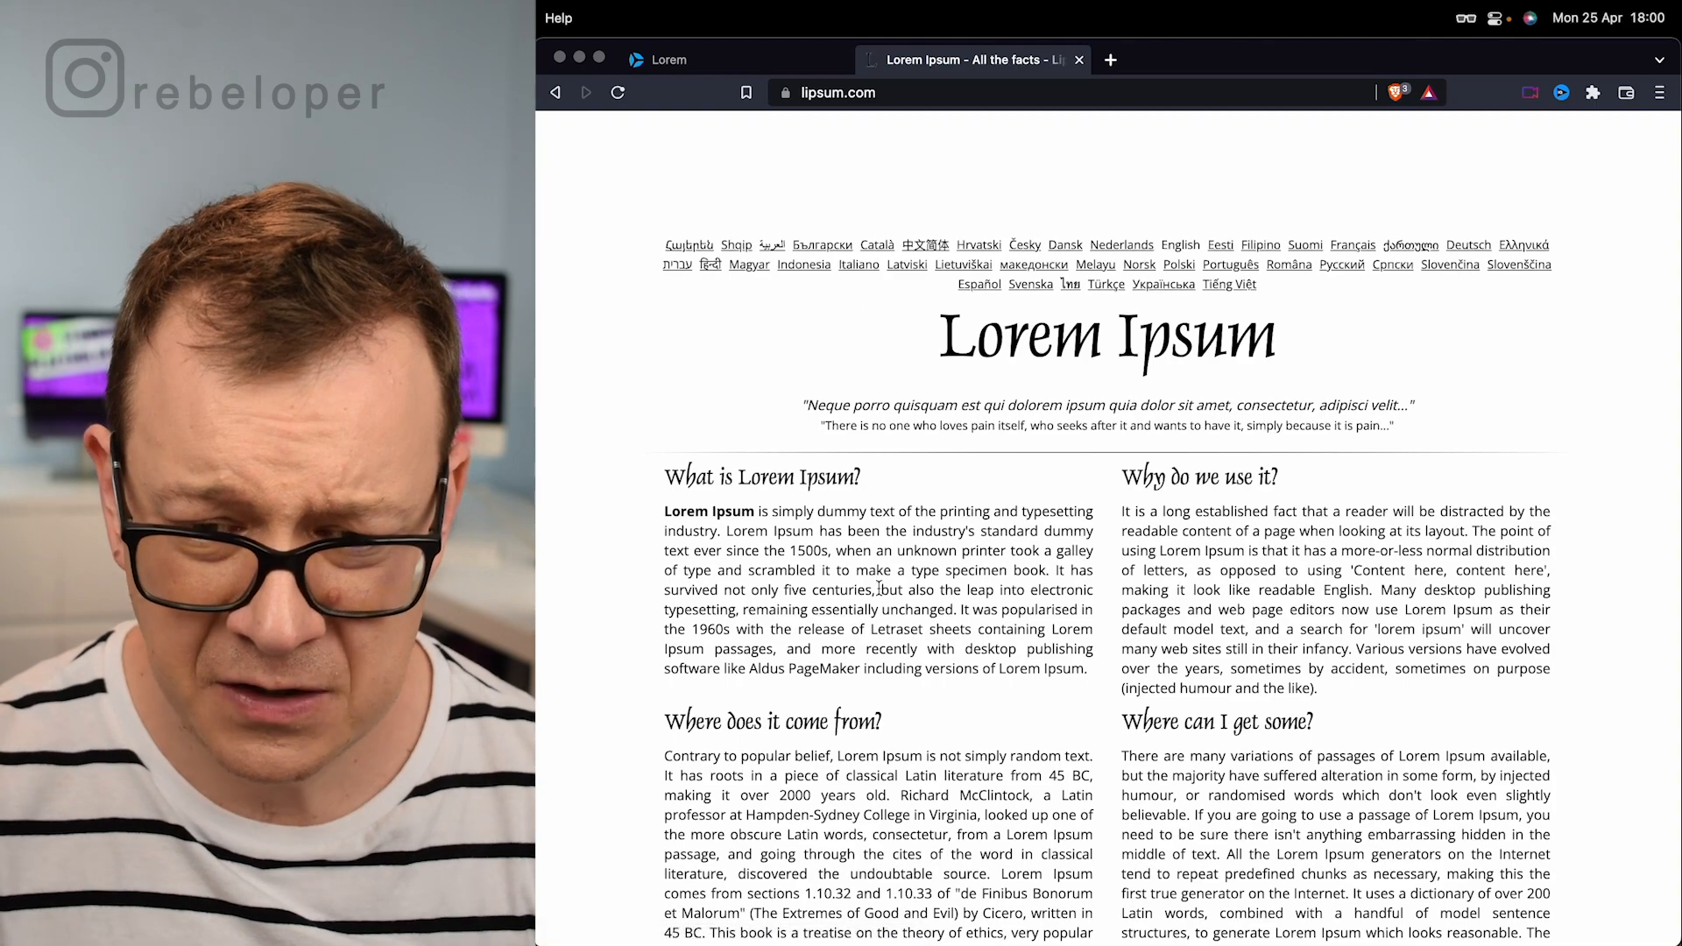
pyautogui.scroll(-3)
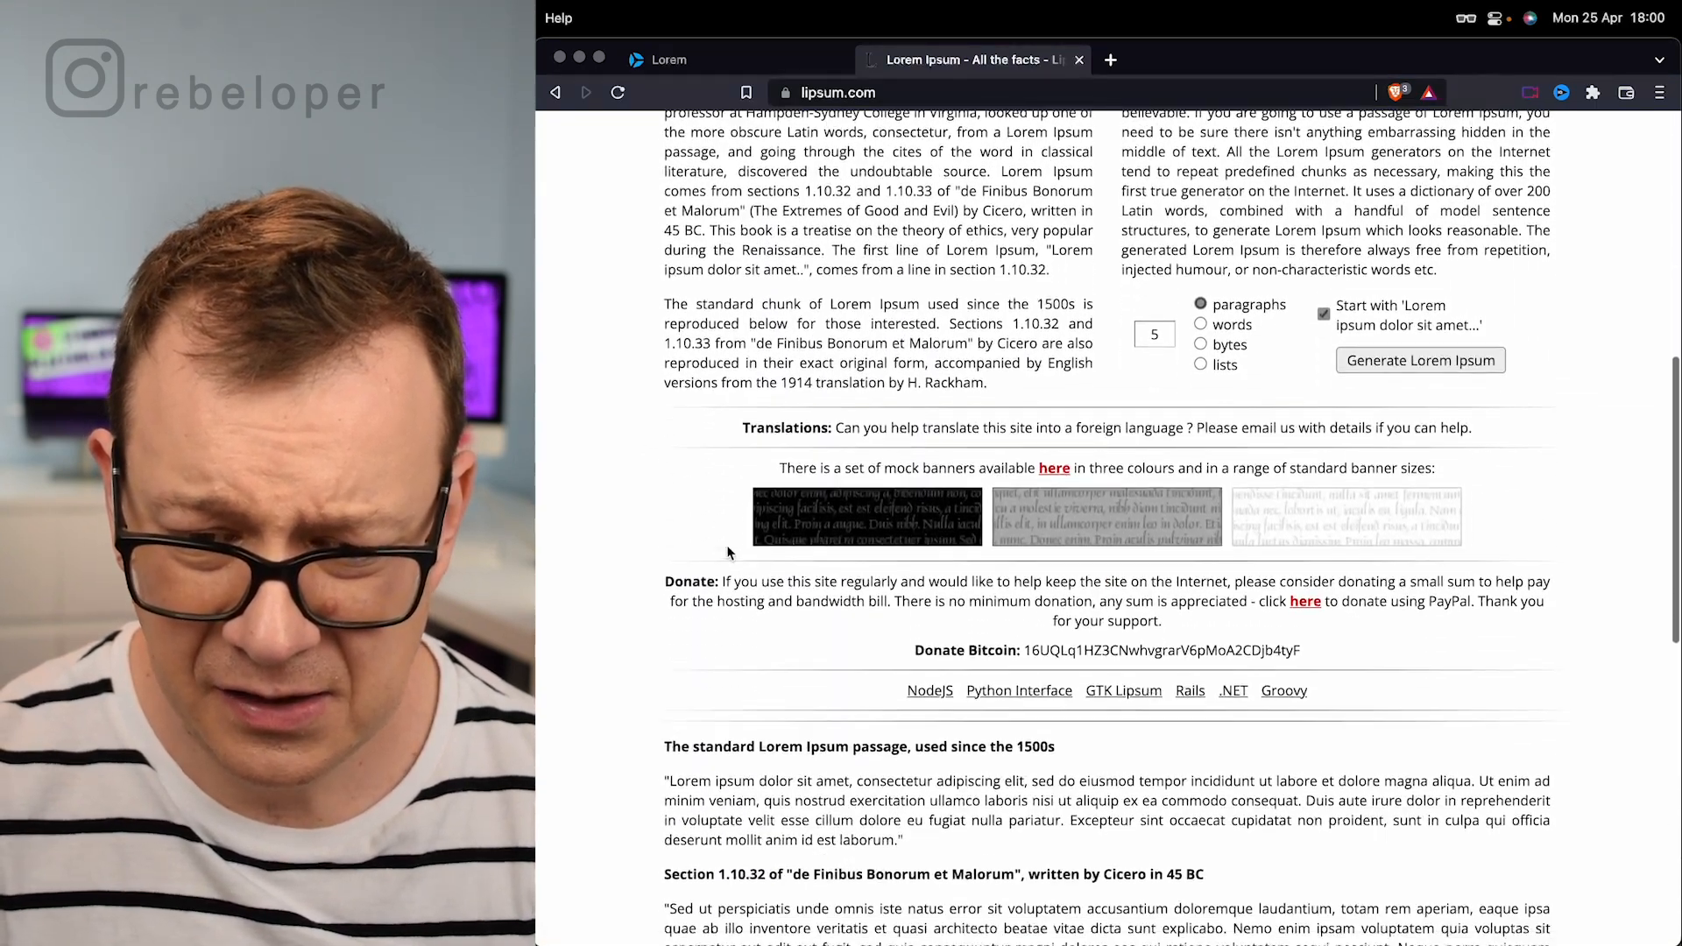
pyautogui.scroll(-3)
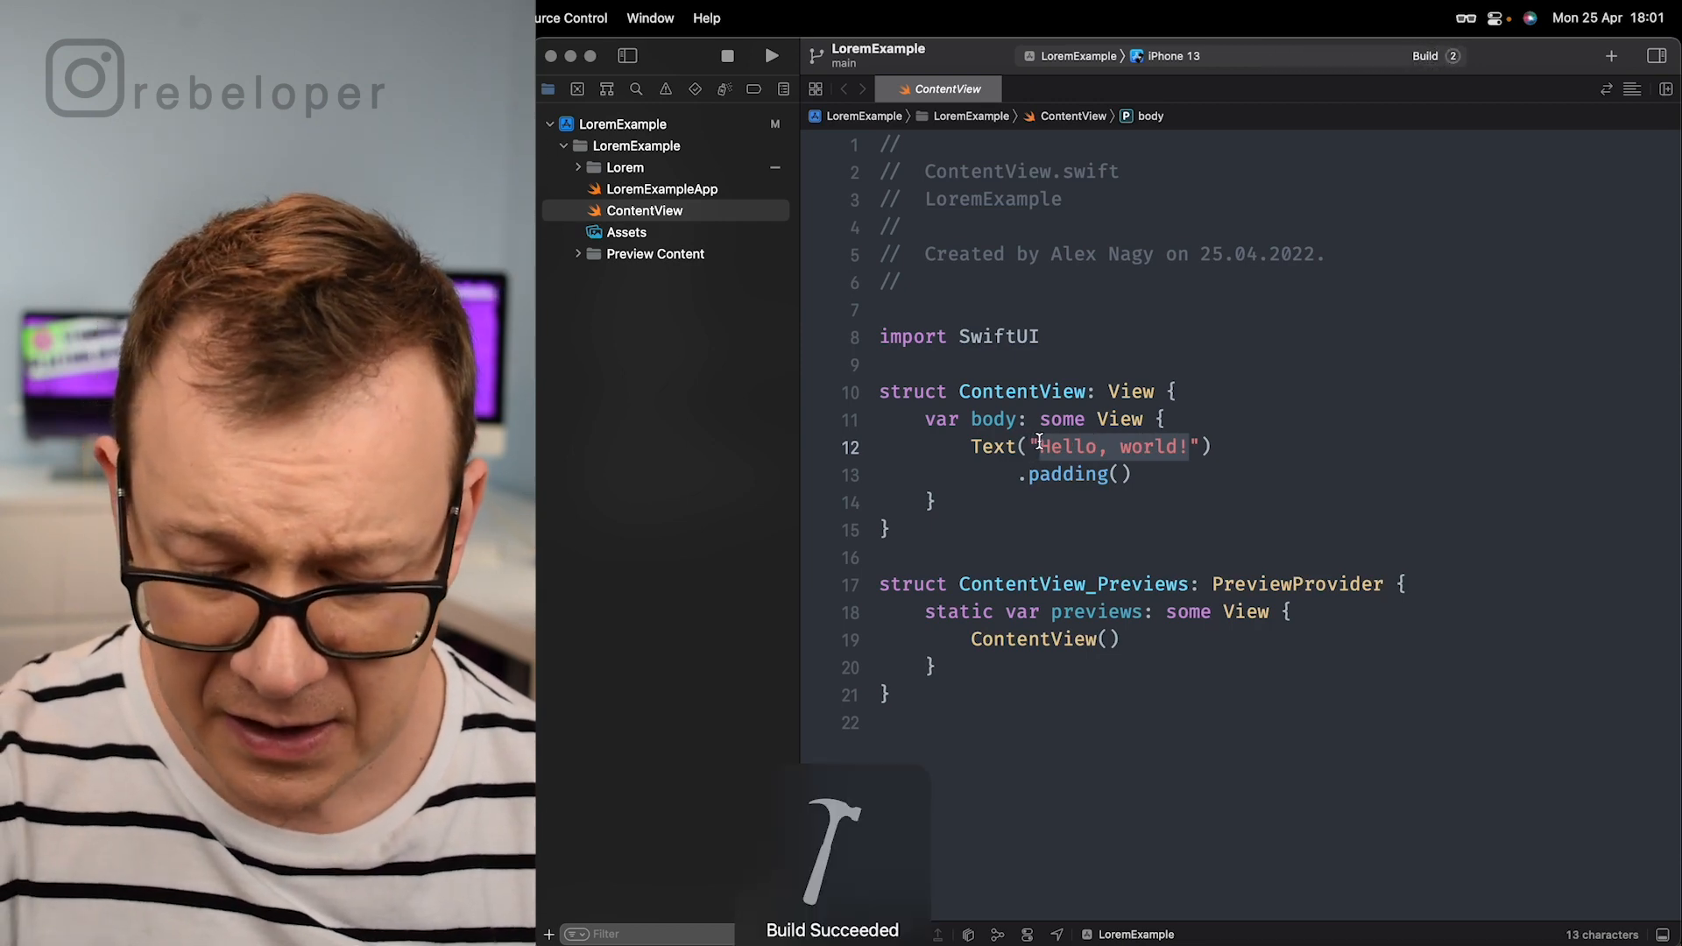
# Step: Replace 'Hello, world!' with the Lorem ipsum passage and rerun it in the simulator
pyautogui.click(771, 57)
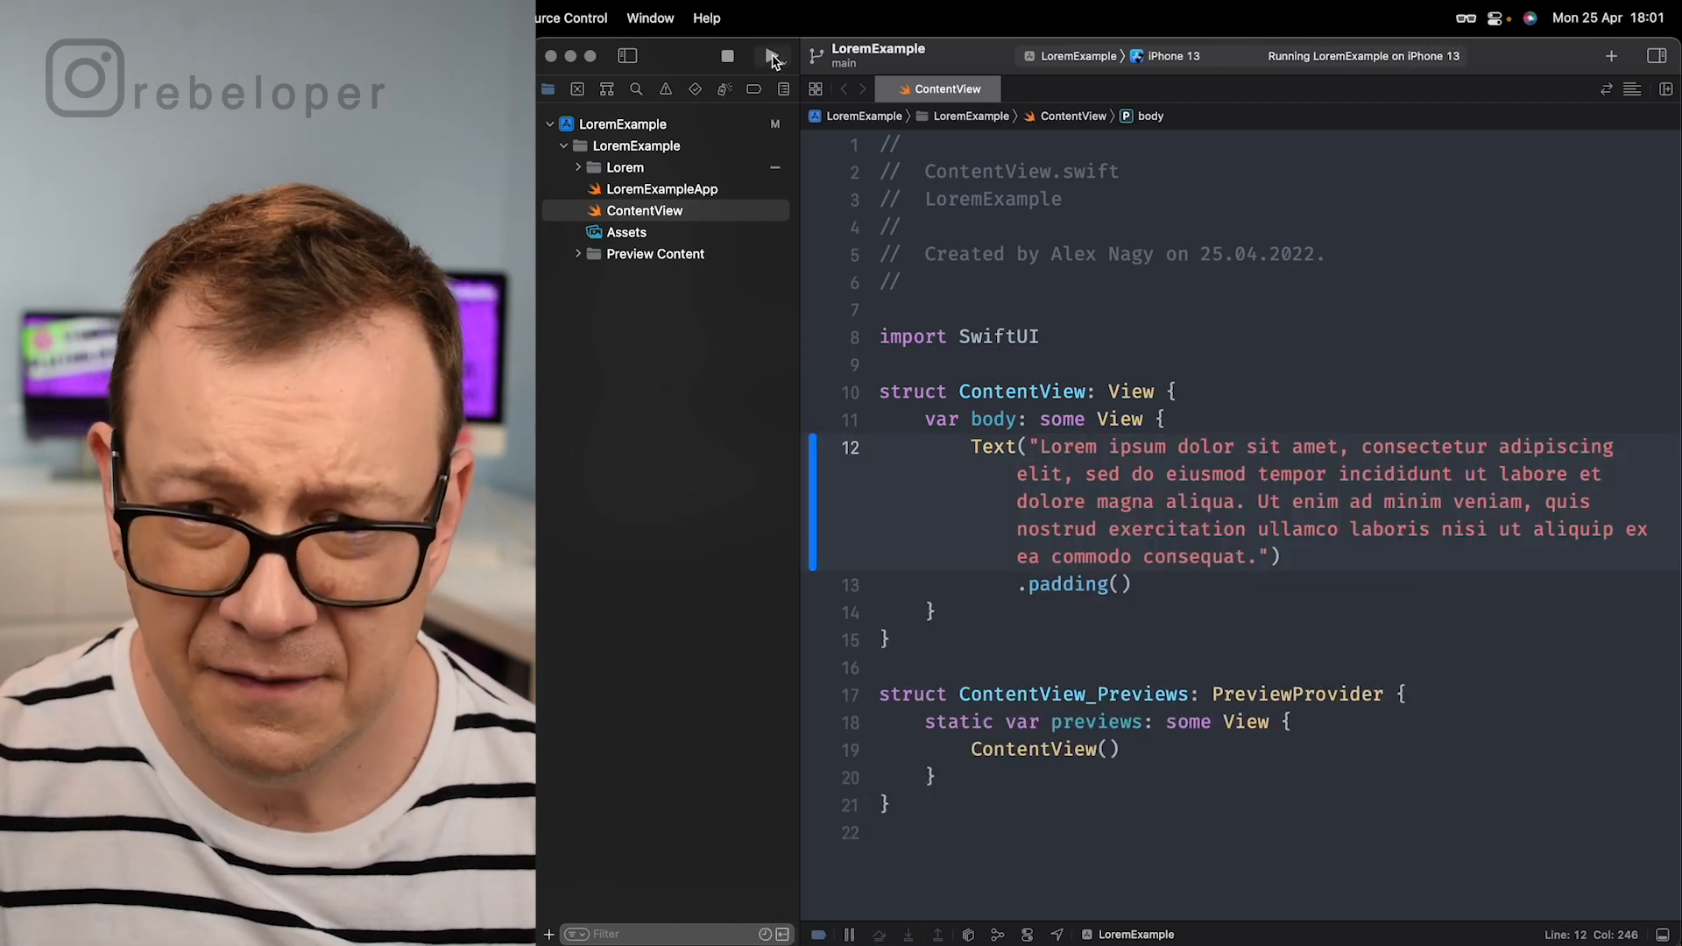
pyautogui.click(769, 56)
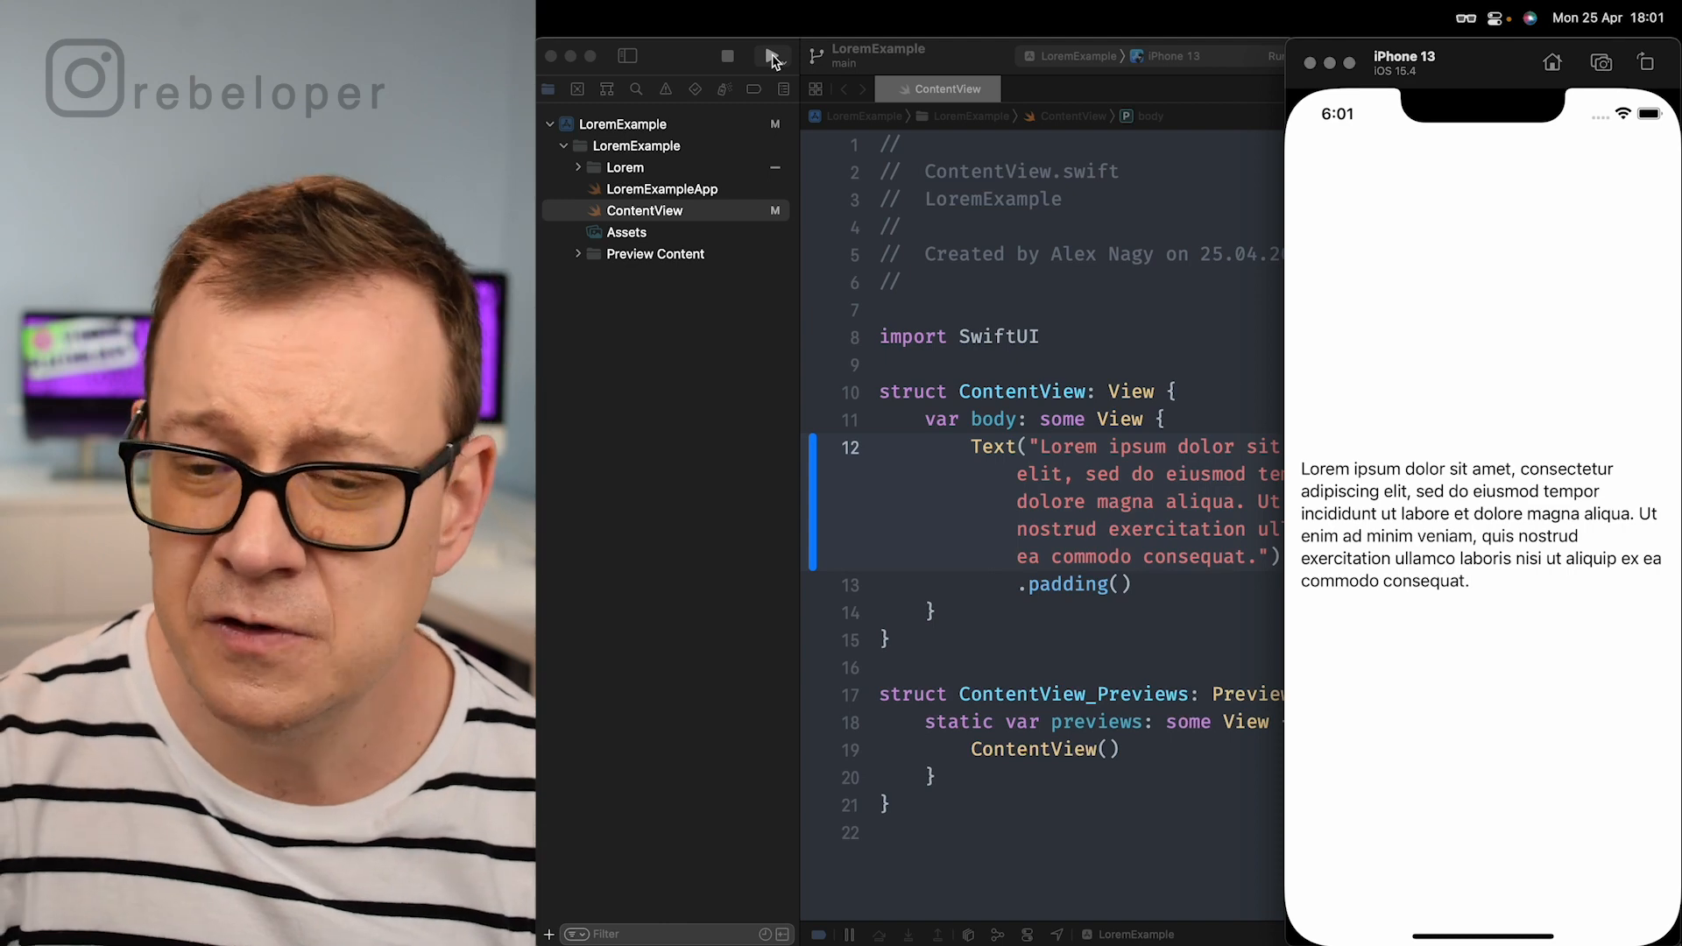
pyautogui.click(771, 56)
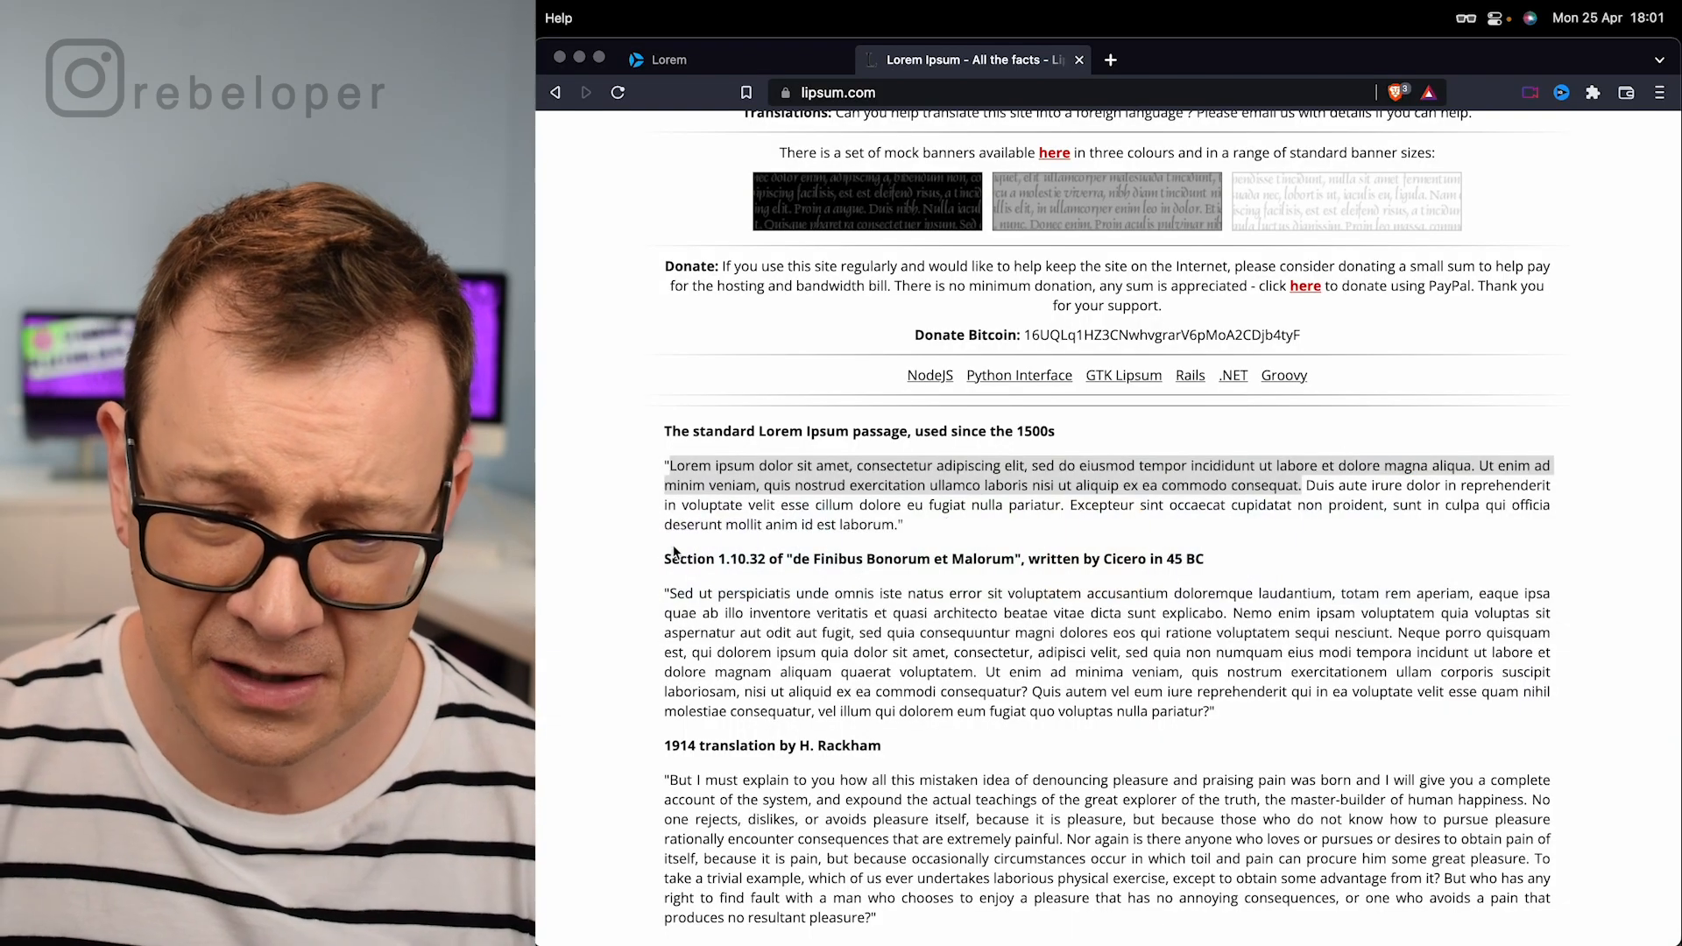
pyautogui.scroll(-3)
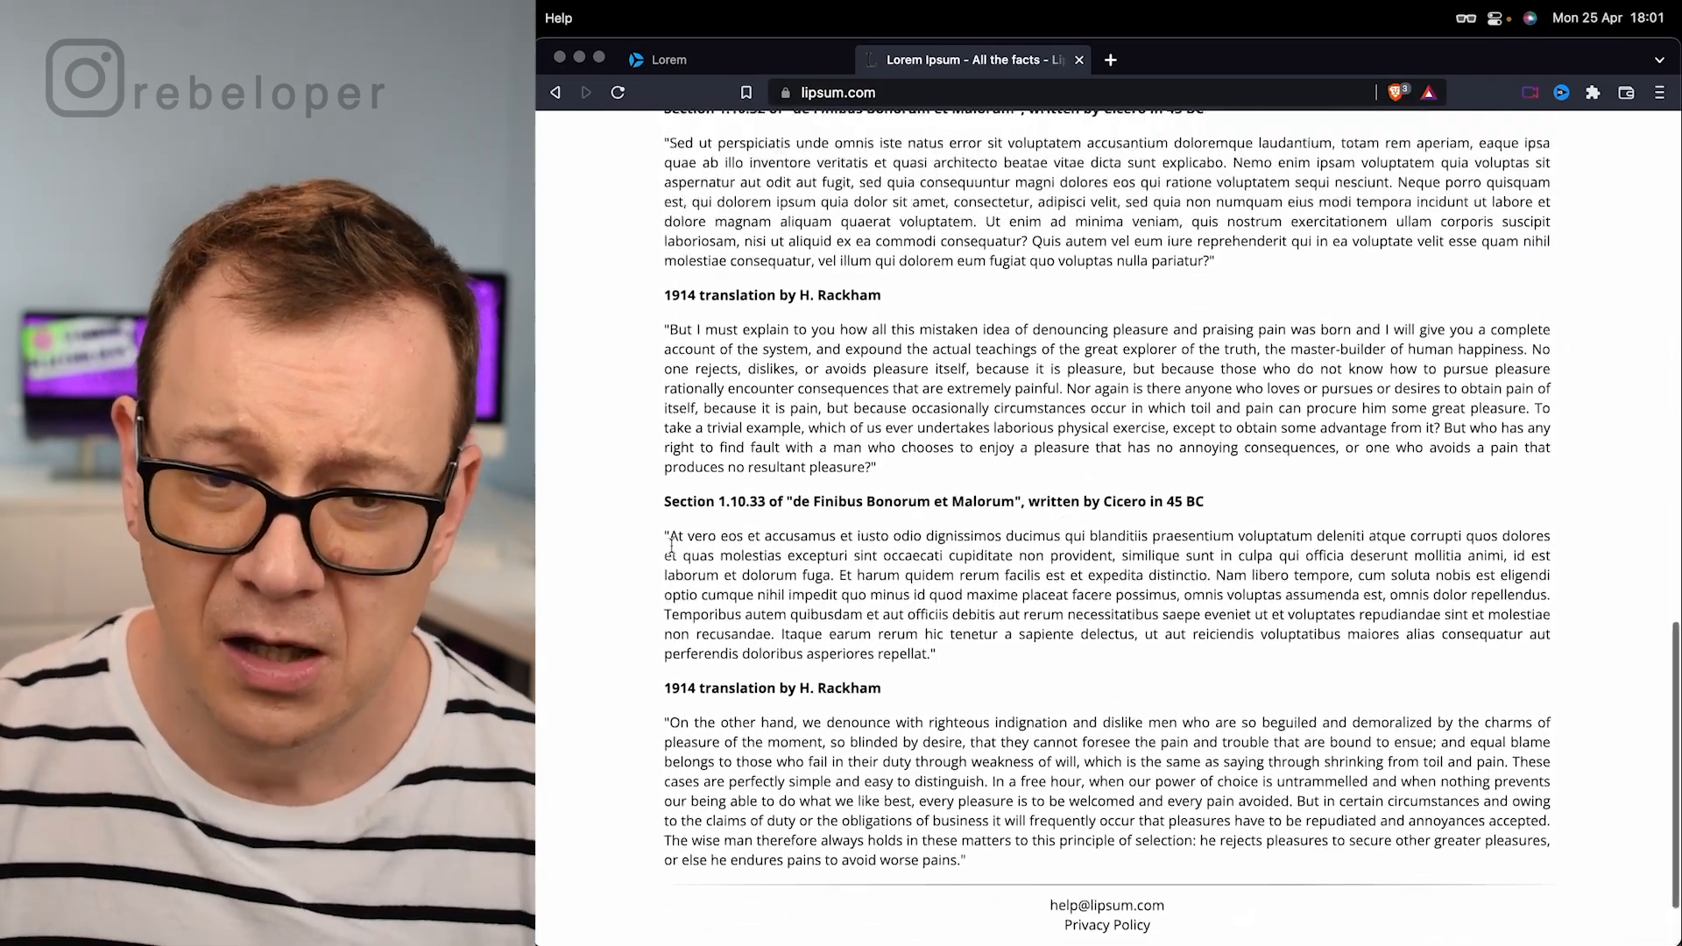
pyautogui.scroll(3)
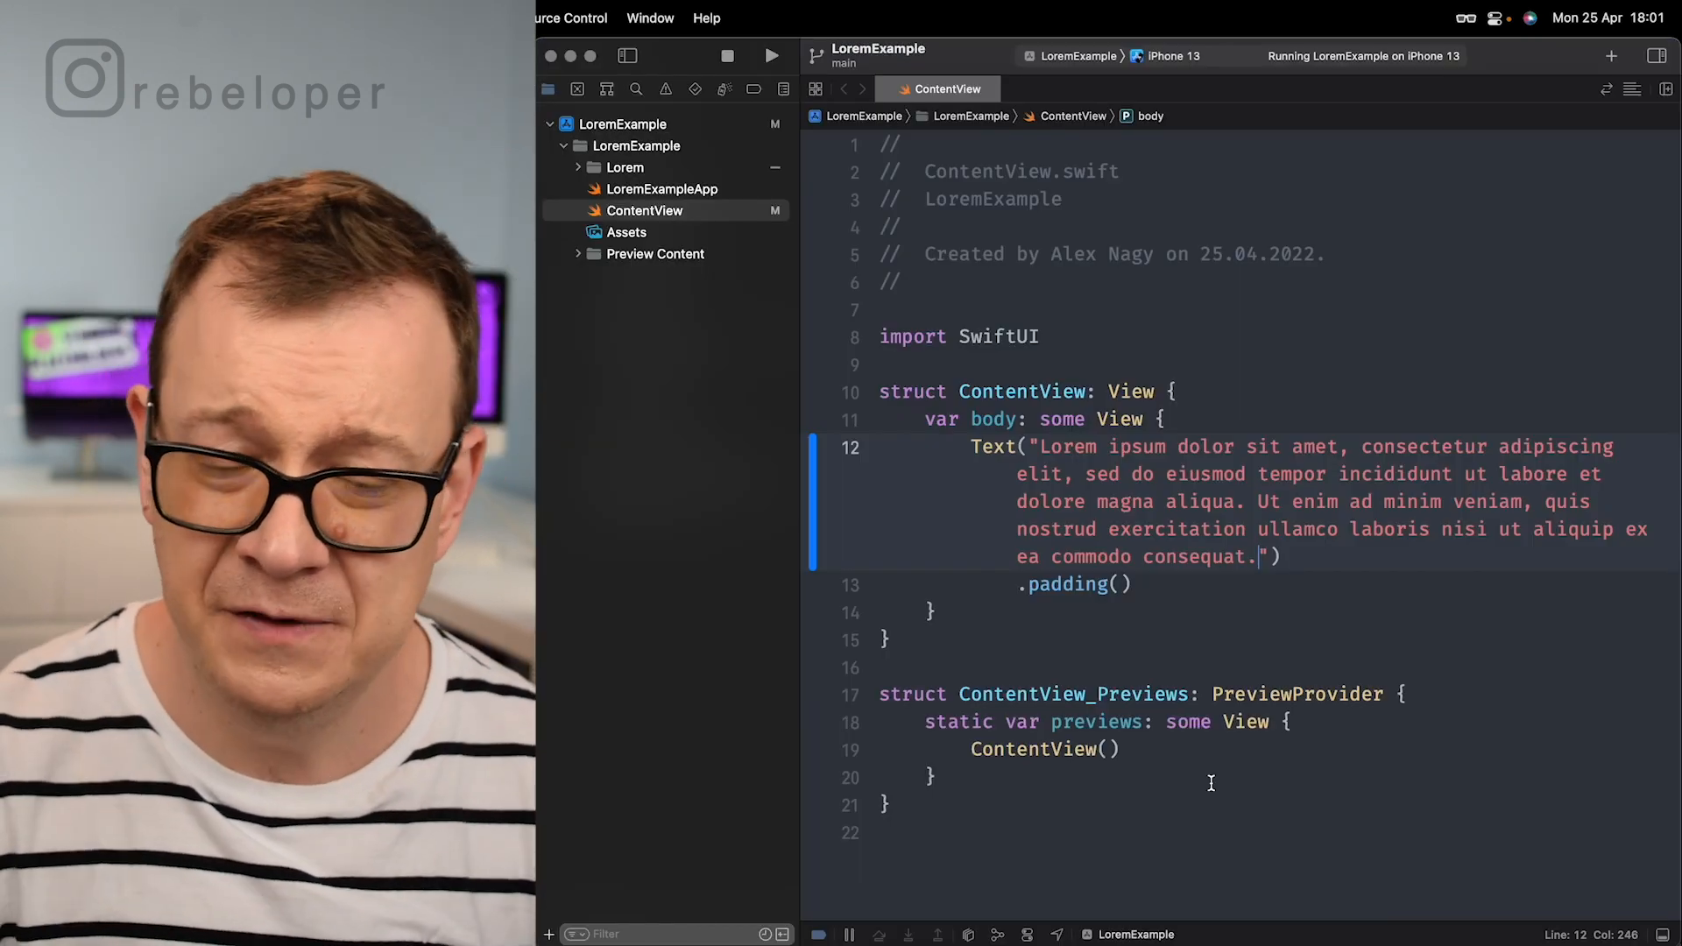
pyautogui.click(1164, 418)
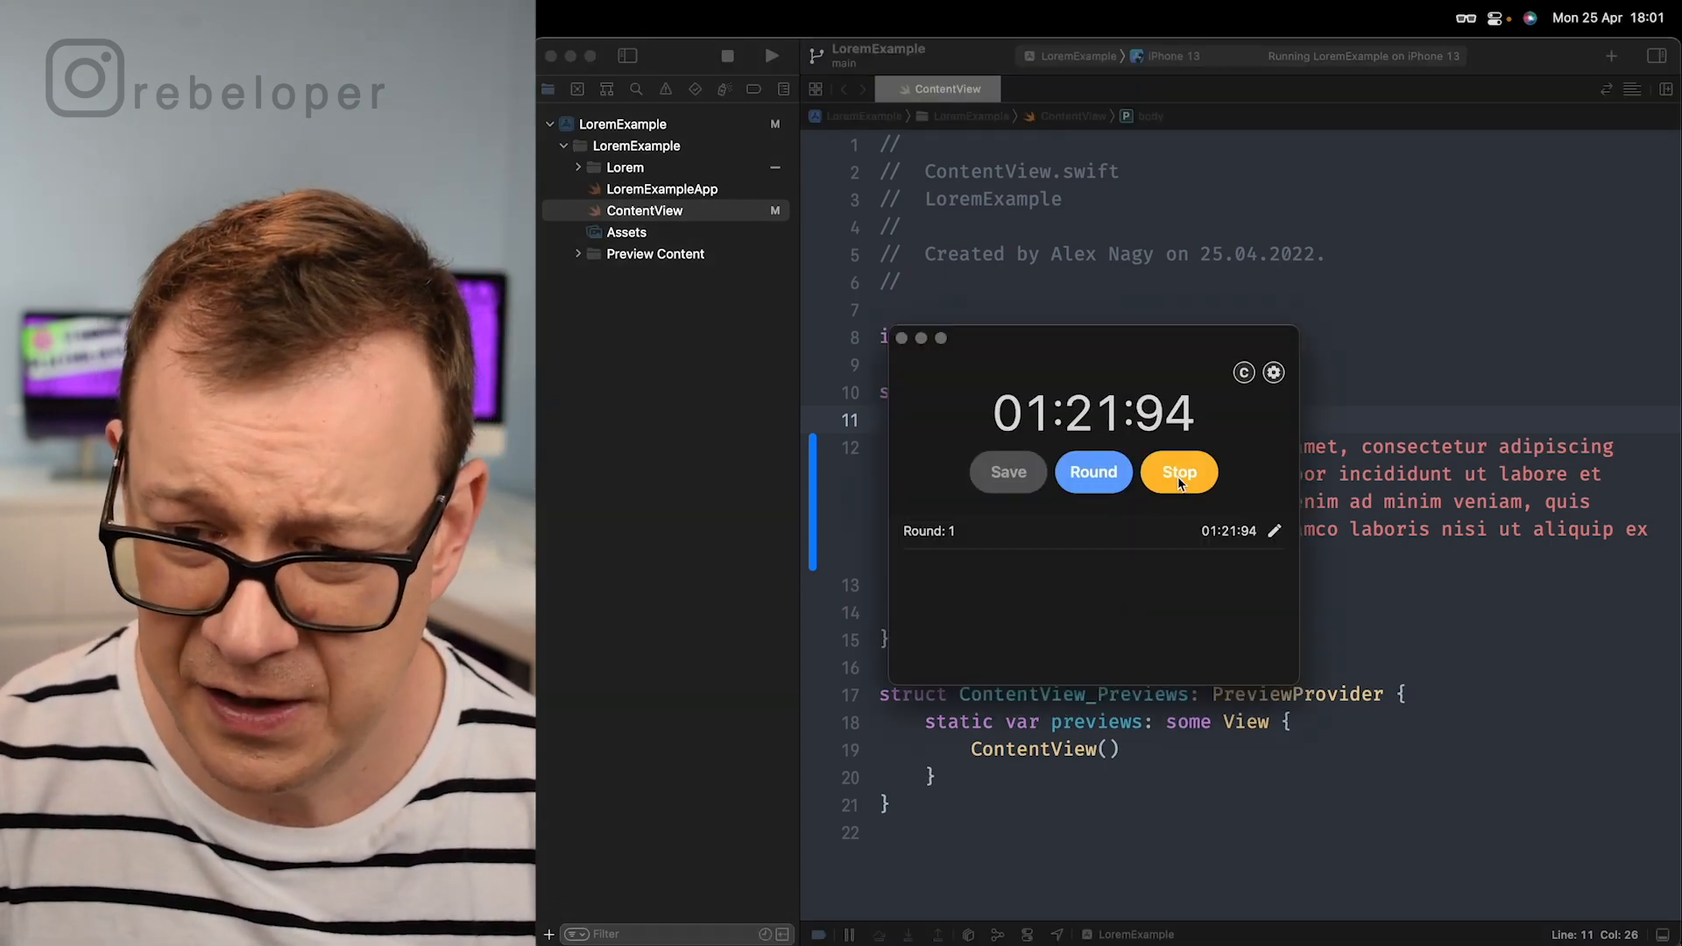
pyautogui.click(1177, 472)
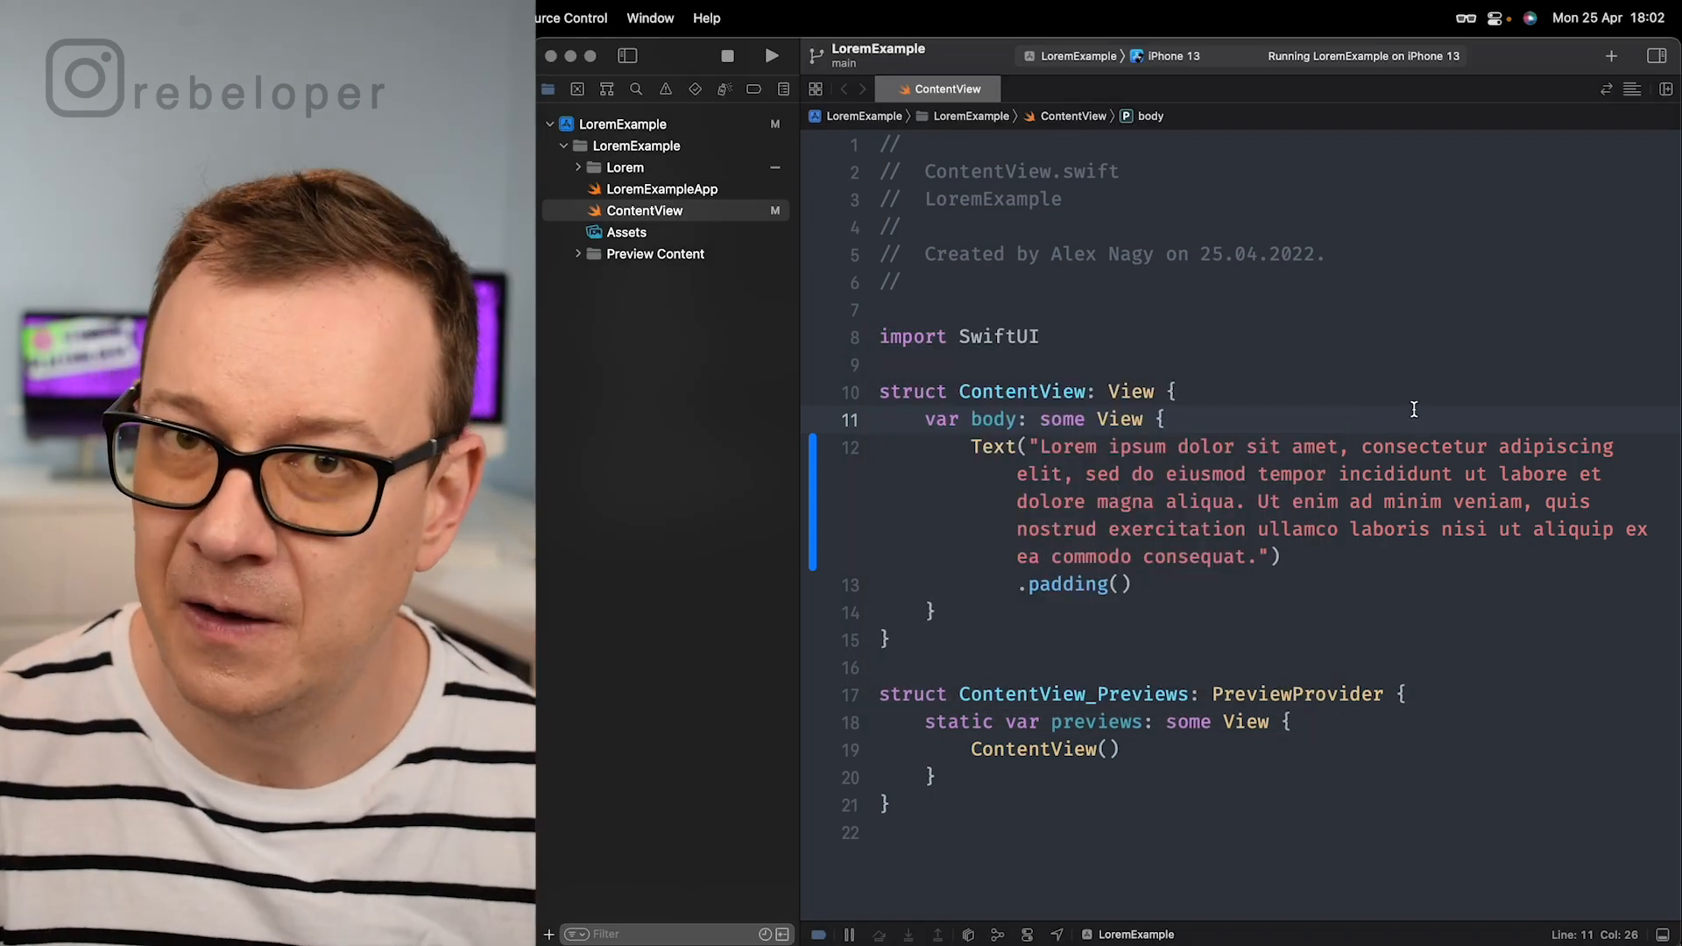
pyautogui.moveTo(747, 381)
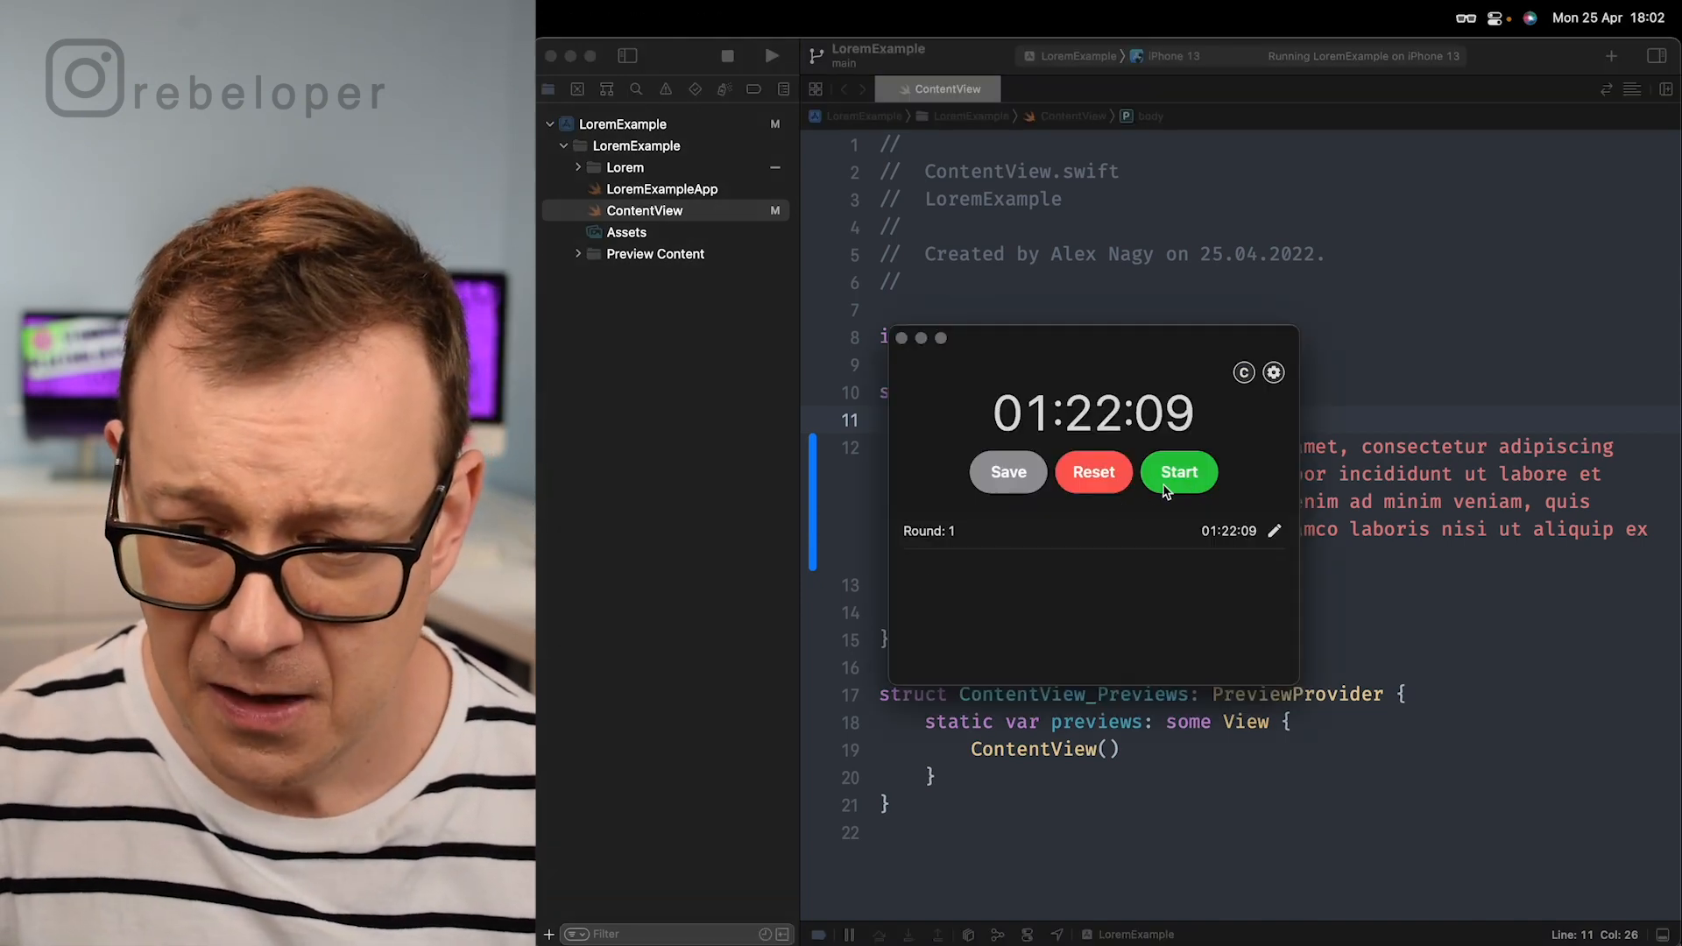
# Step: Wrap the Lorem ipsum Text in a VStack
pyautogui.click(1177, 472)
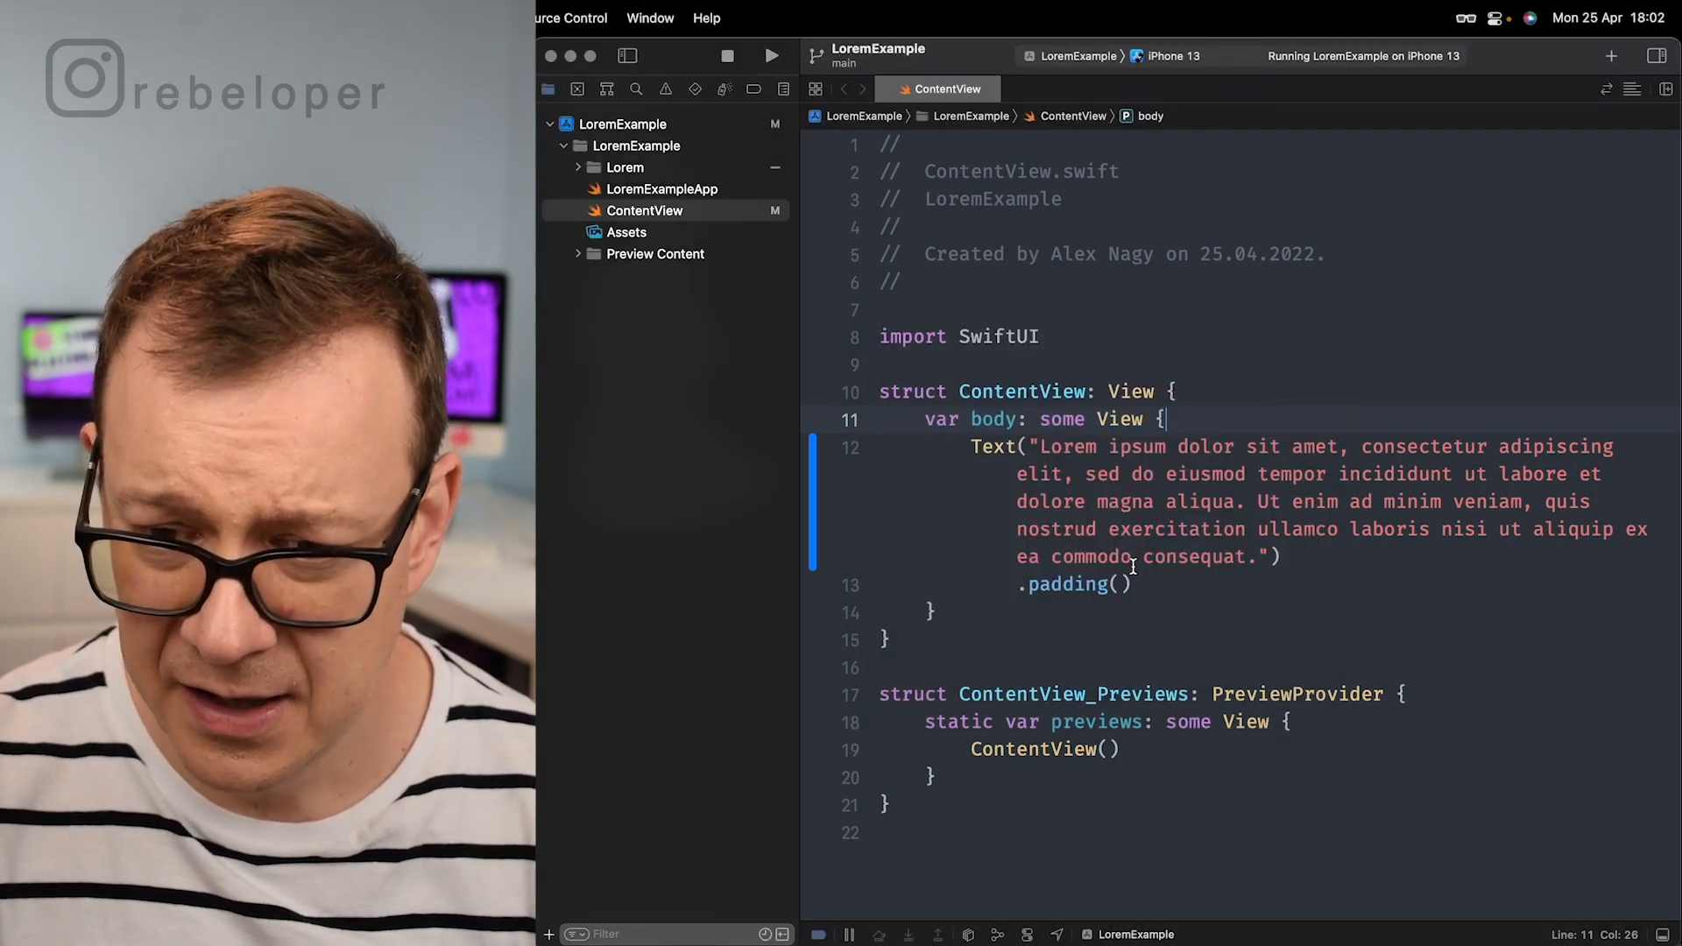
pyautogui.write('VStack')
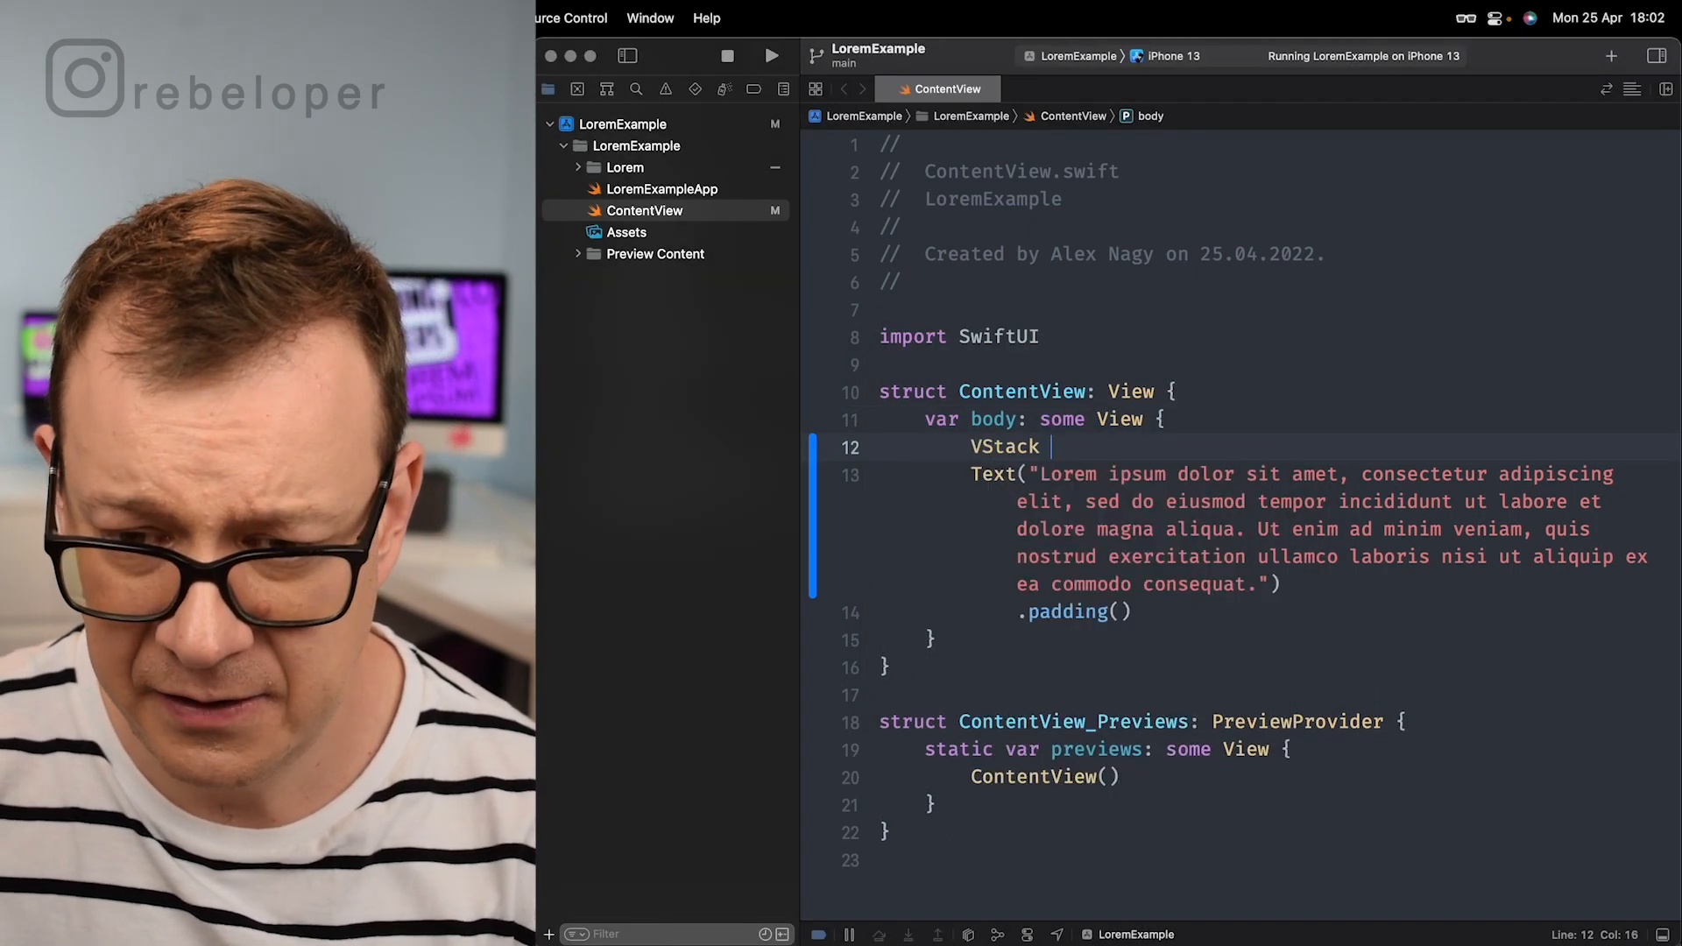
pyautogui.write('[')
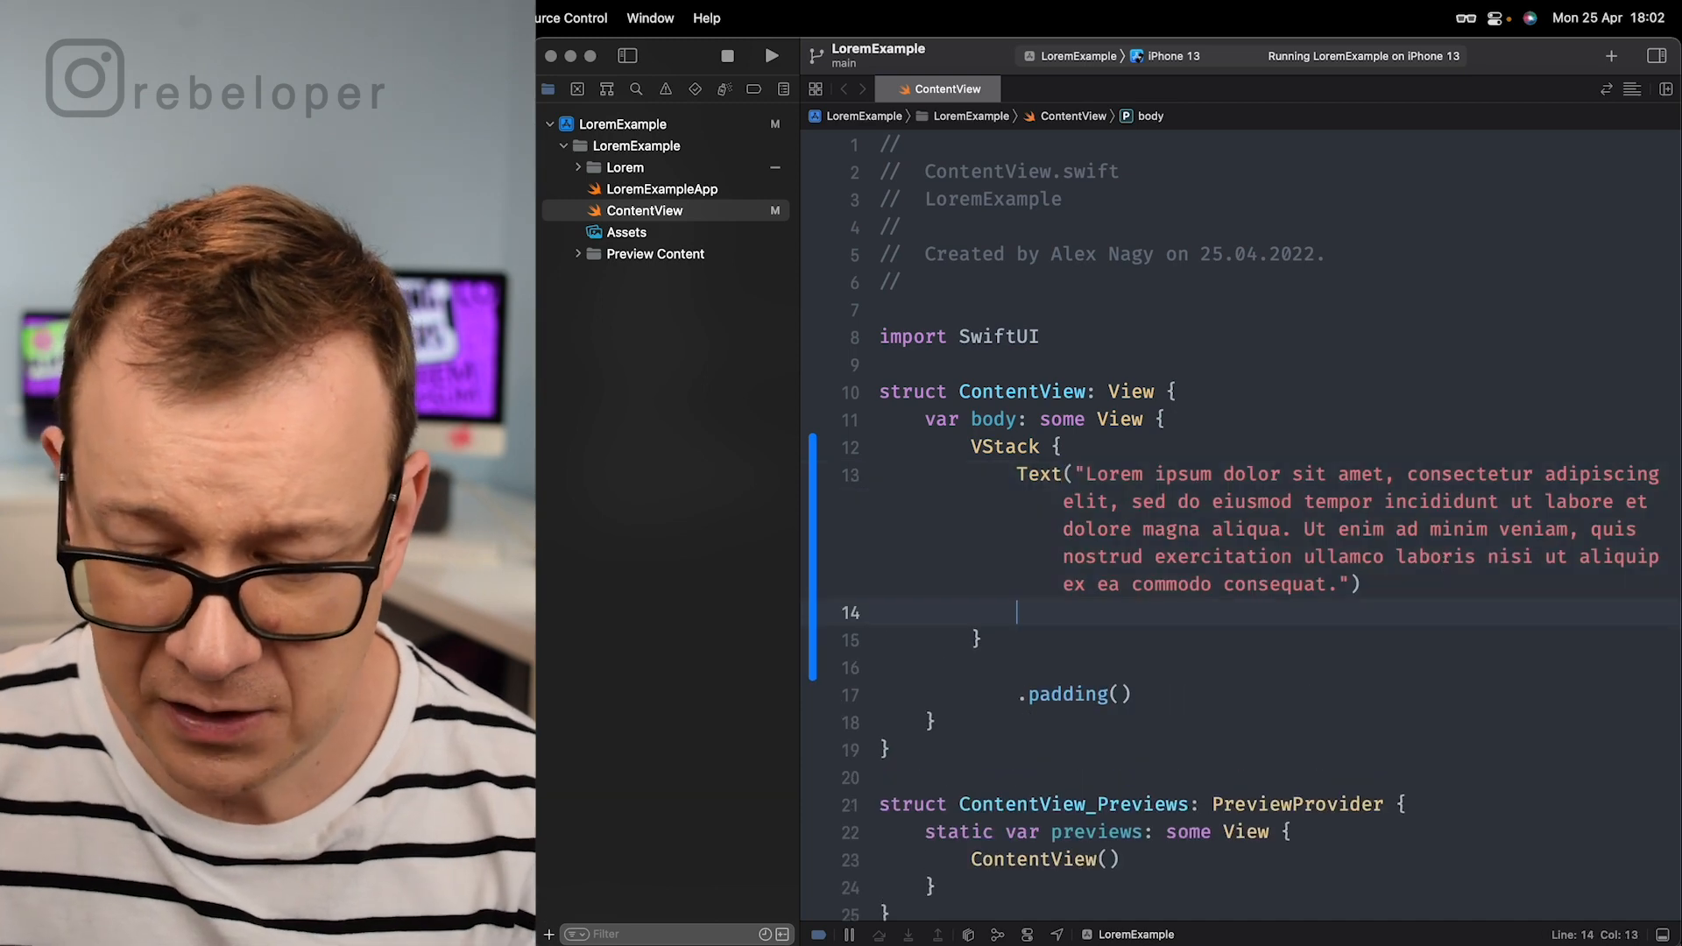
# Step: Add a resizable Image("") with a 200 by 200 frame below the text
pyautogui.write('Image(')
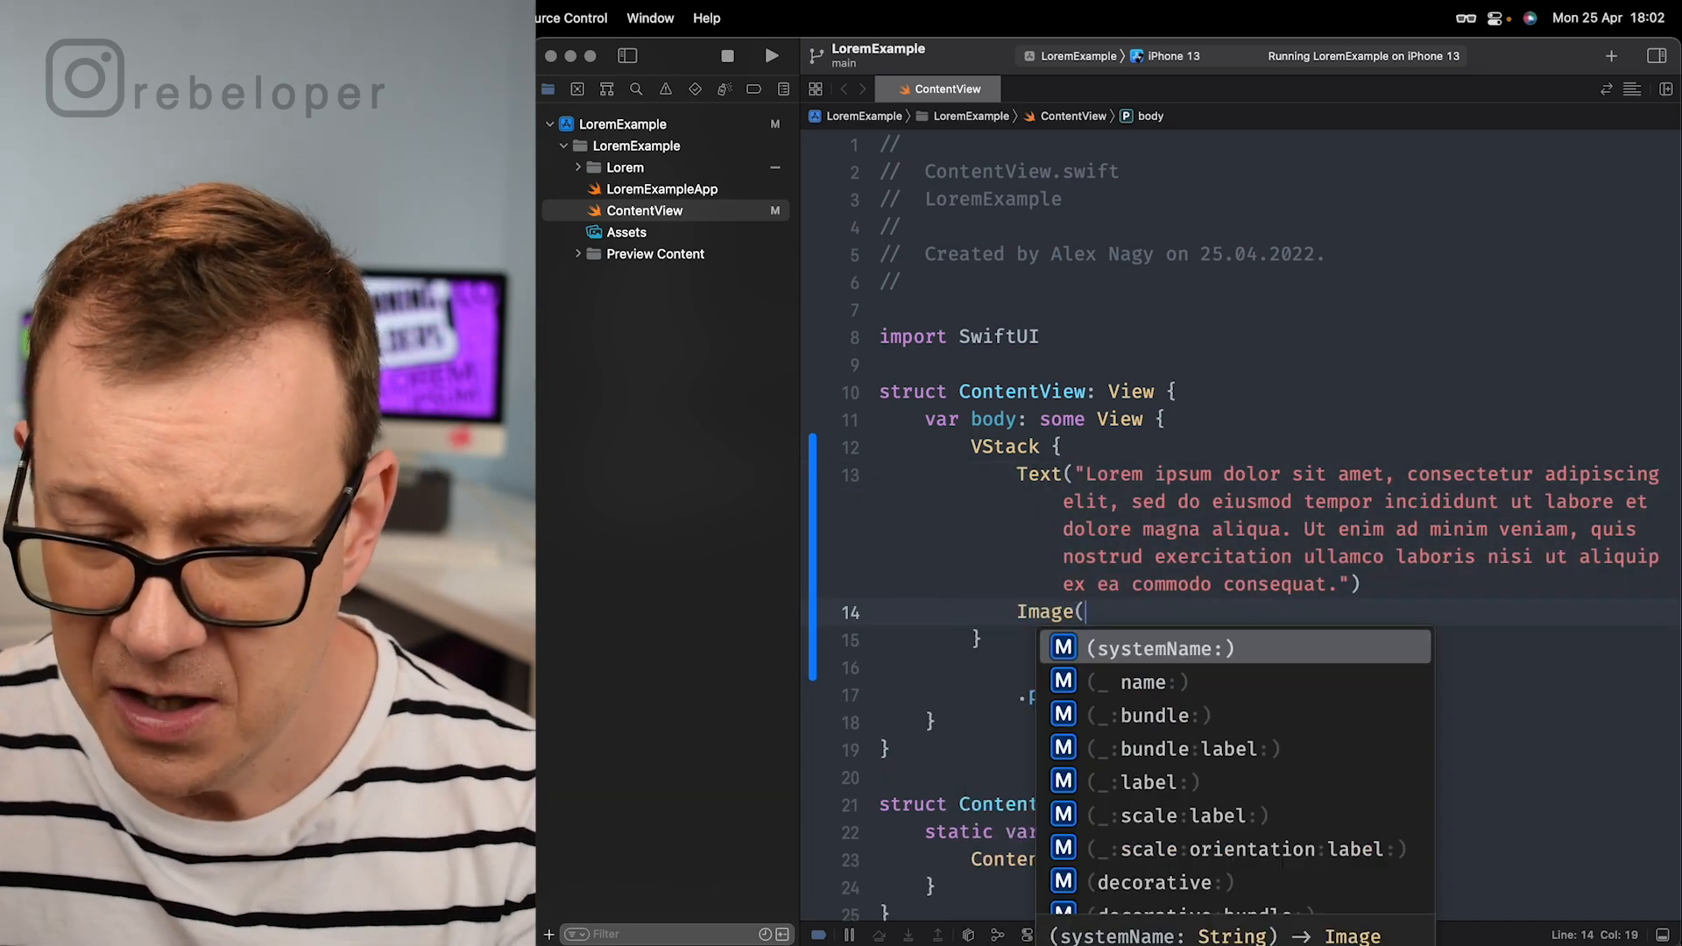
pyautogui.click(1145, 681)
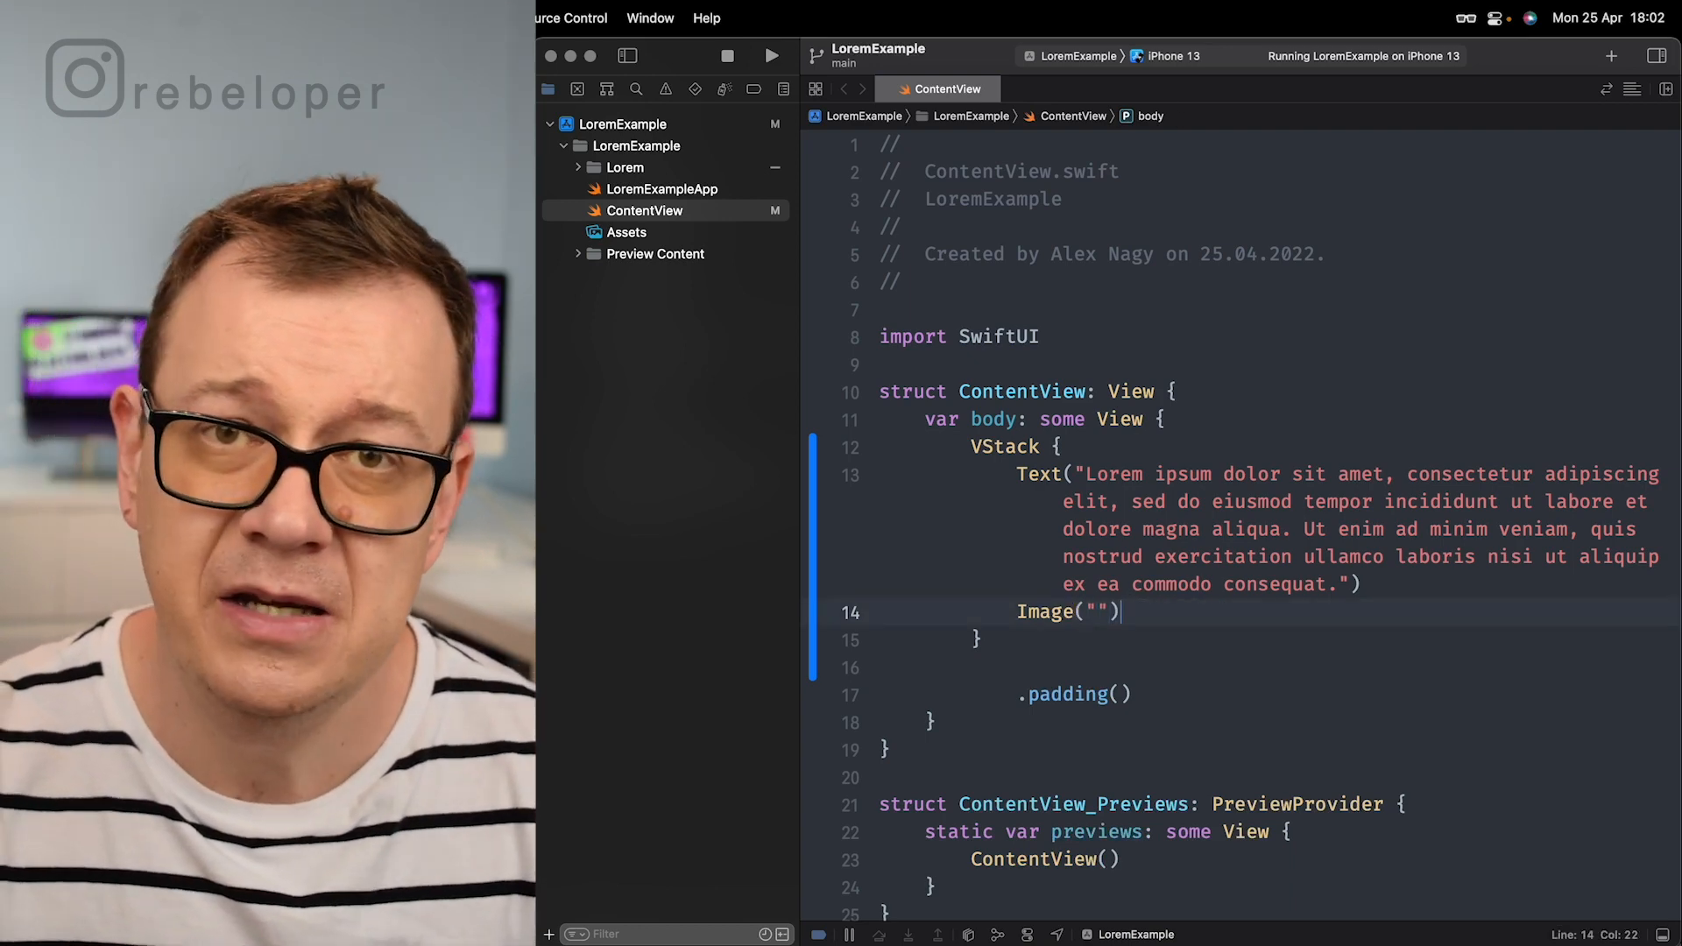
pyautogui.write('.')
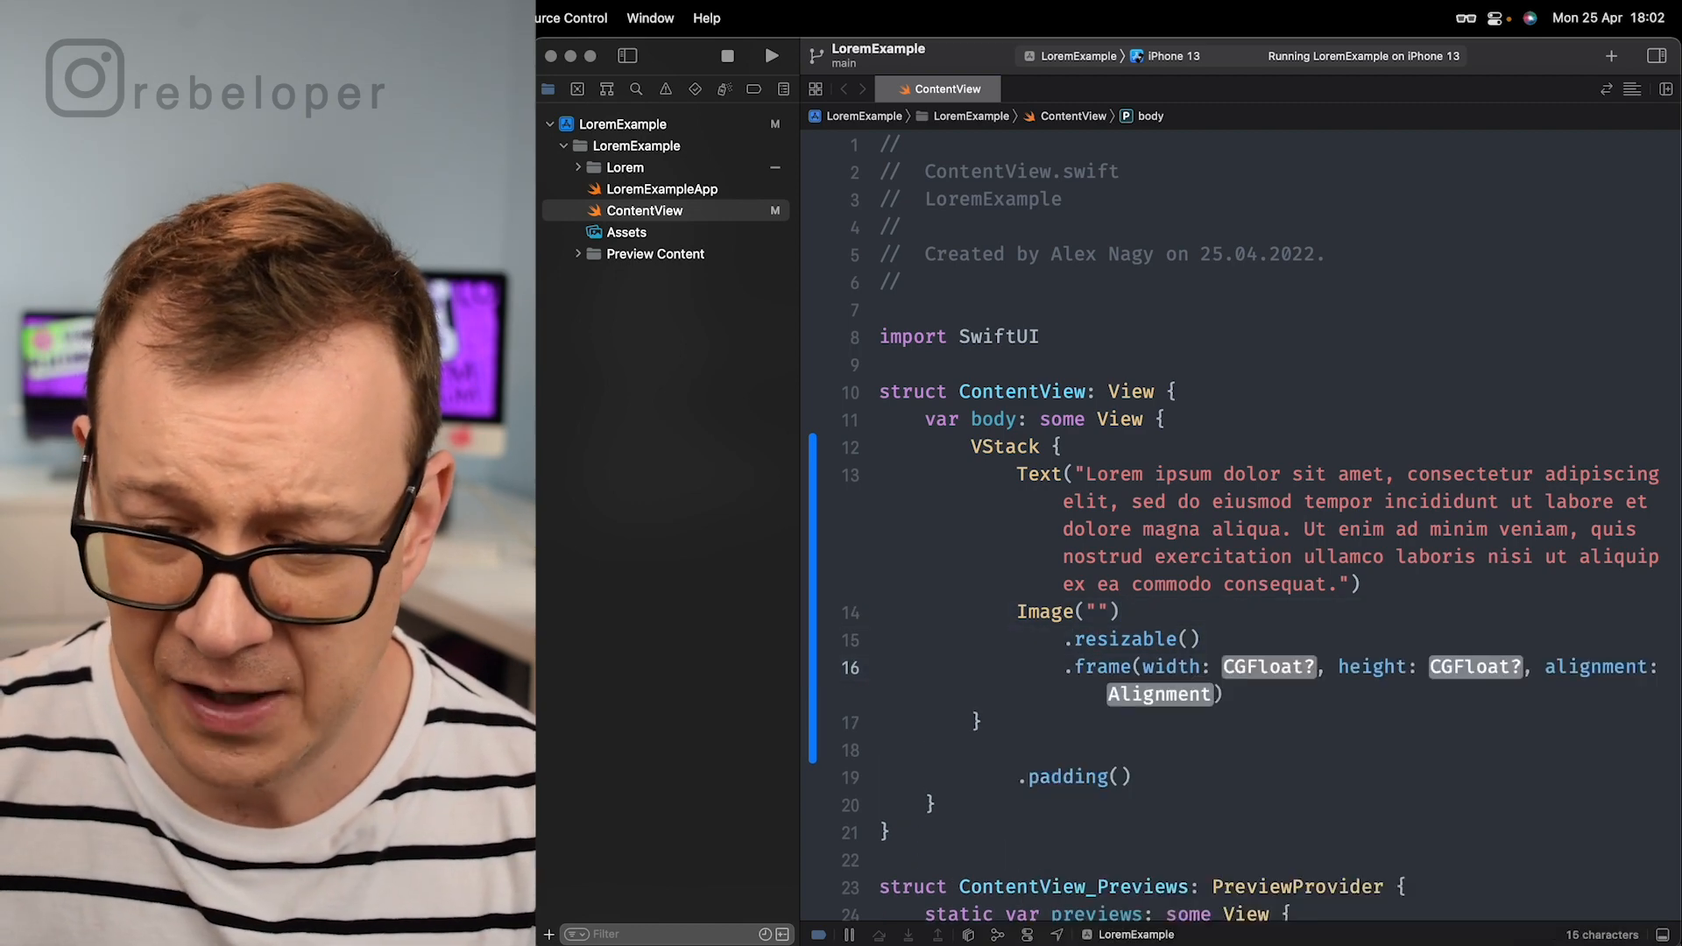
pyautogui.click(1267, 666)
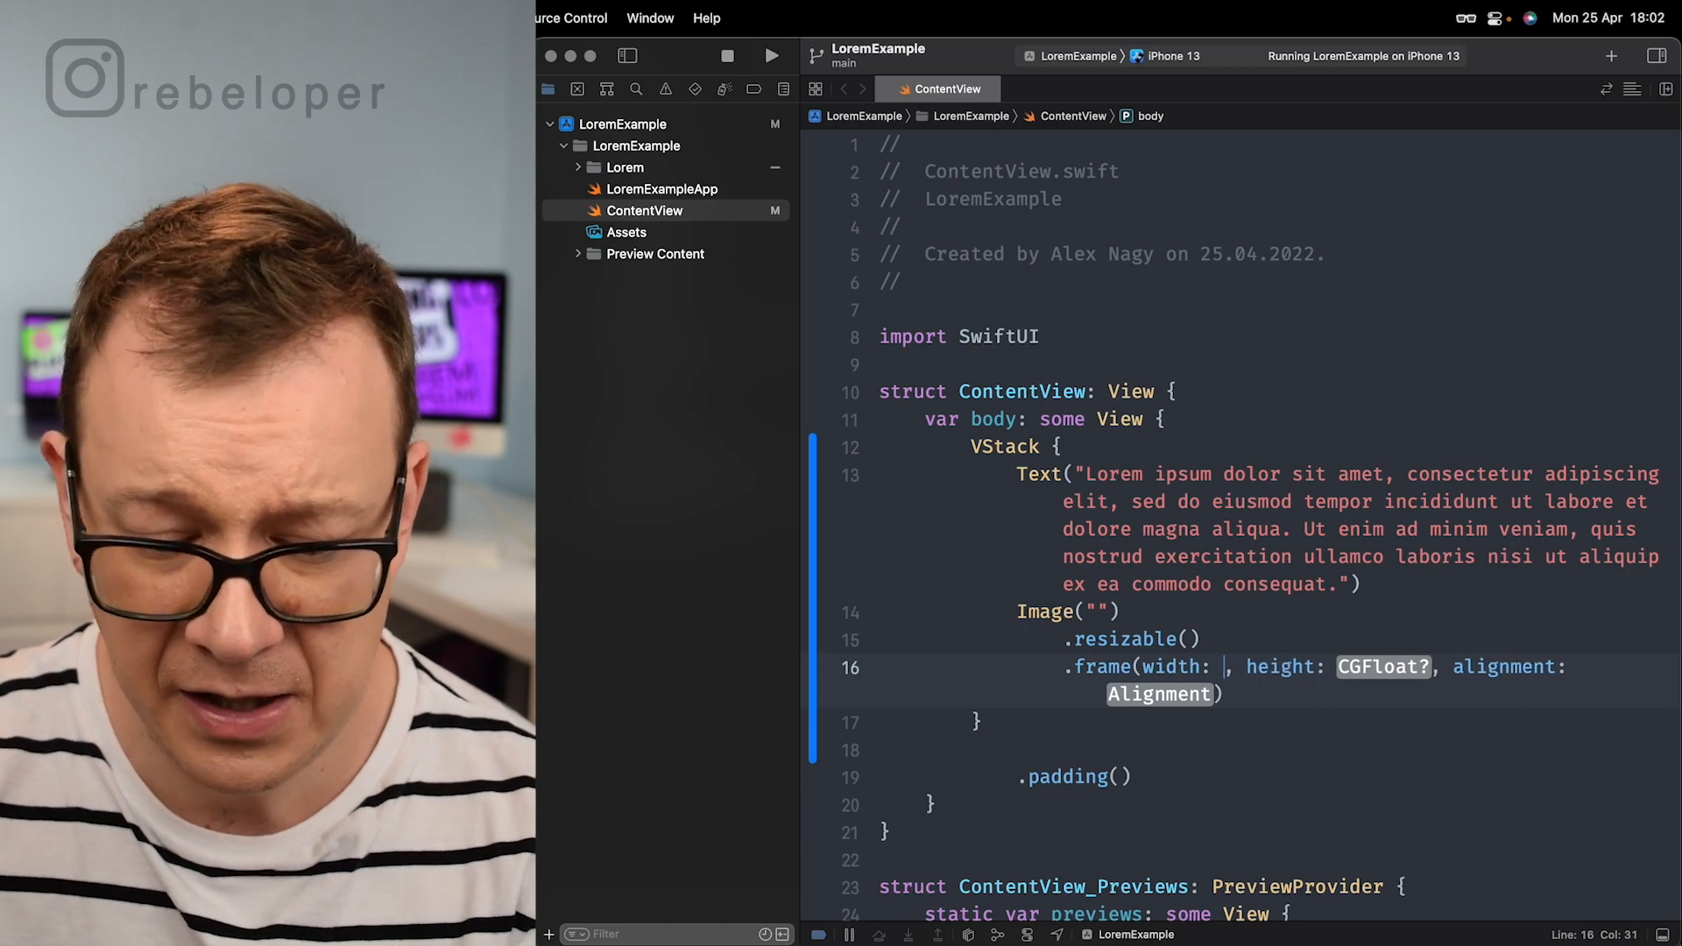
pyautogui.write('200, height: 200')
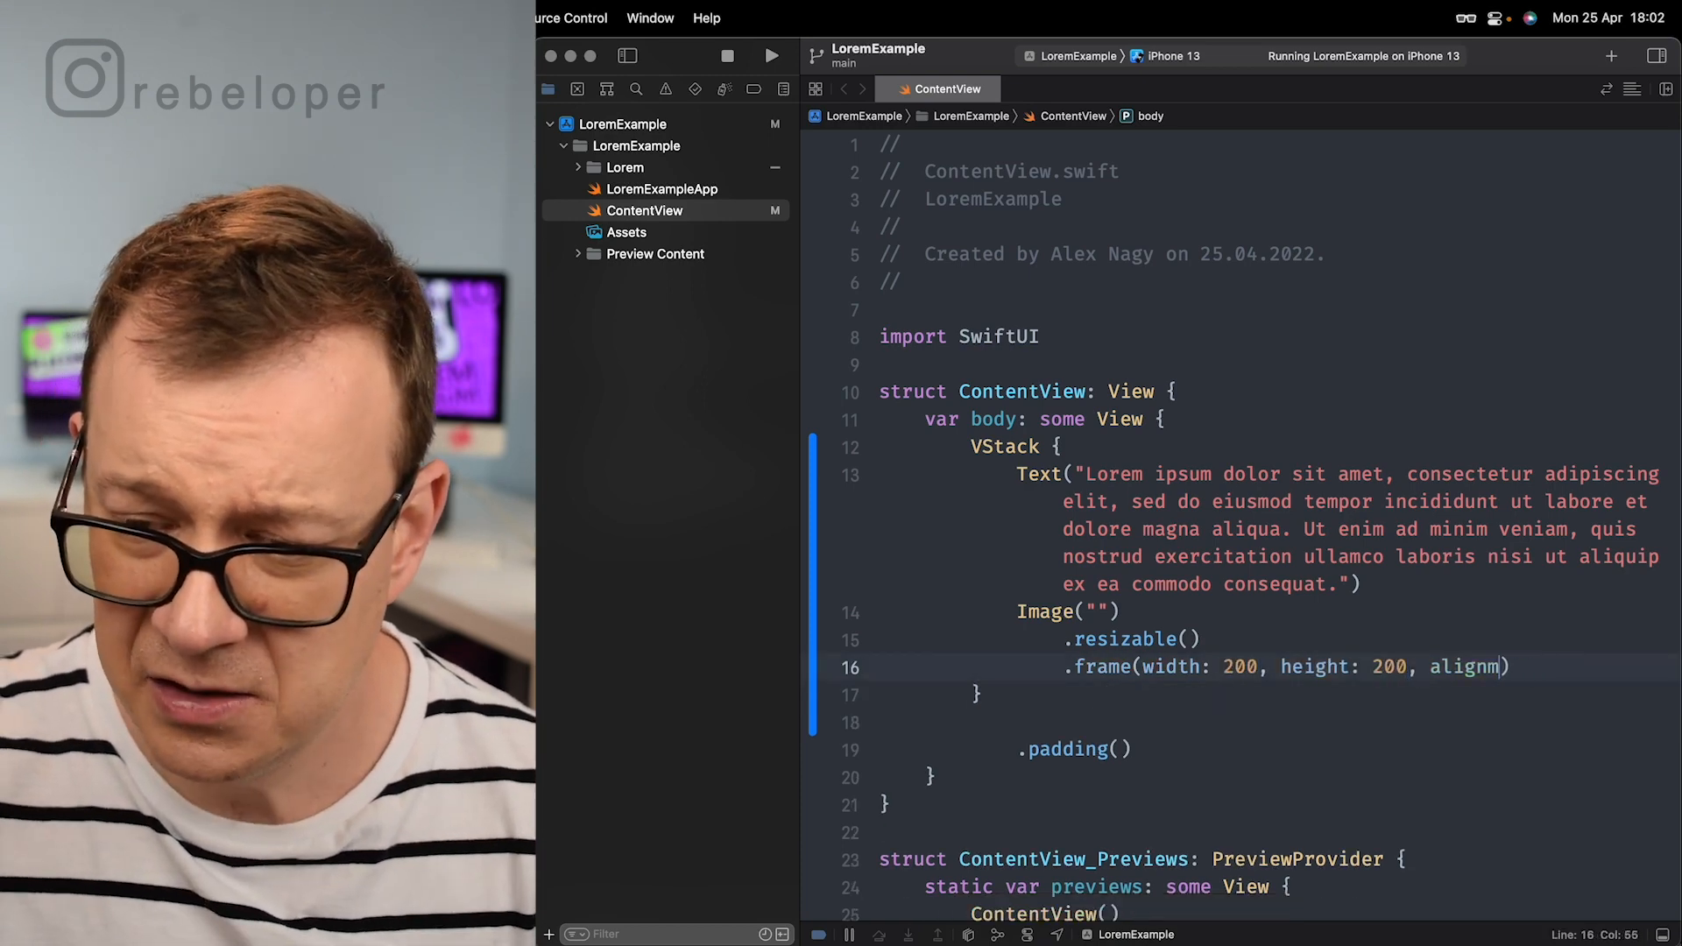
pyautogui.press('Backspace')
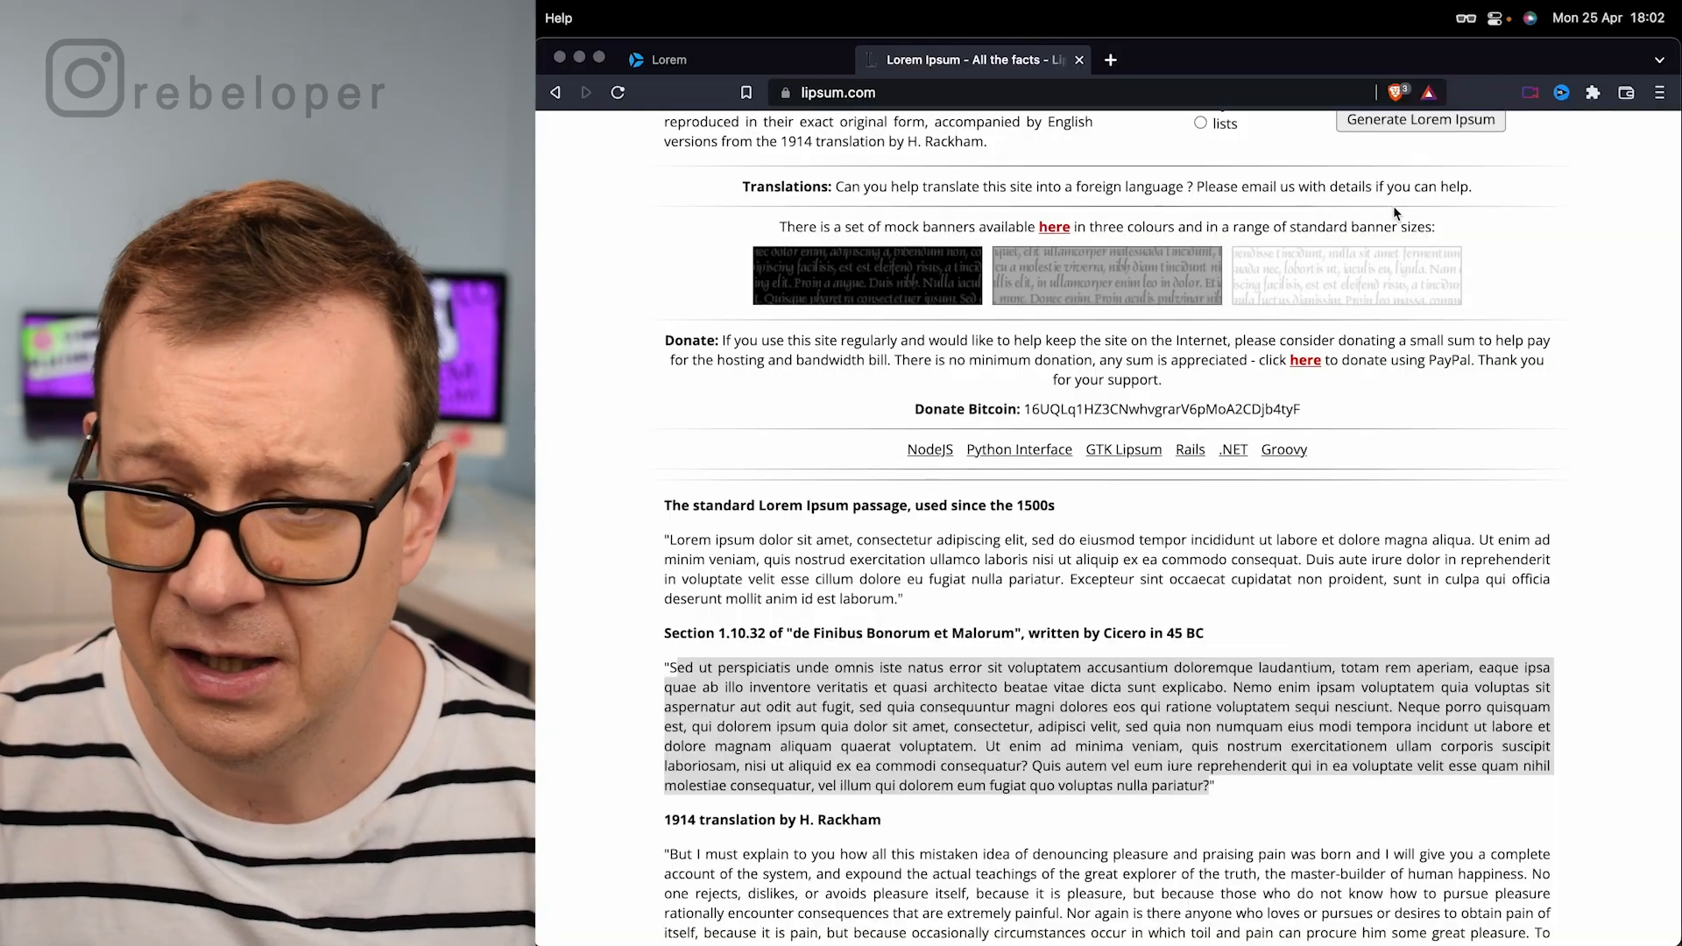
# Step: Search for Unsplash in a new browser tab and open the Unsplash site
pyautogui.click(1343, 59)
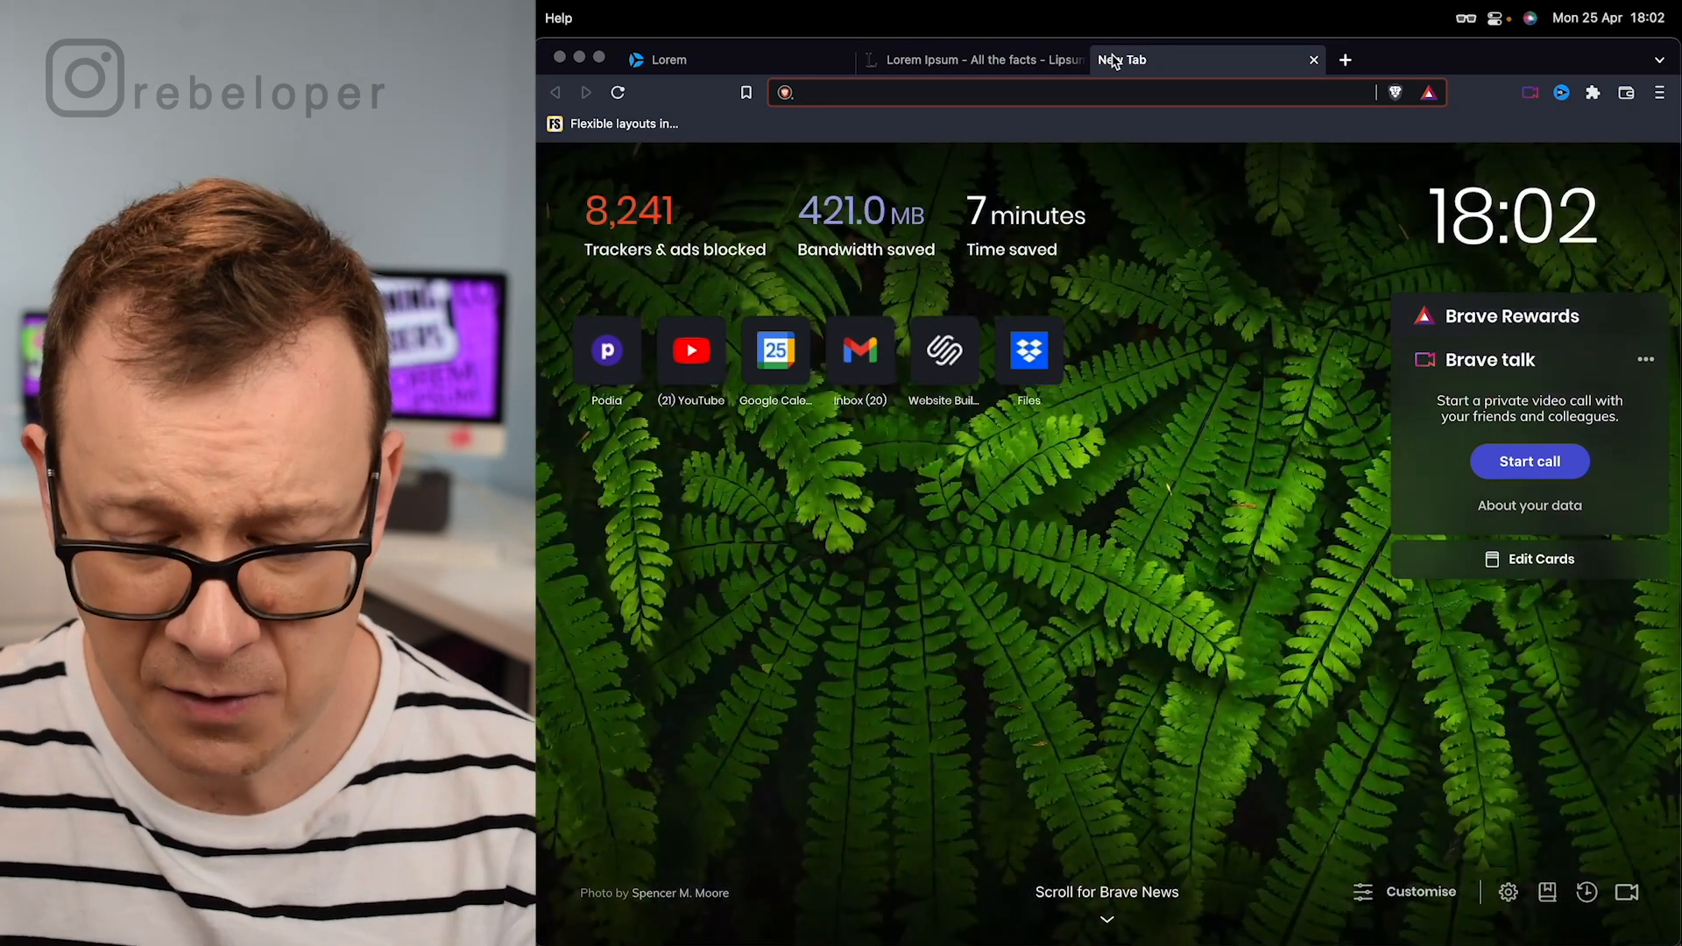
pyautogui.write('unspa')
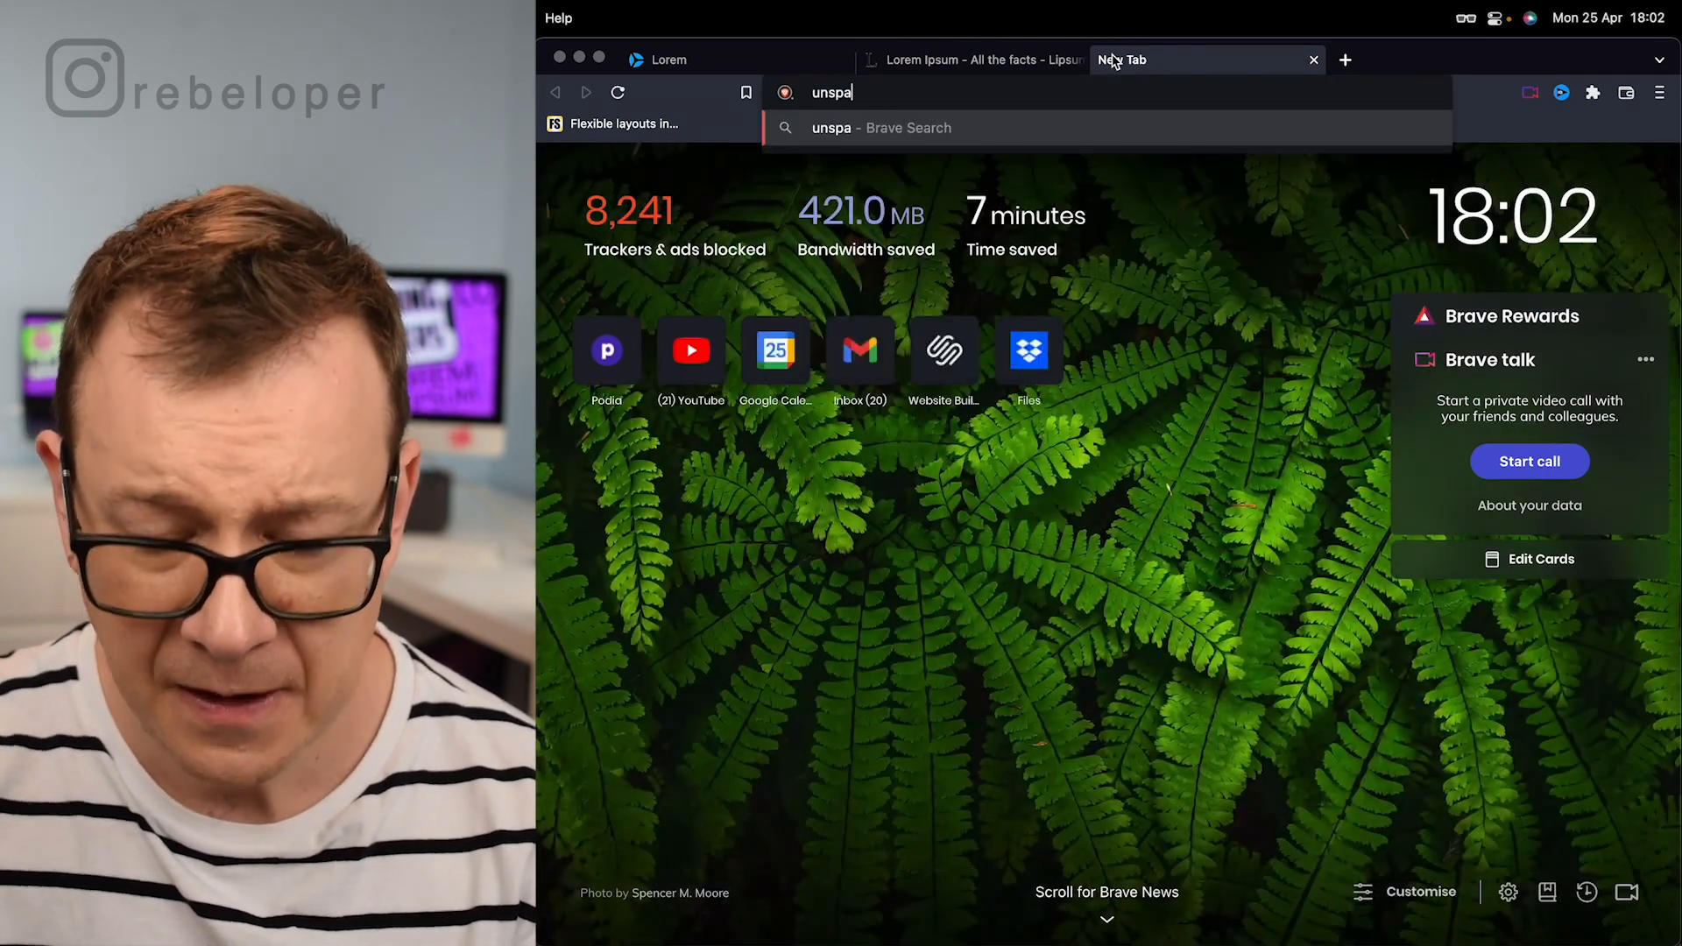
pyautogui.press('Return')
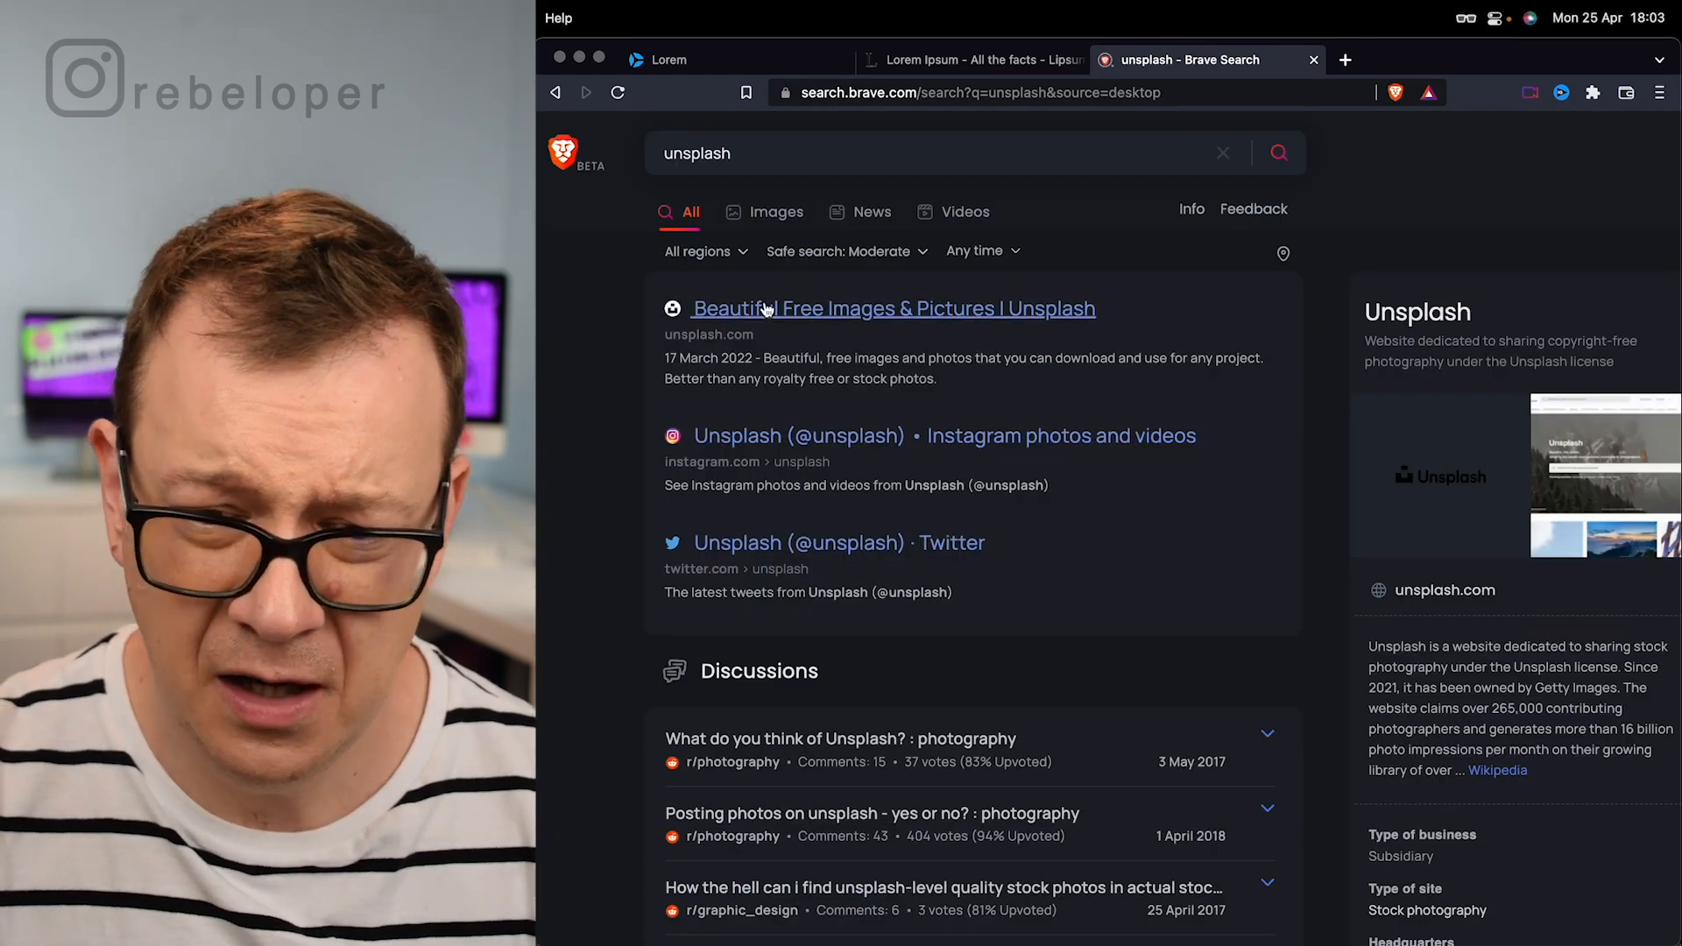
pyautogui.click(892, 309)
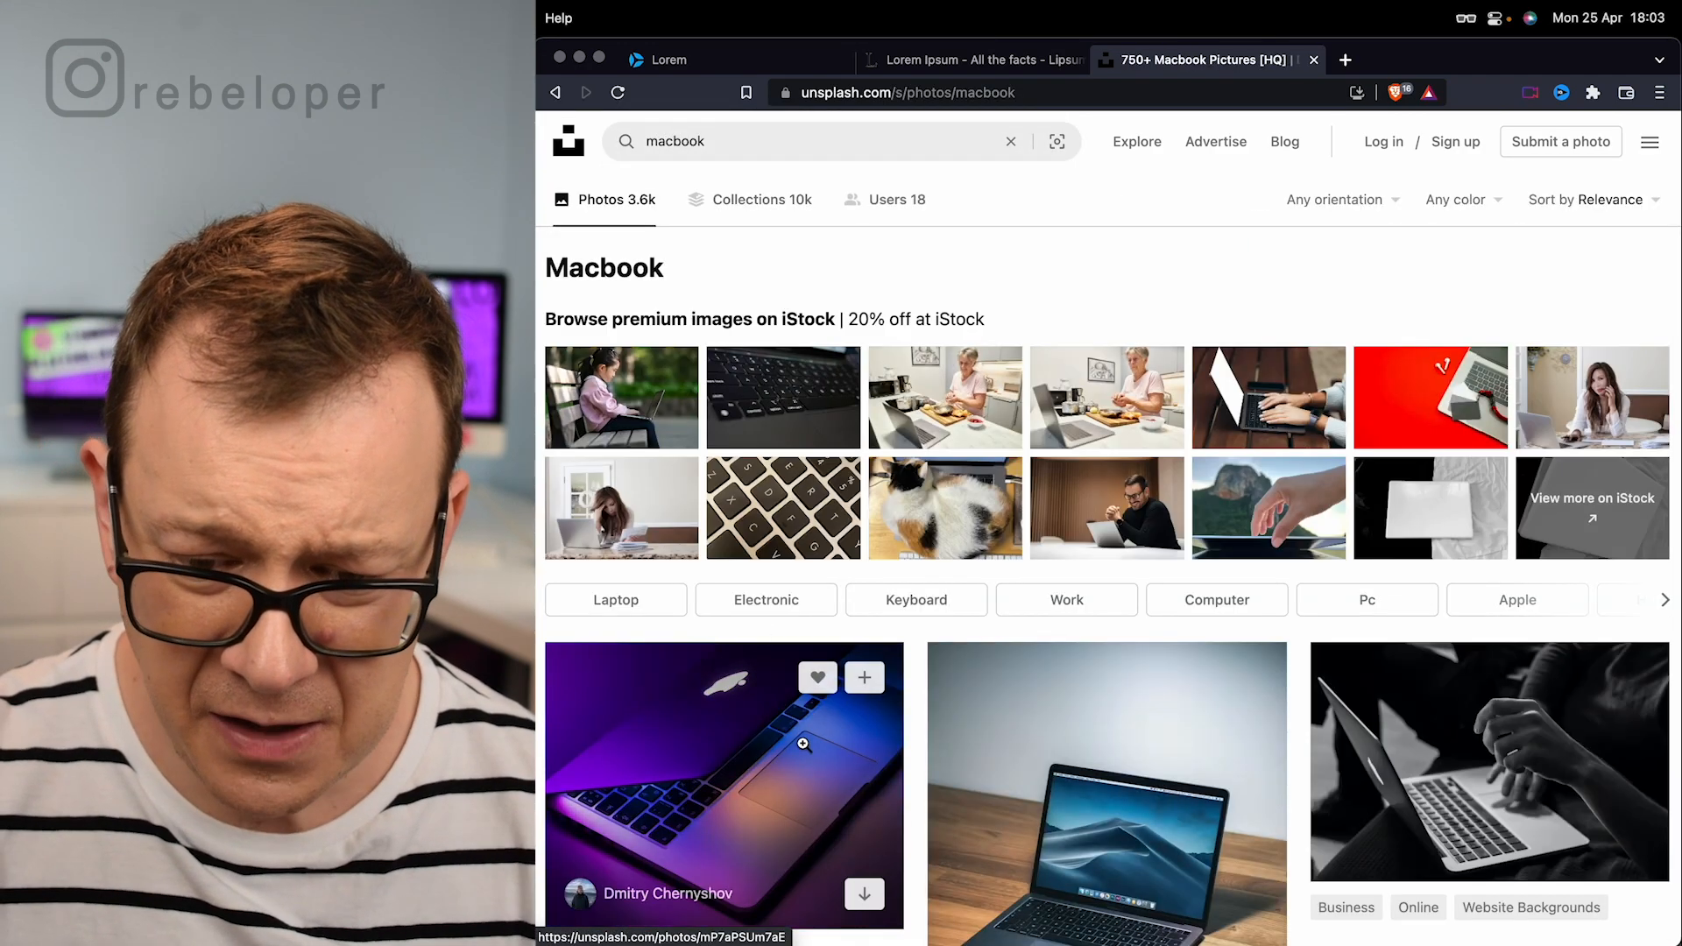
# Step: Scroll the macbook results to the silver MacBook photo and start its download
pyautogui.scroll(-3)
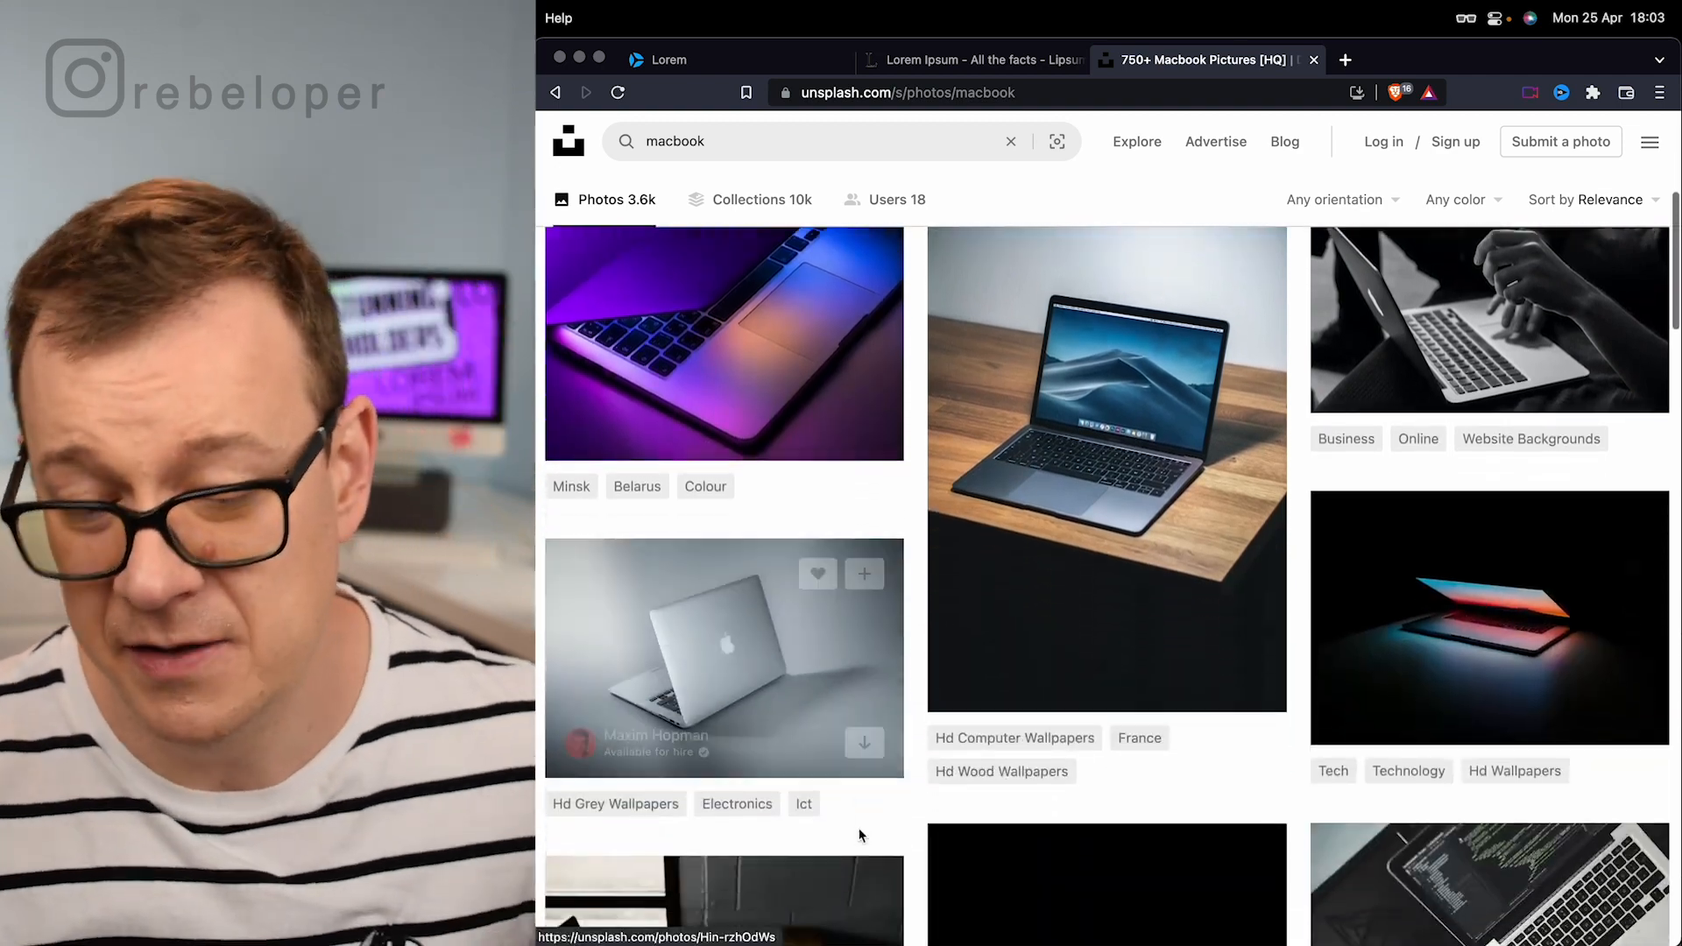
pyautogui.scroll(-3)
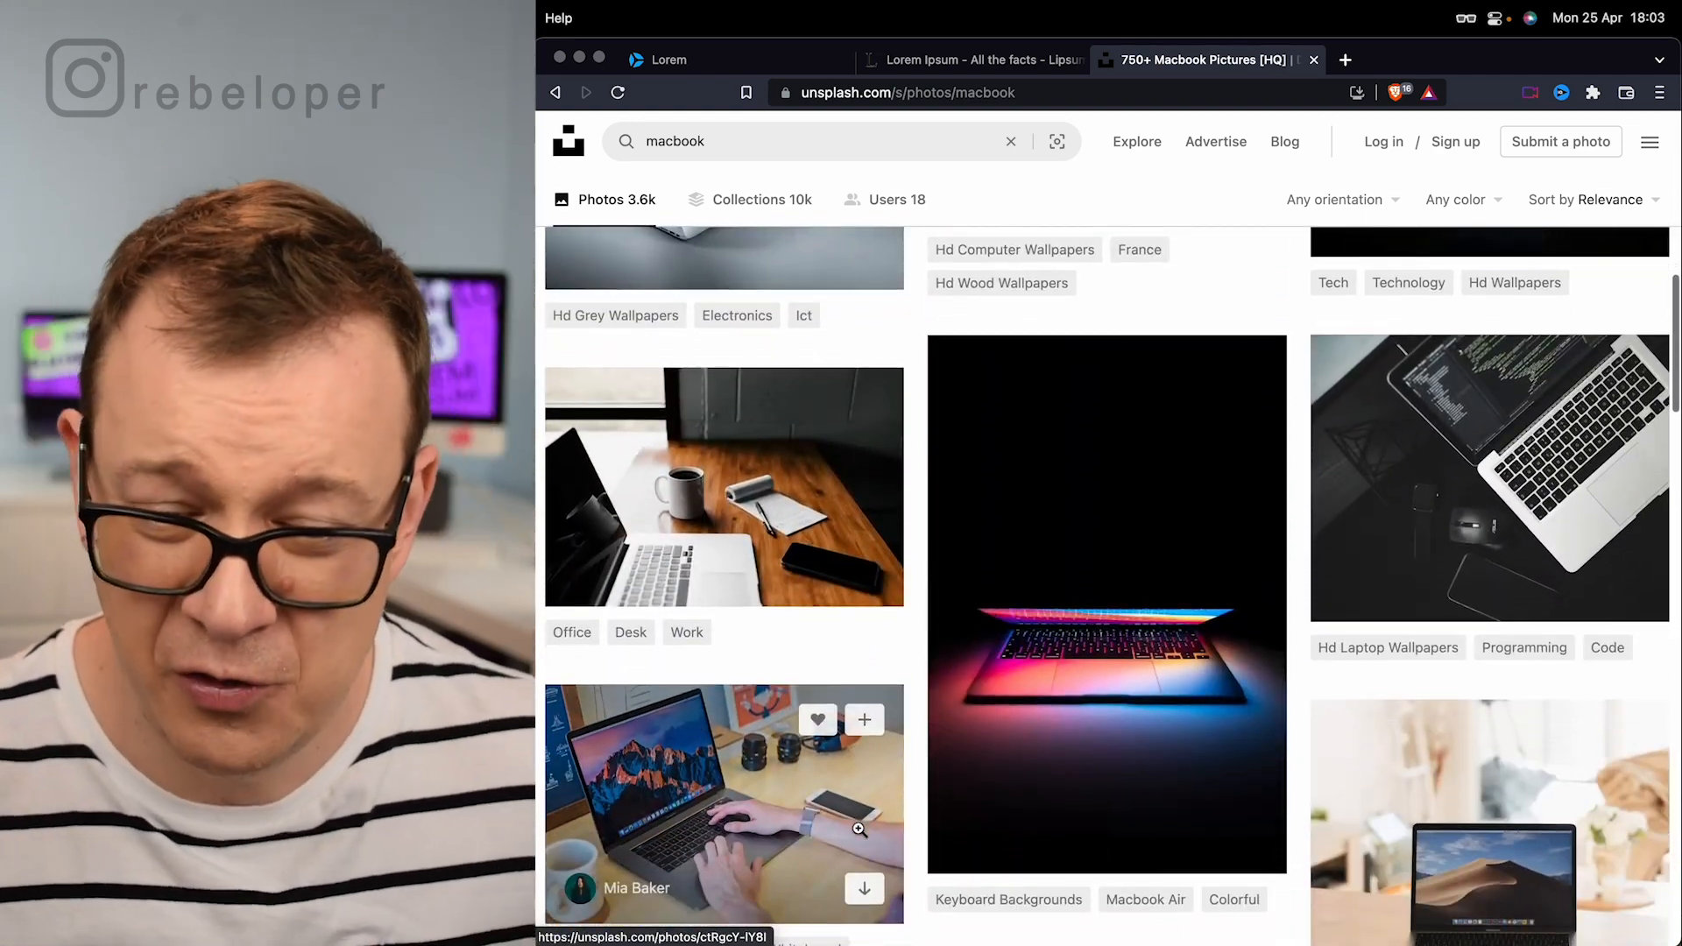
pyautogui.scroll(-3)
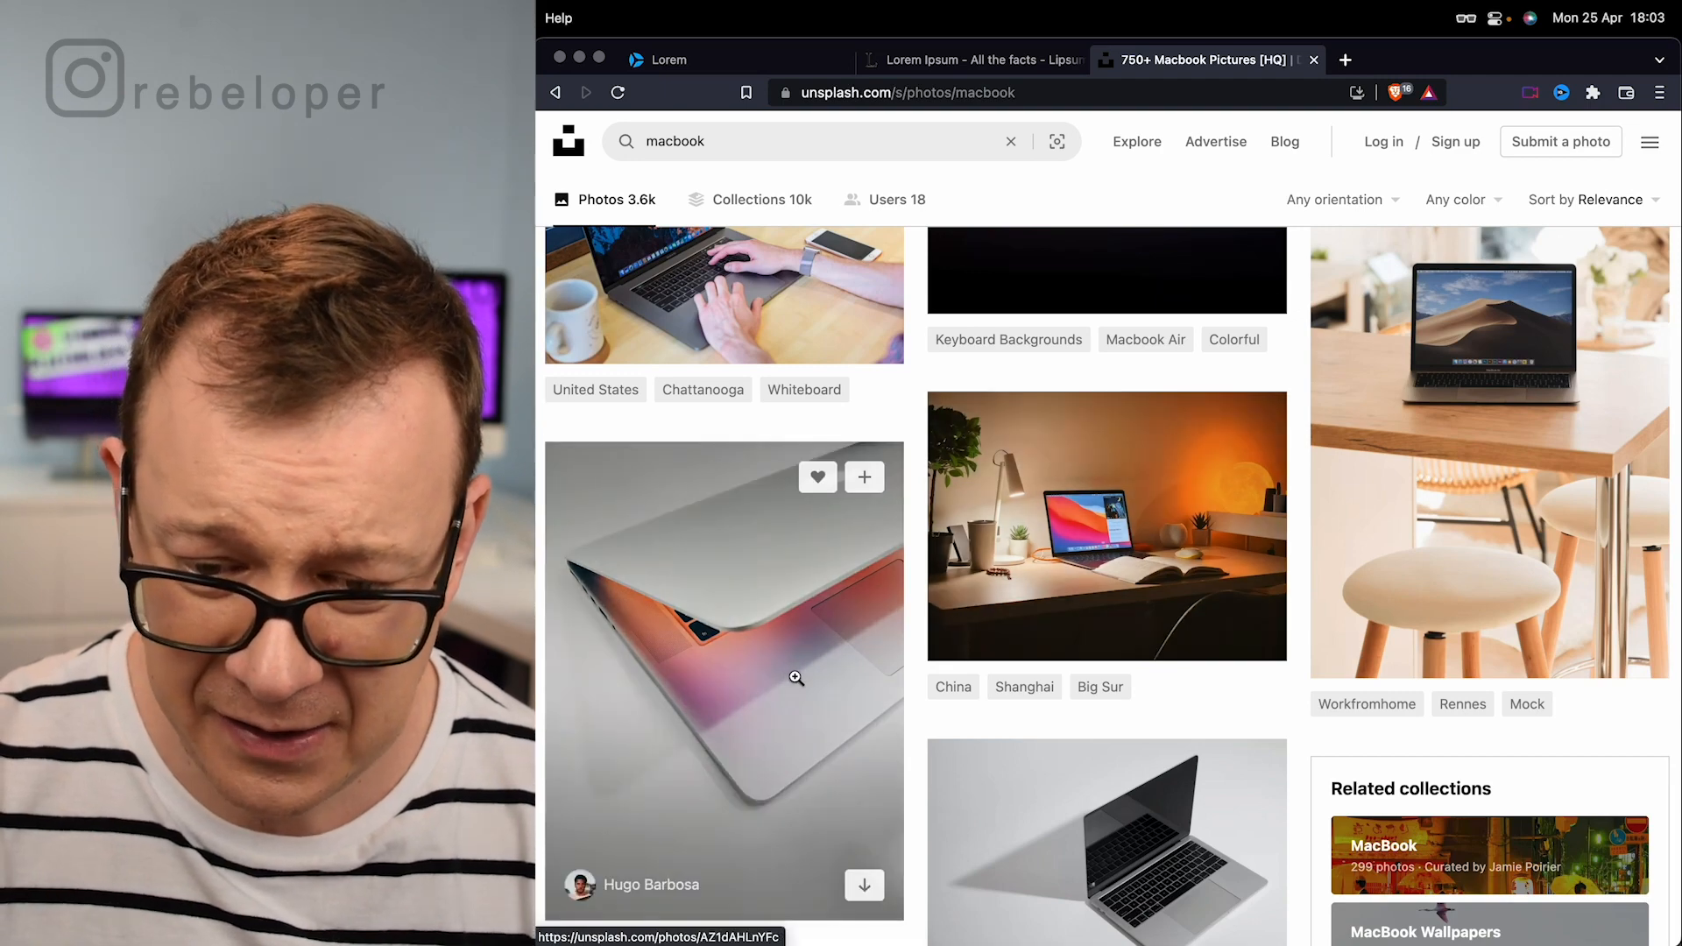
pyautogui.scroll(-3)
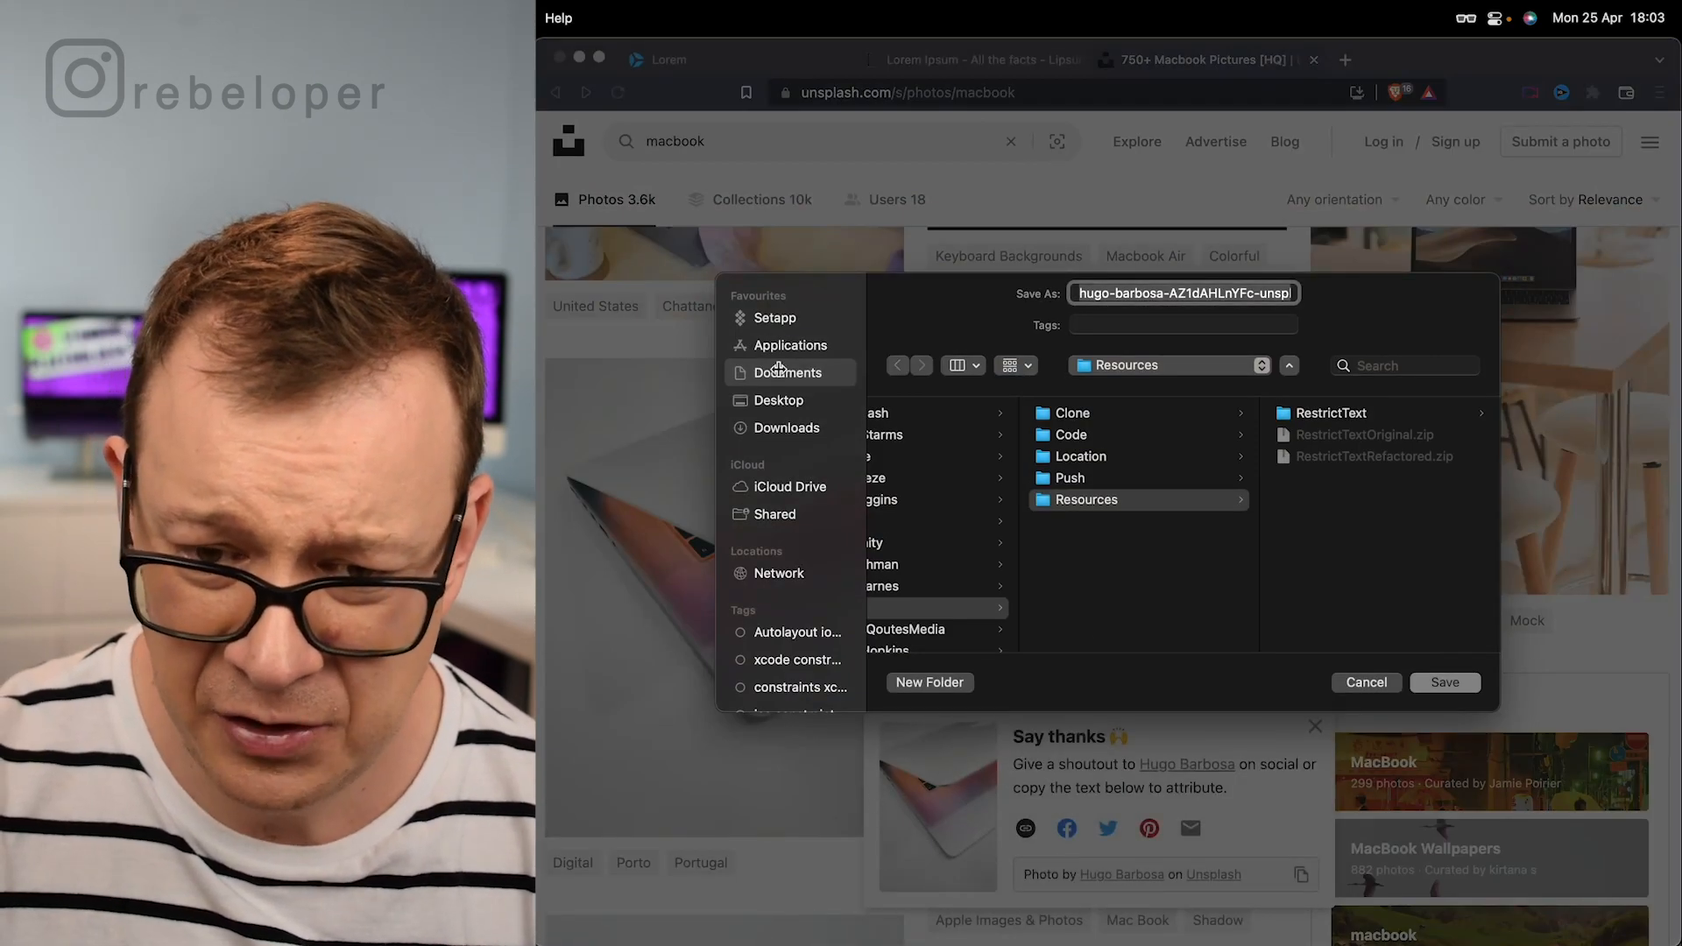
# Step: Save the MacBook photo to the Desktop and select it in Finder beside Xcode's Assets
pyautogui.click(778, 400)
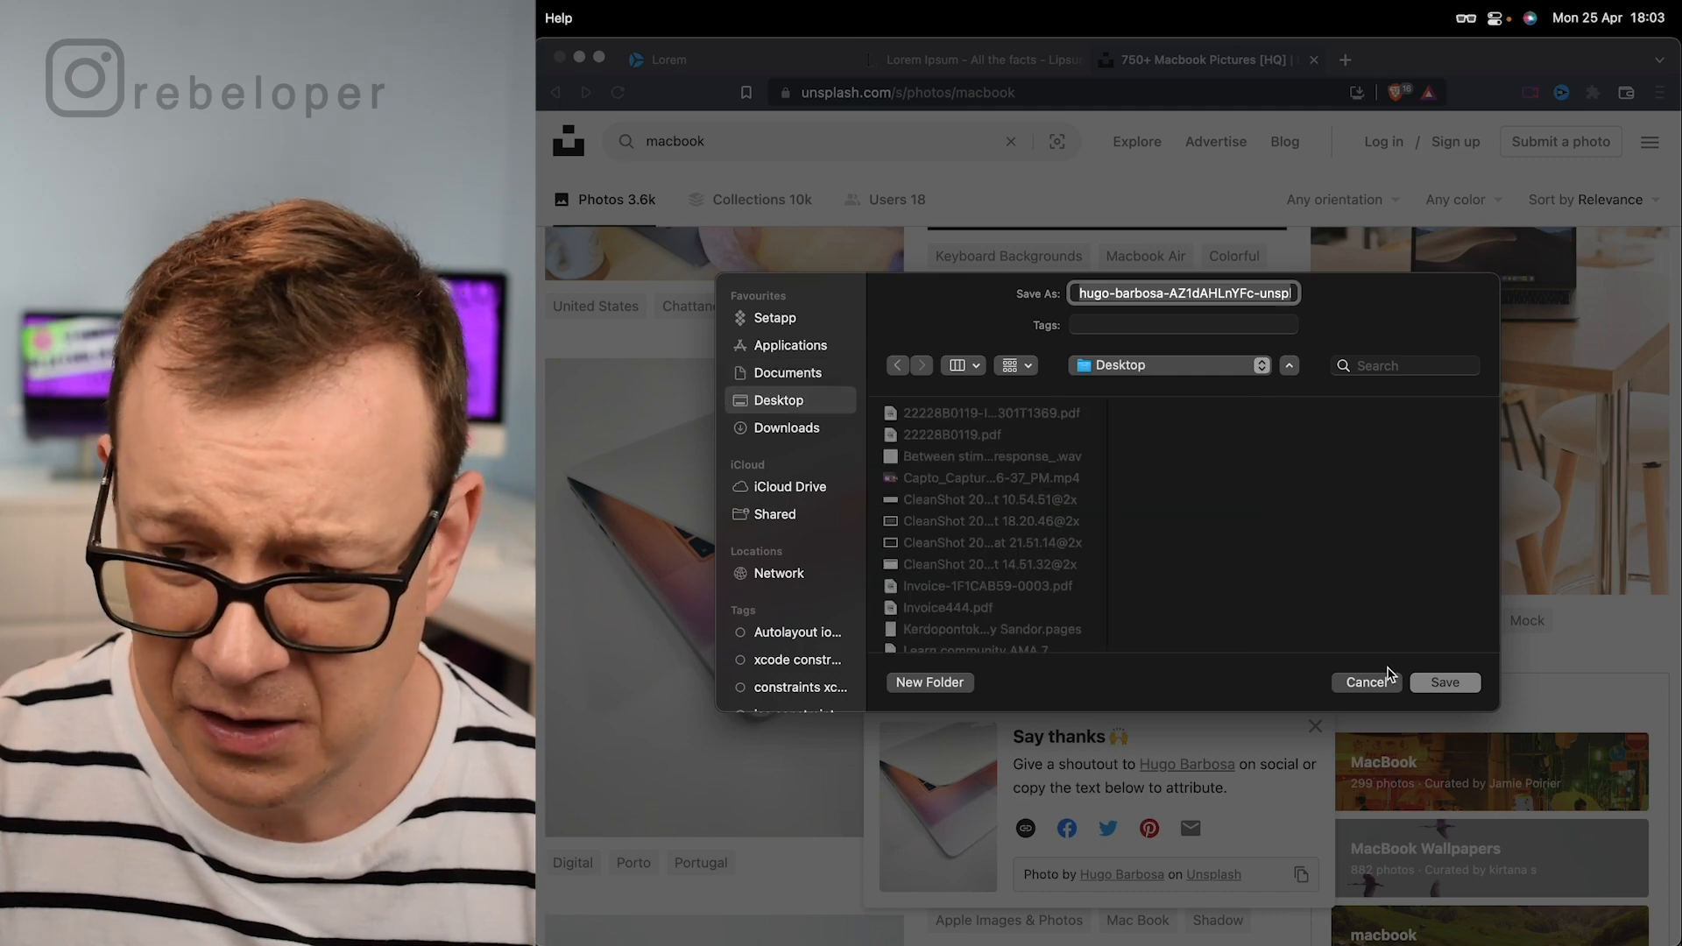
pyautogui.click(1444, 682)
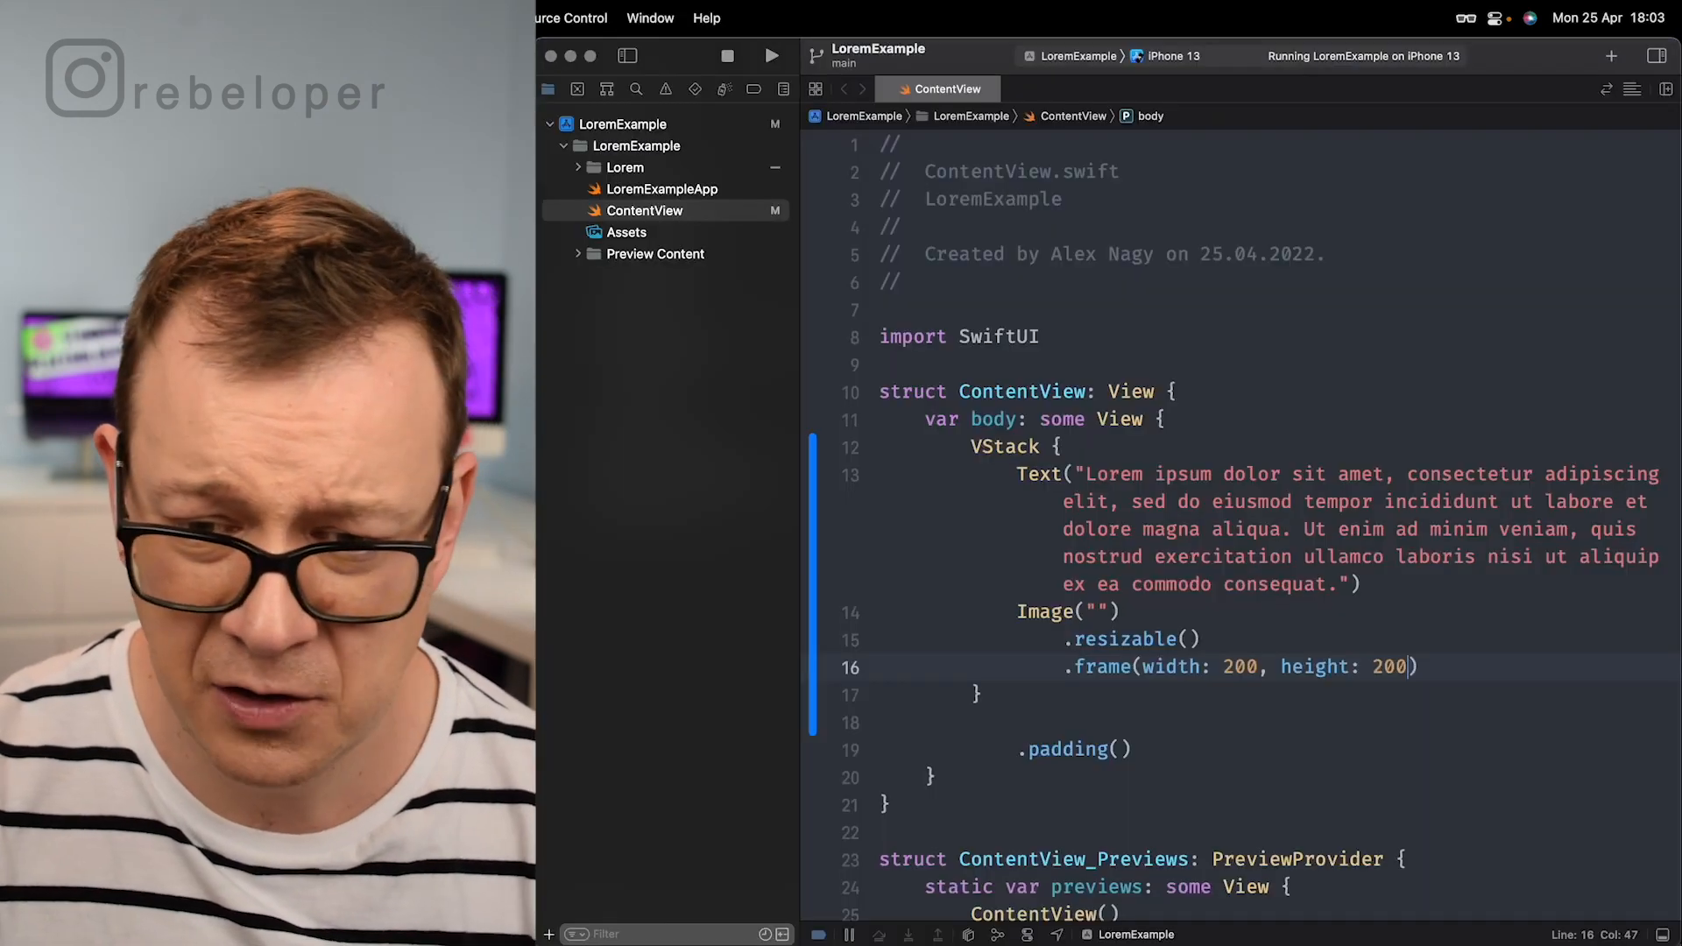
pyautogui.click(627, 231)
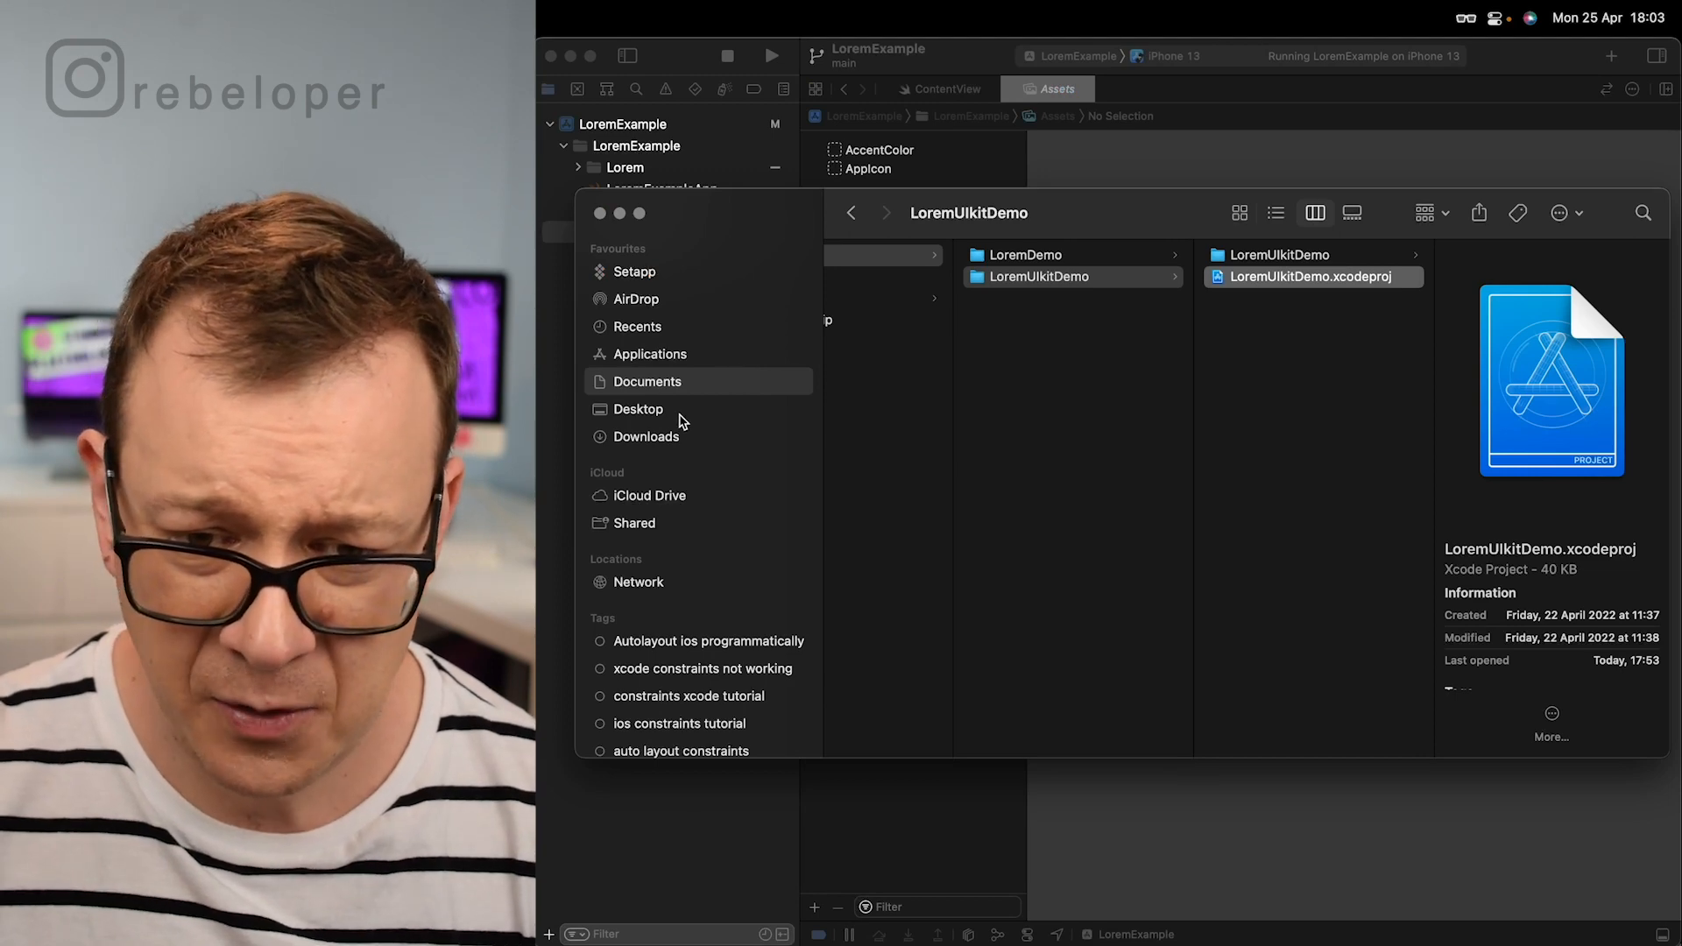
pyautogui.click(639, 409)
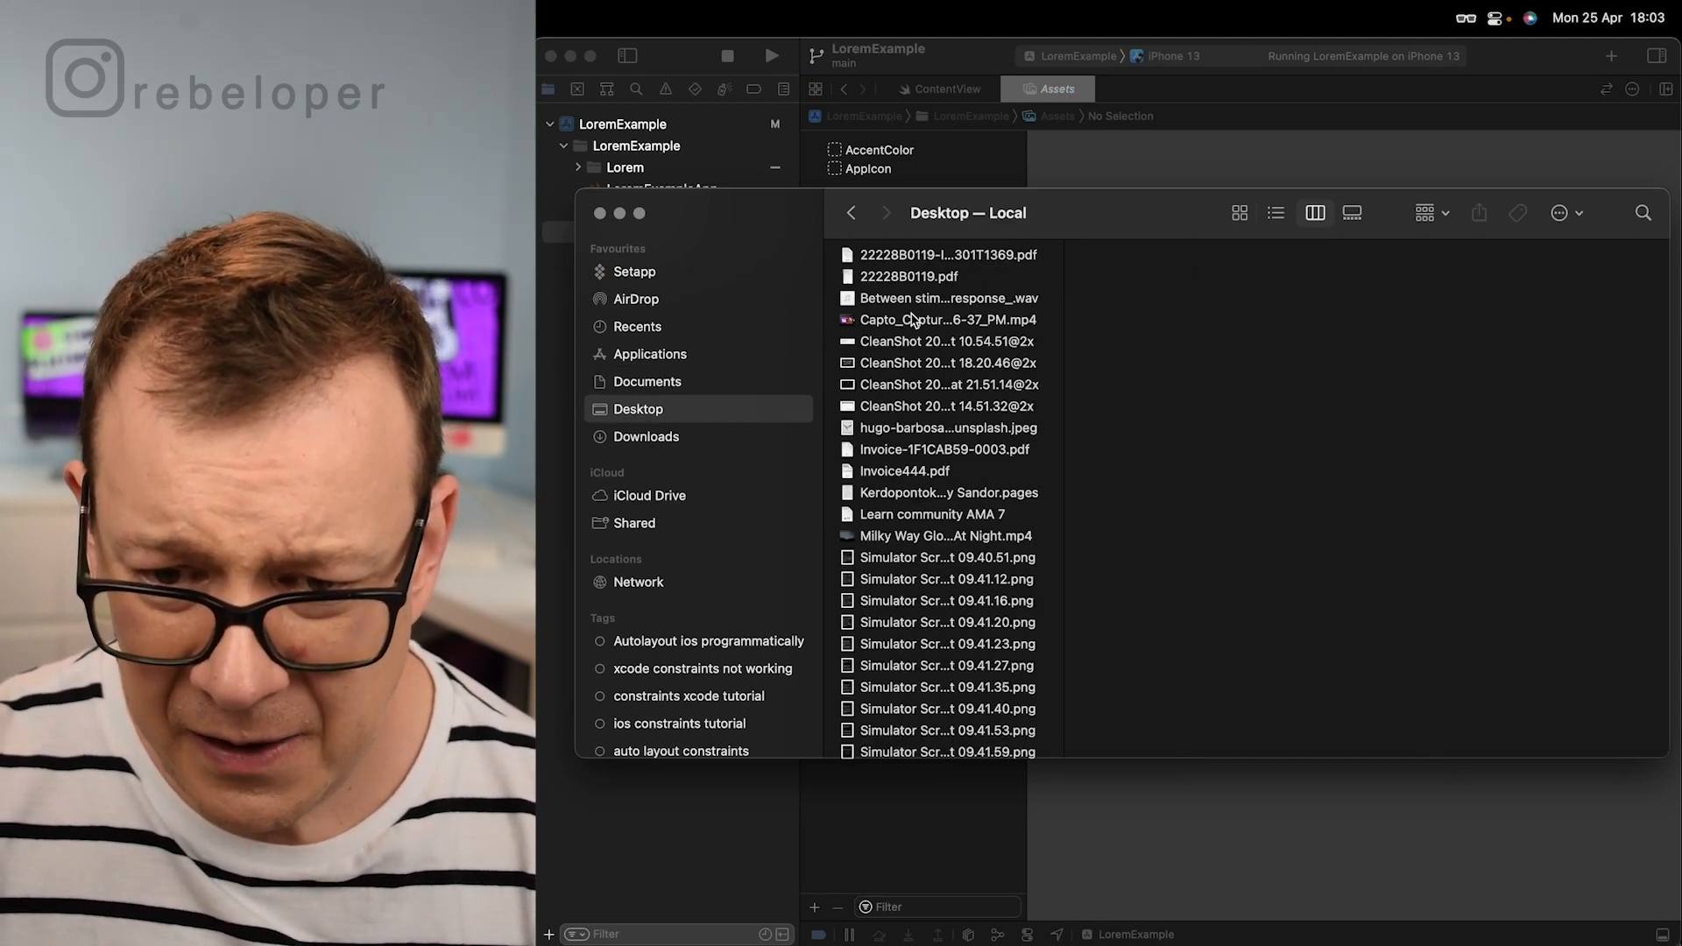
pyautogui.scroll(-3)
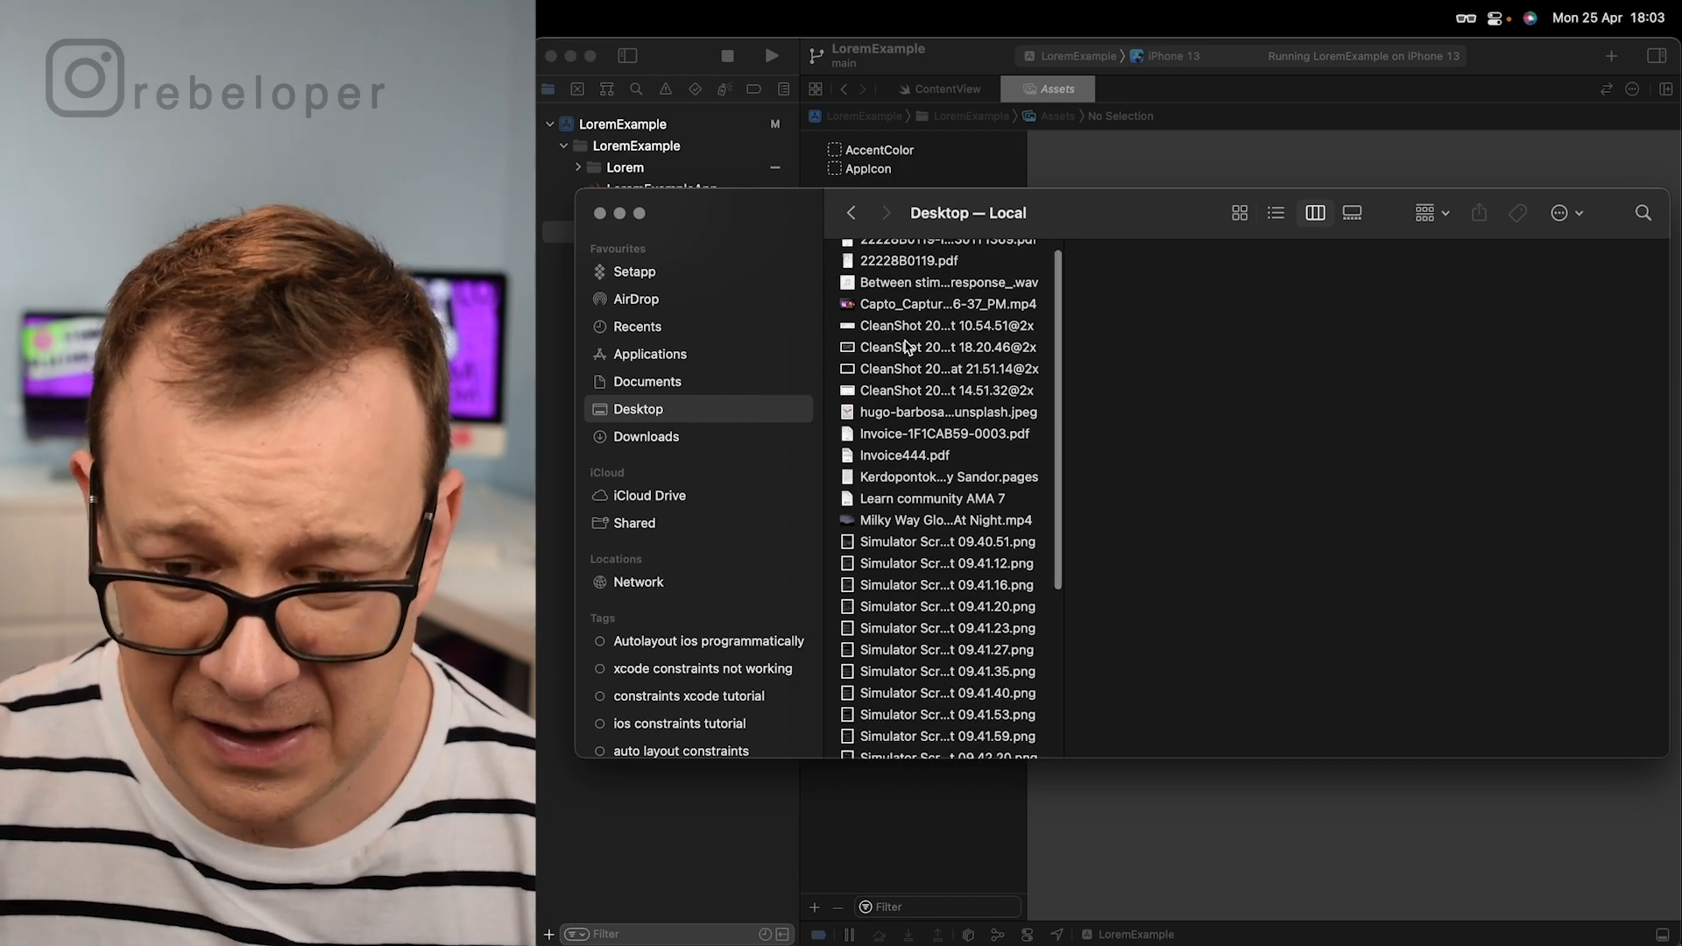
pyautogui.click(947, 411)
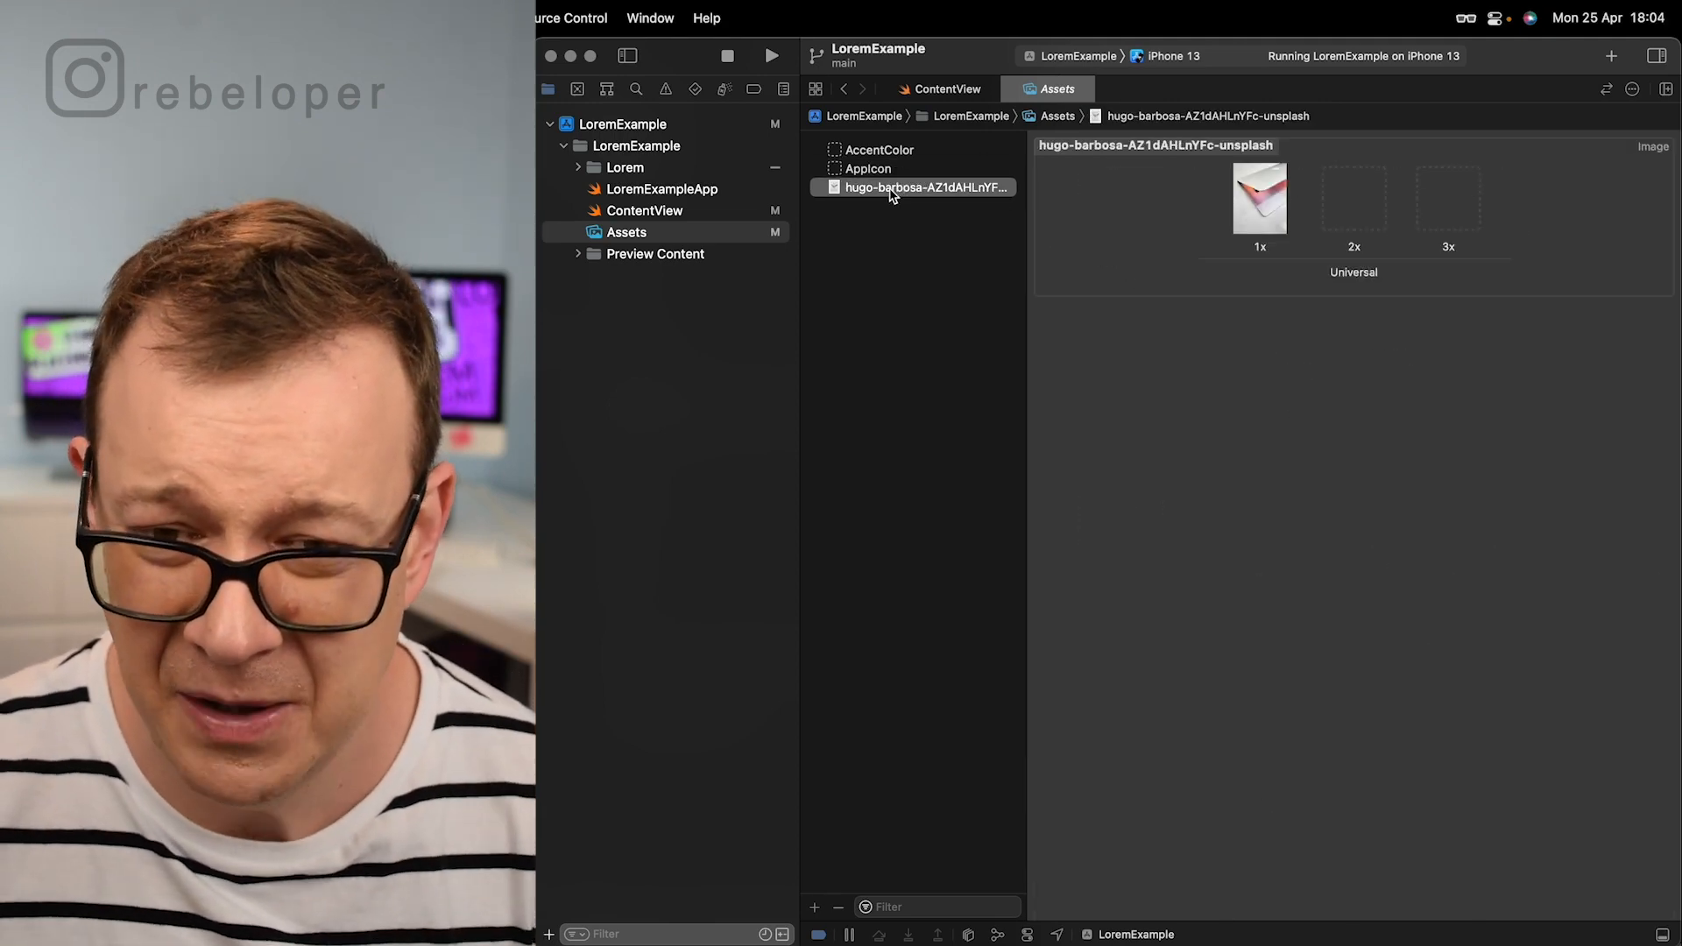
# Step: Put the asset name 'hugo-barbosa-AZ1dAHLnYFc-unsplash' into ContentView's Image("")
pyautogui.doubleClick(926, 187)
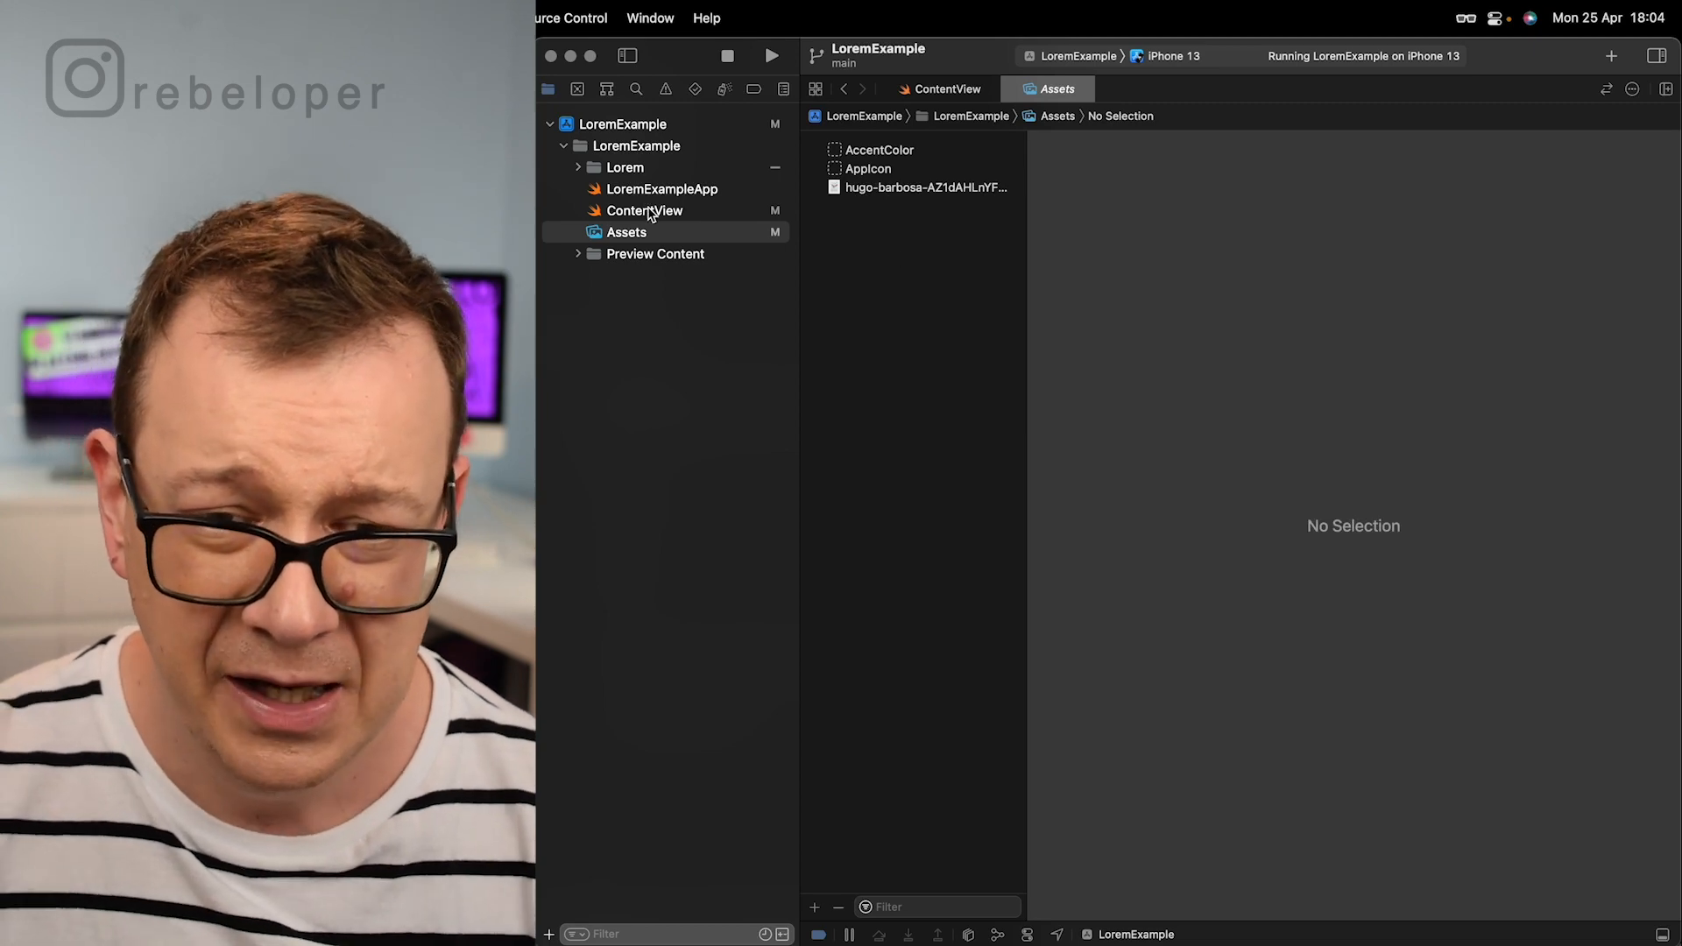
pyautogui.click(645, 210)
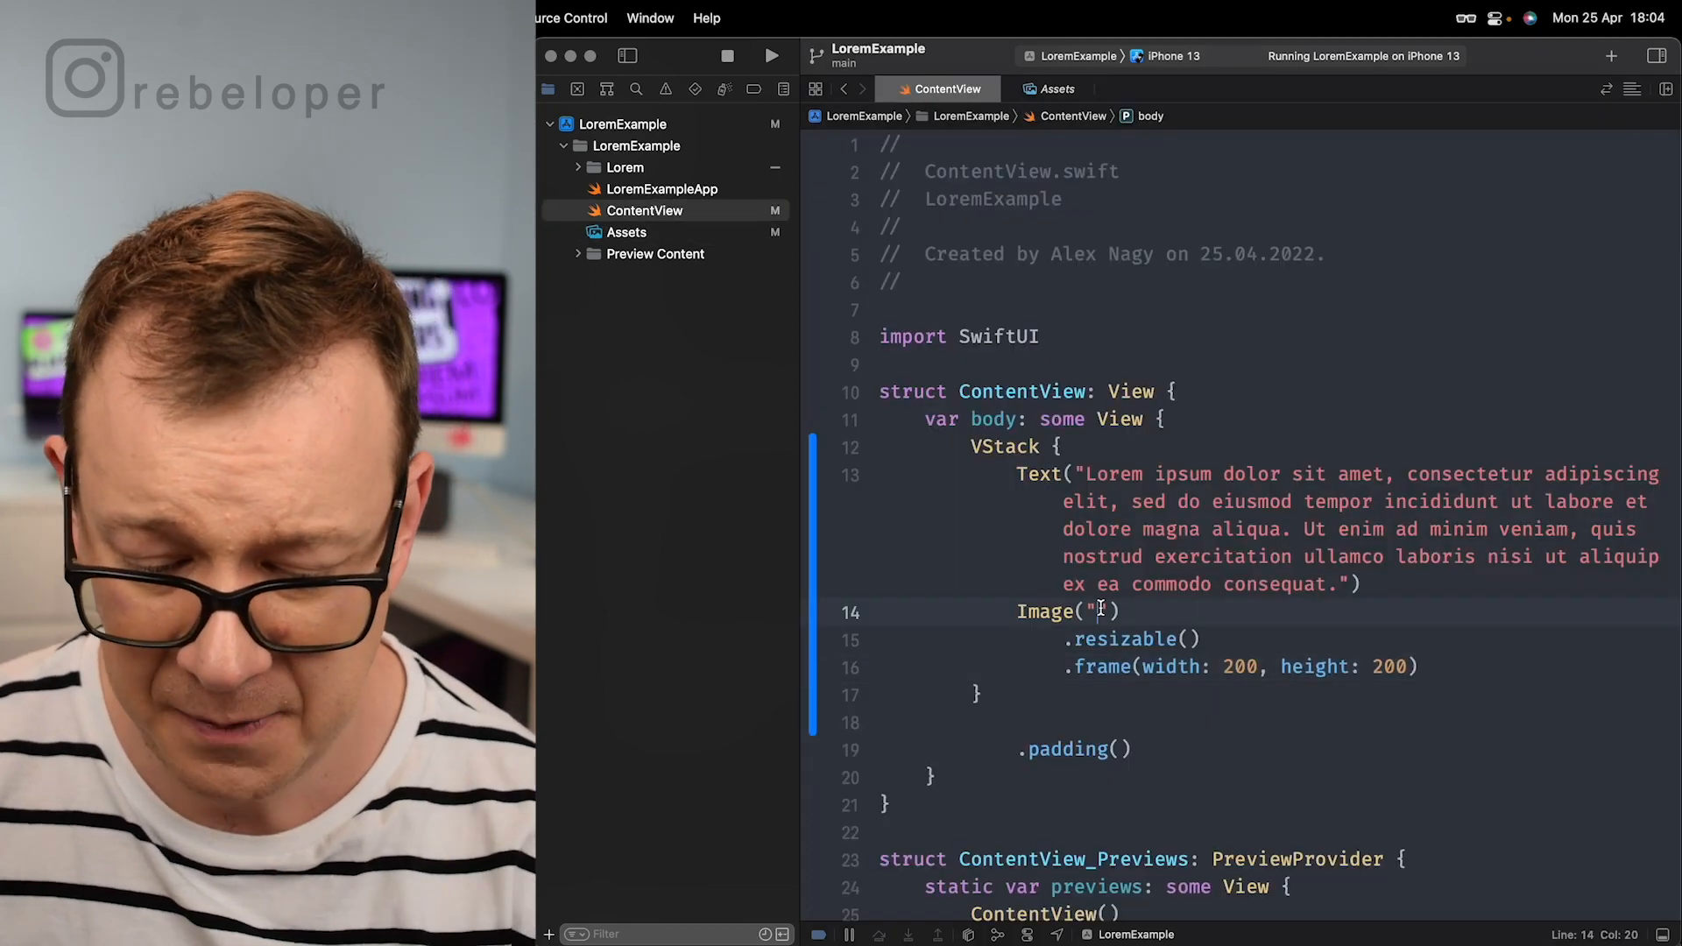
pyautogui.write('hugo-barbosa-AZ1dAHLnYFc-unsplash')
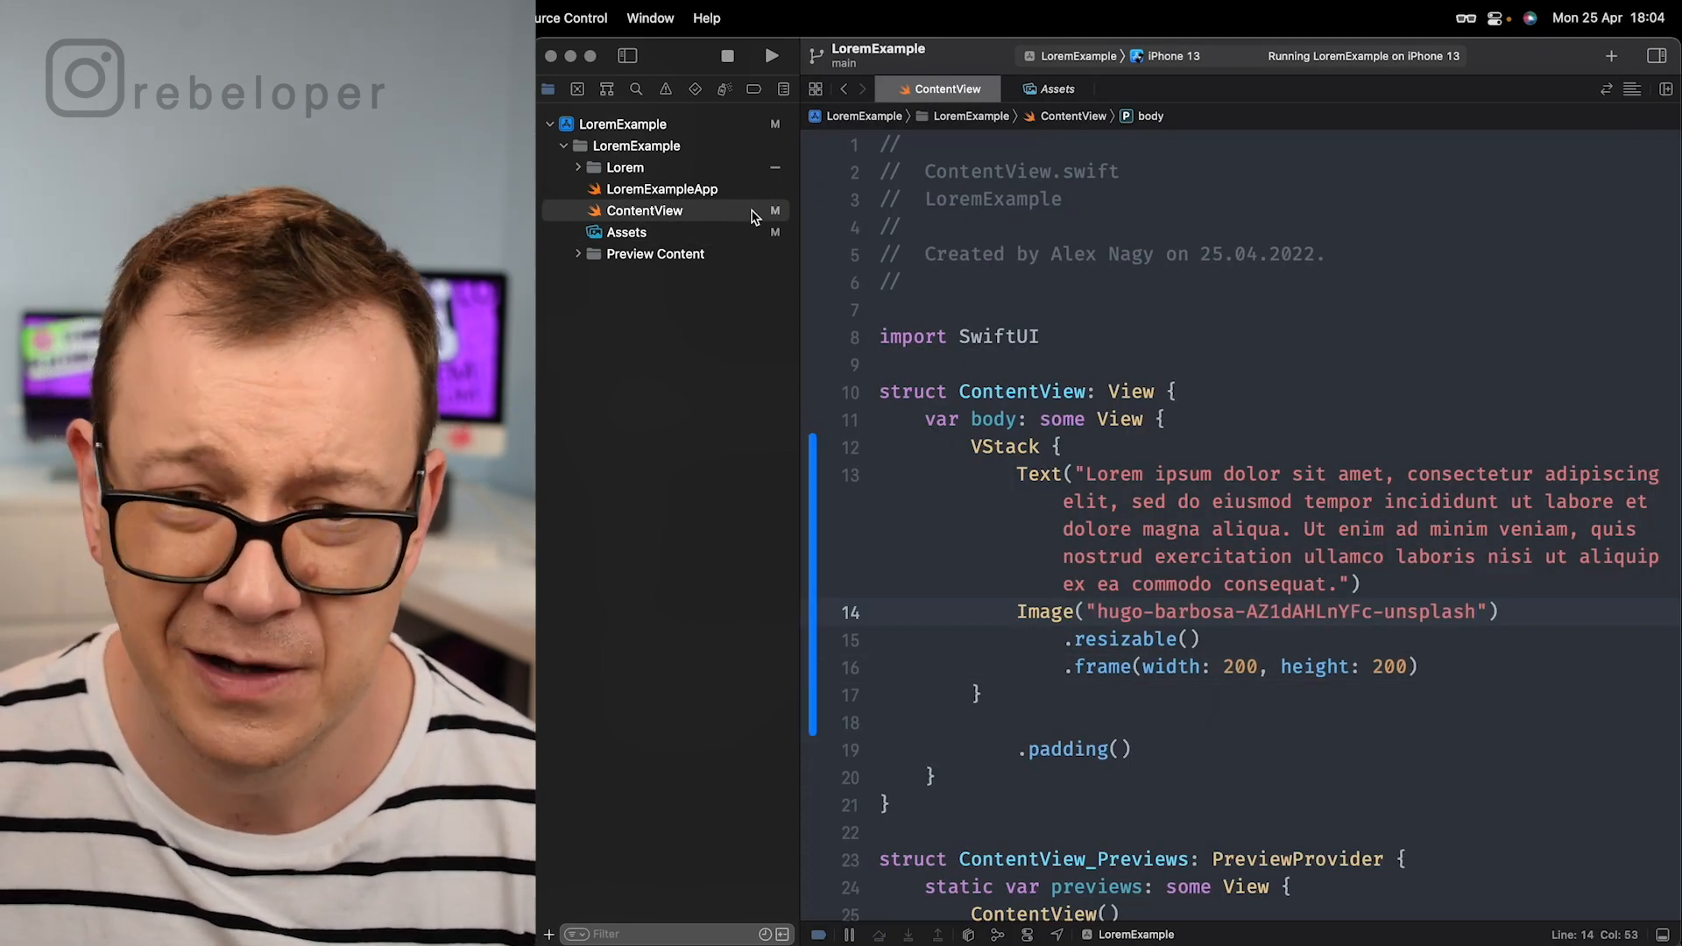
pyautogui.click(770, 57)
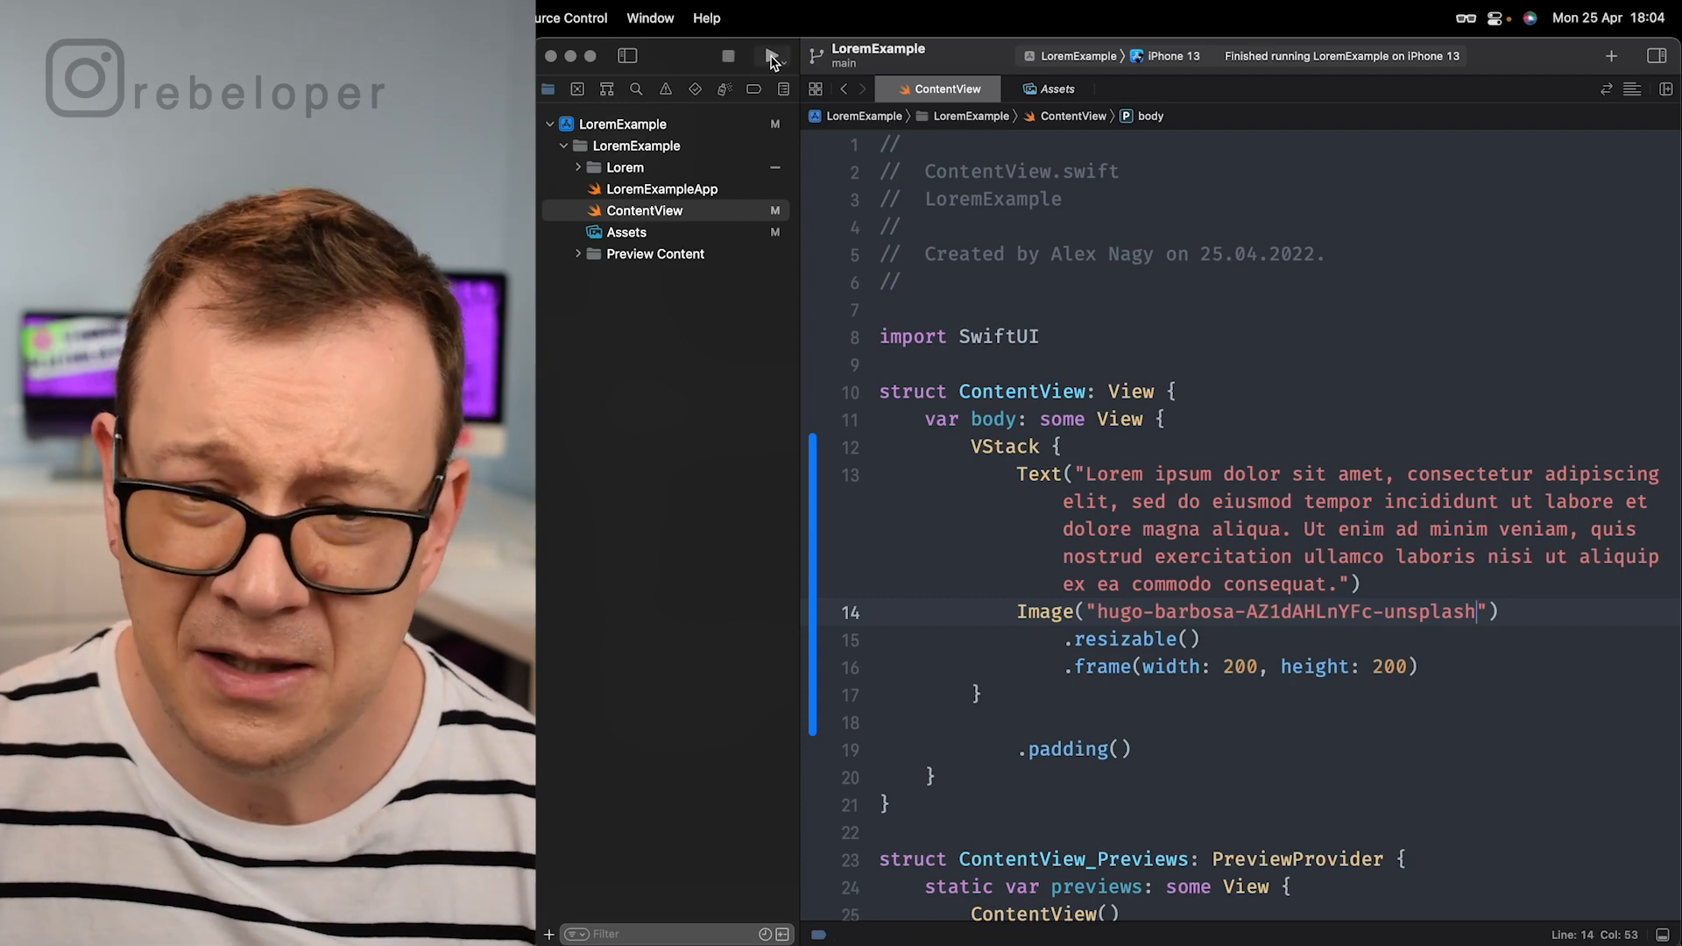
# Step: Run the app, comment out the Text and Image lines, and cancel the timer's Save dialog
pyautogui.click(770, 56)
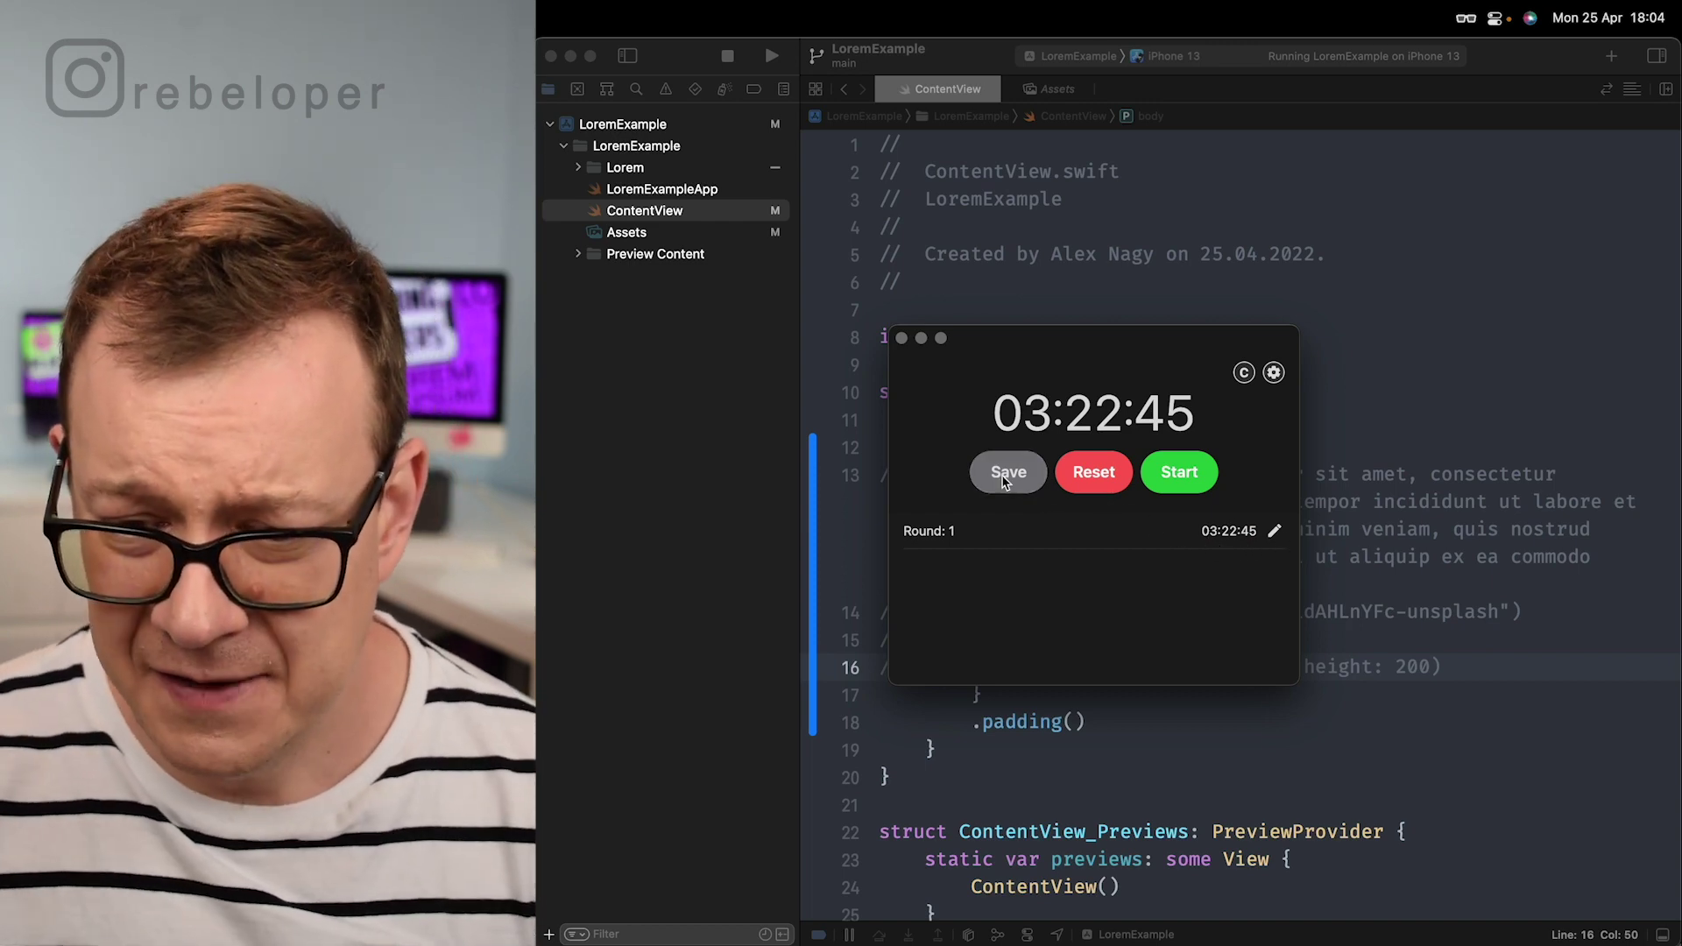
pyautogui.click(1007, 472)
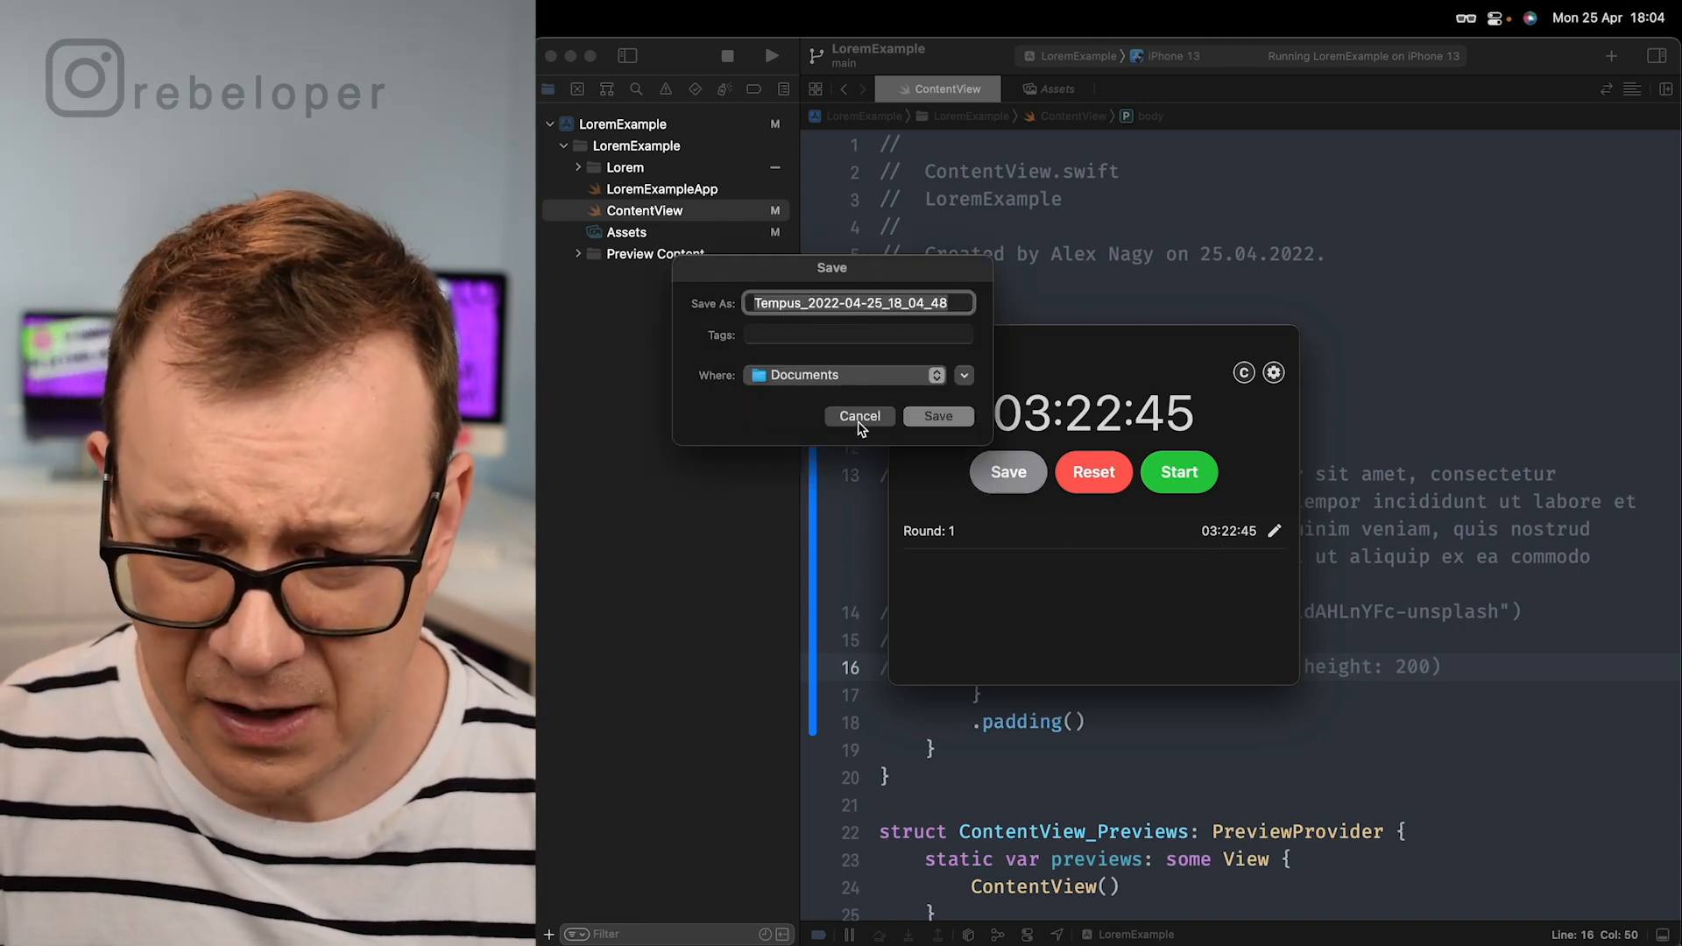
pyautogui.click(859, 416)
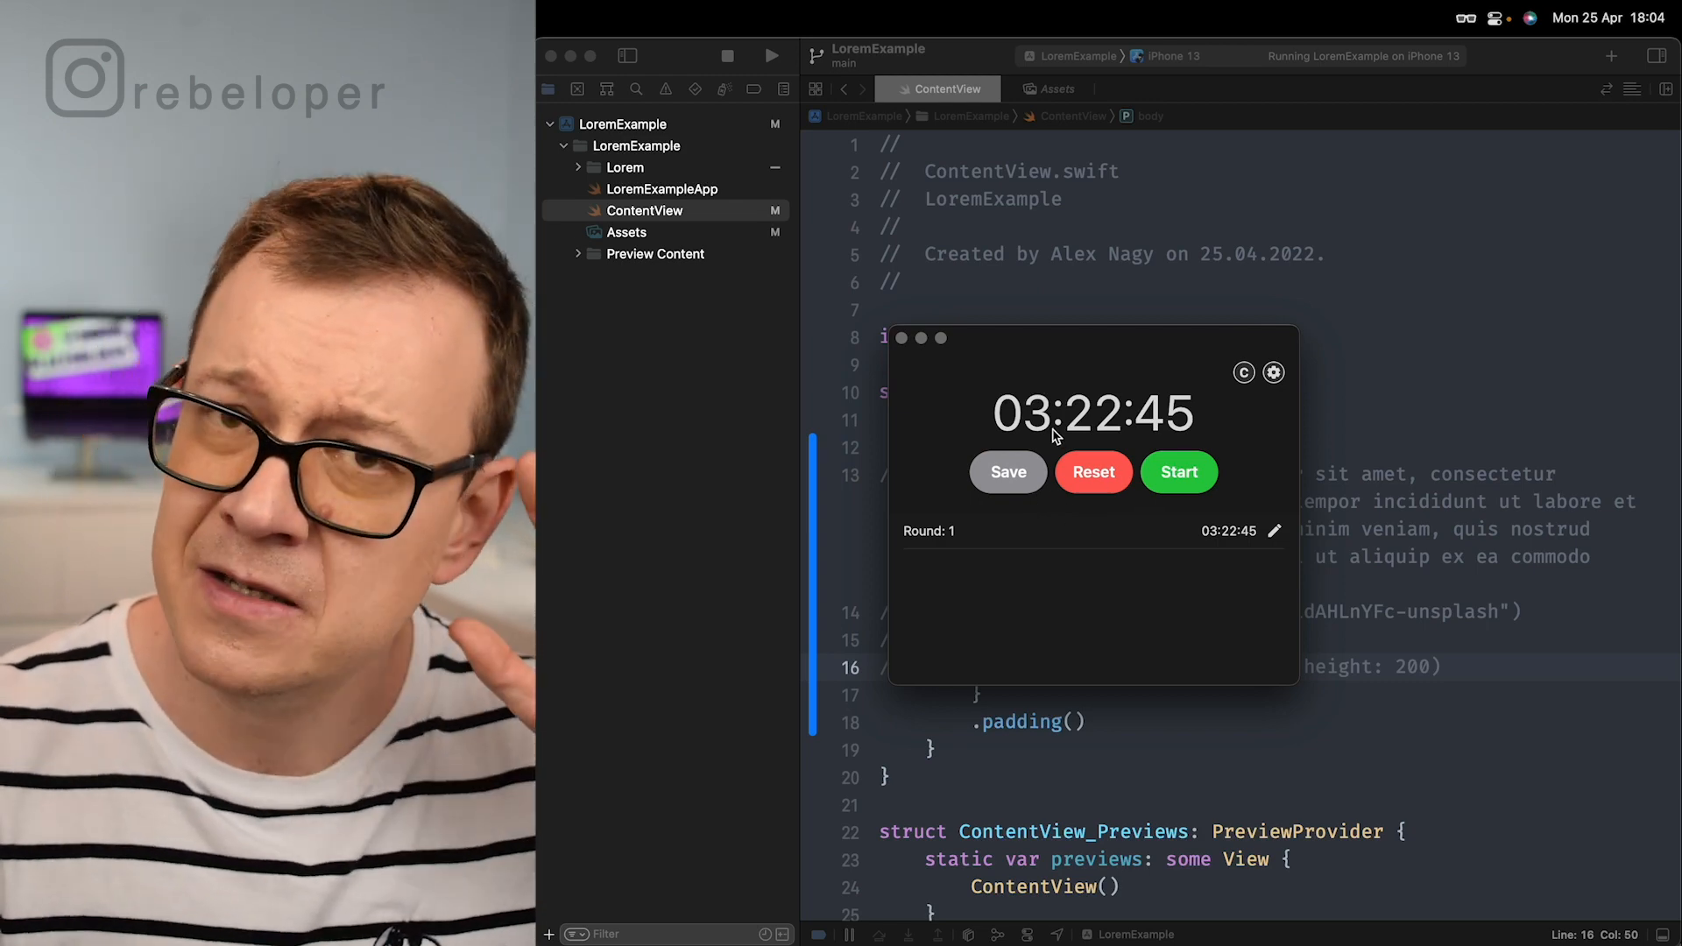
pyautogui.moveTo(1093, 483)
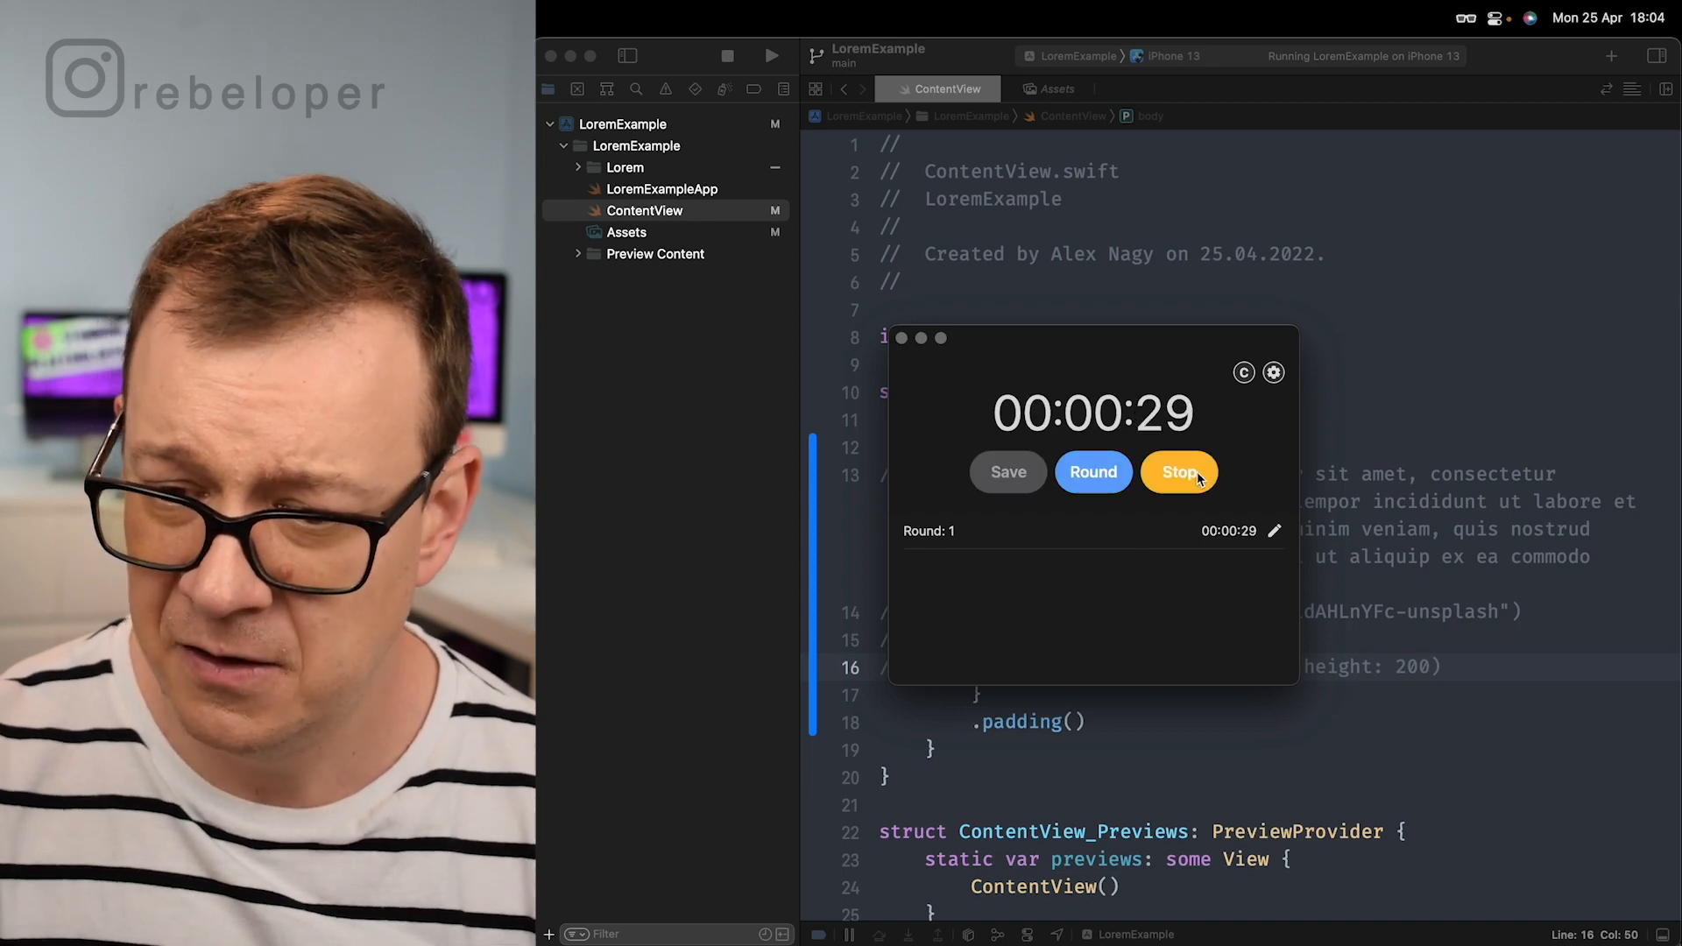
# Step: Add a Text(LoremIpsum.medium) line below the commented-out code
pyautogui.click(1178, 472)
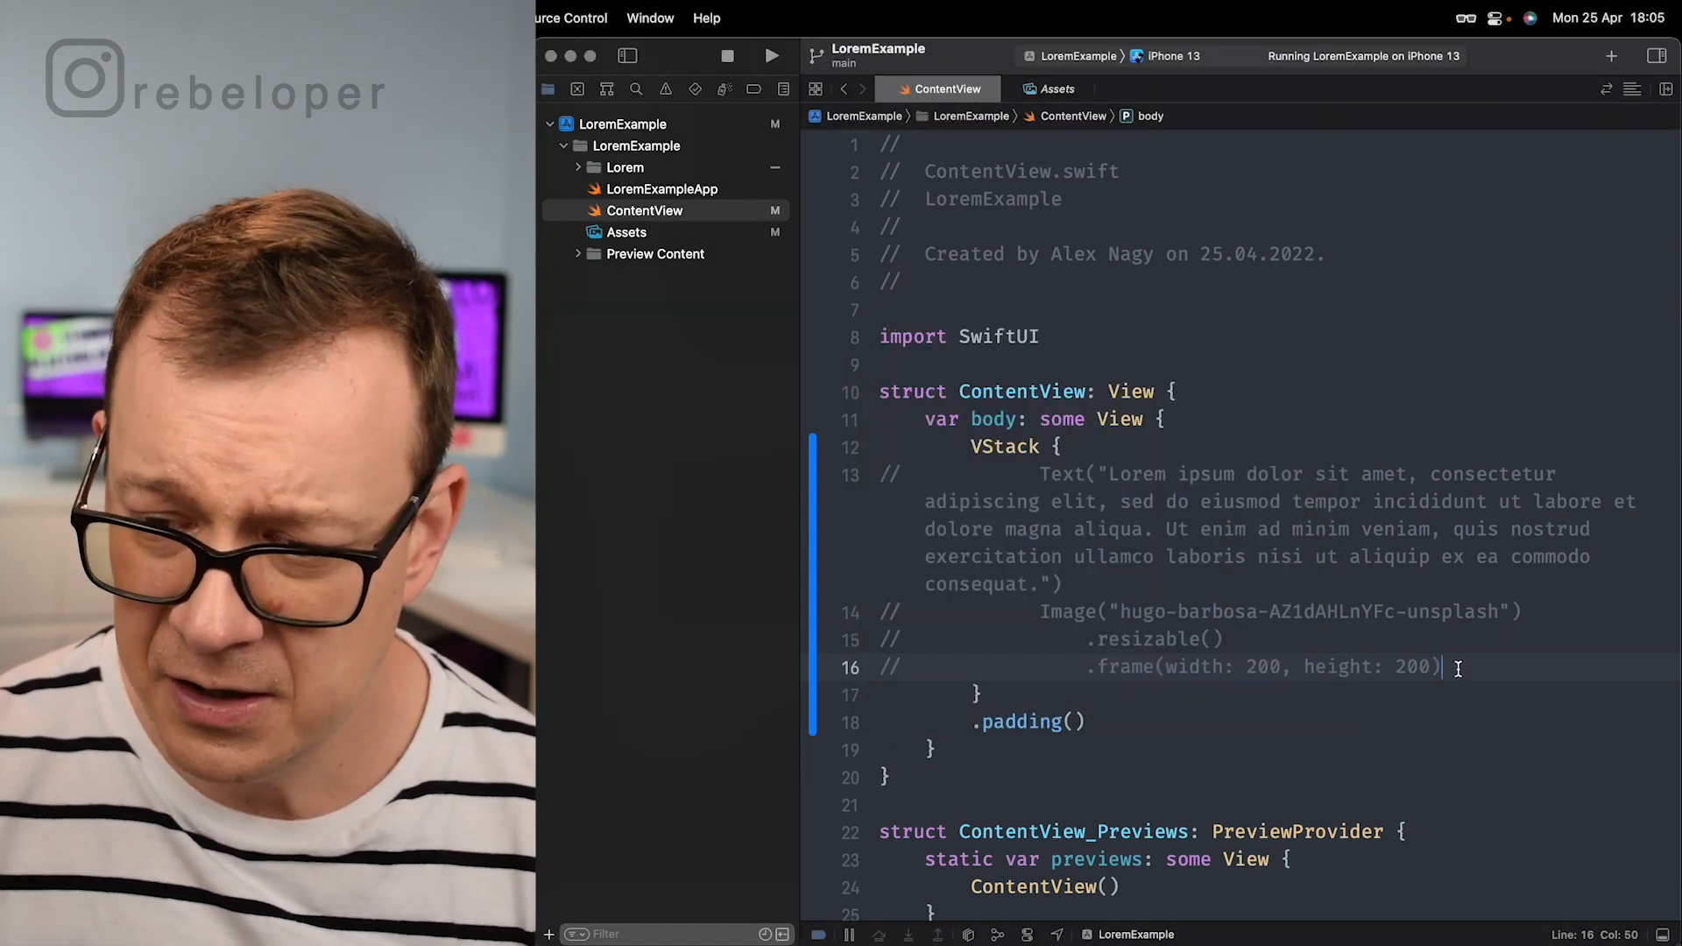
pyautogui.write('Text')
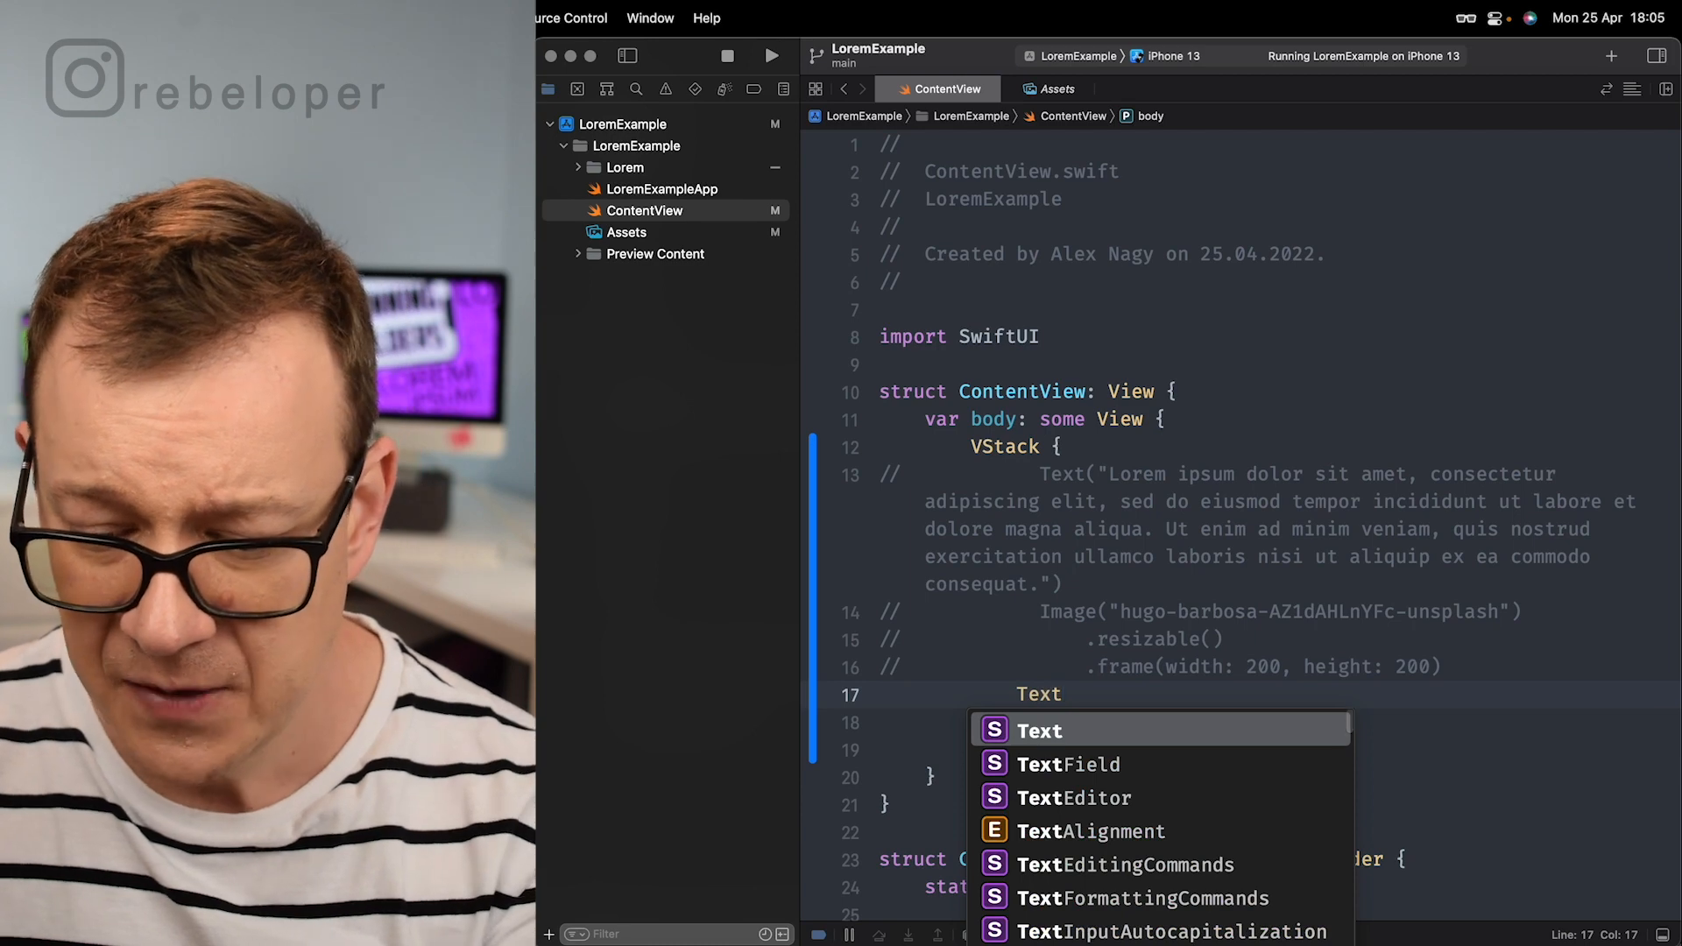
pyautogui.write('(LoremIpsum.')
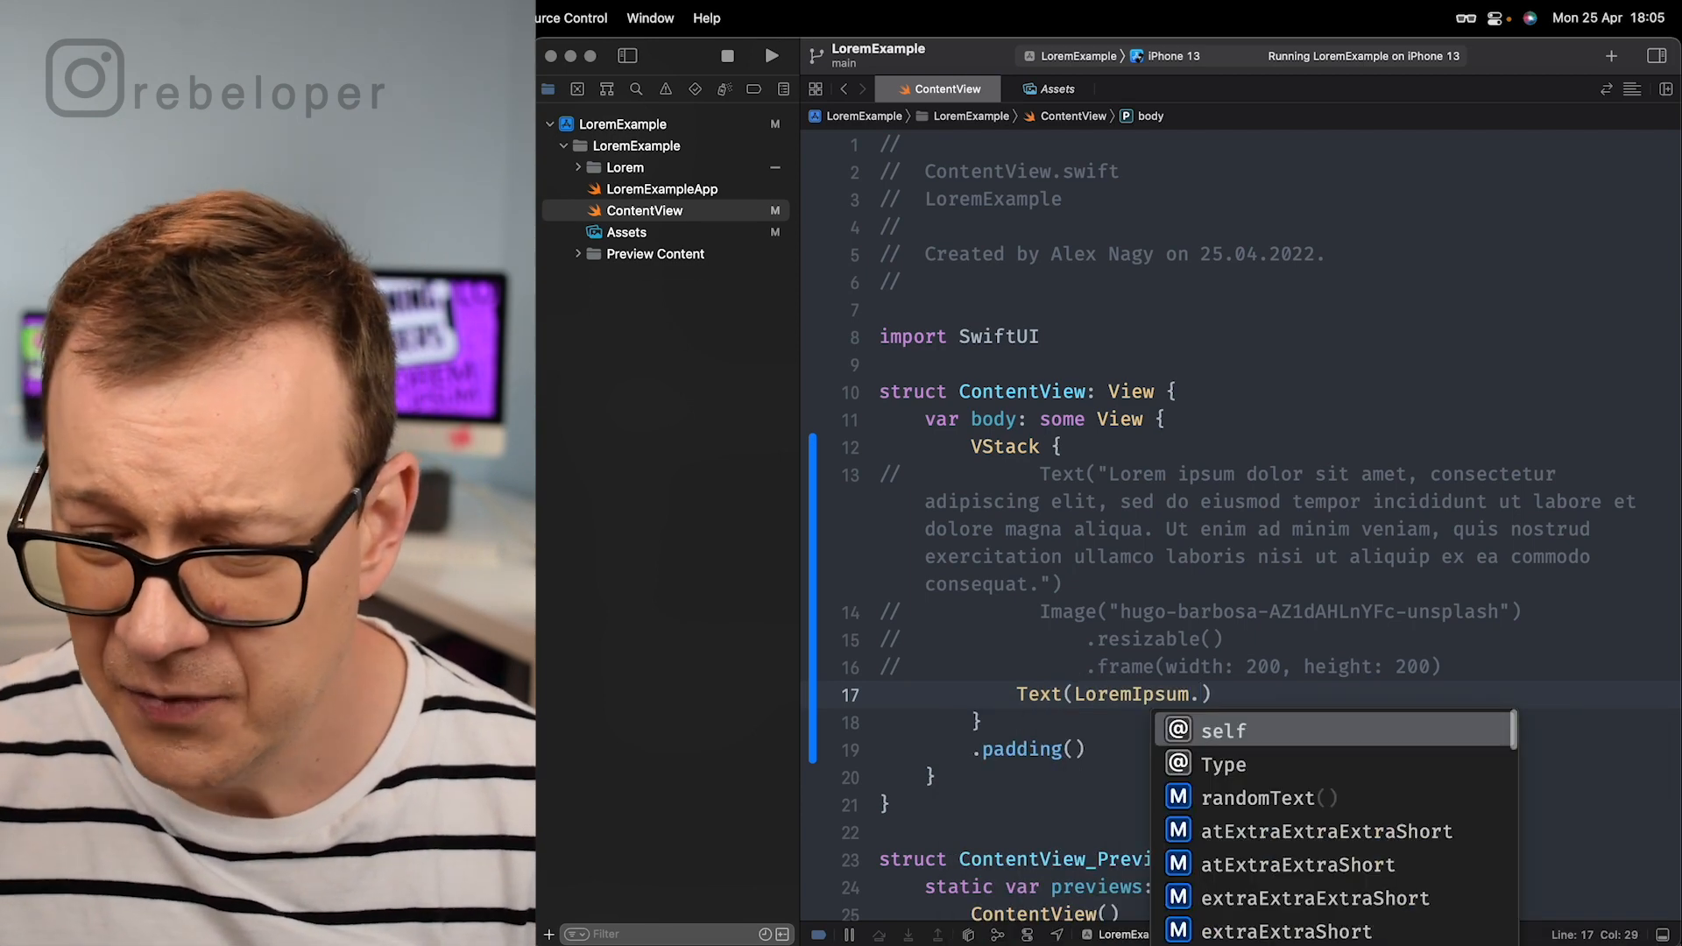
pyautogui.write('lo')
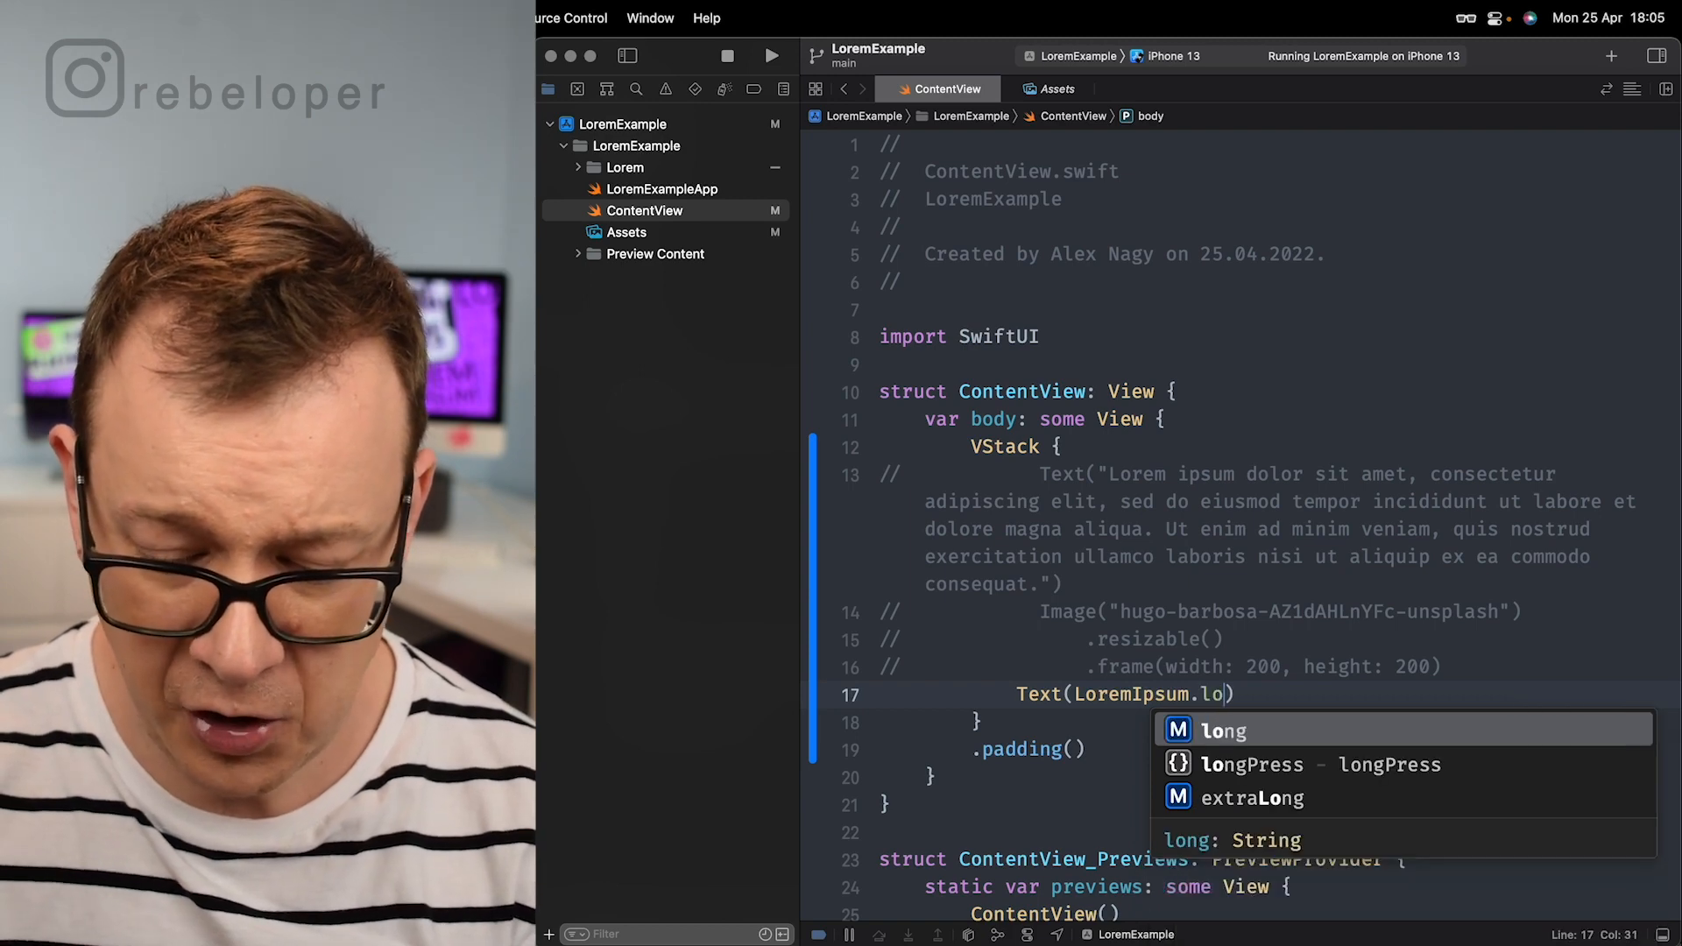
pyautogui.write('ng')
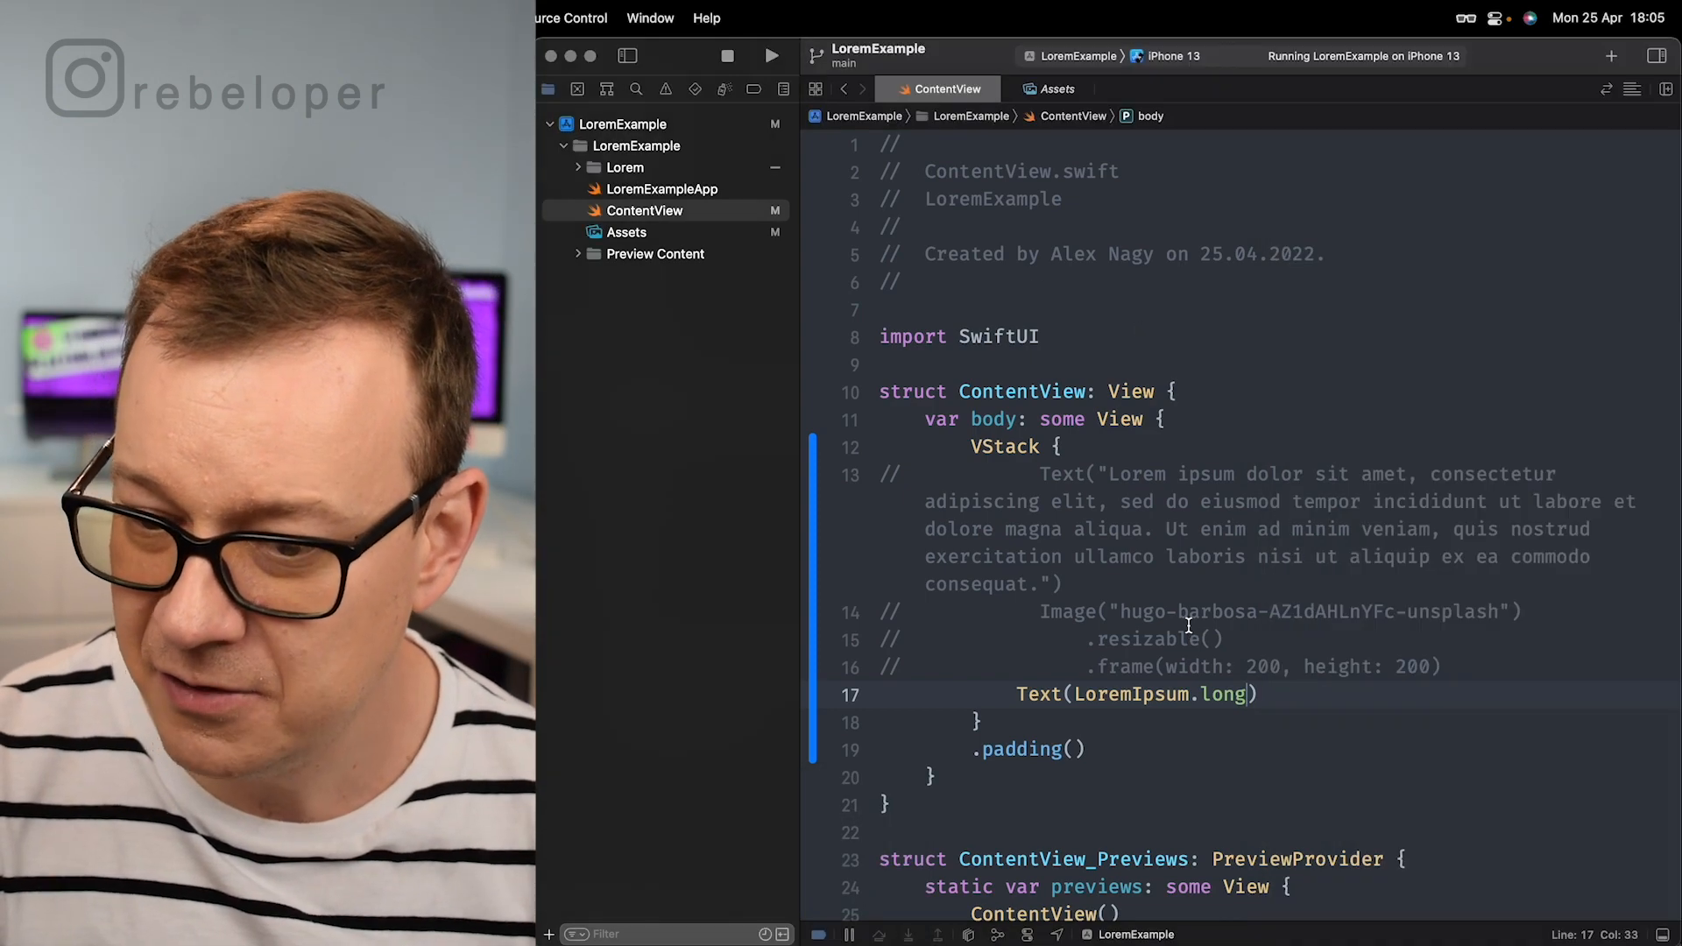
pyautogui.doubleClick(1219, 693)
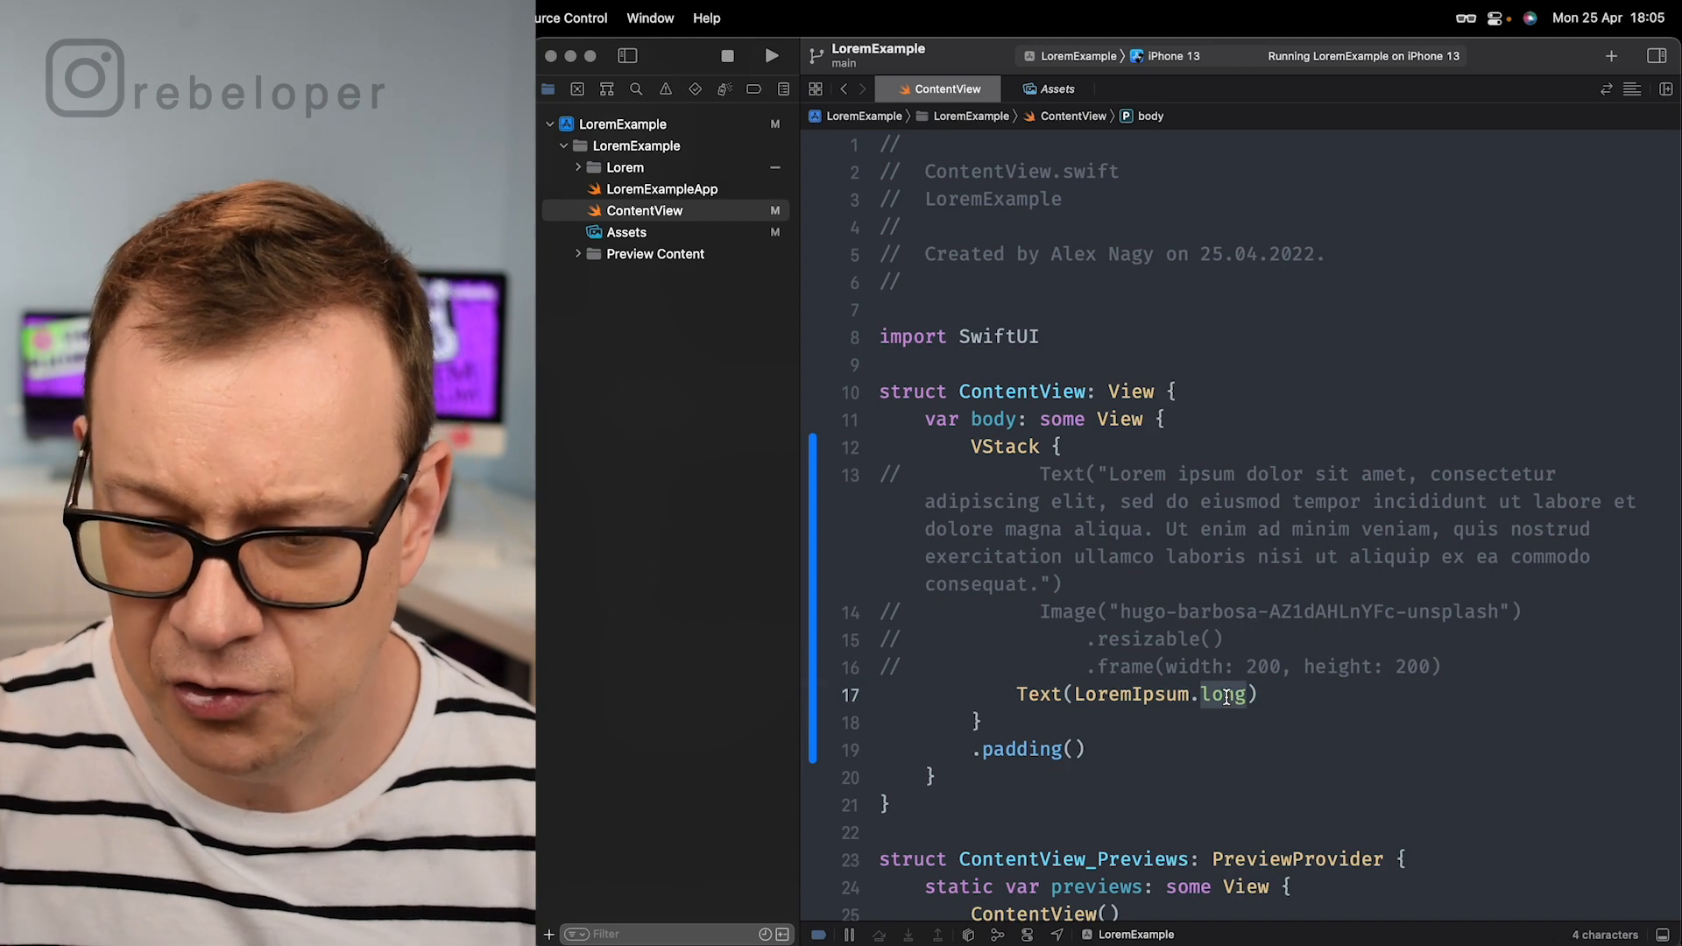
pyautogui.write('medium')
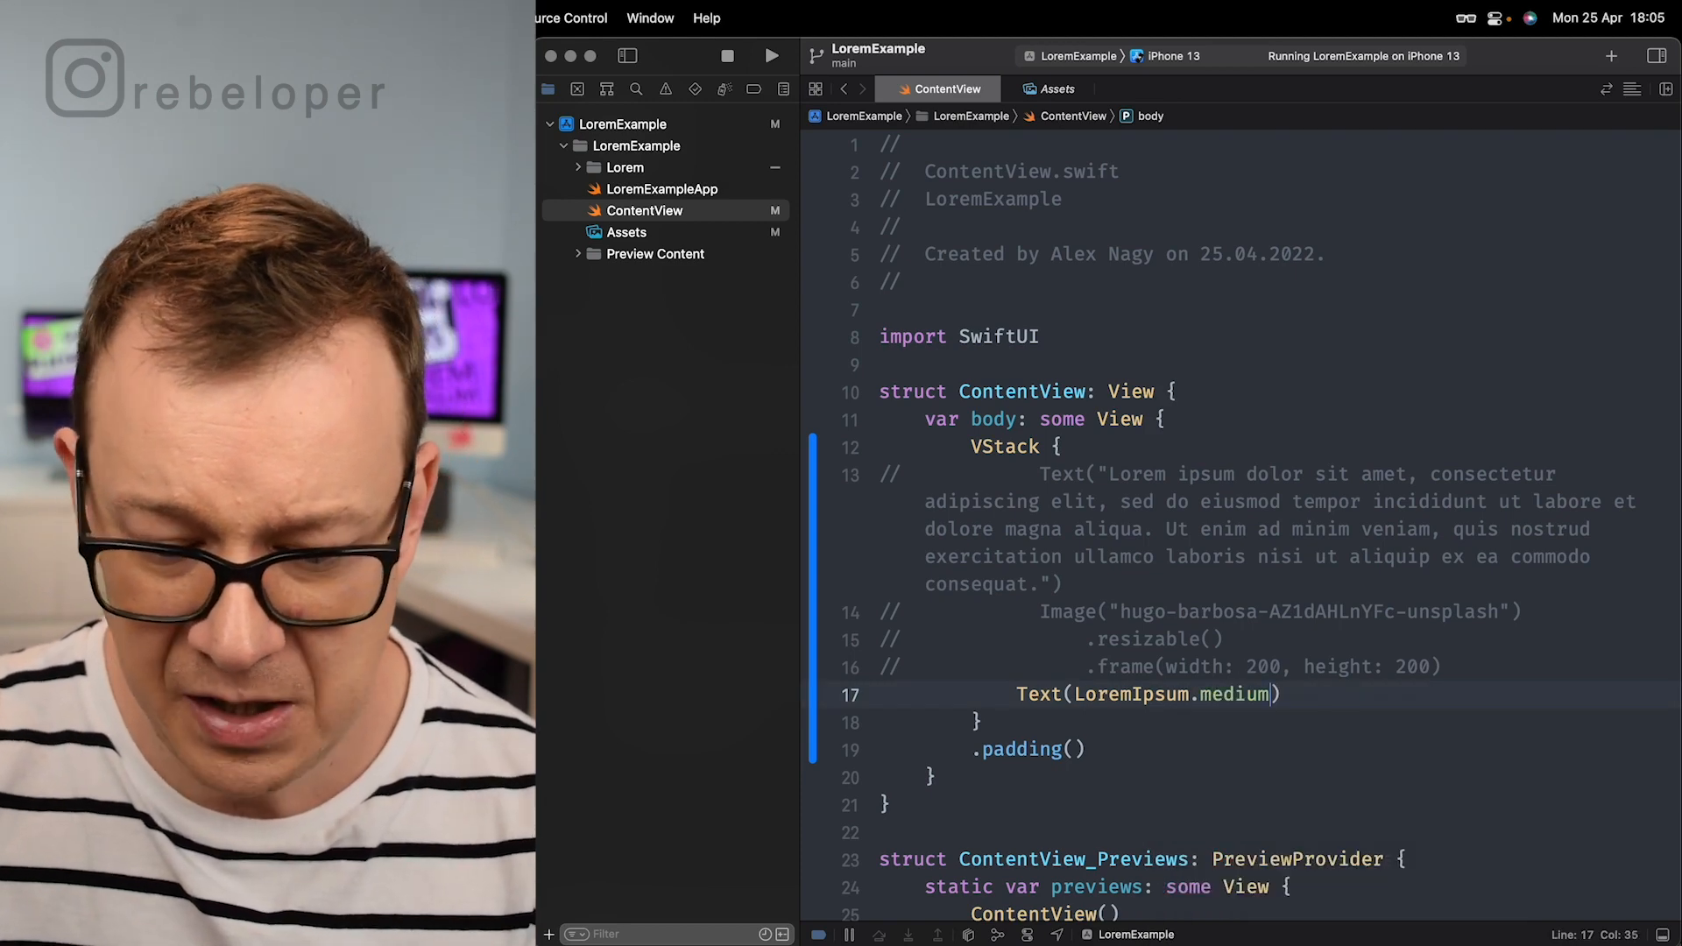
pyautogui.click(771, 56)
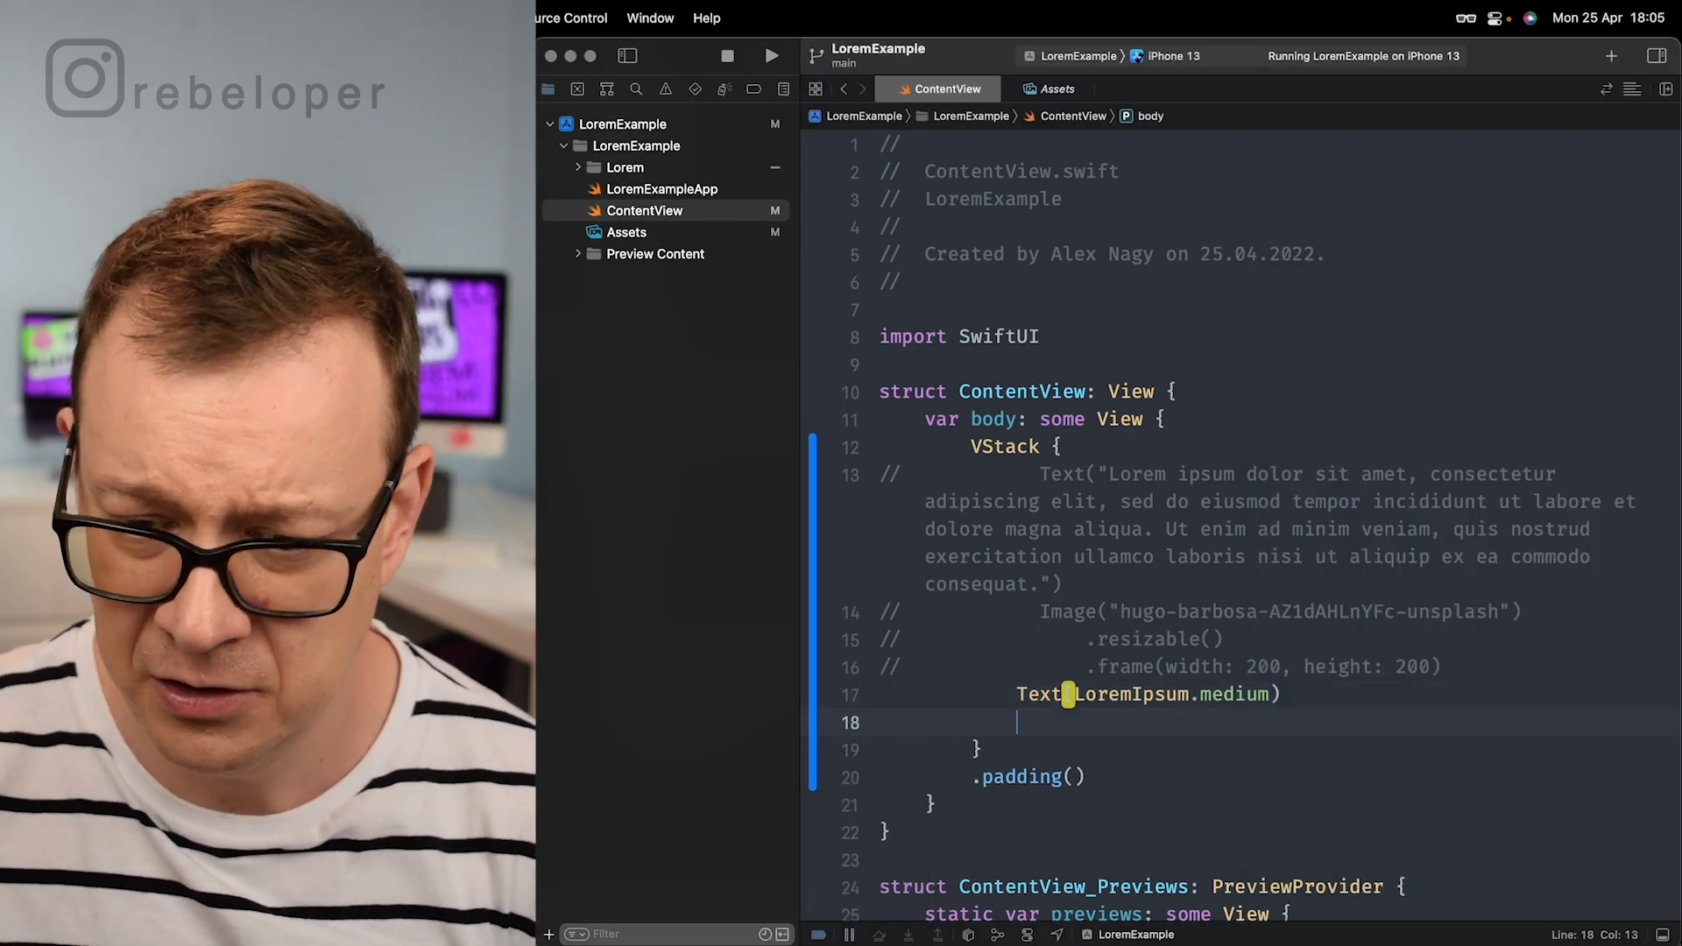
# Step: Add a resizable, 200-wide Image(LoremPicsum.backToSchoolName) and run it on iPhone 13
pyautogui.write('Imag')
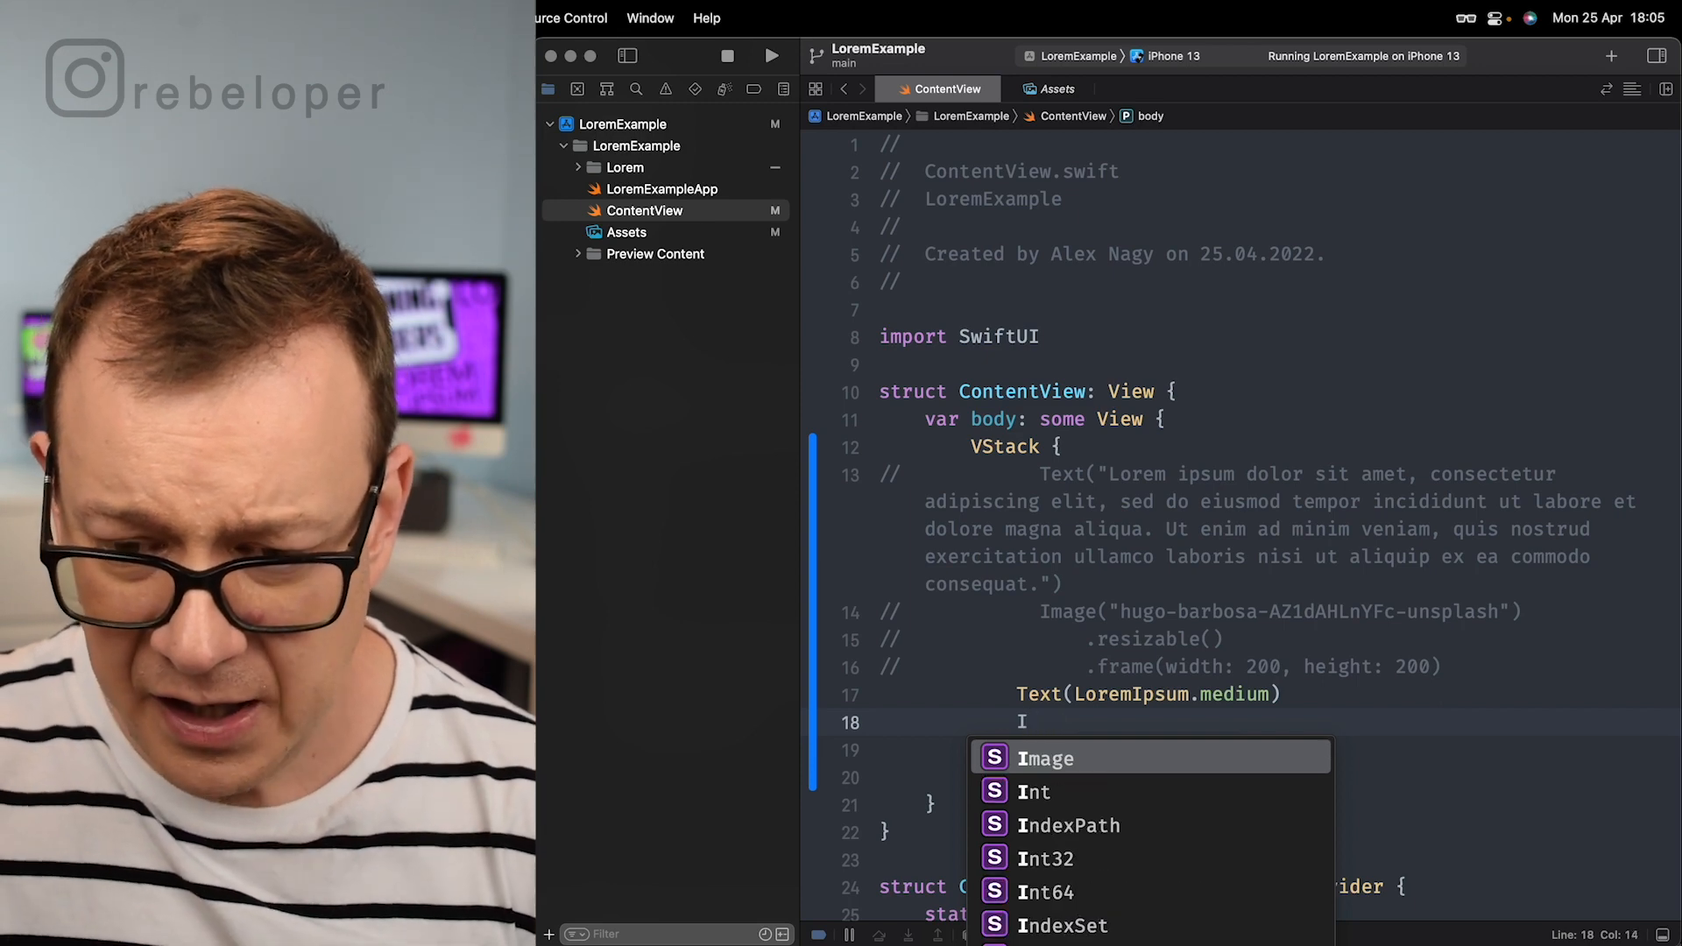
pyautogui.write('Lo')
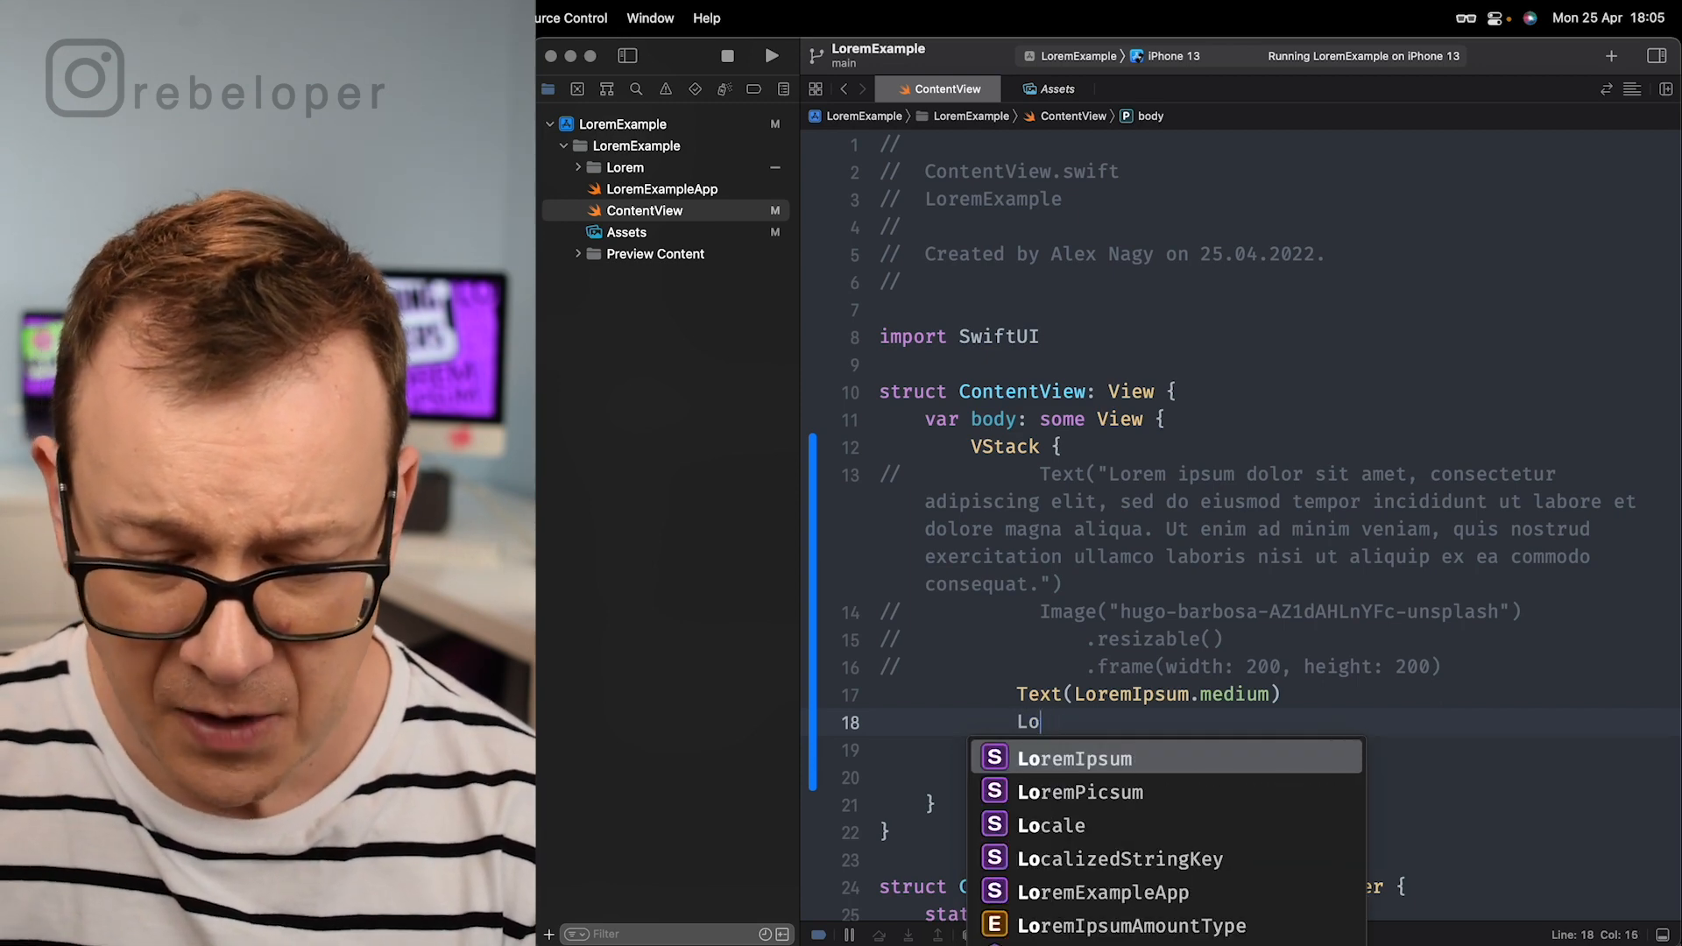
pyautogui.click(1079, 792)
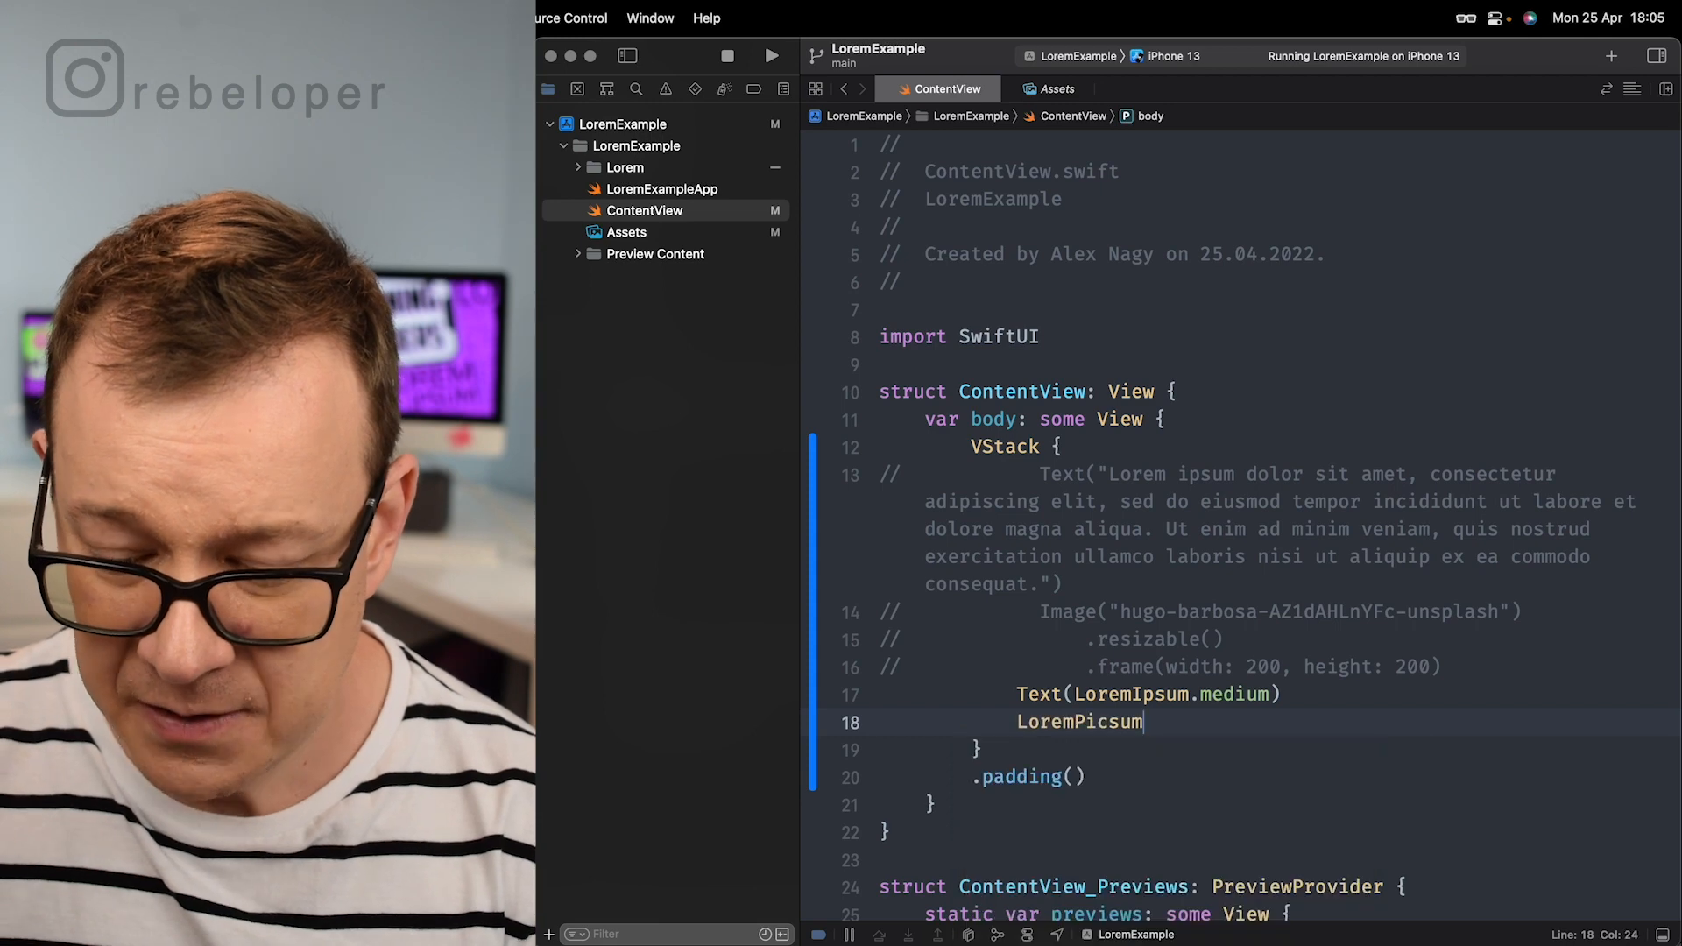
pyautogui.write('.backToSchoolName')
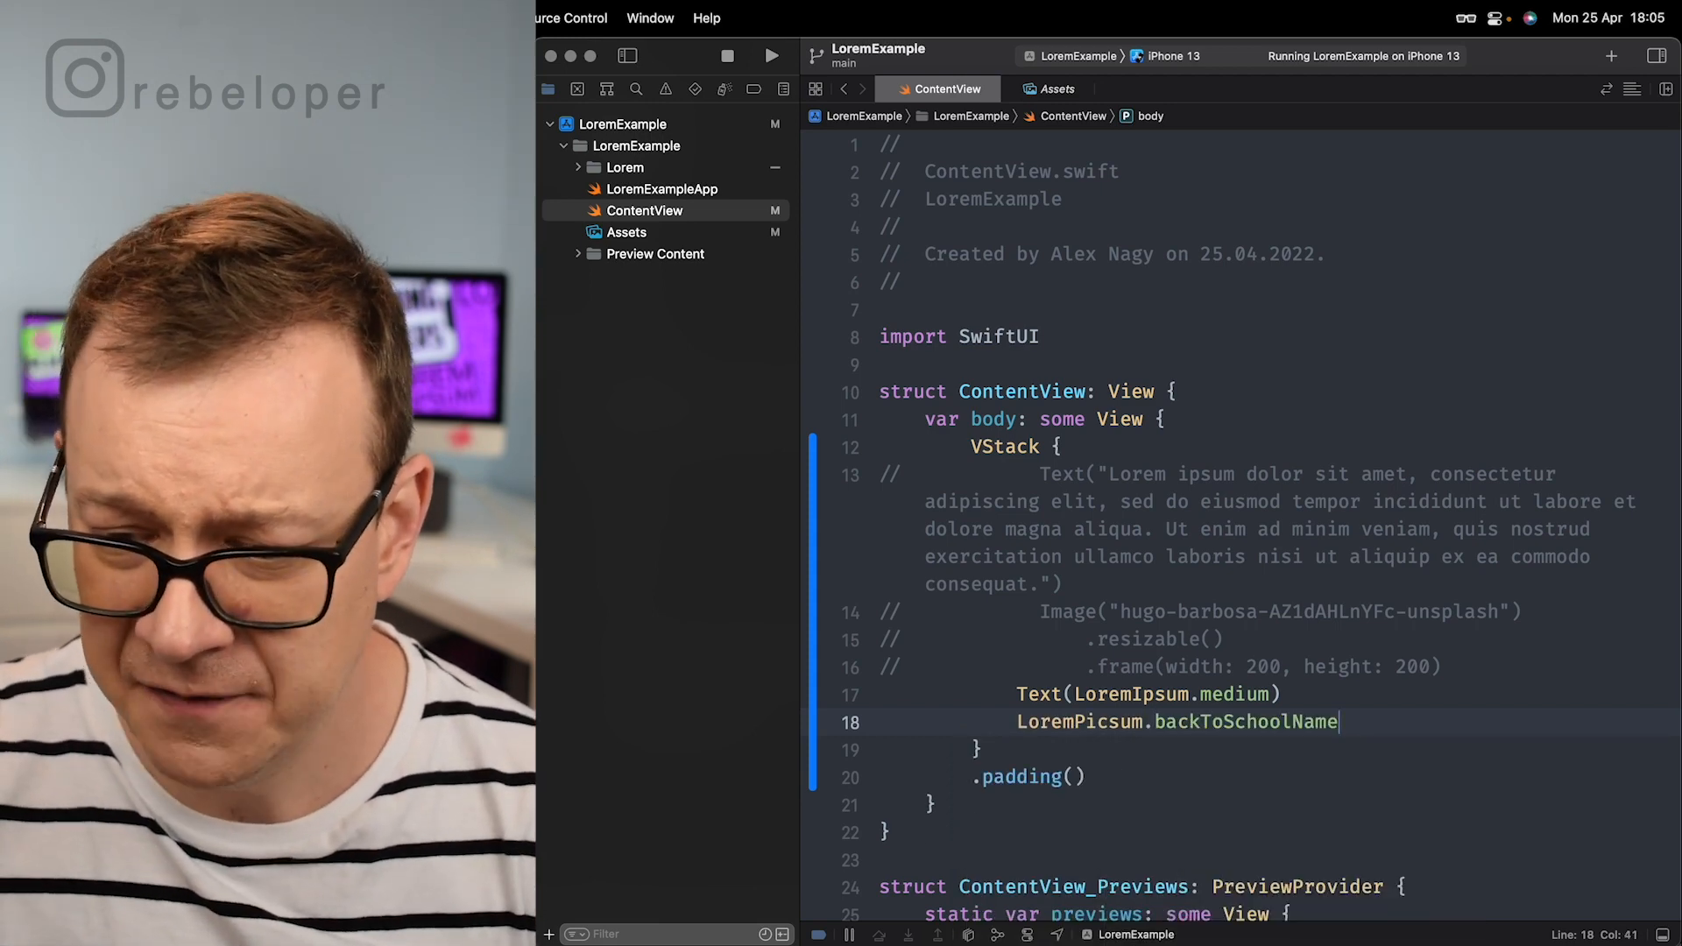
pyautogui.press('Backspace')
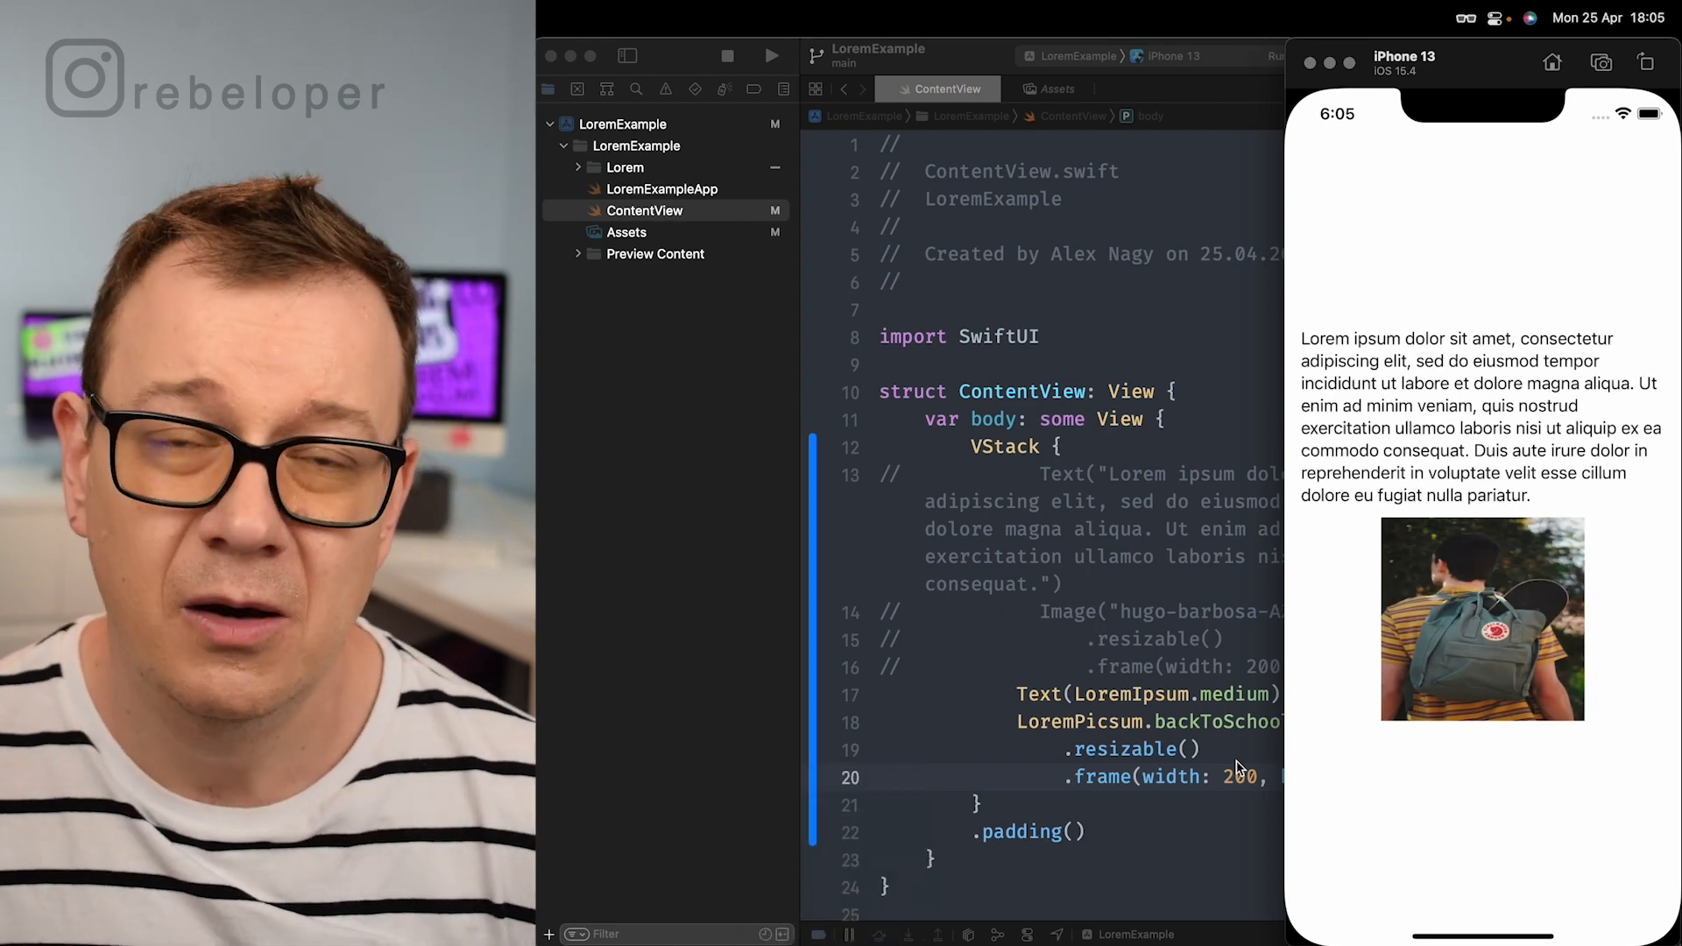
pyautogui.moveTo(1238, 631)
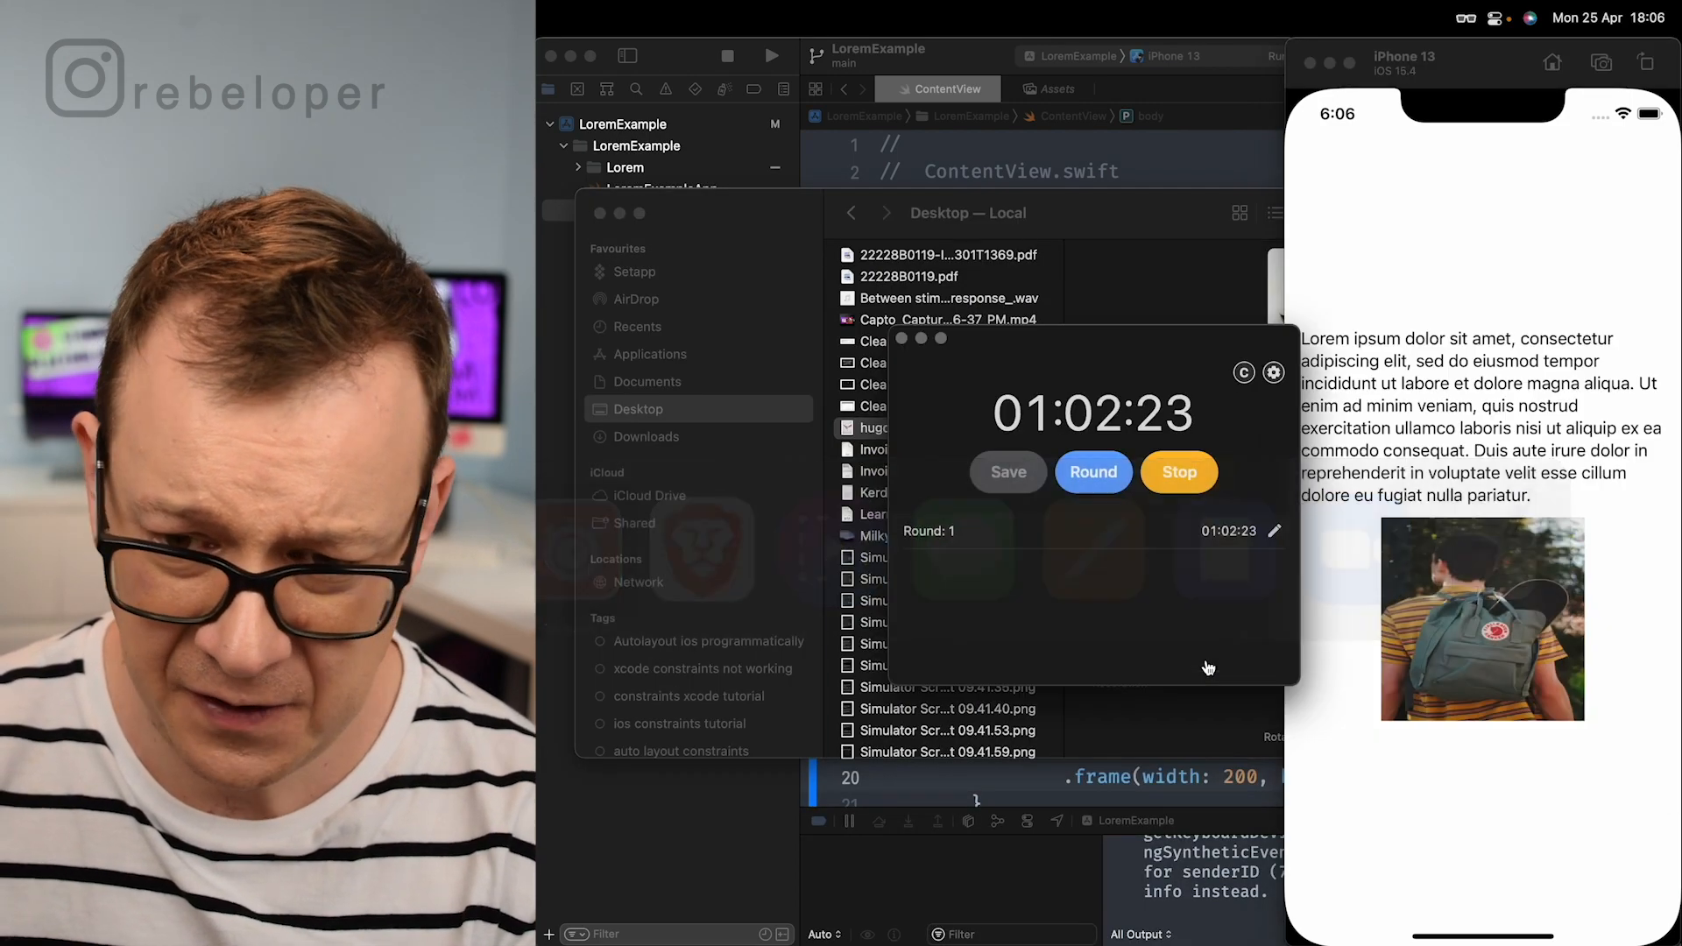
# Step: Bring the LoremDemo window forward with ProfileView.swift's person photo and name code showing
pyautogui.click(1176, 472)
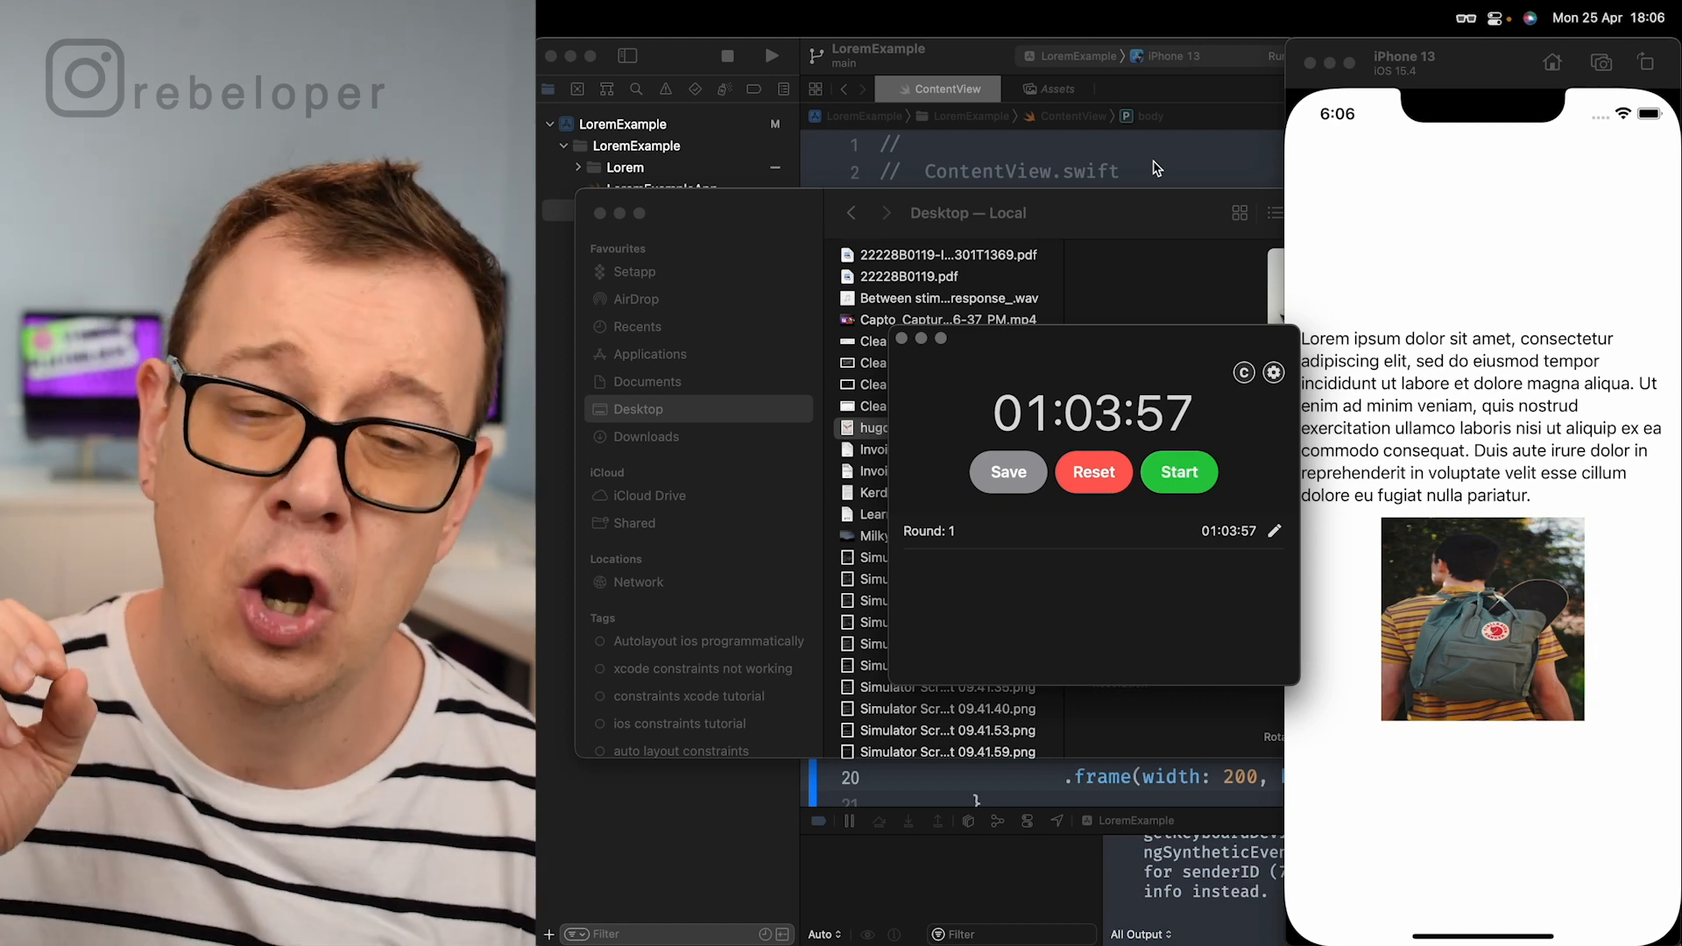
pyautogui.moveTo(1170, 172)
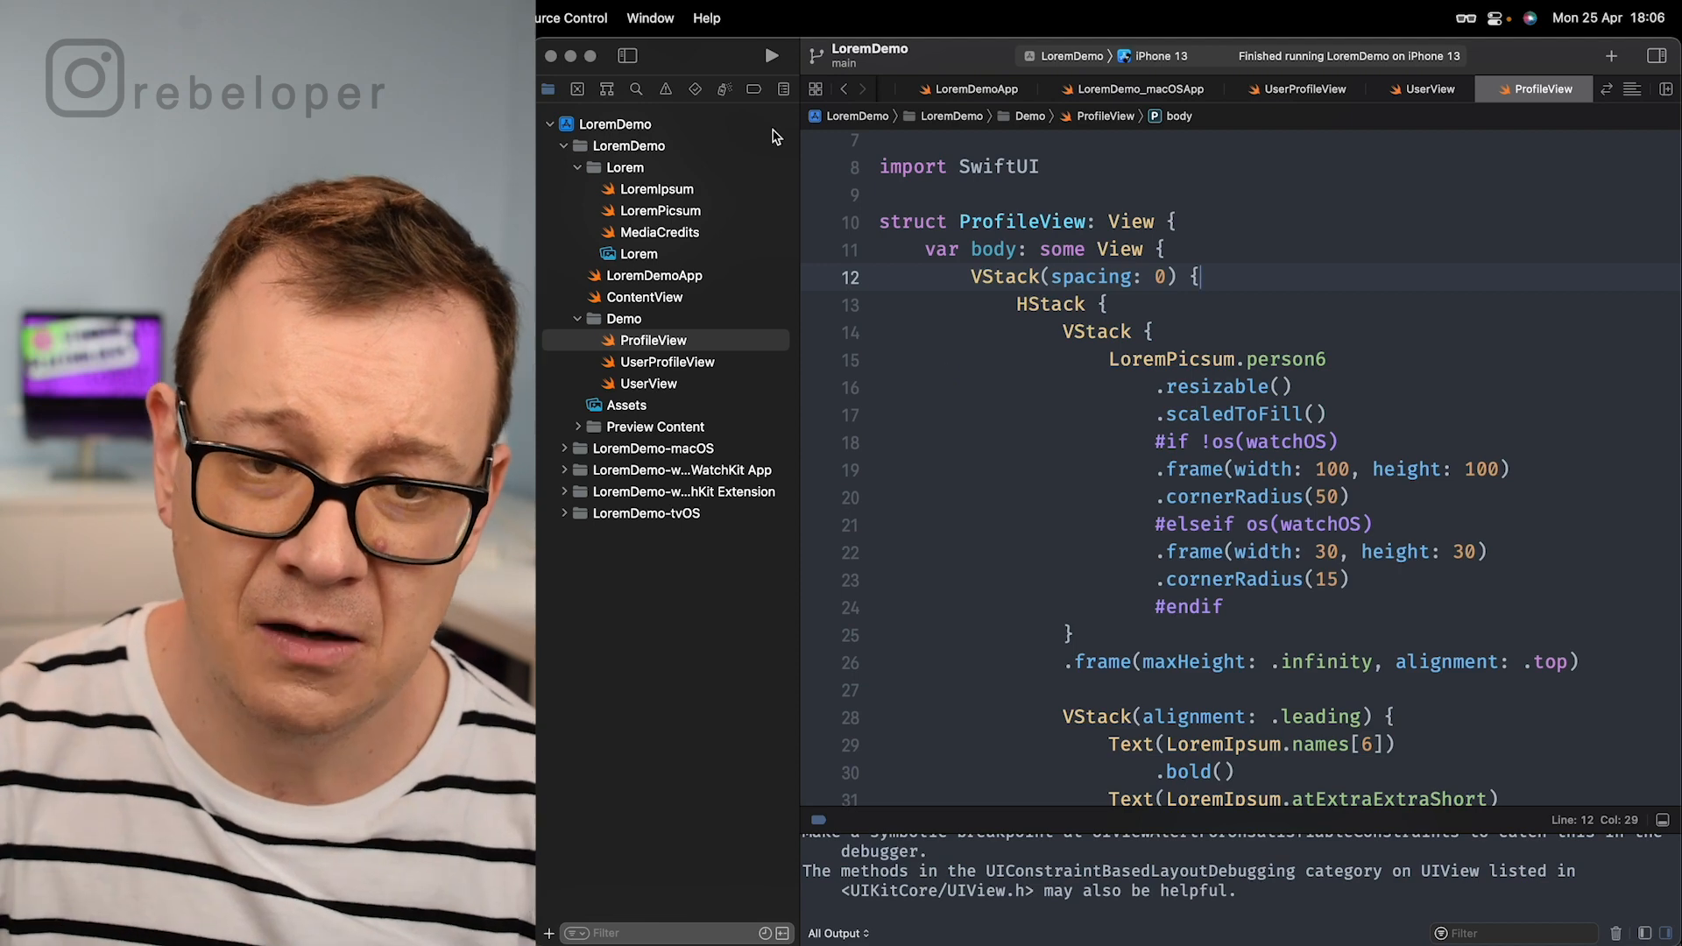
# Step: Build and run LoremUIkitDemo on the iPhone 13 simulator, showing a lorem sentence and swimmer photo
pyautogui.click(613, 123)
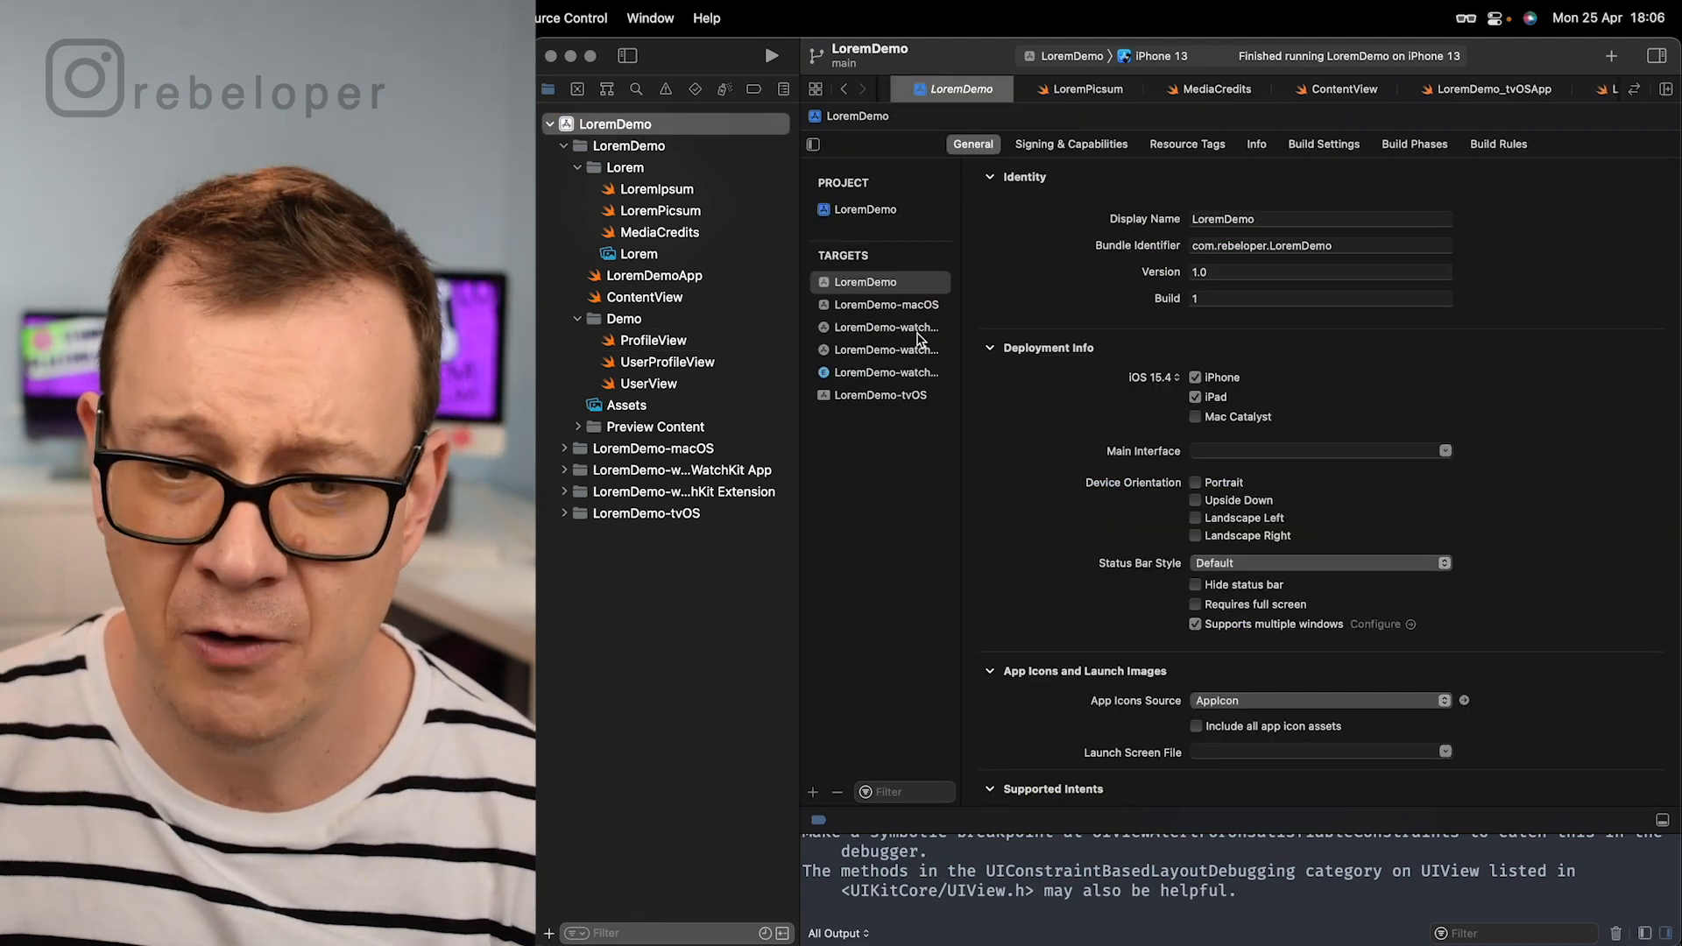
pyautogui.moveTo(960, 284)
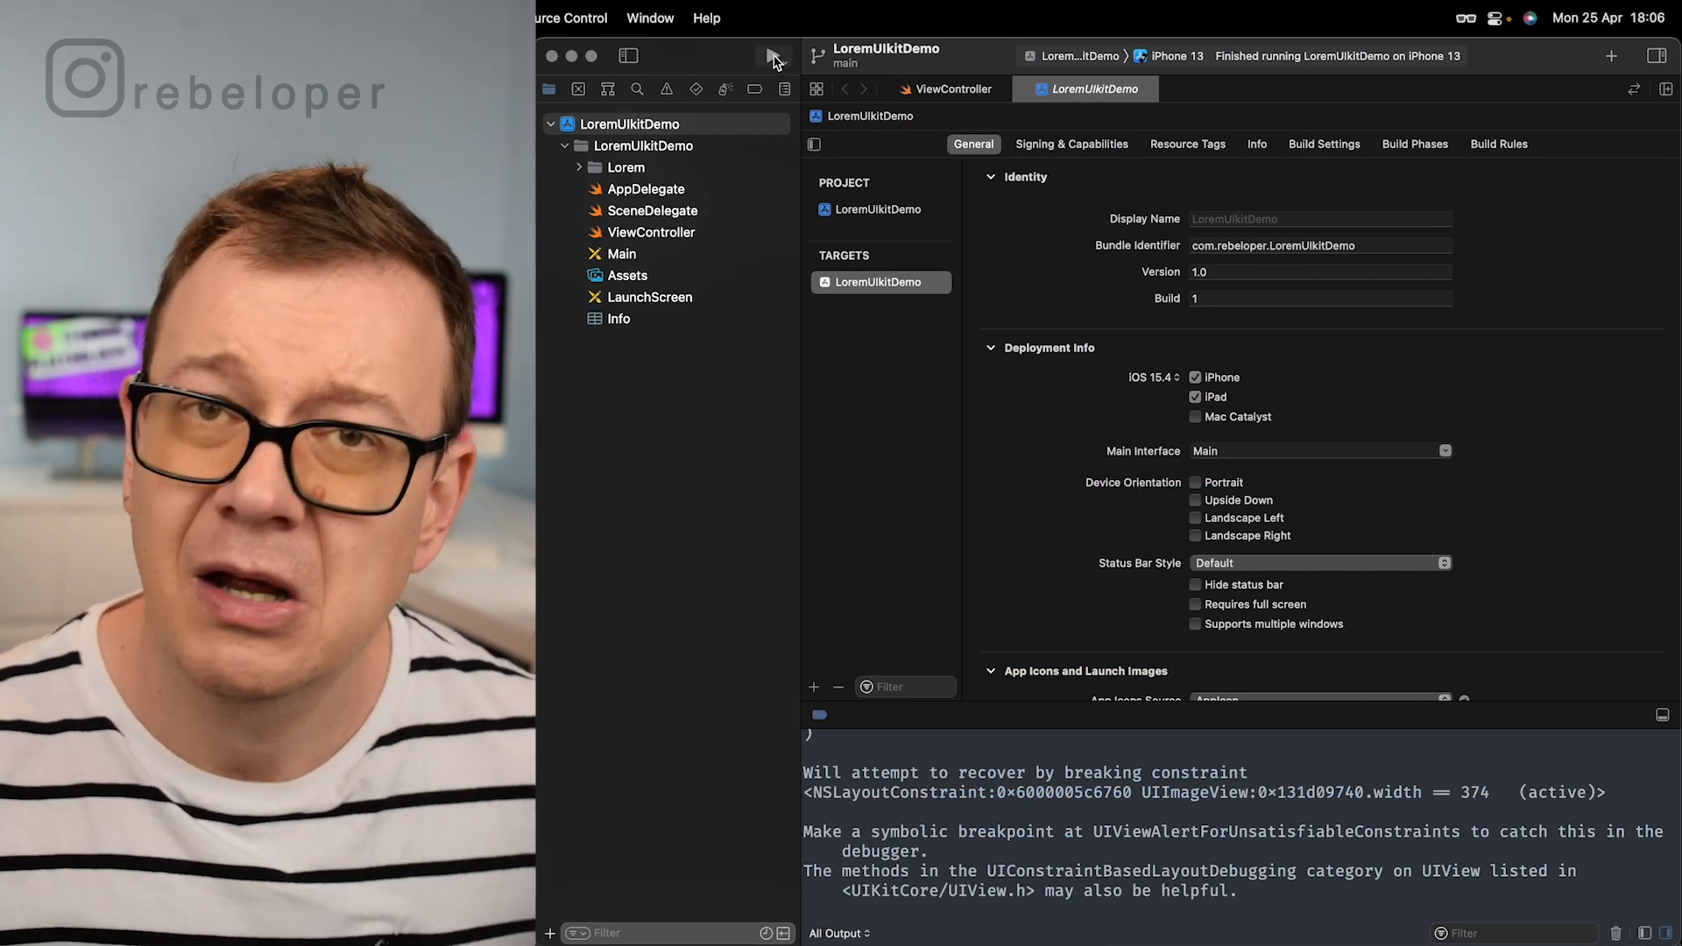
pyautogui.click(771, 56)
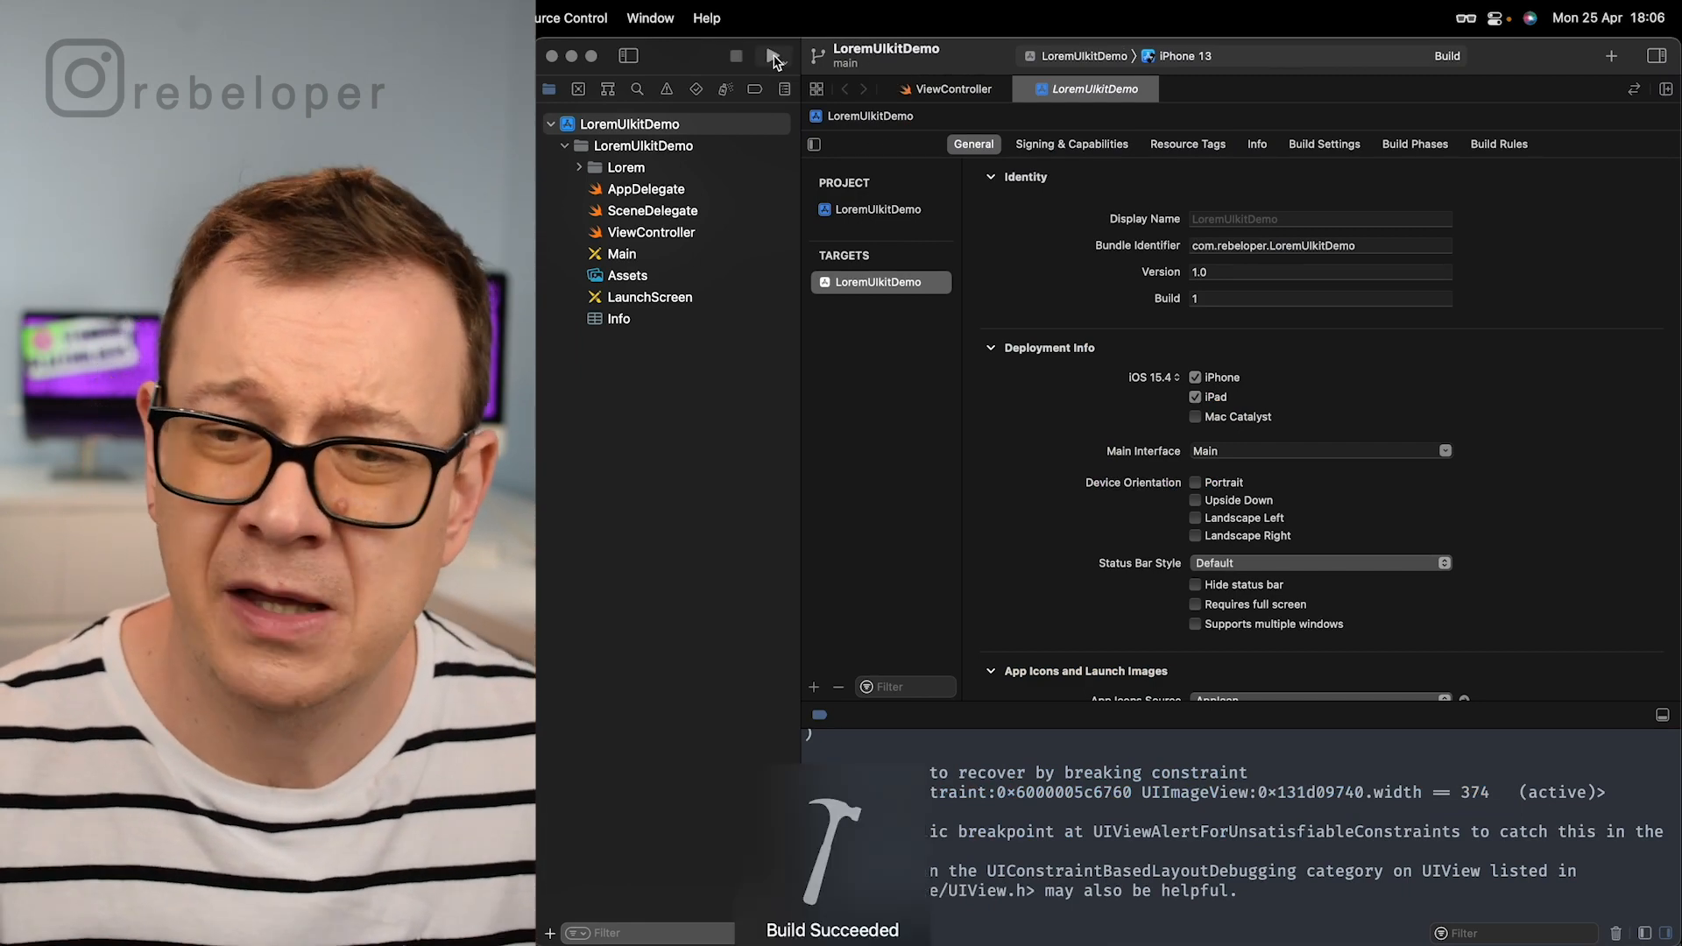
pyautogui.click(770, 56)
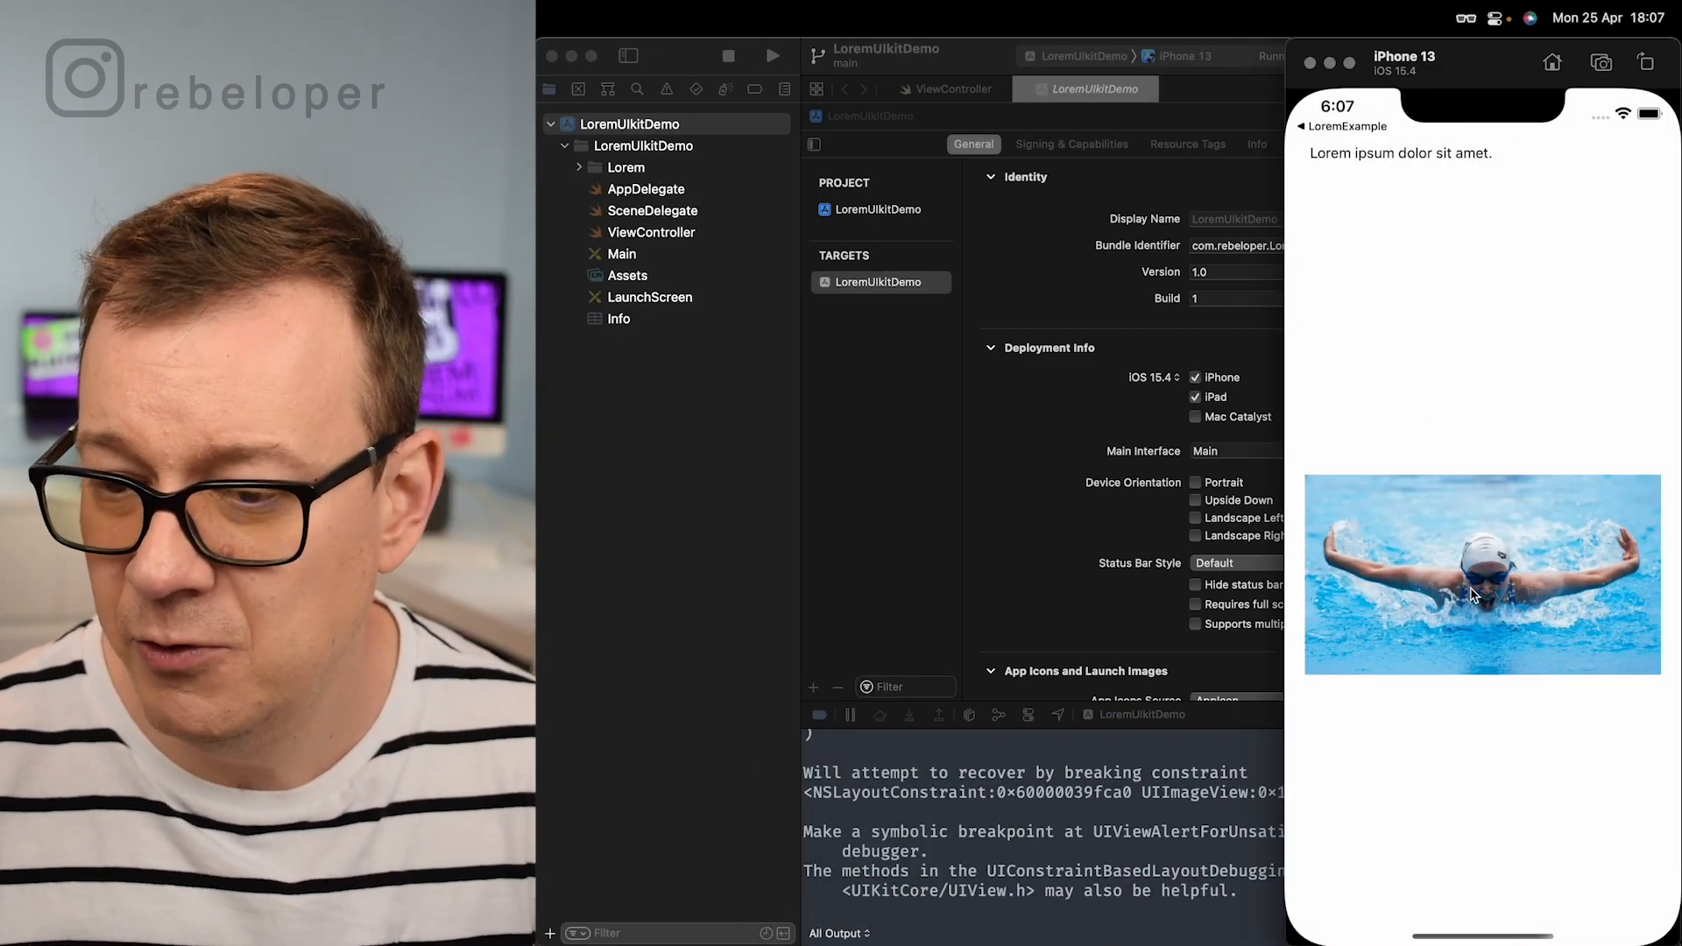
pyautogui.moveTo(855, 384)
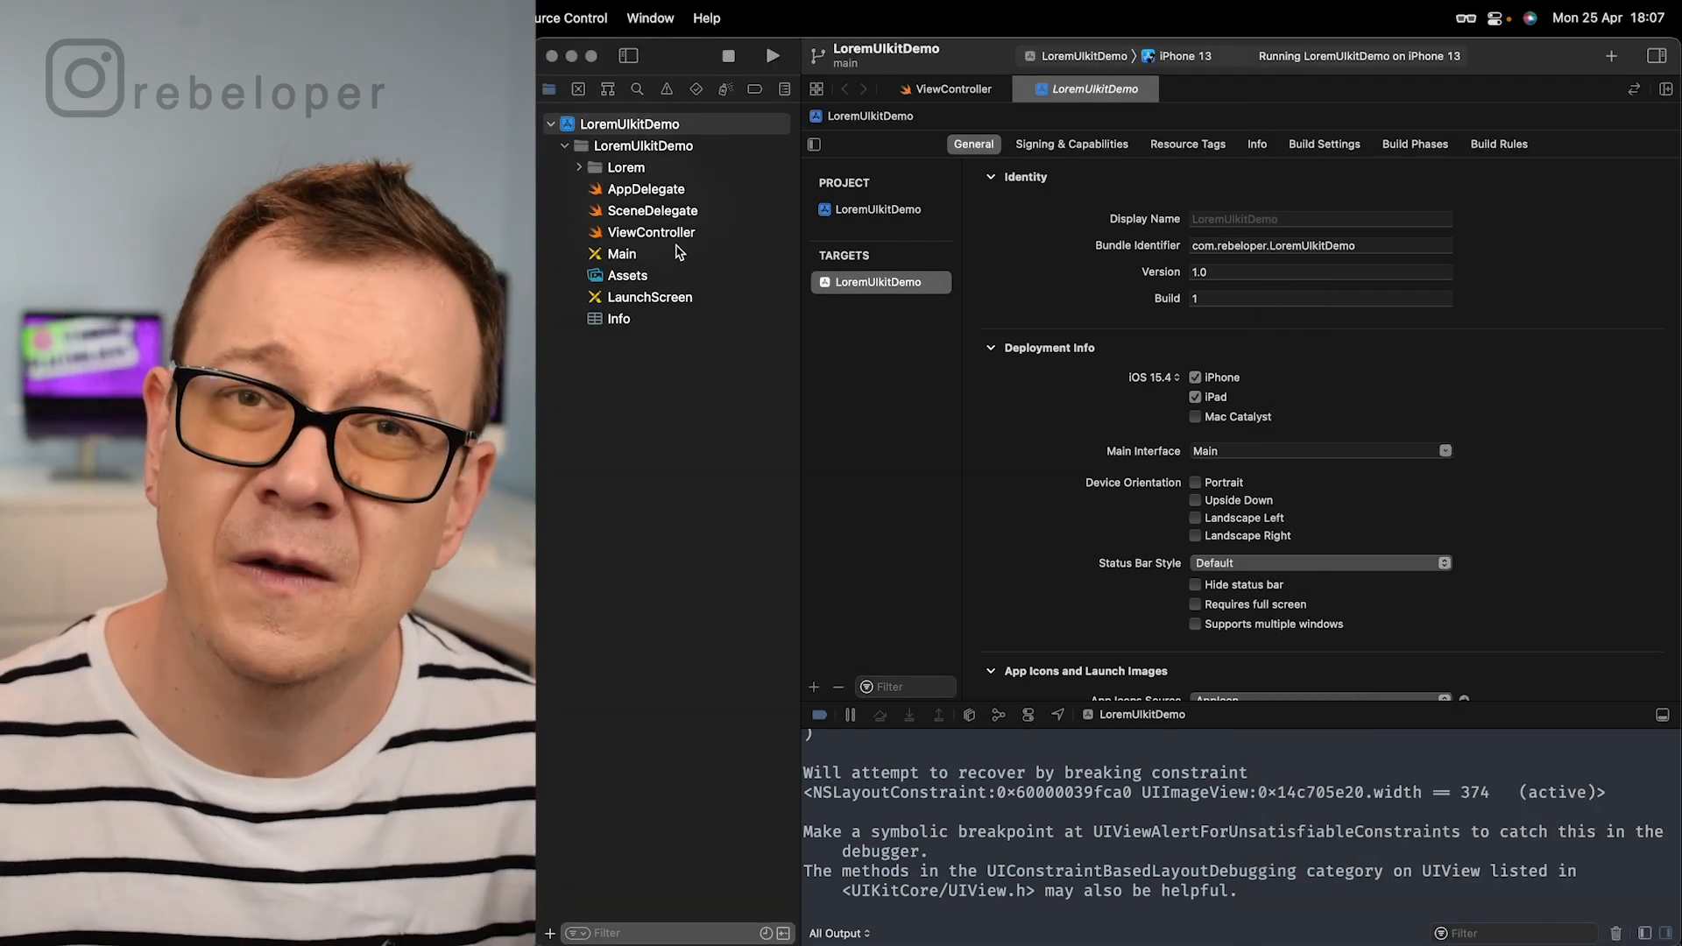
# Step: Review viewDidLoad's random lorem text and image code in ViewController.swift, then return to LoremDemo
pyautogui.click(650, 231)
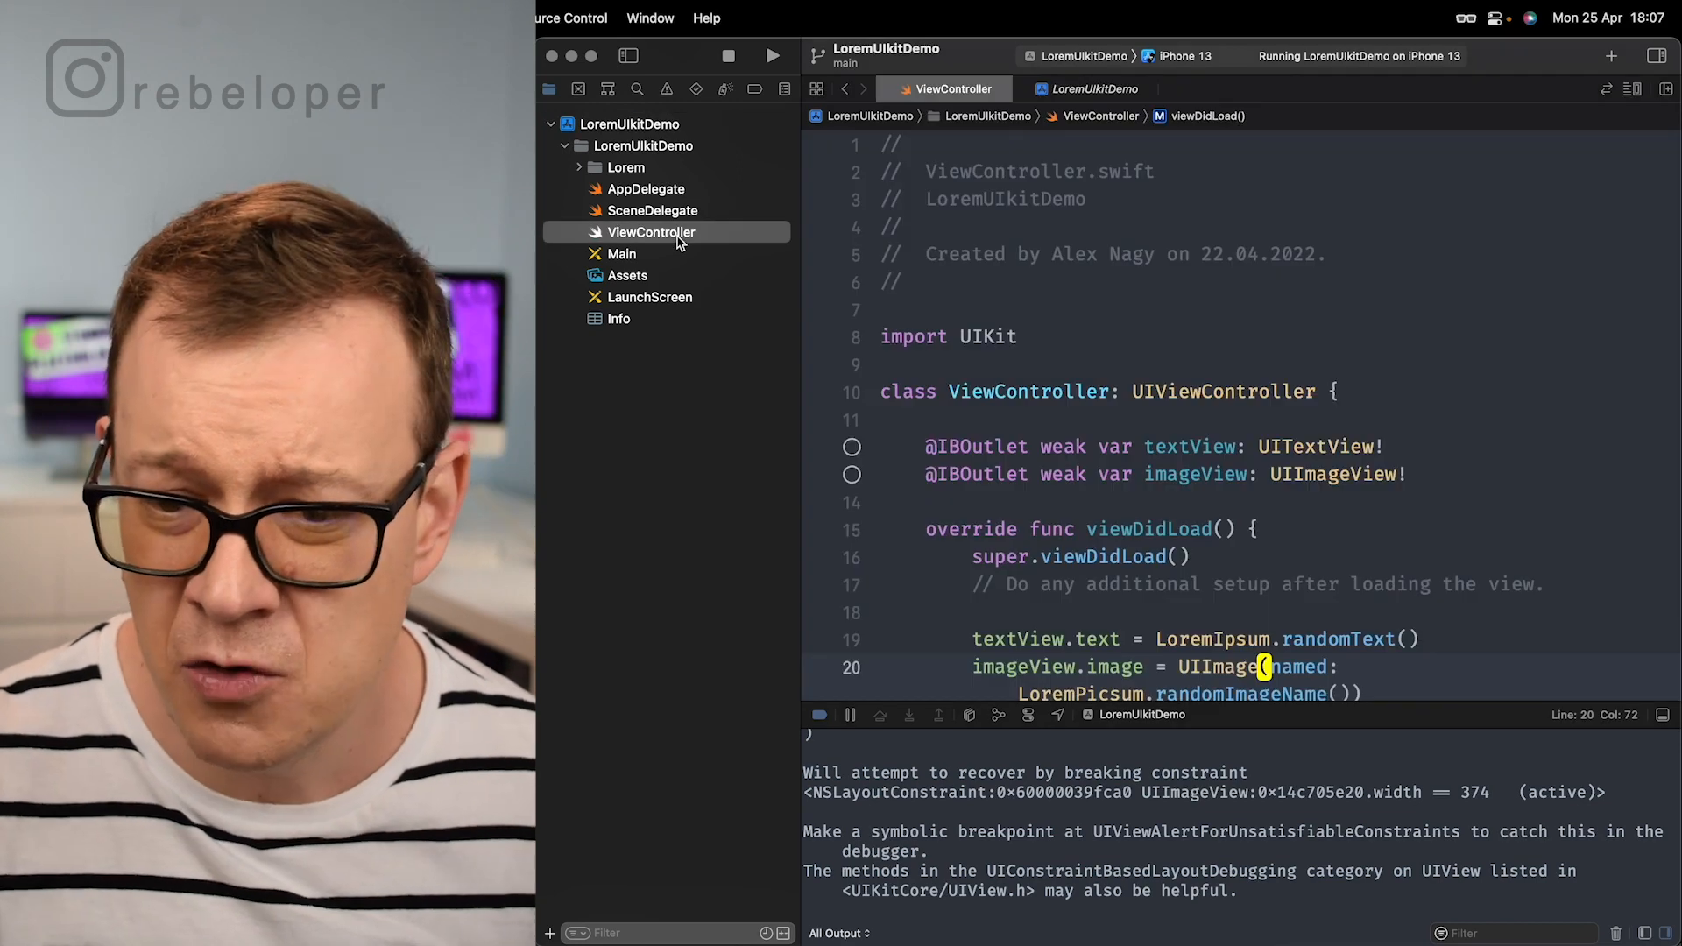
pyautogui.scroll(-3)
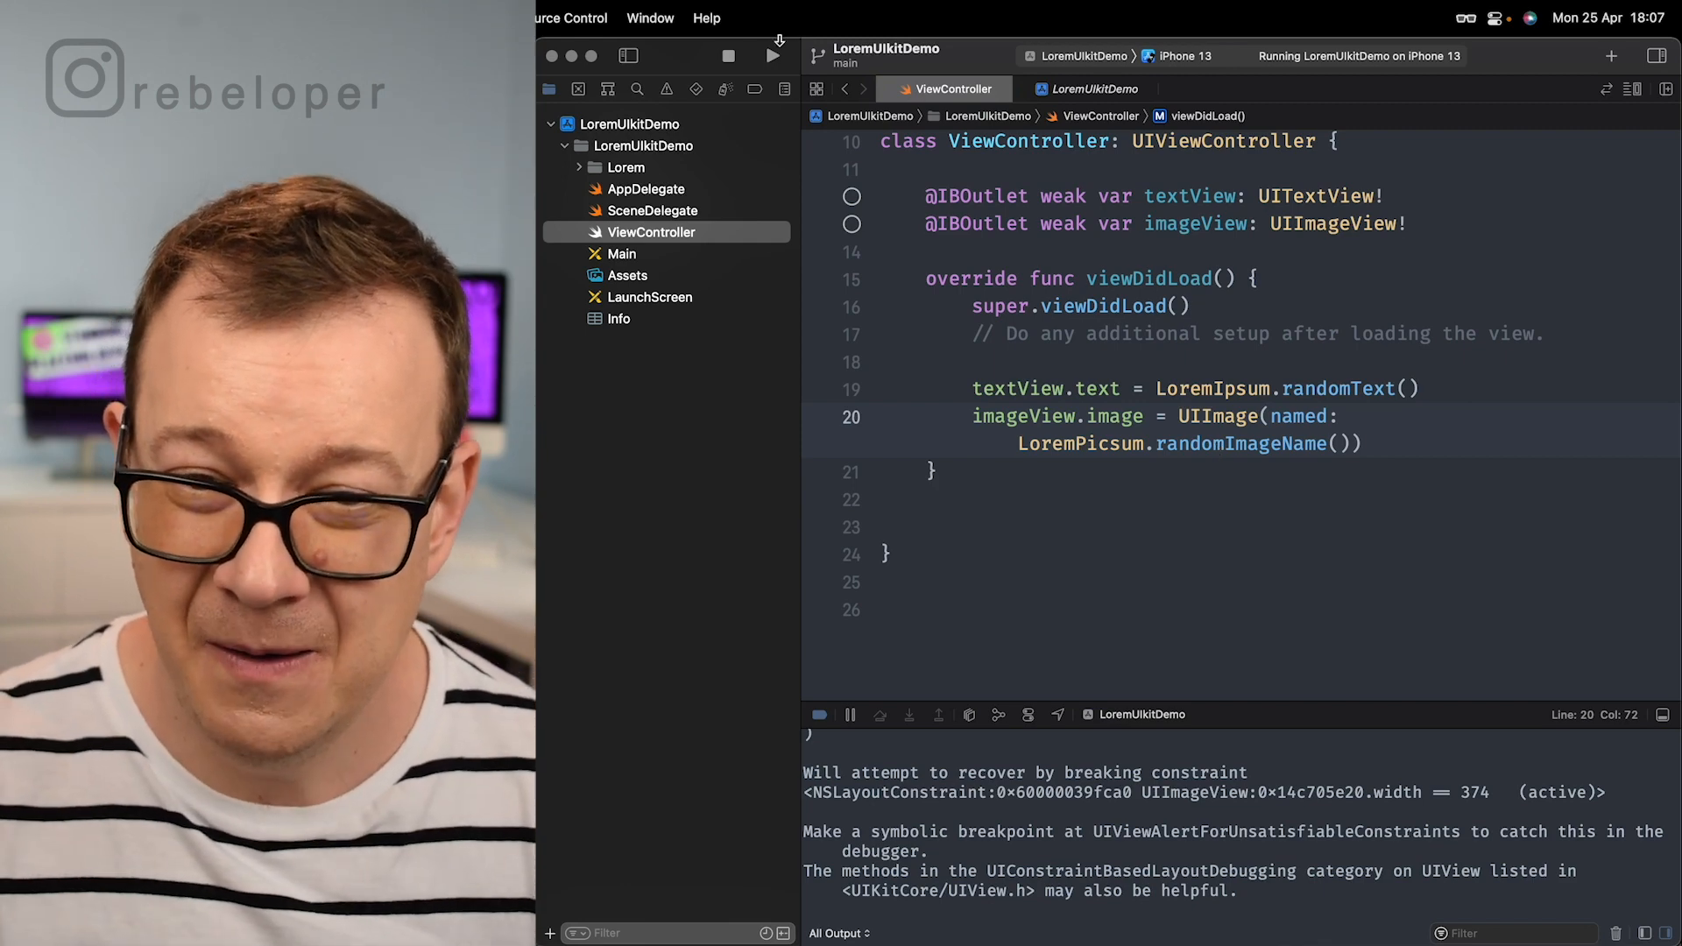
pyautogui.click(772, 56)
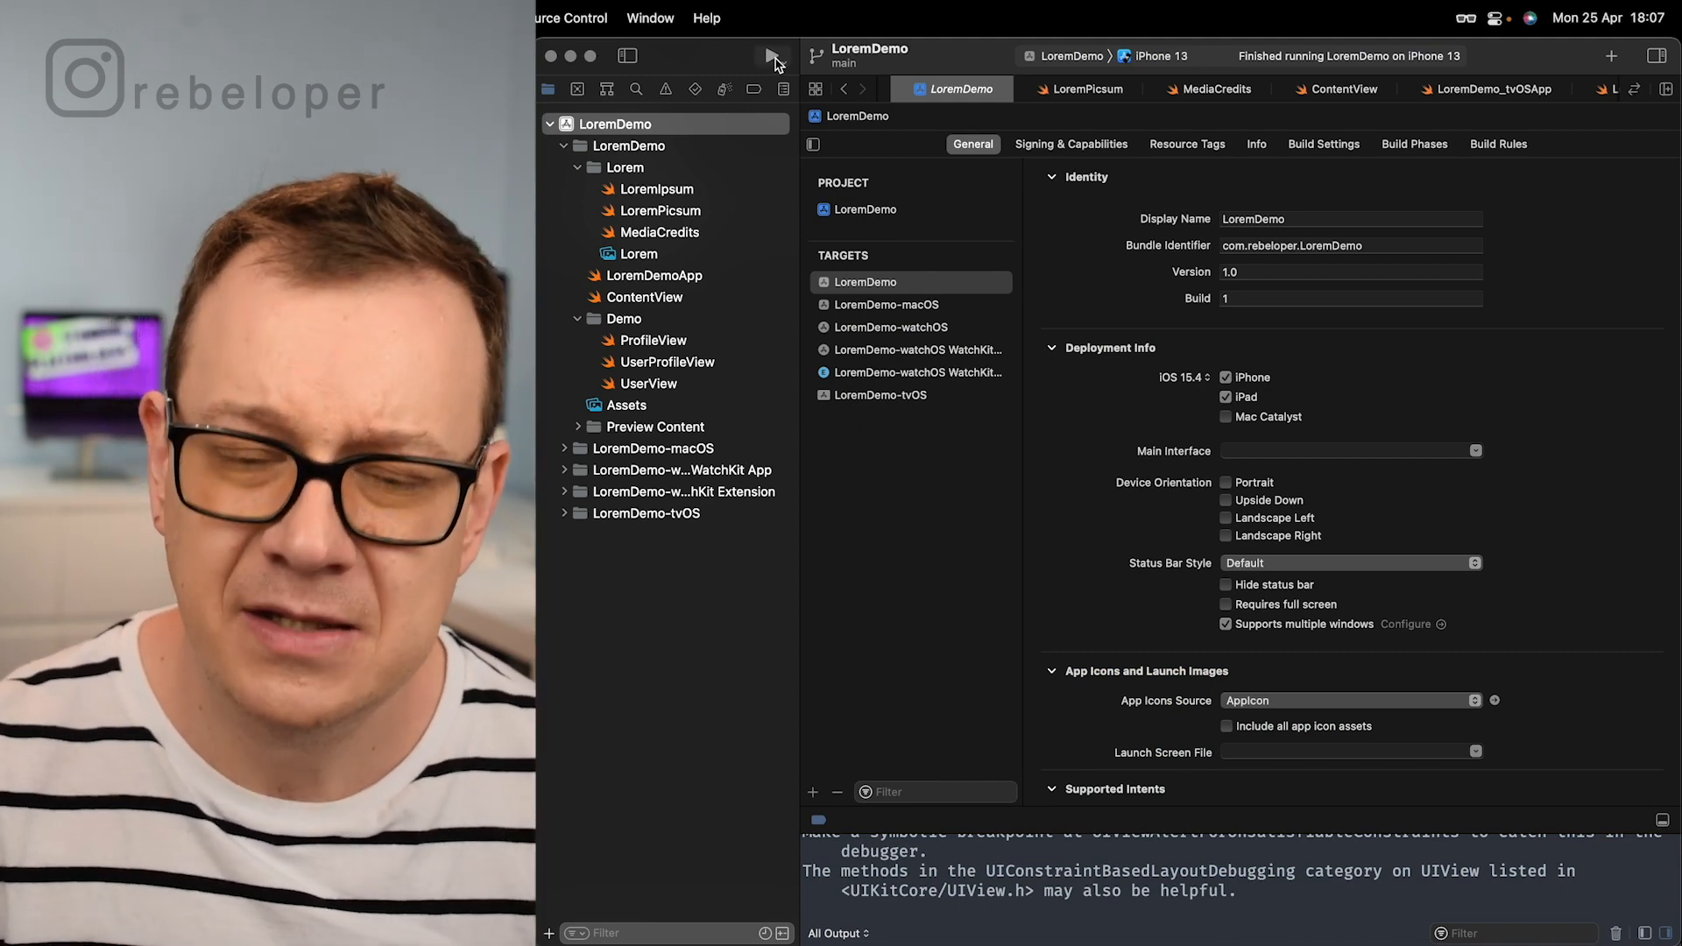
# Step: Run LoremDemo, scroll the simulator's user list, and browse user detail views and back
pyautogui.click(769, 56)
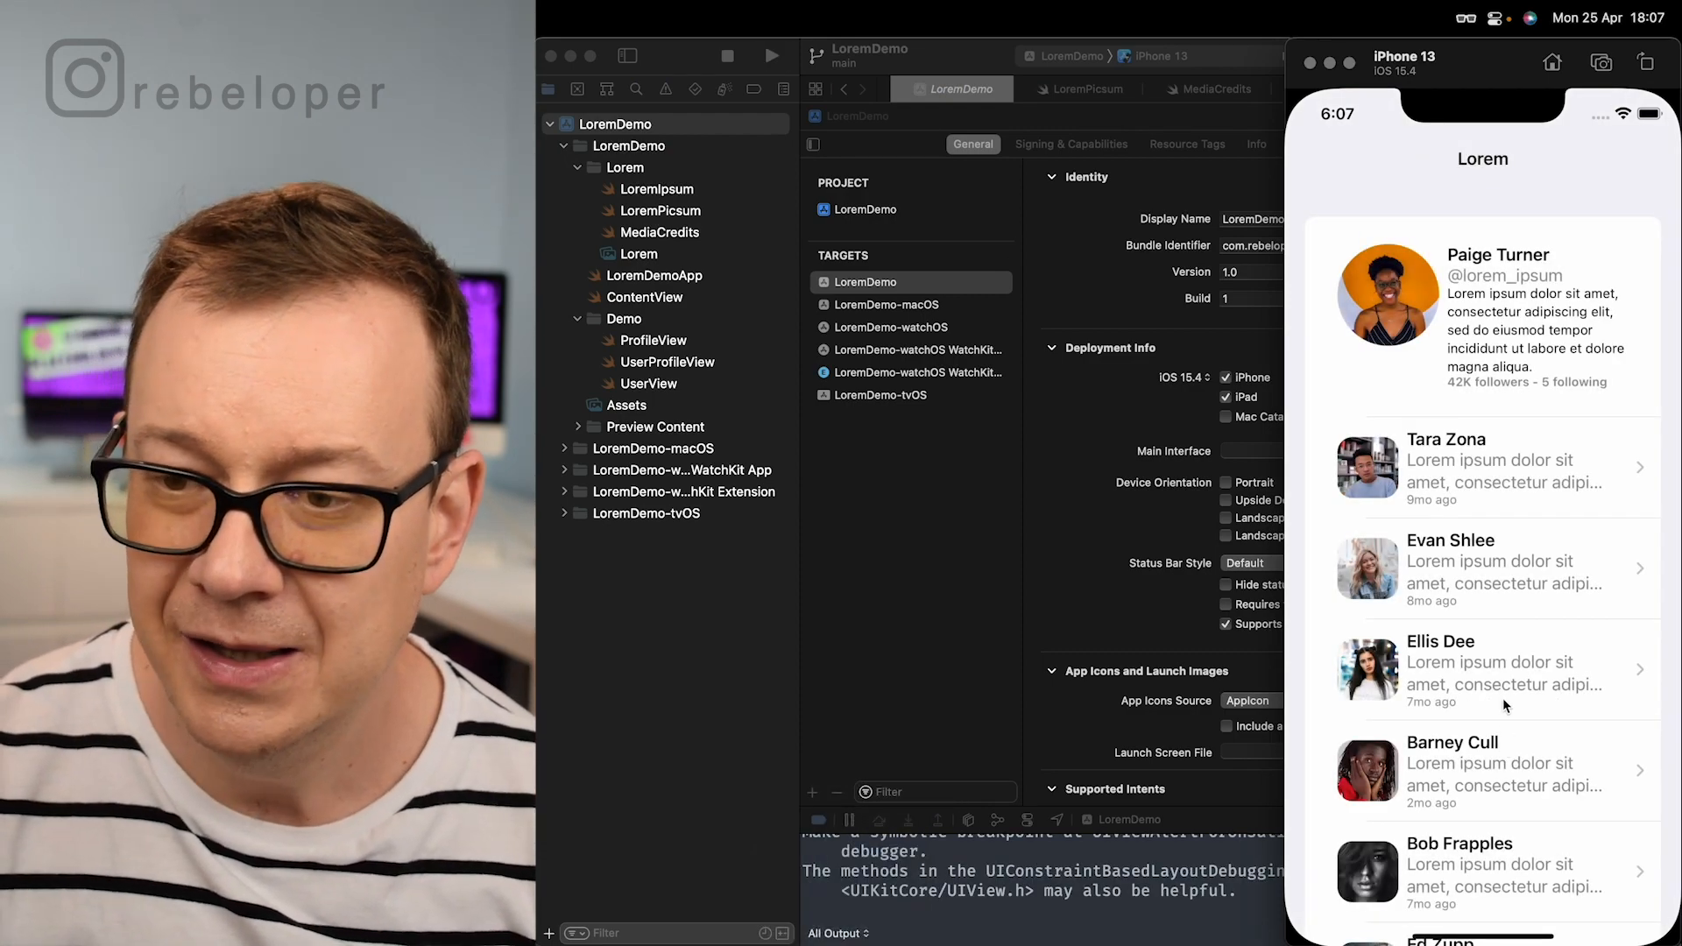
pyautogui.scroll(-3)
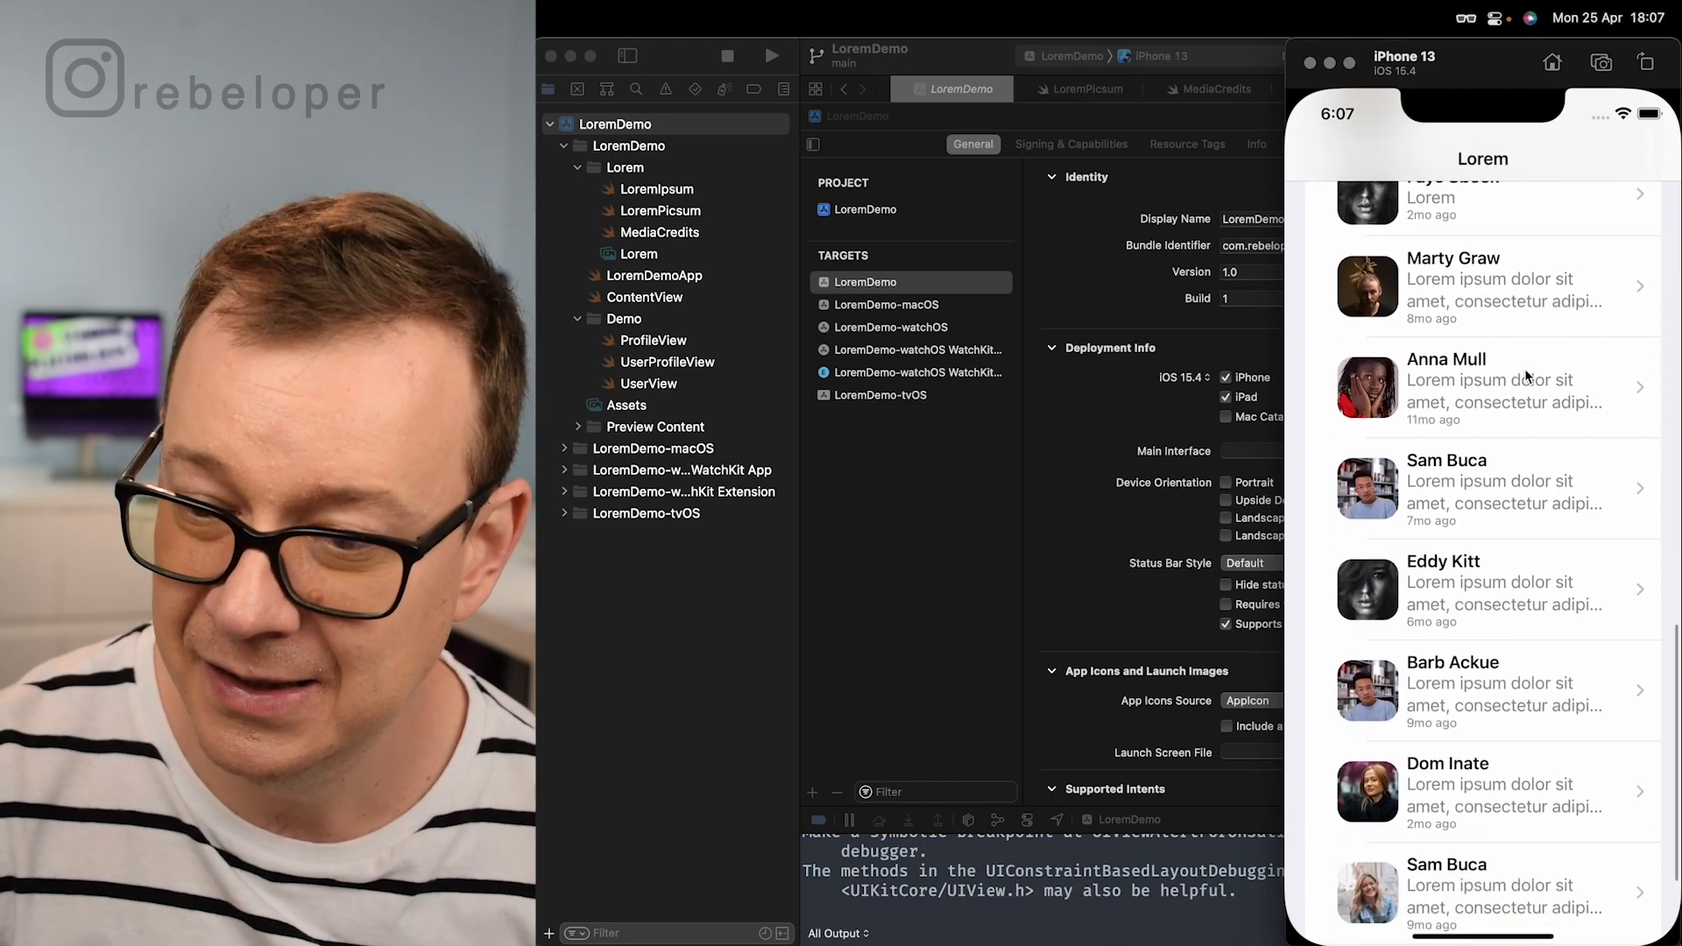
pyautogui.scroll(3)
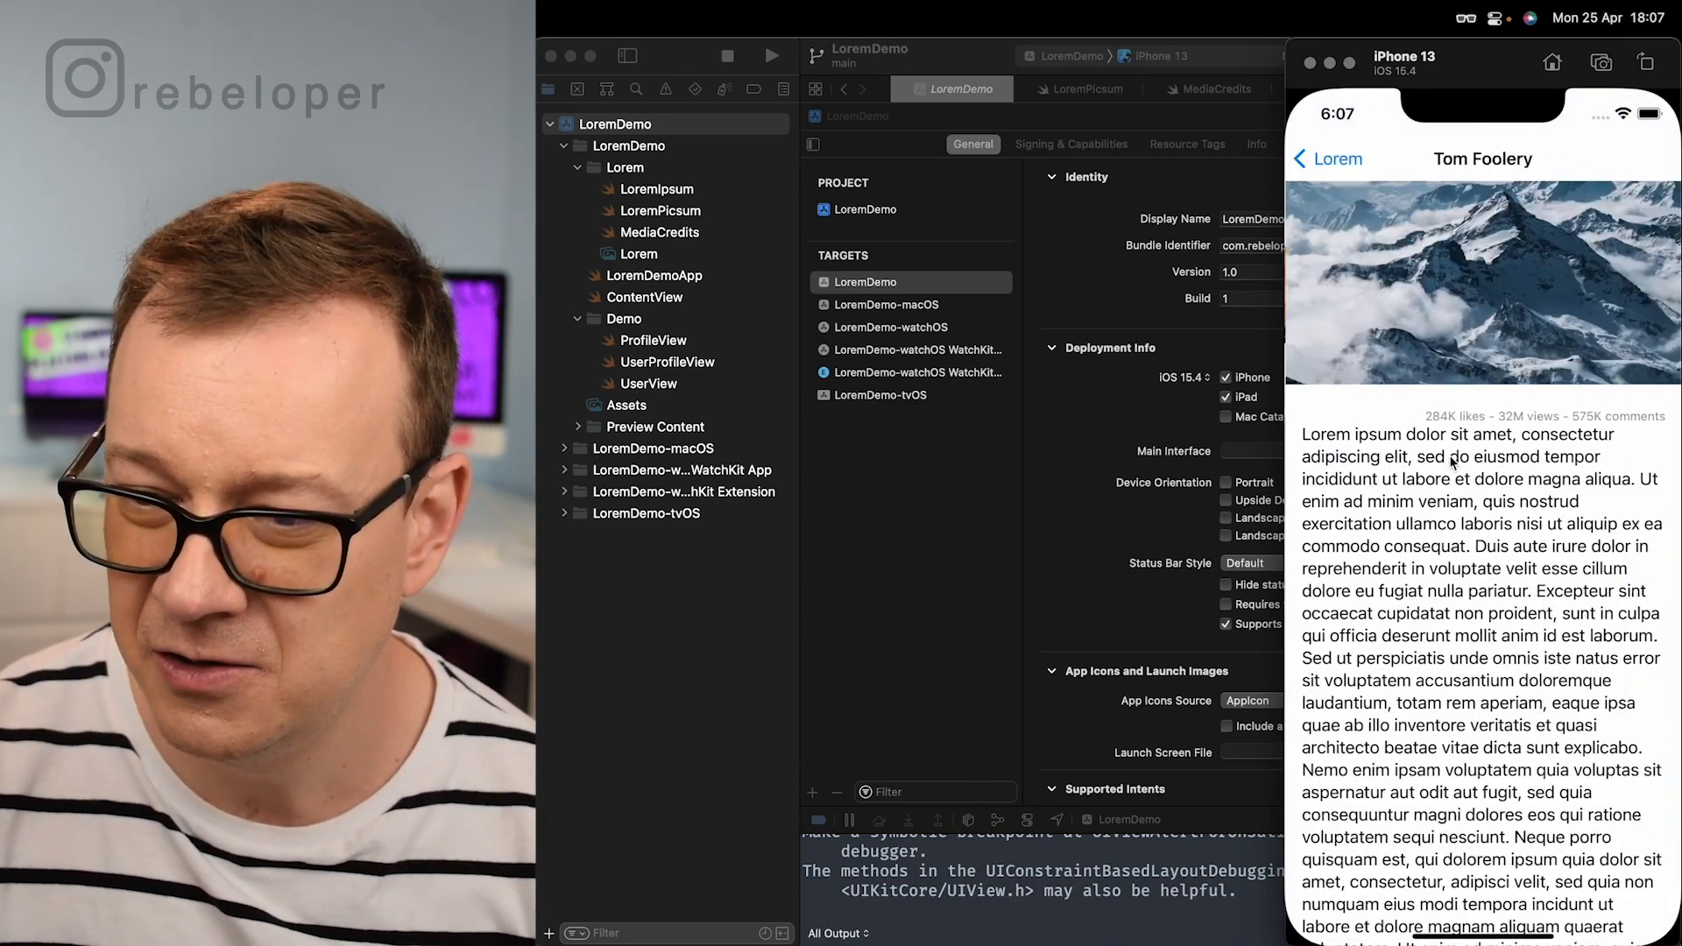
pyautogui.click(1327, 158)
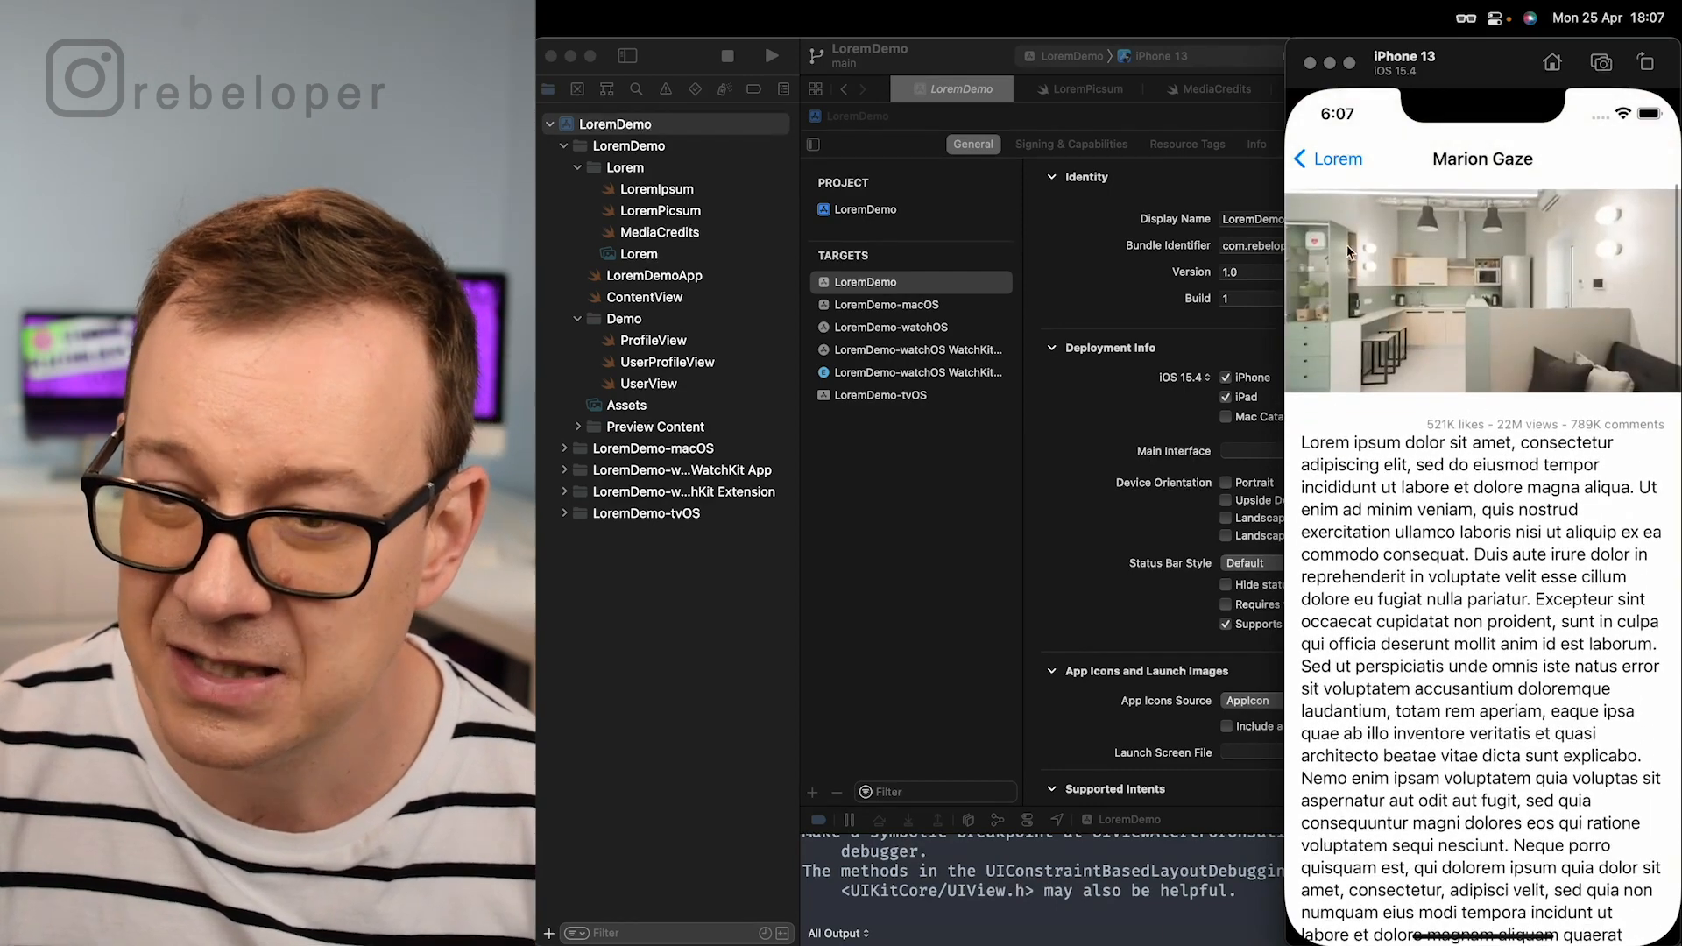
pyautogui.click(1328, 159)
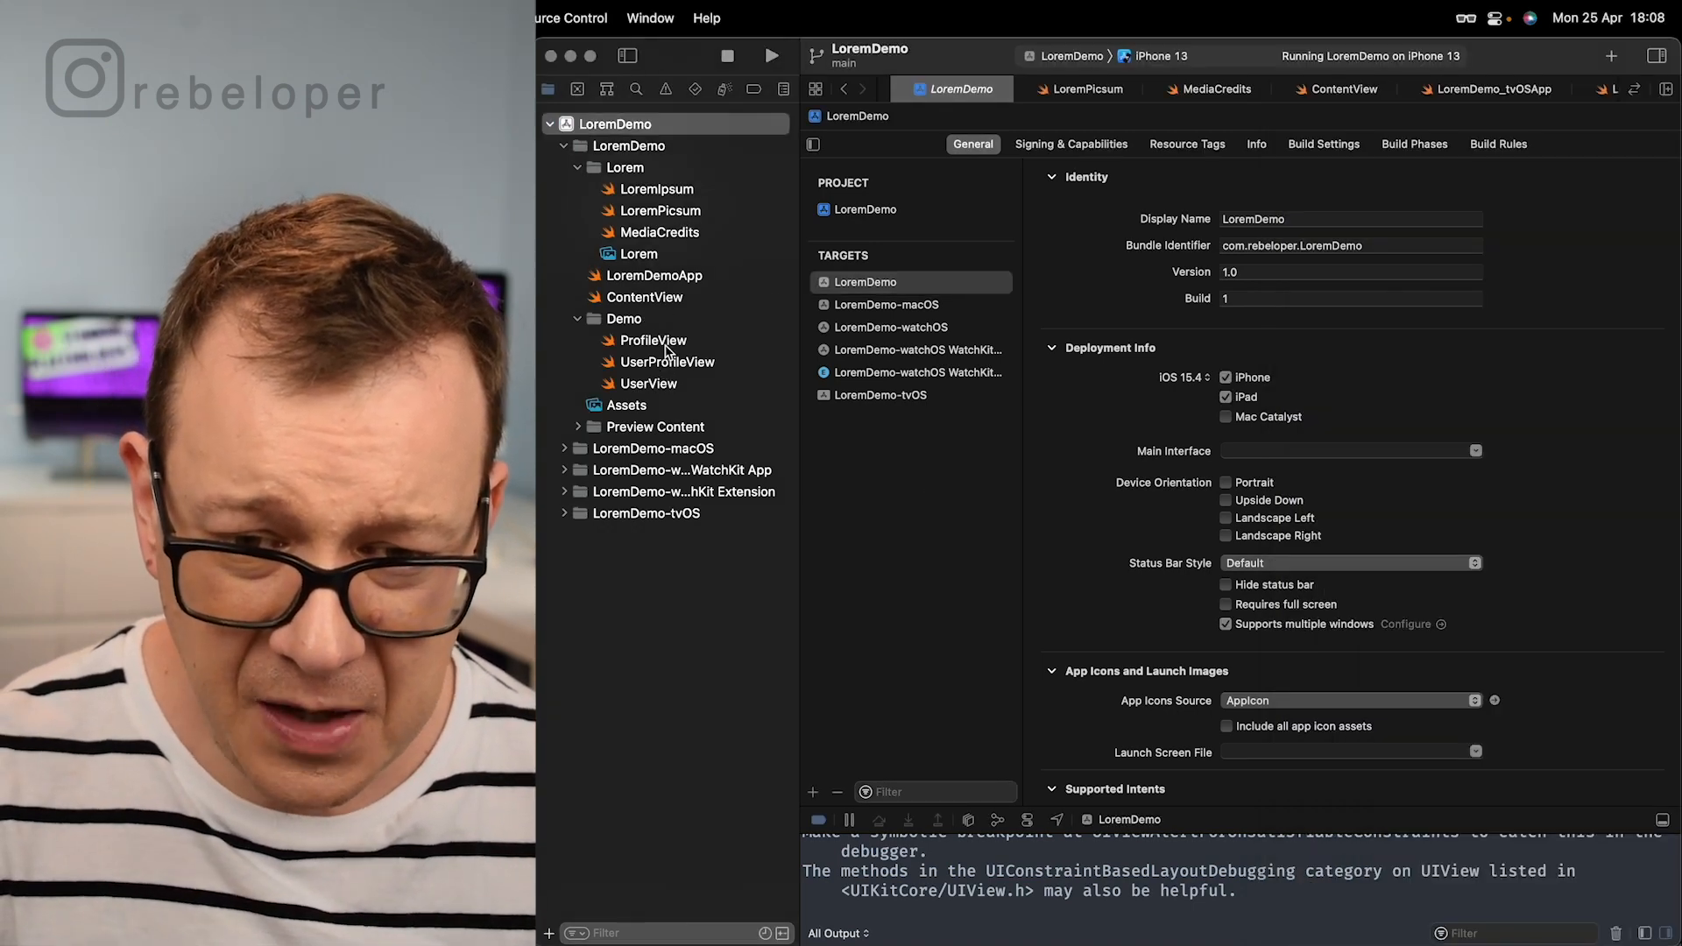
# Step: Review ProfileView's LoremIpsum and LoremPicsum name calls and rerun the app for new random users
pyautogui.click(654, 340)
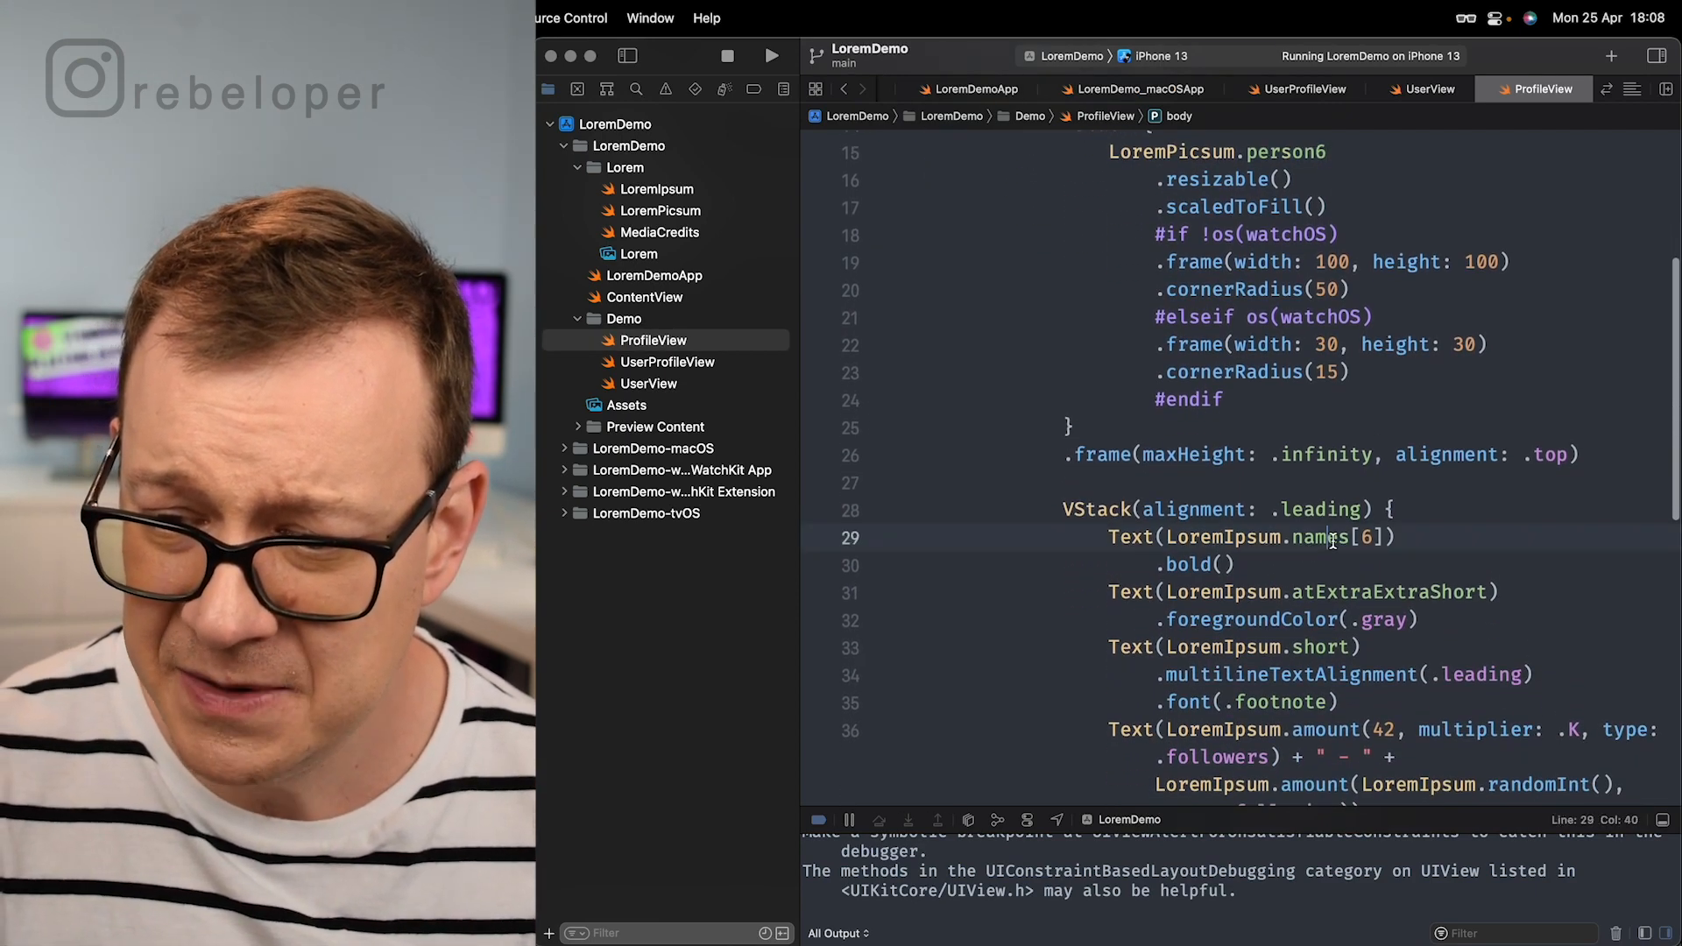
pyautogui.doubleClick(1310, 537)
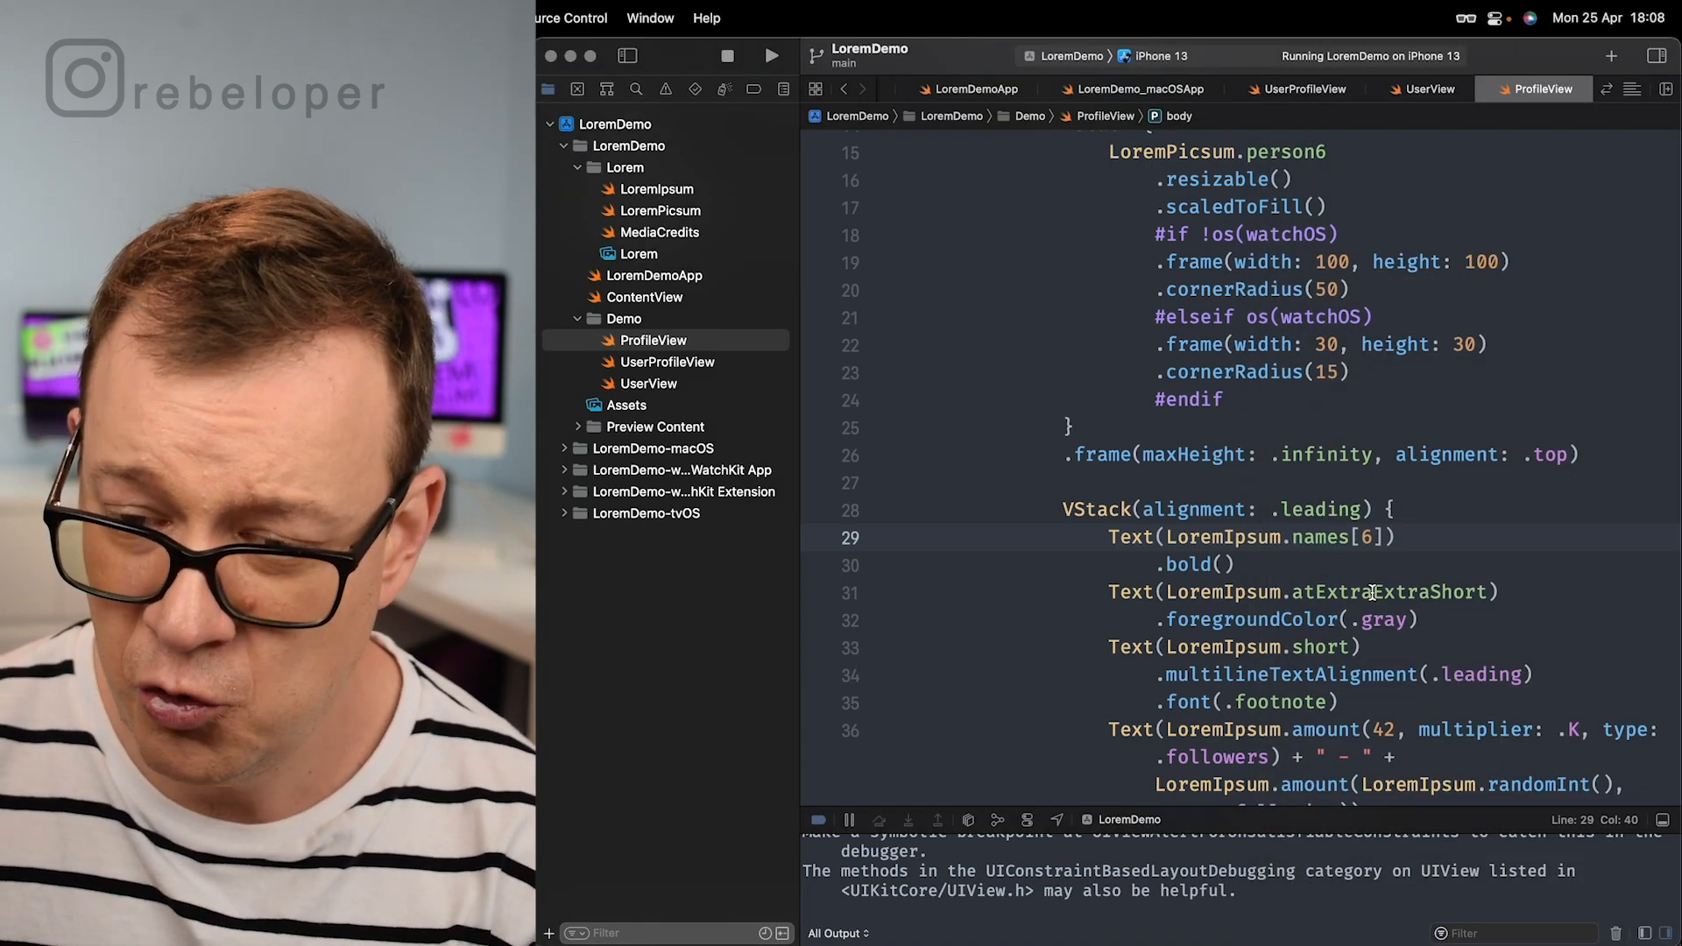
pyautogui.click(770, 56)
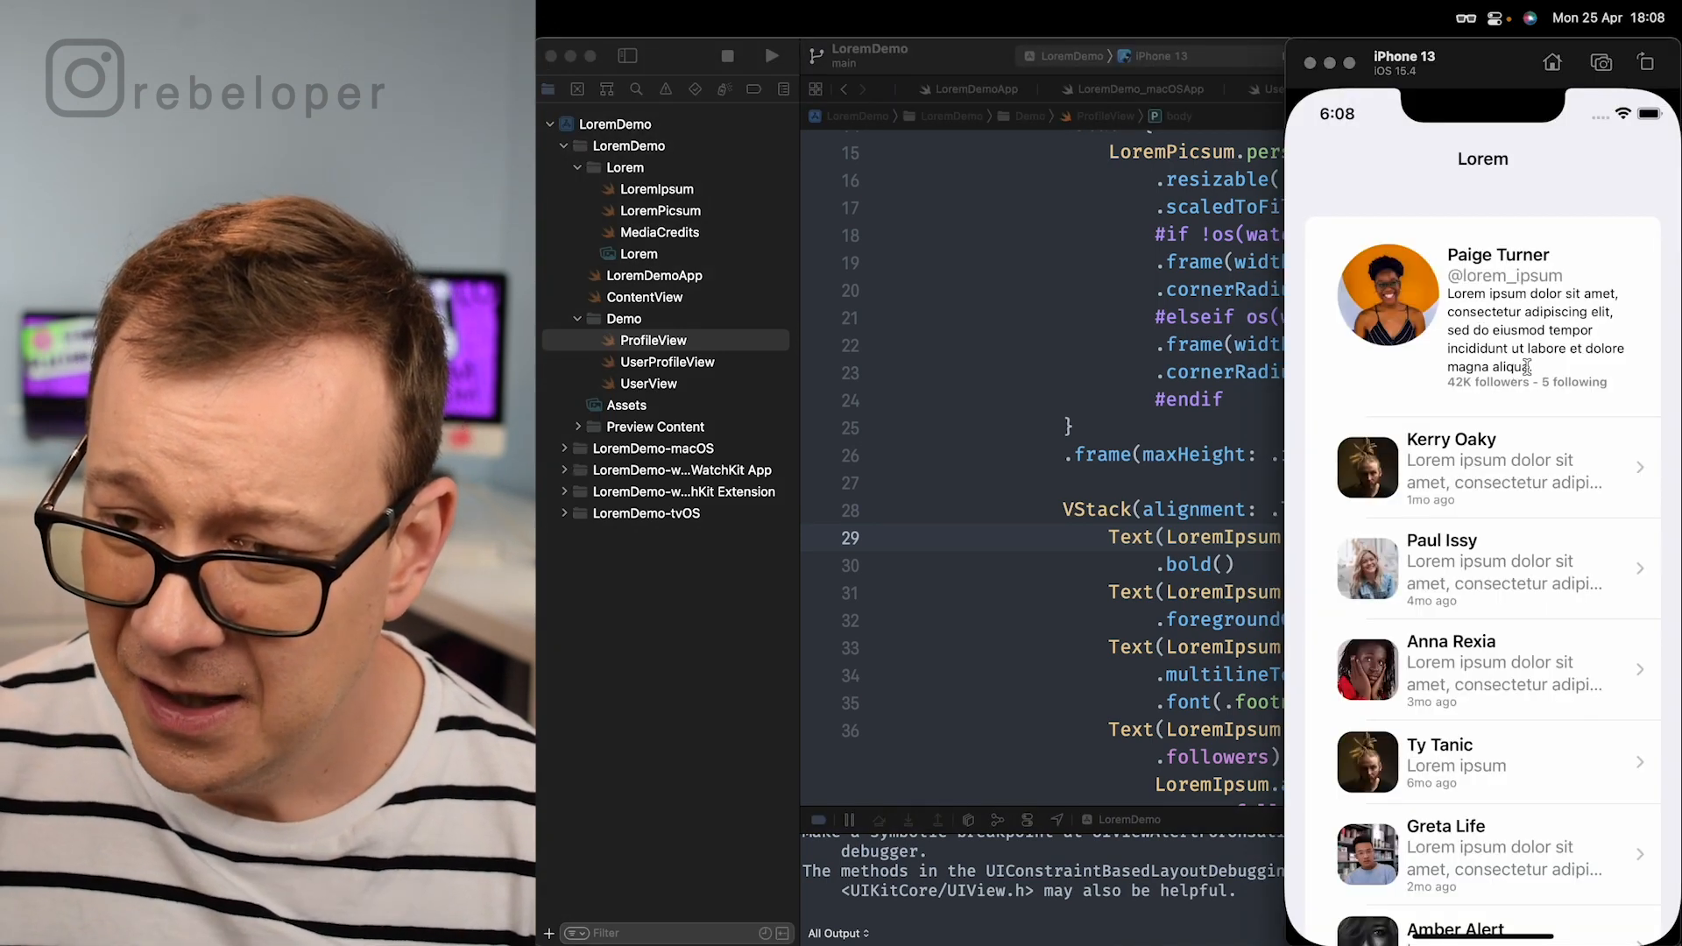
pyautogui.scroll(3)
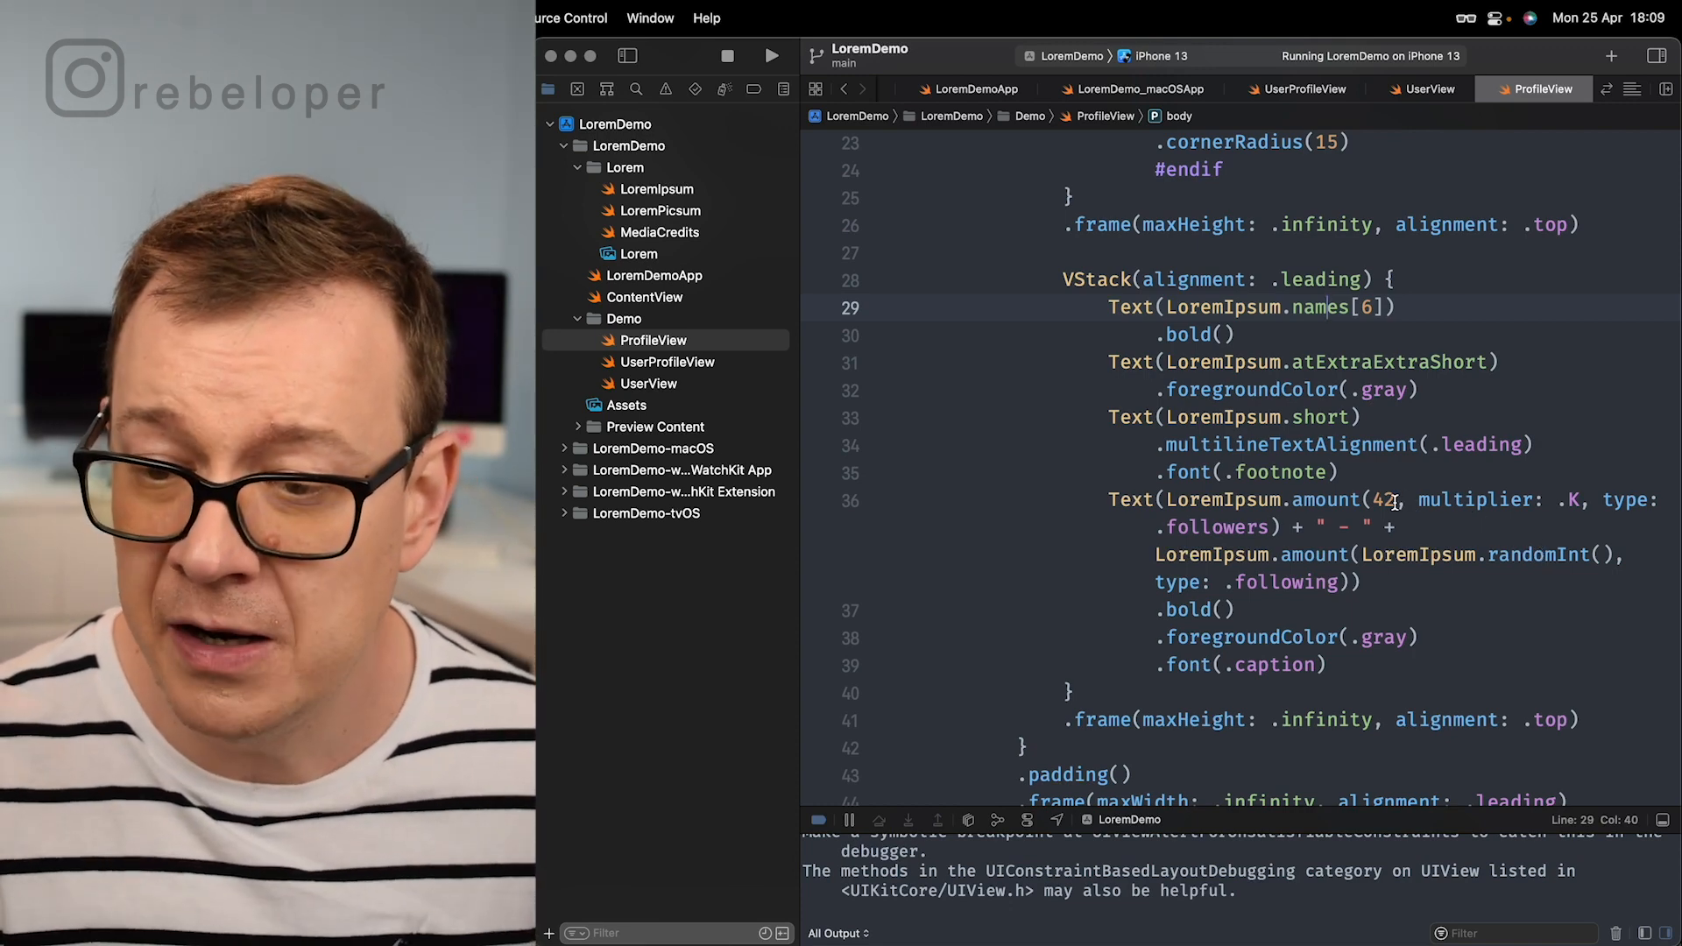
pyautogui.click(771, 56)
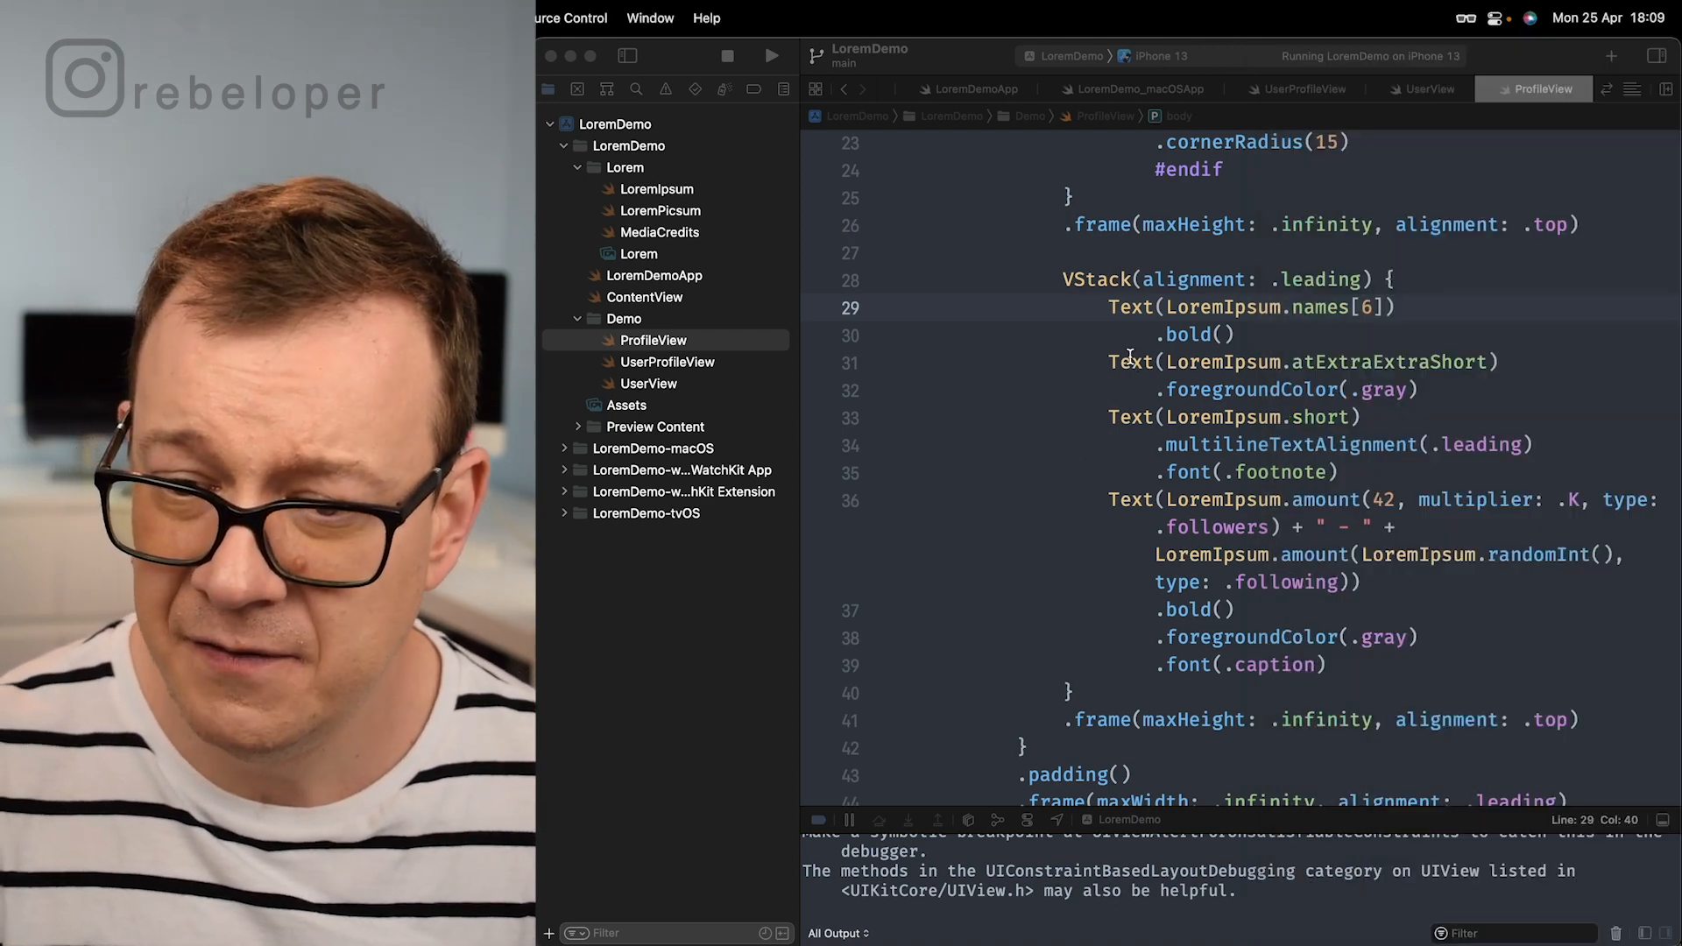
pyautogui.scroll(3)
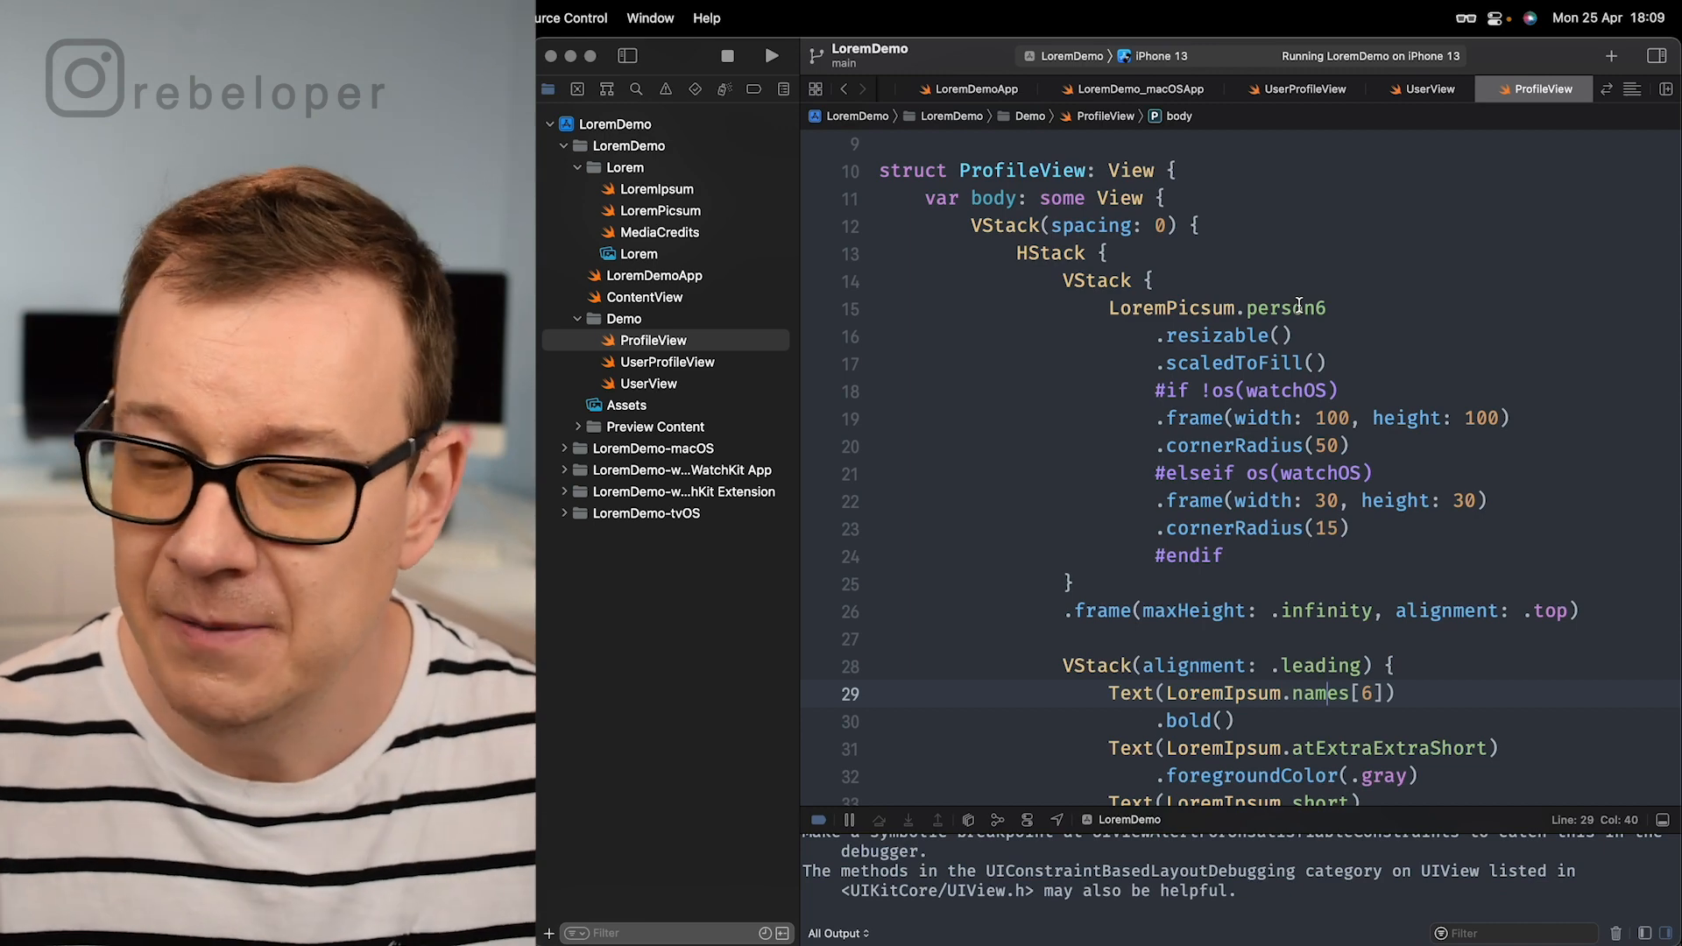
pyautogui.scroll(-3)
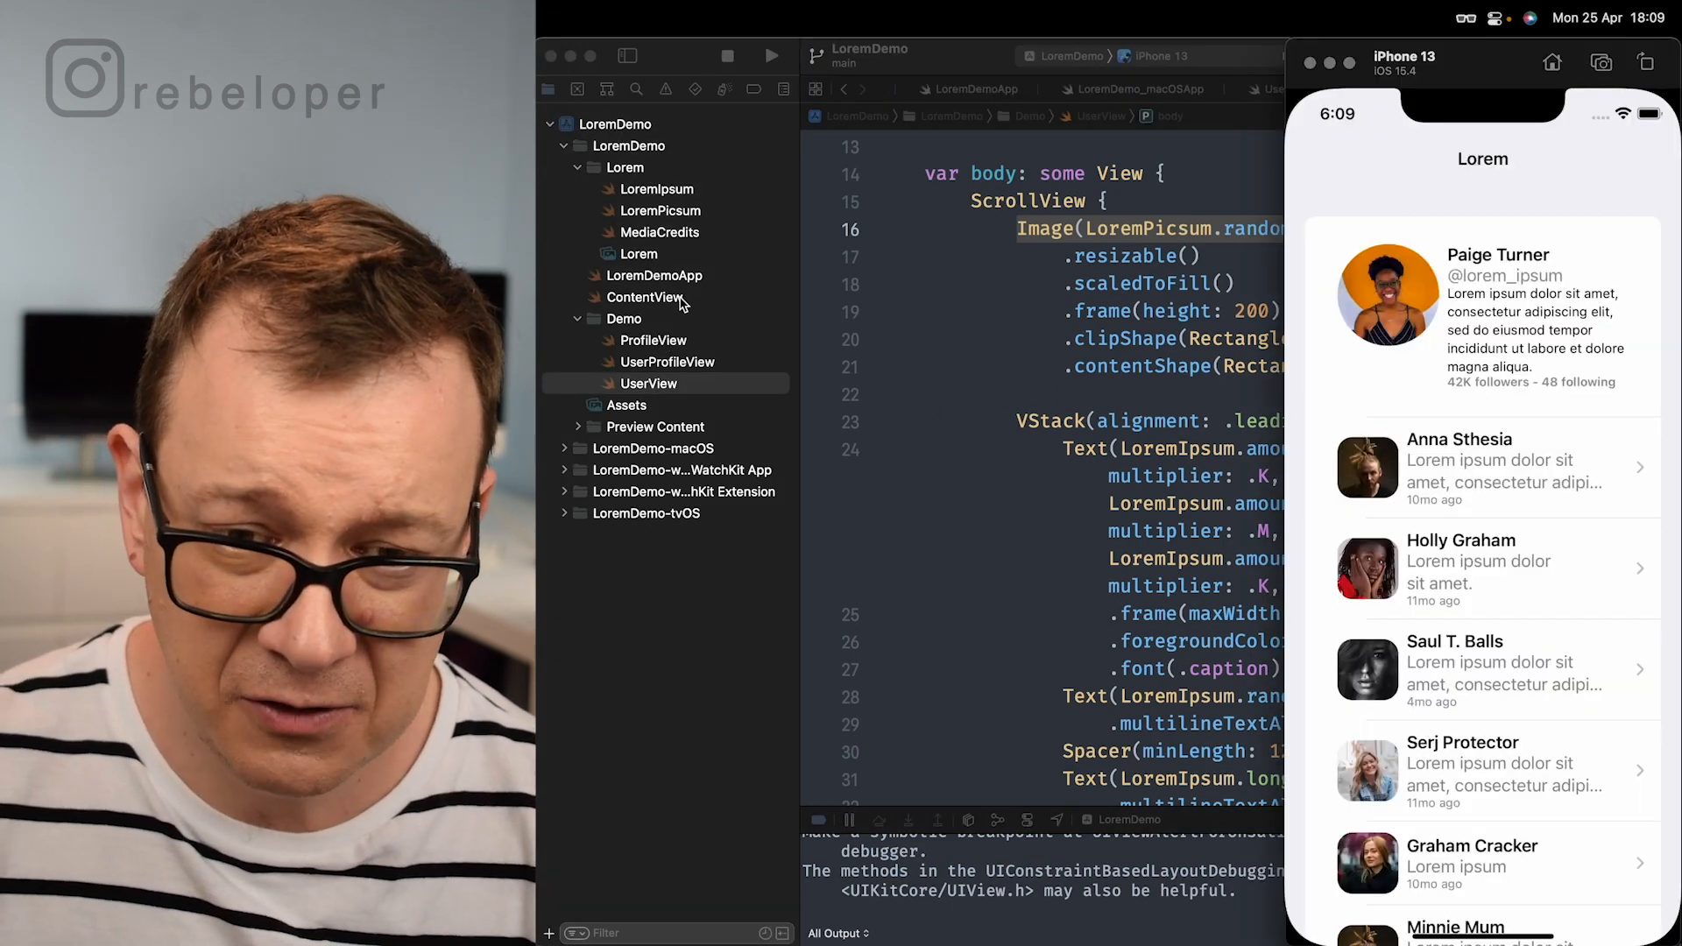
# Step: Review ContentView's list and UserProfileView's randomPerson and monthsAgo code, rerunning the app
pyautogui.click(646, 297)
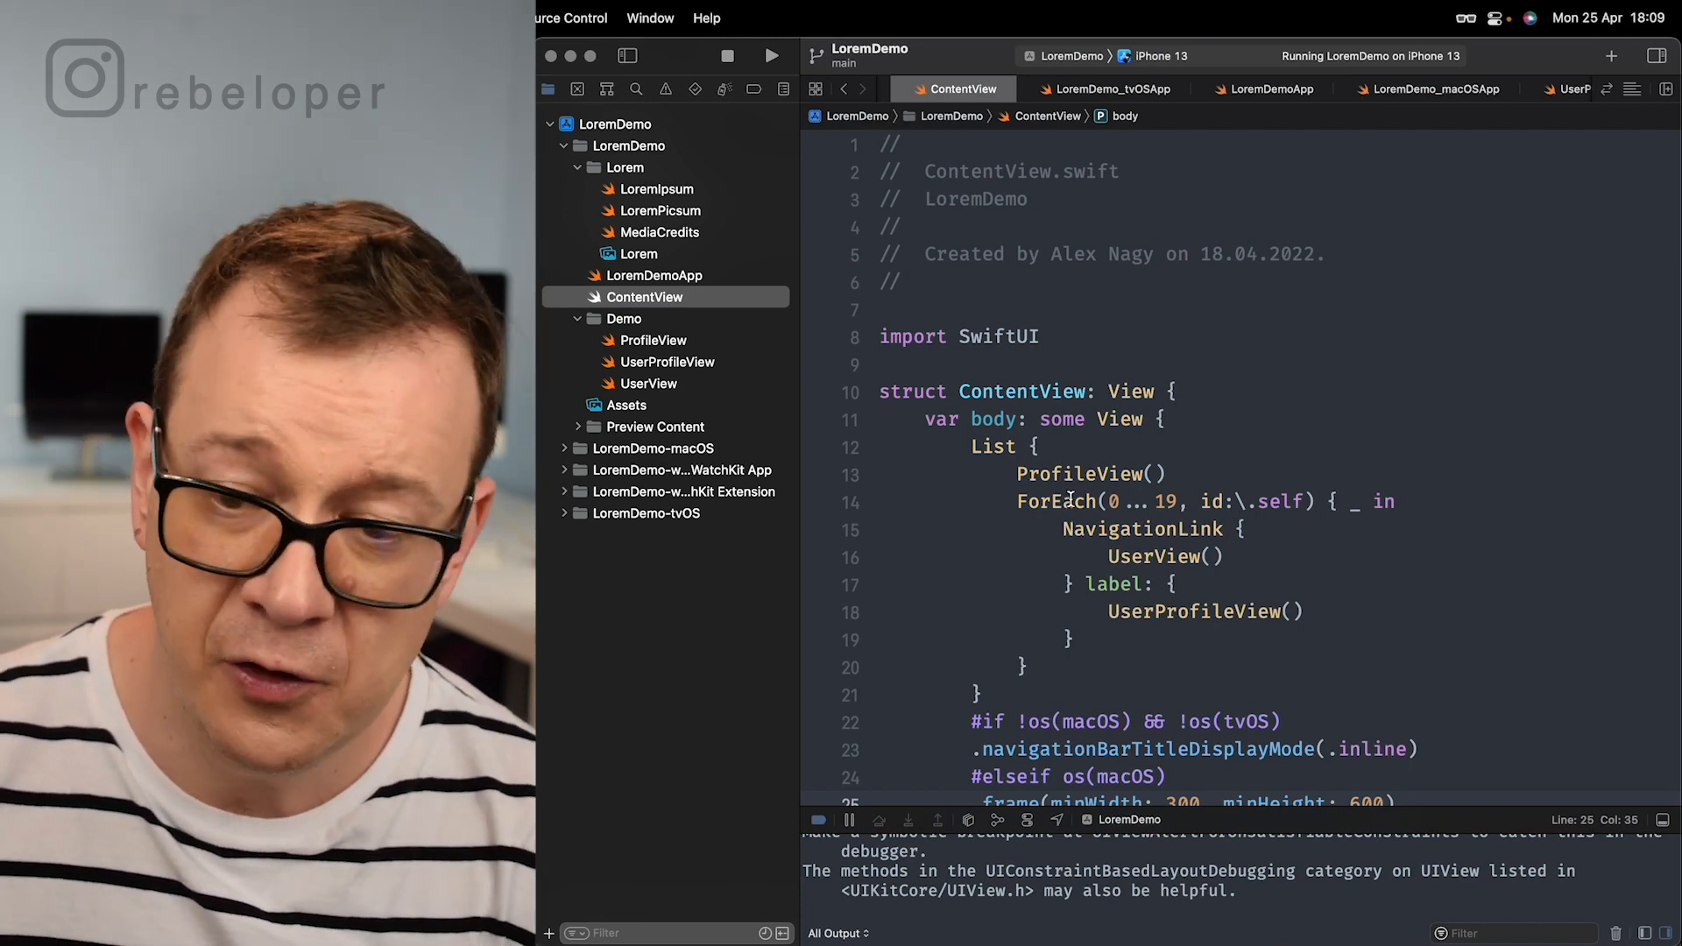
pyautogui.doubleClick(1154, 557)
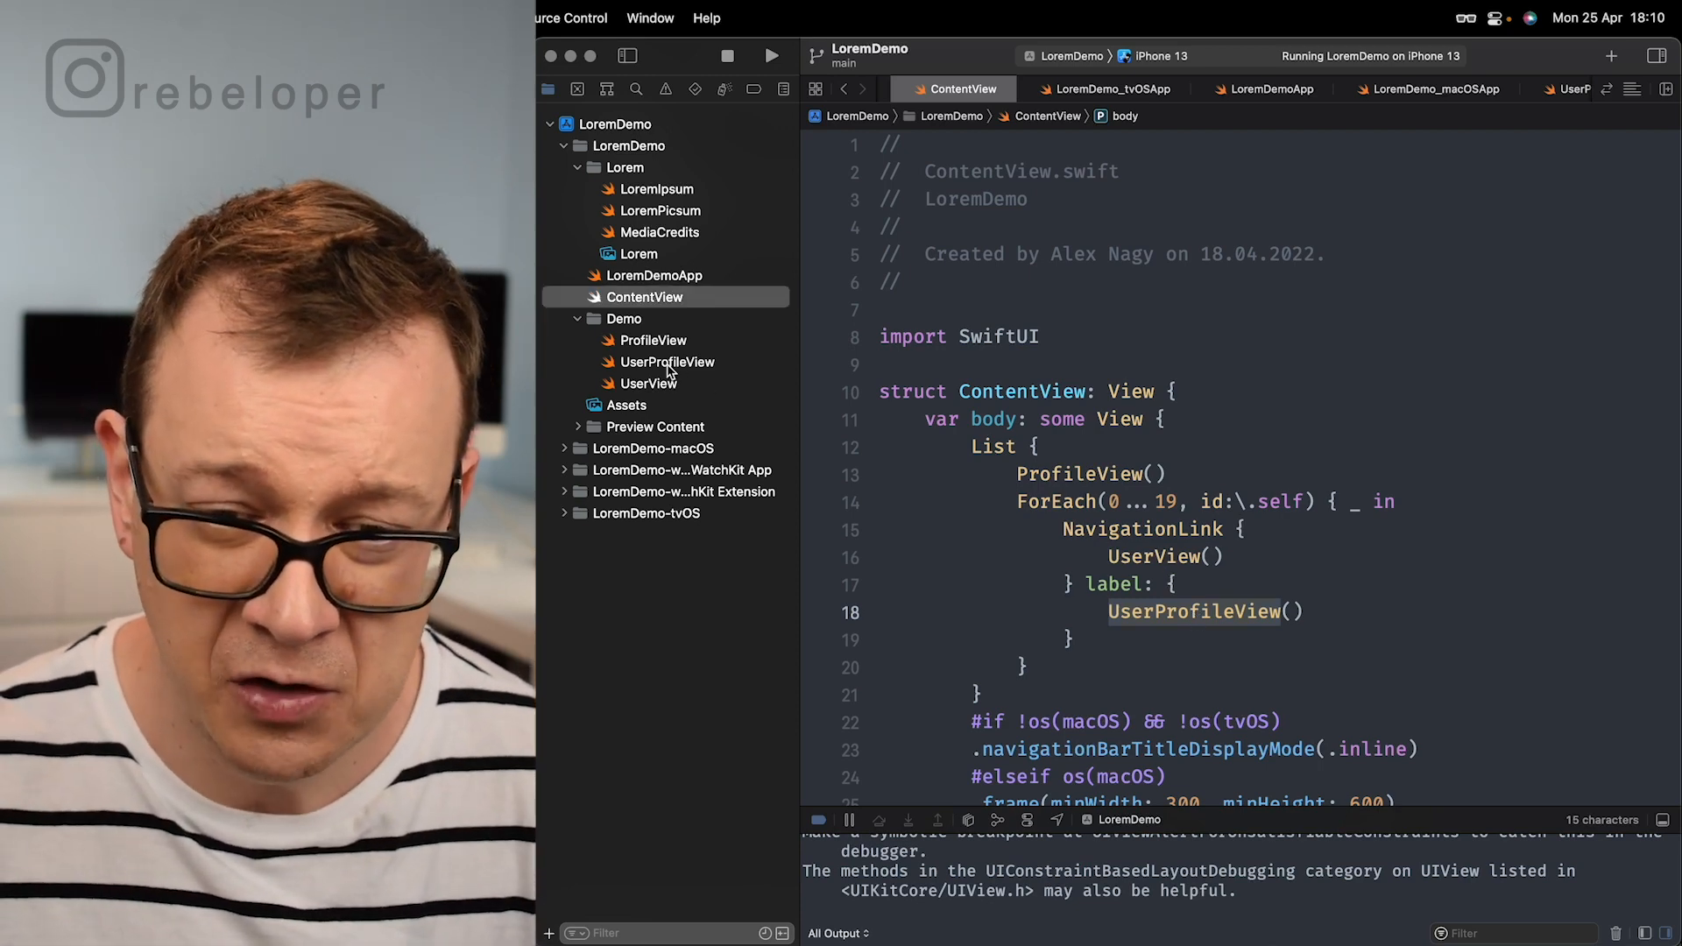
pyautogui.click(668, 362)
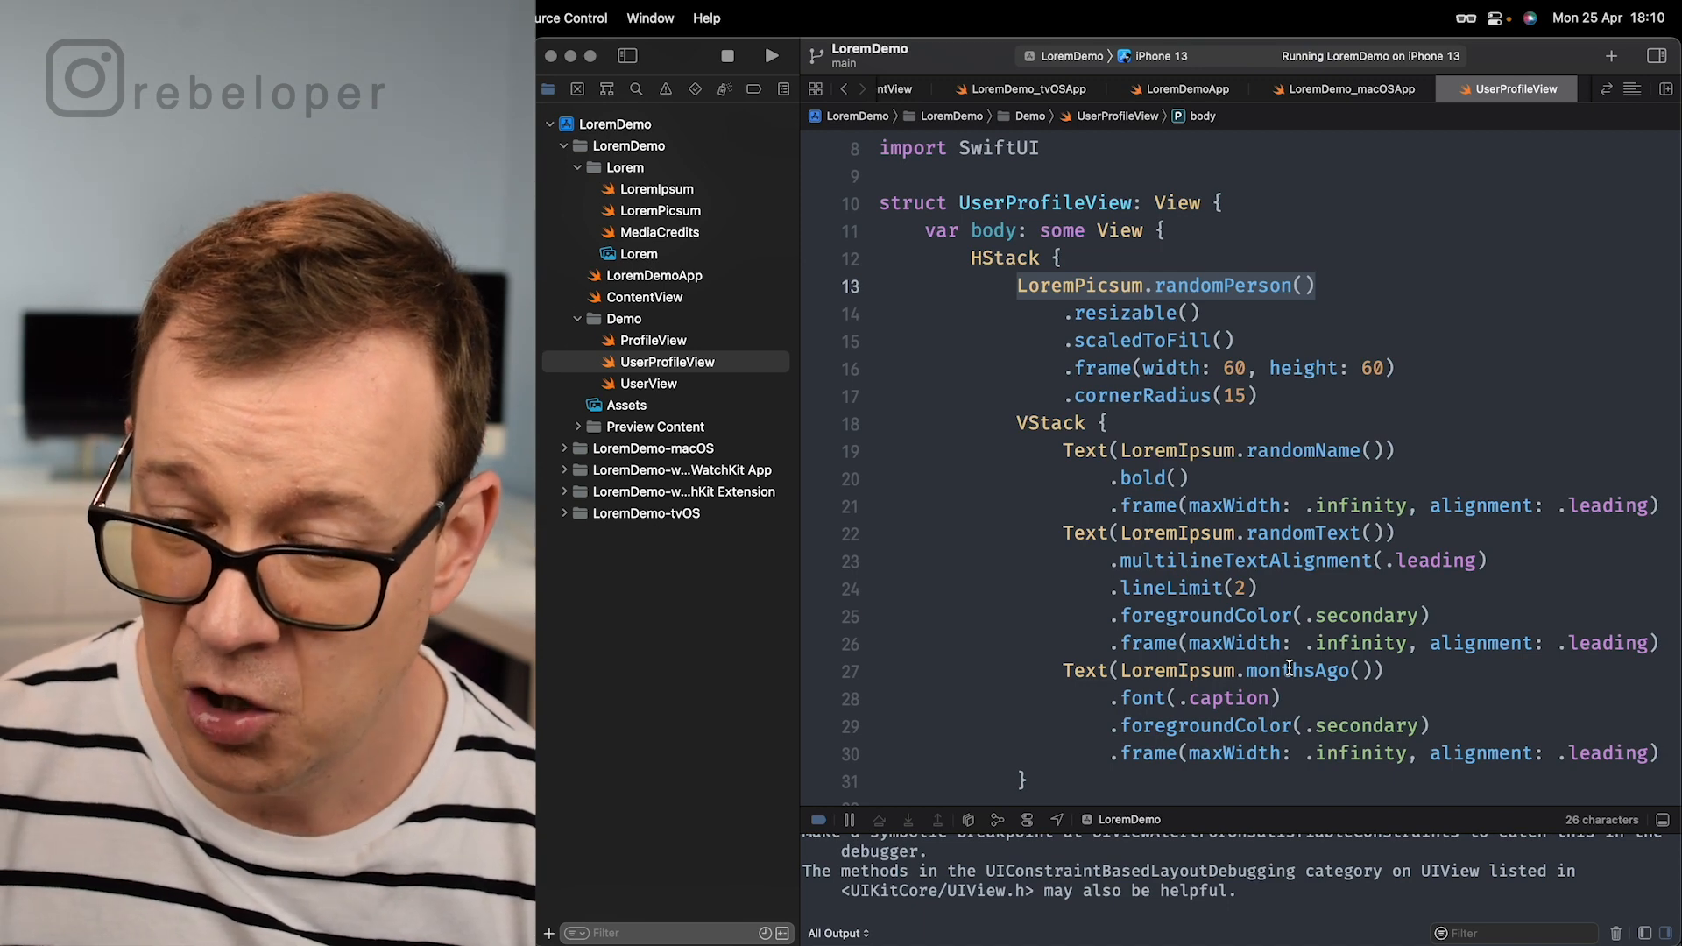
pyautogui.rightClick(1286, 669)
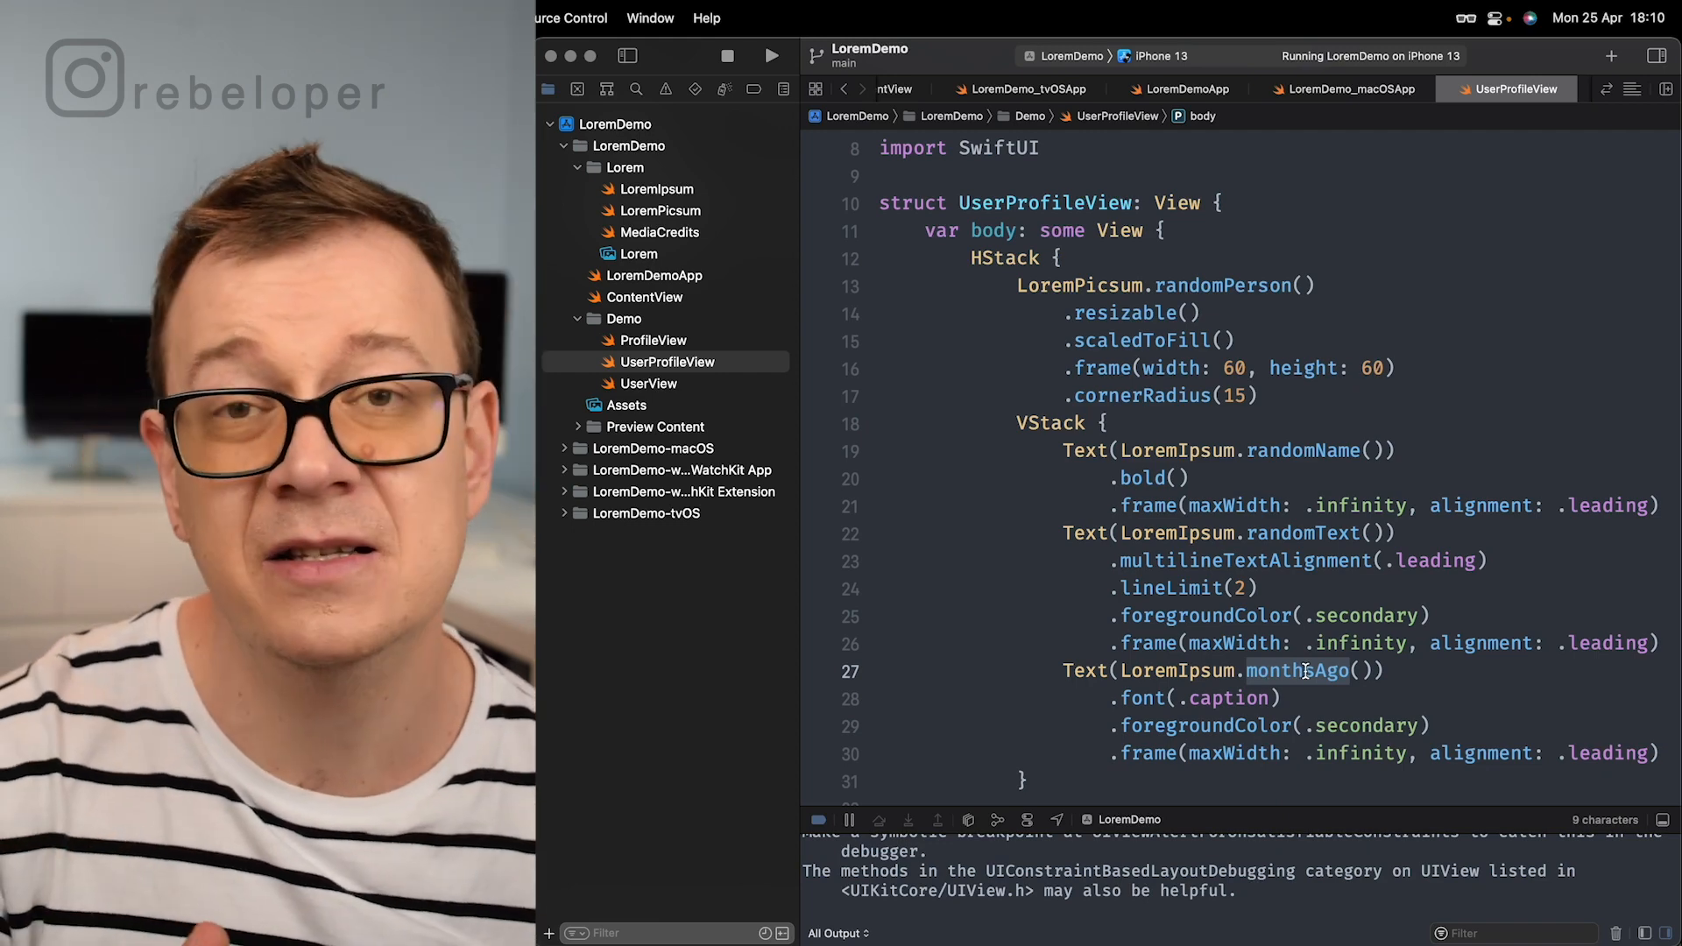
pyautogui.scroll(-3)
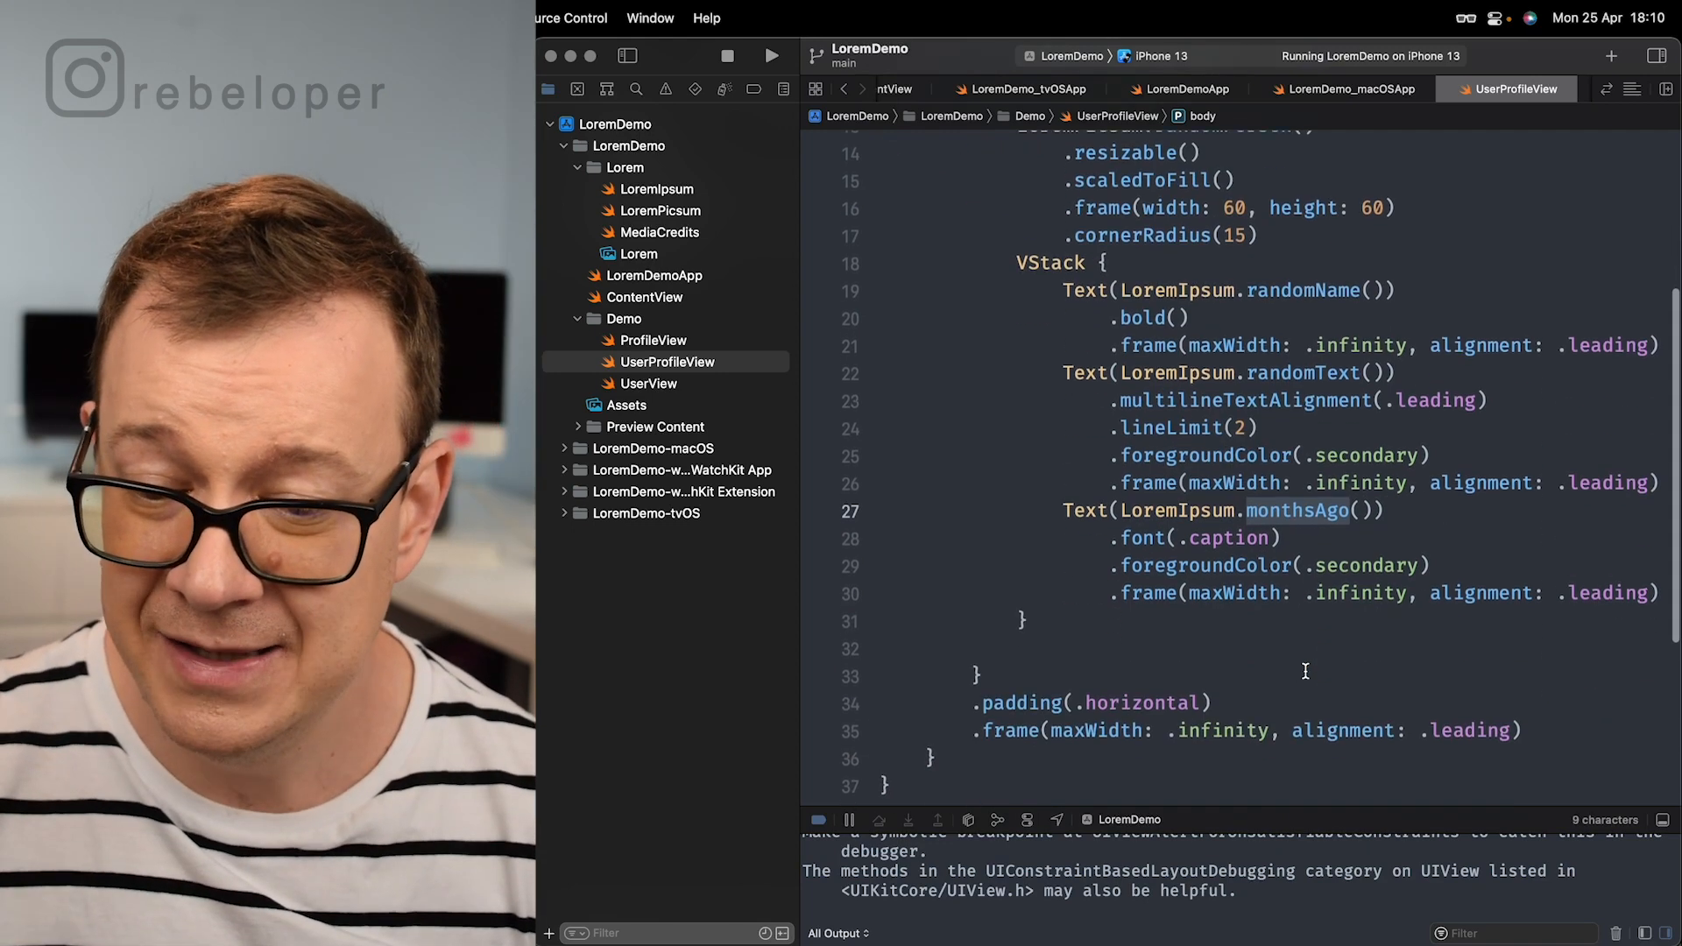
pyautogui.click(770, 56)
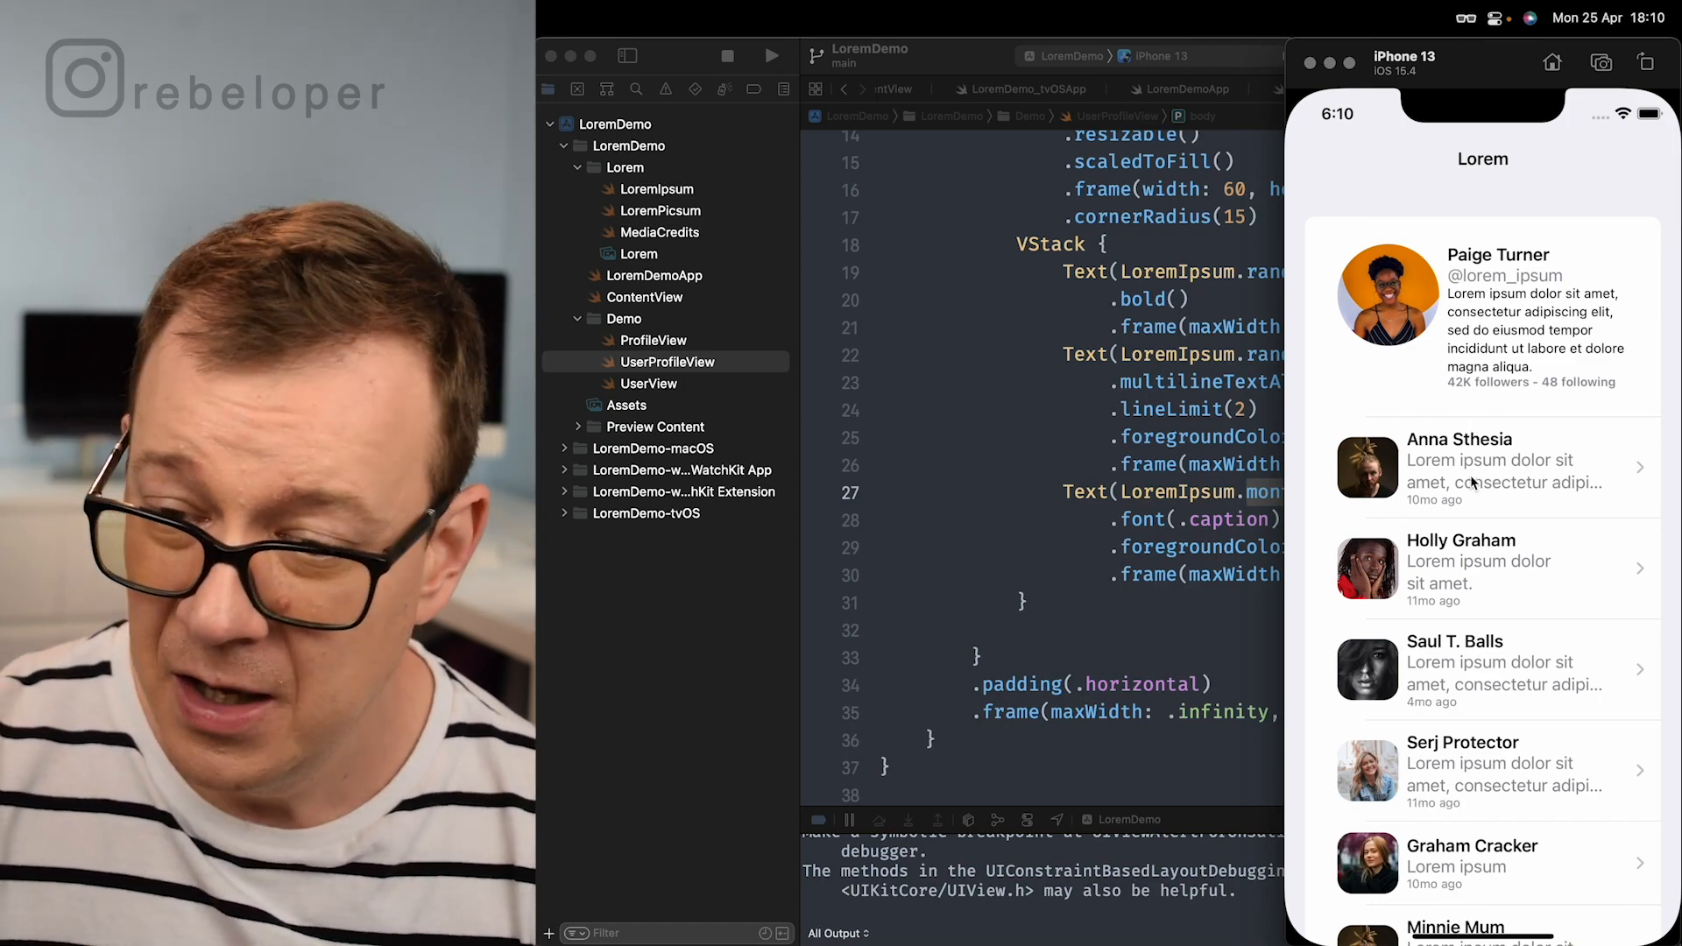
pyautogui.click(1480, 467)
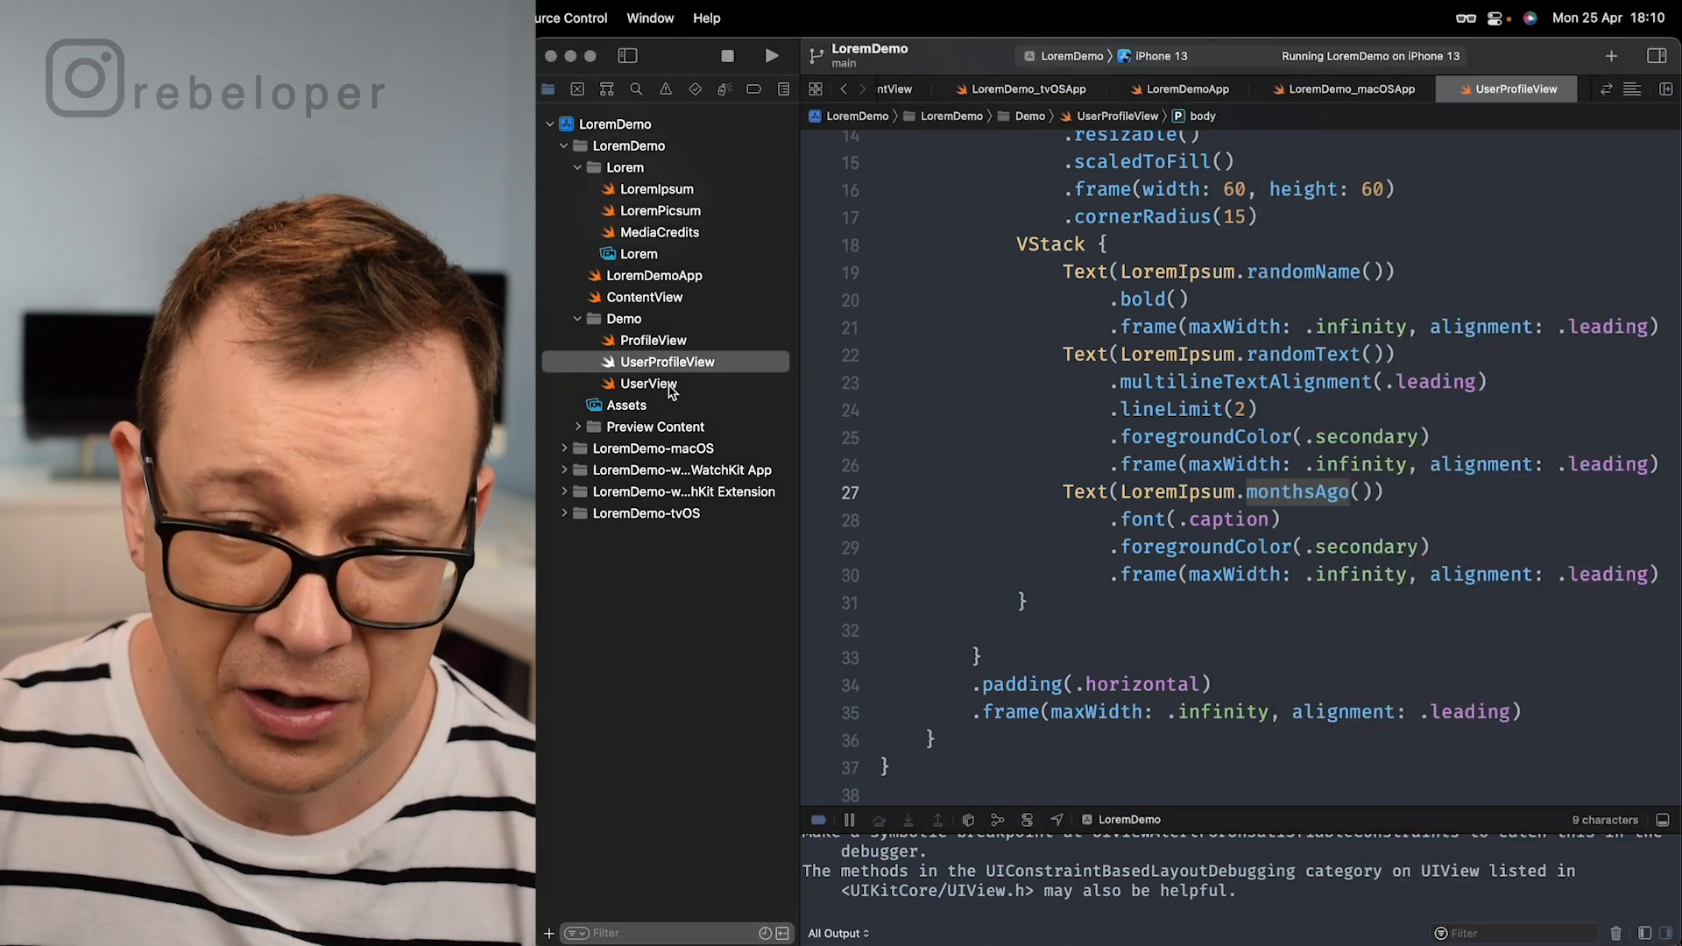
# Step: Open UserView.swift and highlight the randomImageName call and the amount calls for likes, views and comments
pyautogui.click(648, 383)
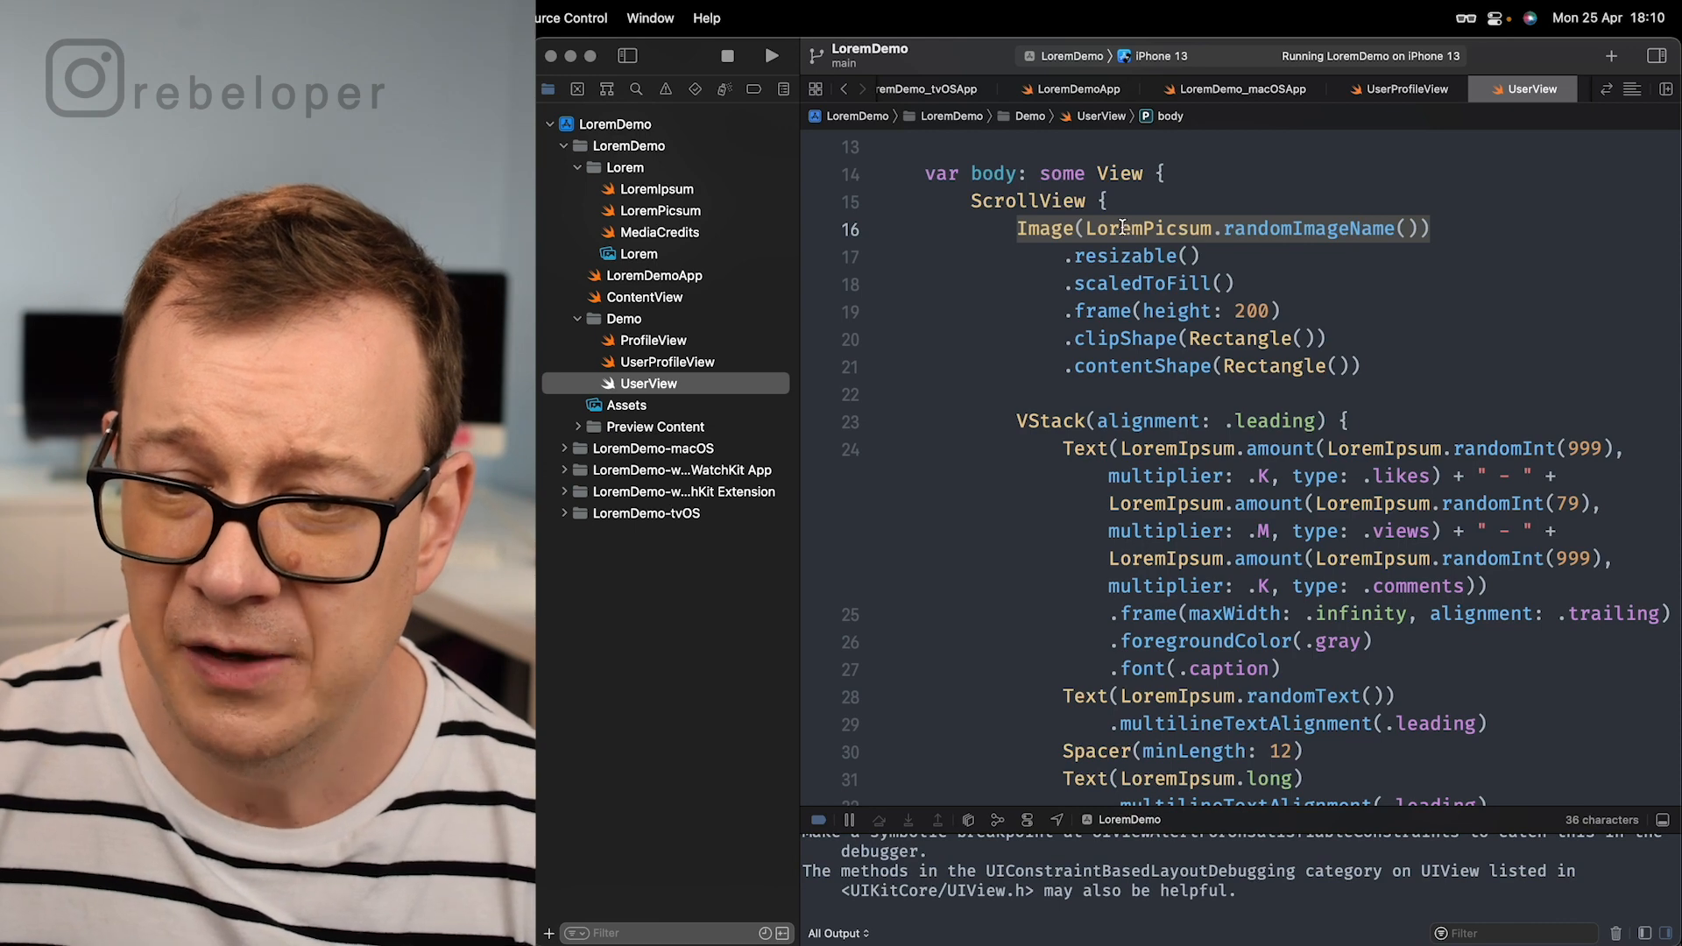
pyautogui.click(1317, 229)
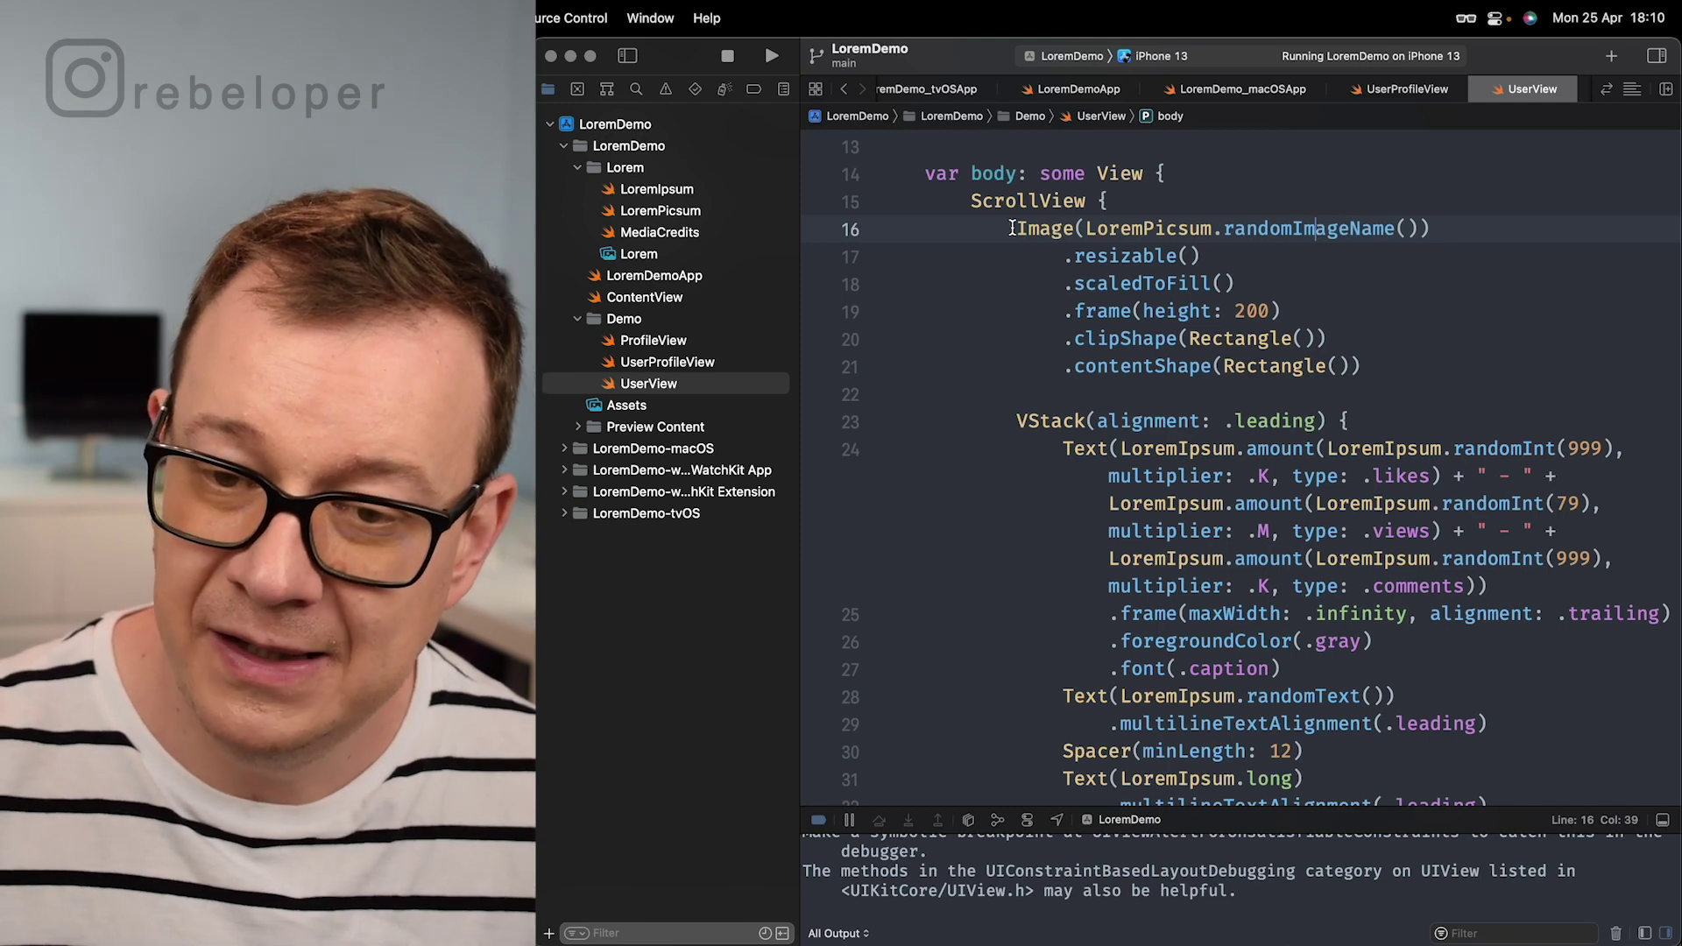
pyautogui.doubleClick(1222, 229)
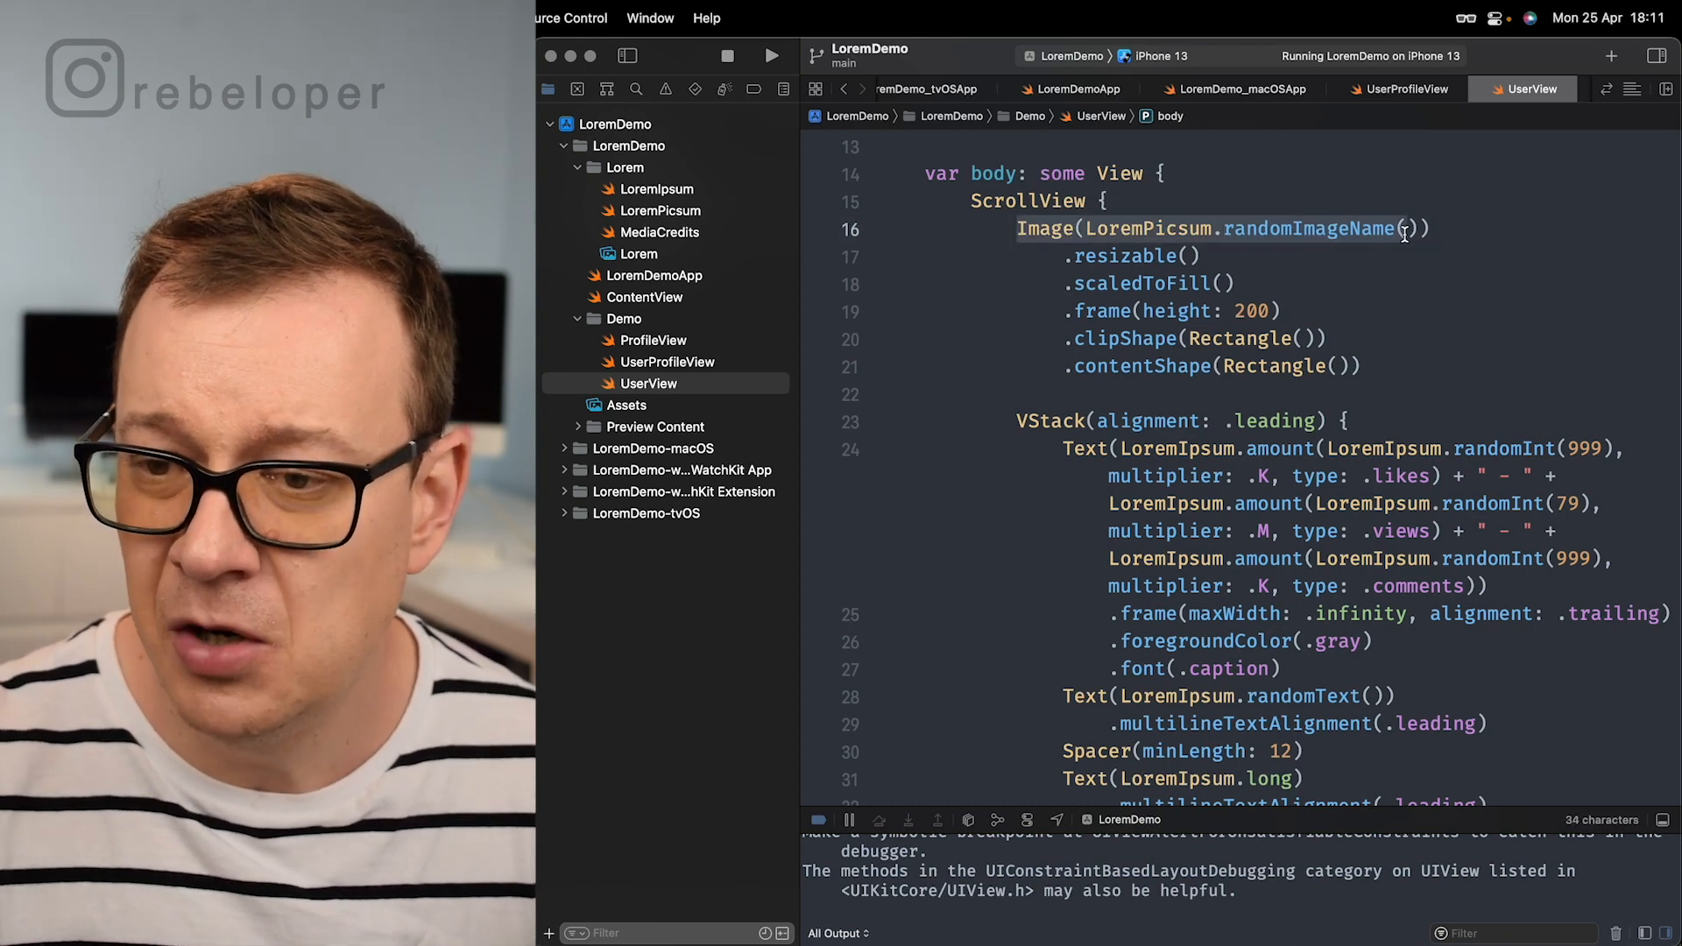
pyautogui.scroll(-3)
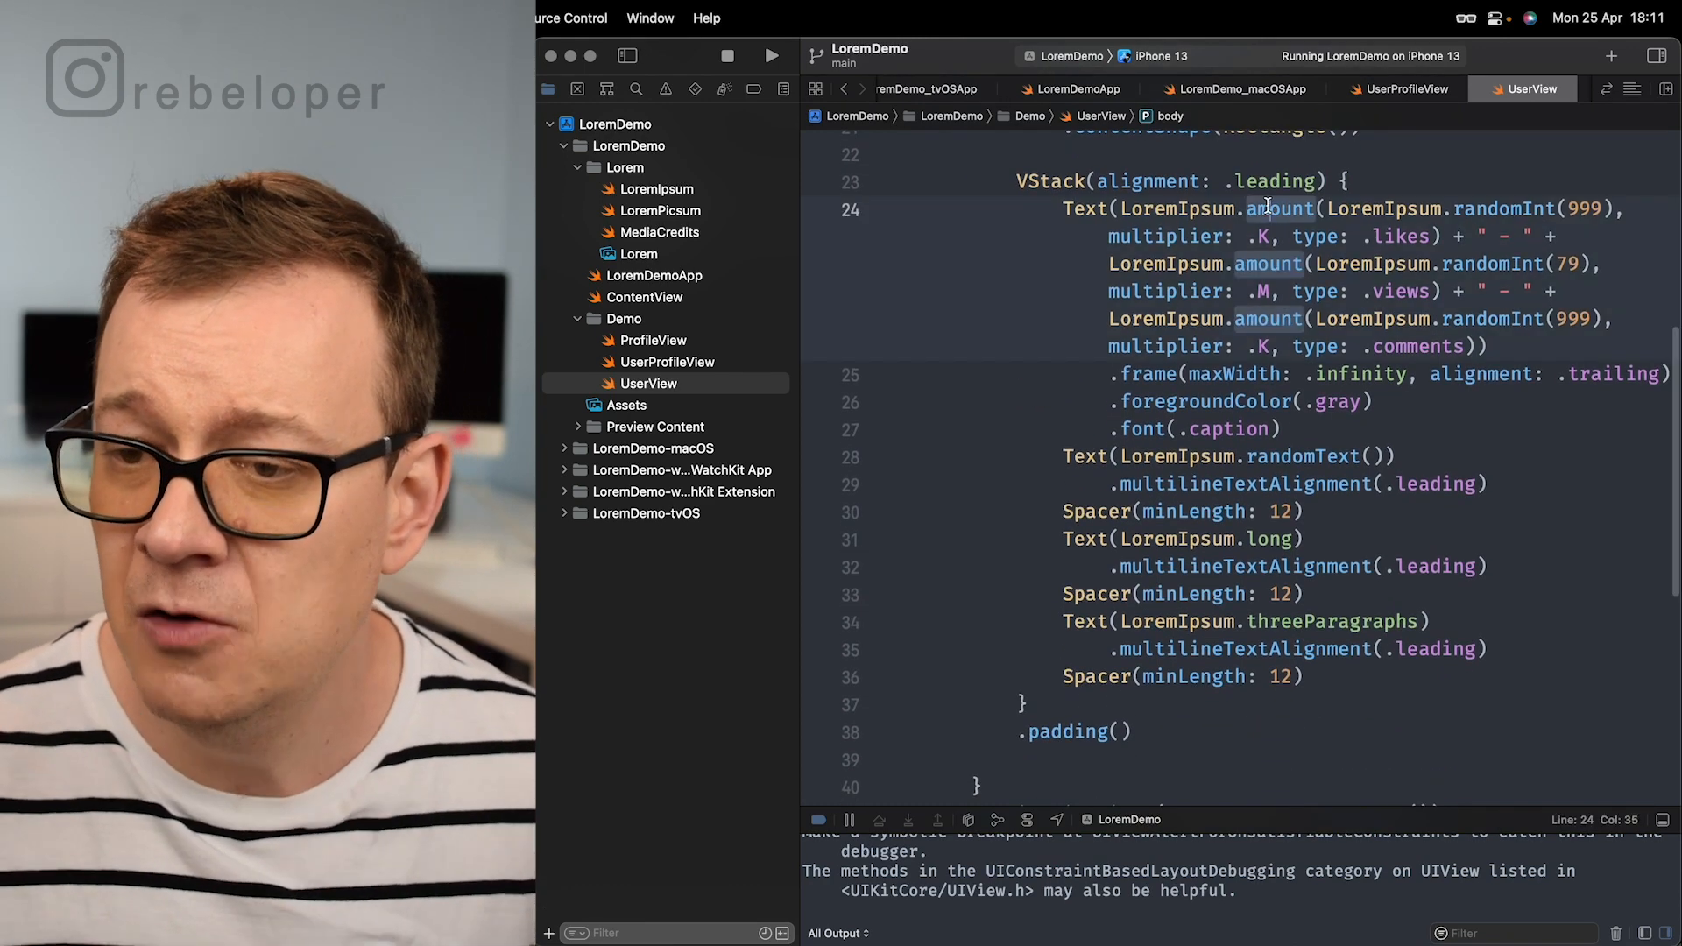
pyautogui.doubleClick(1503, 208)
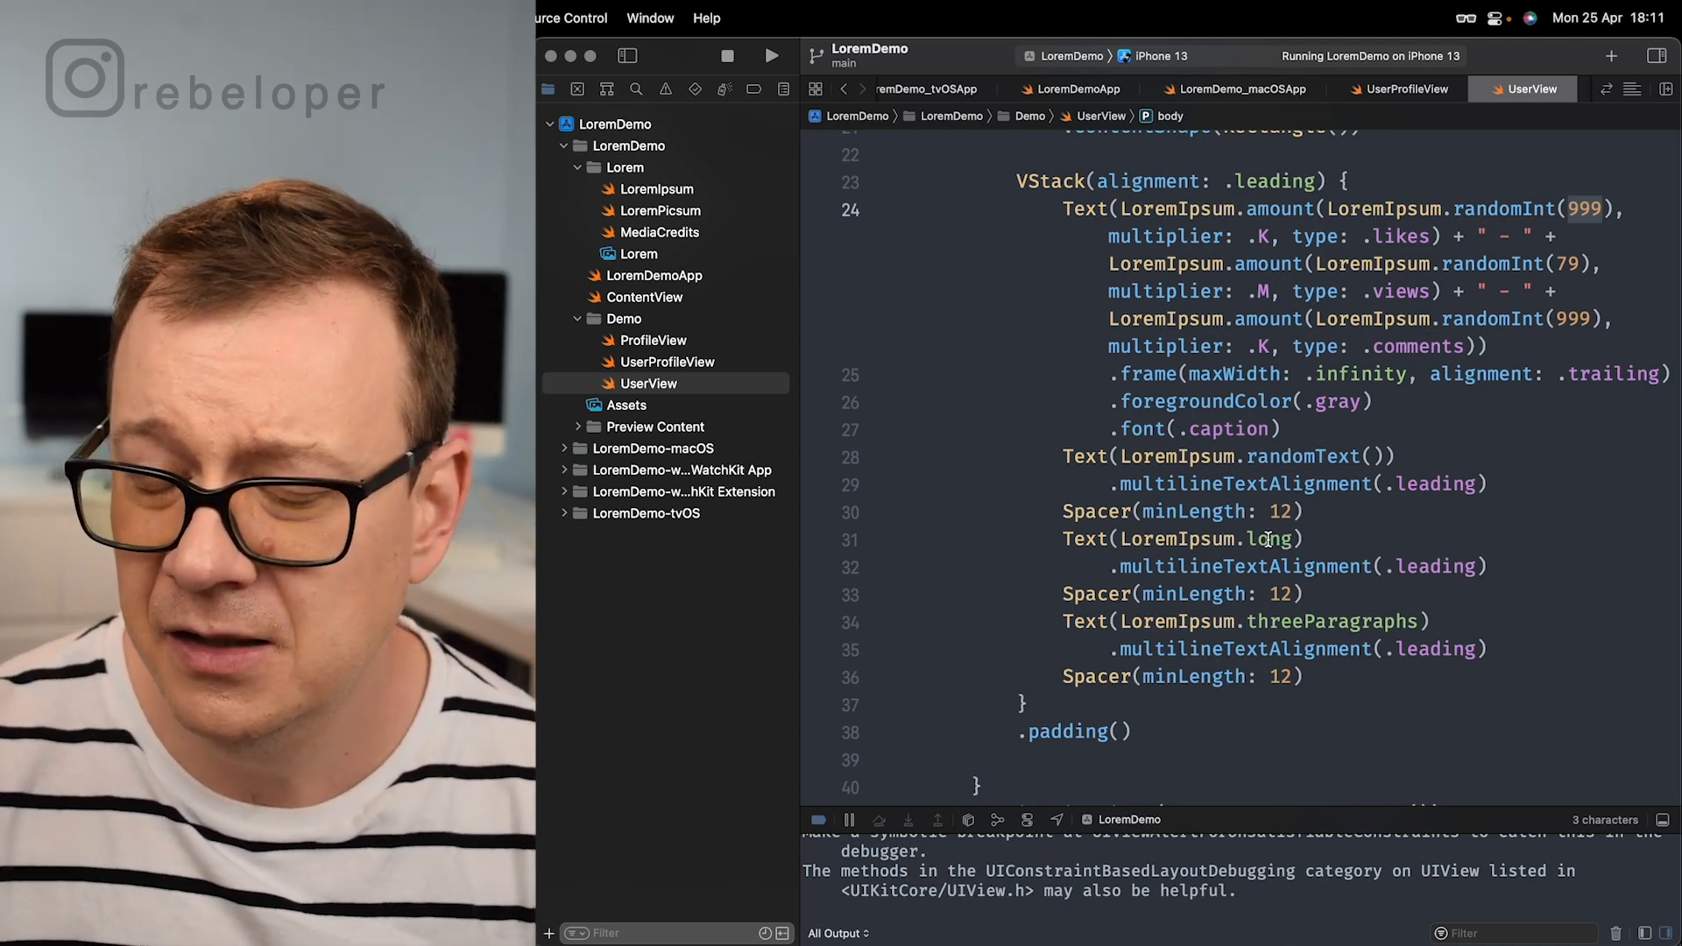
pyautogui.click(1266, 538)
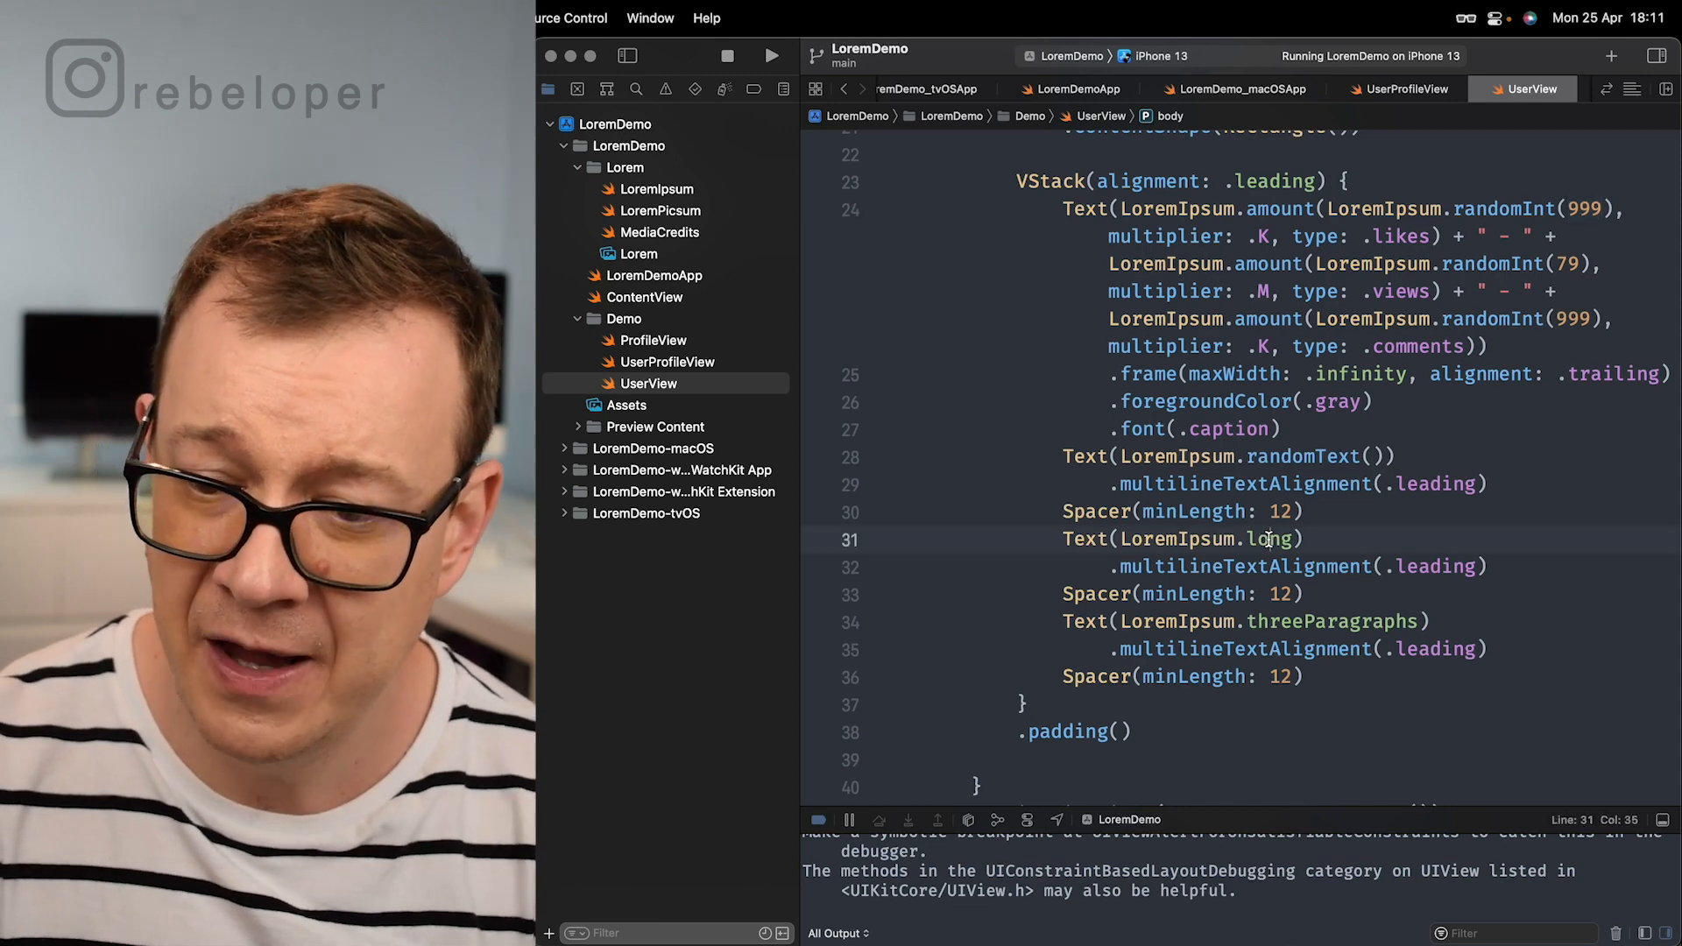
pyautogui.doubleClick(1332, 621)
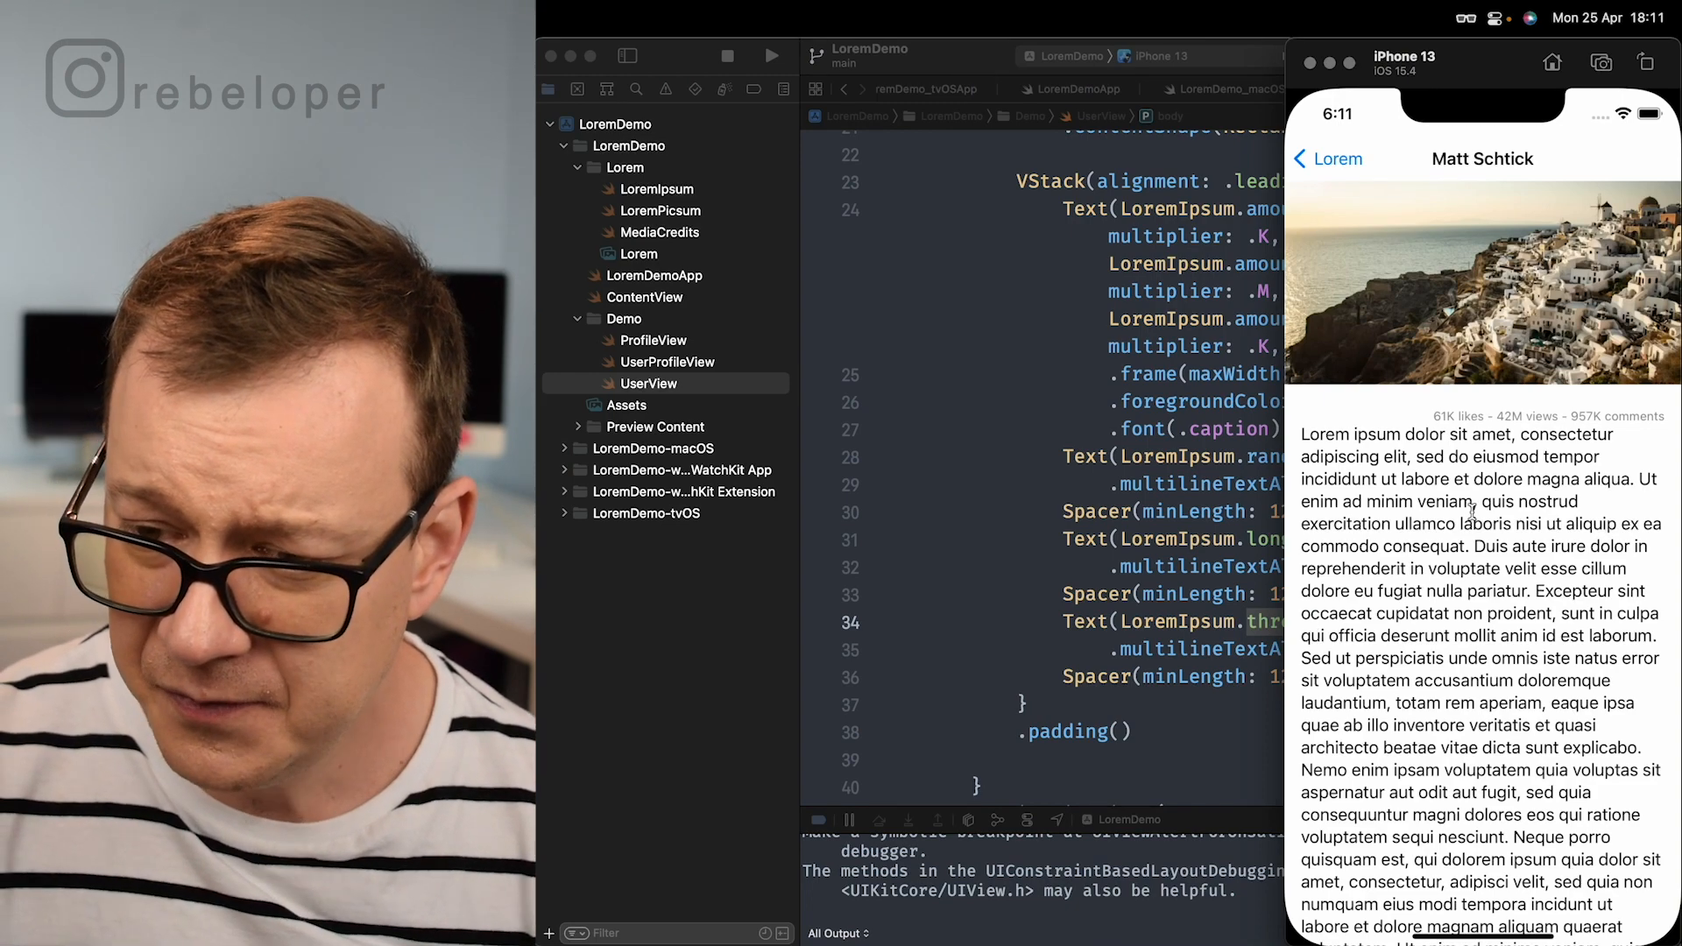
pyautogui.scroll(-3)
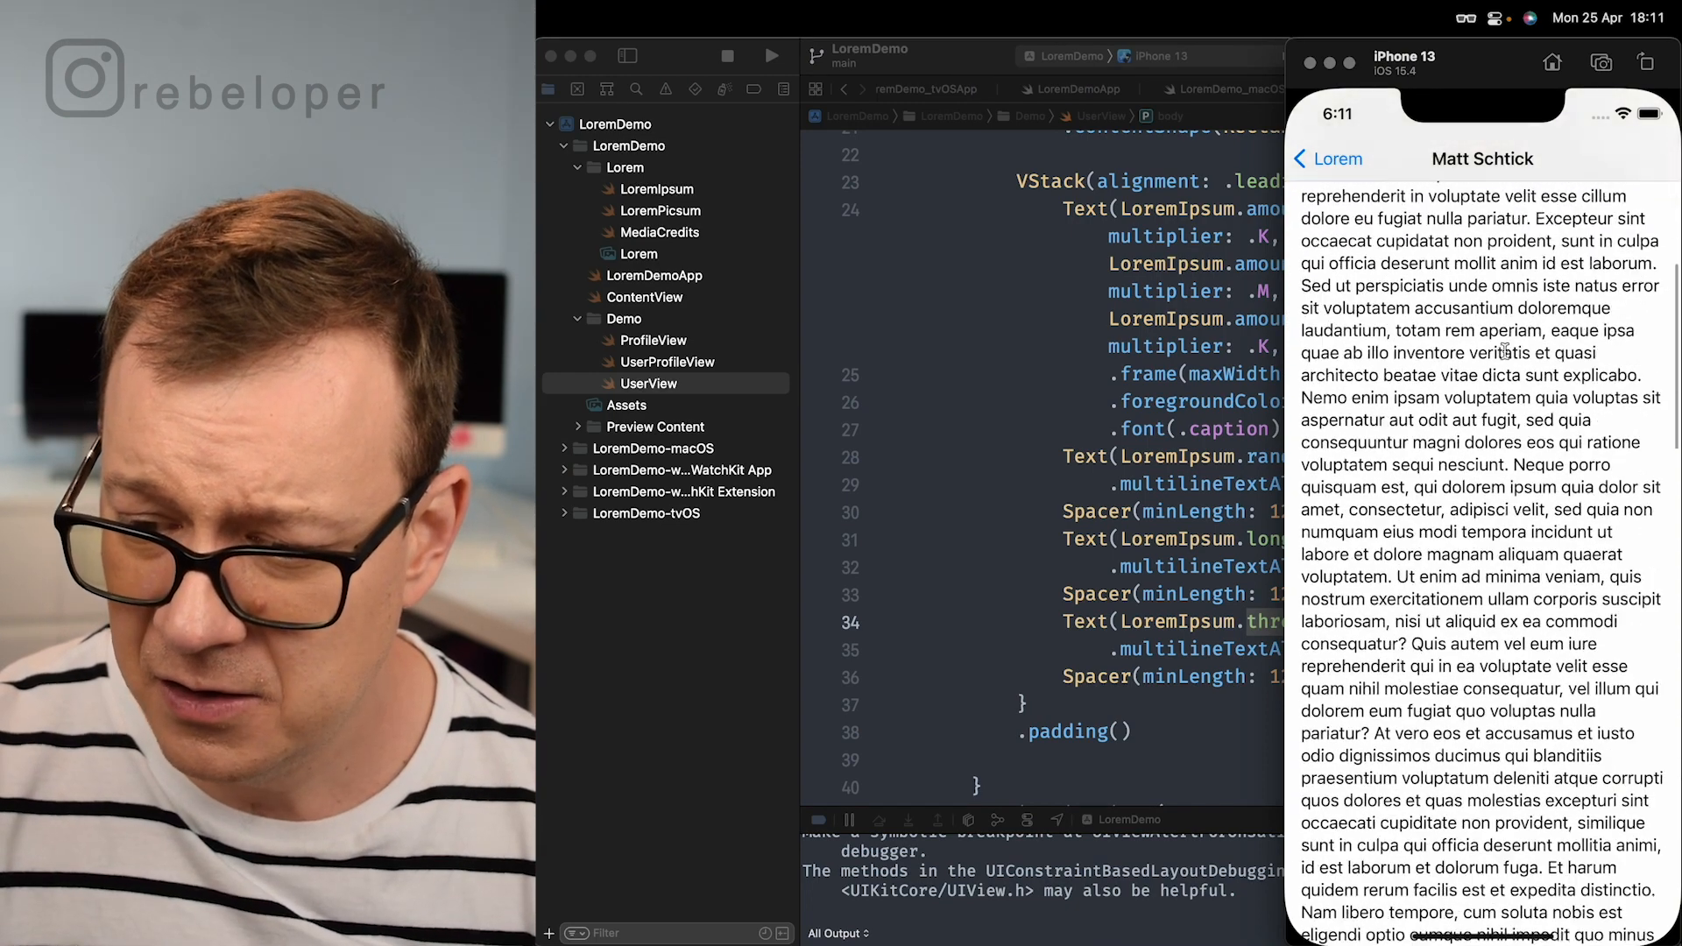
pyautogui.scroll(3)
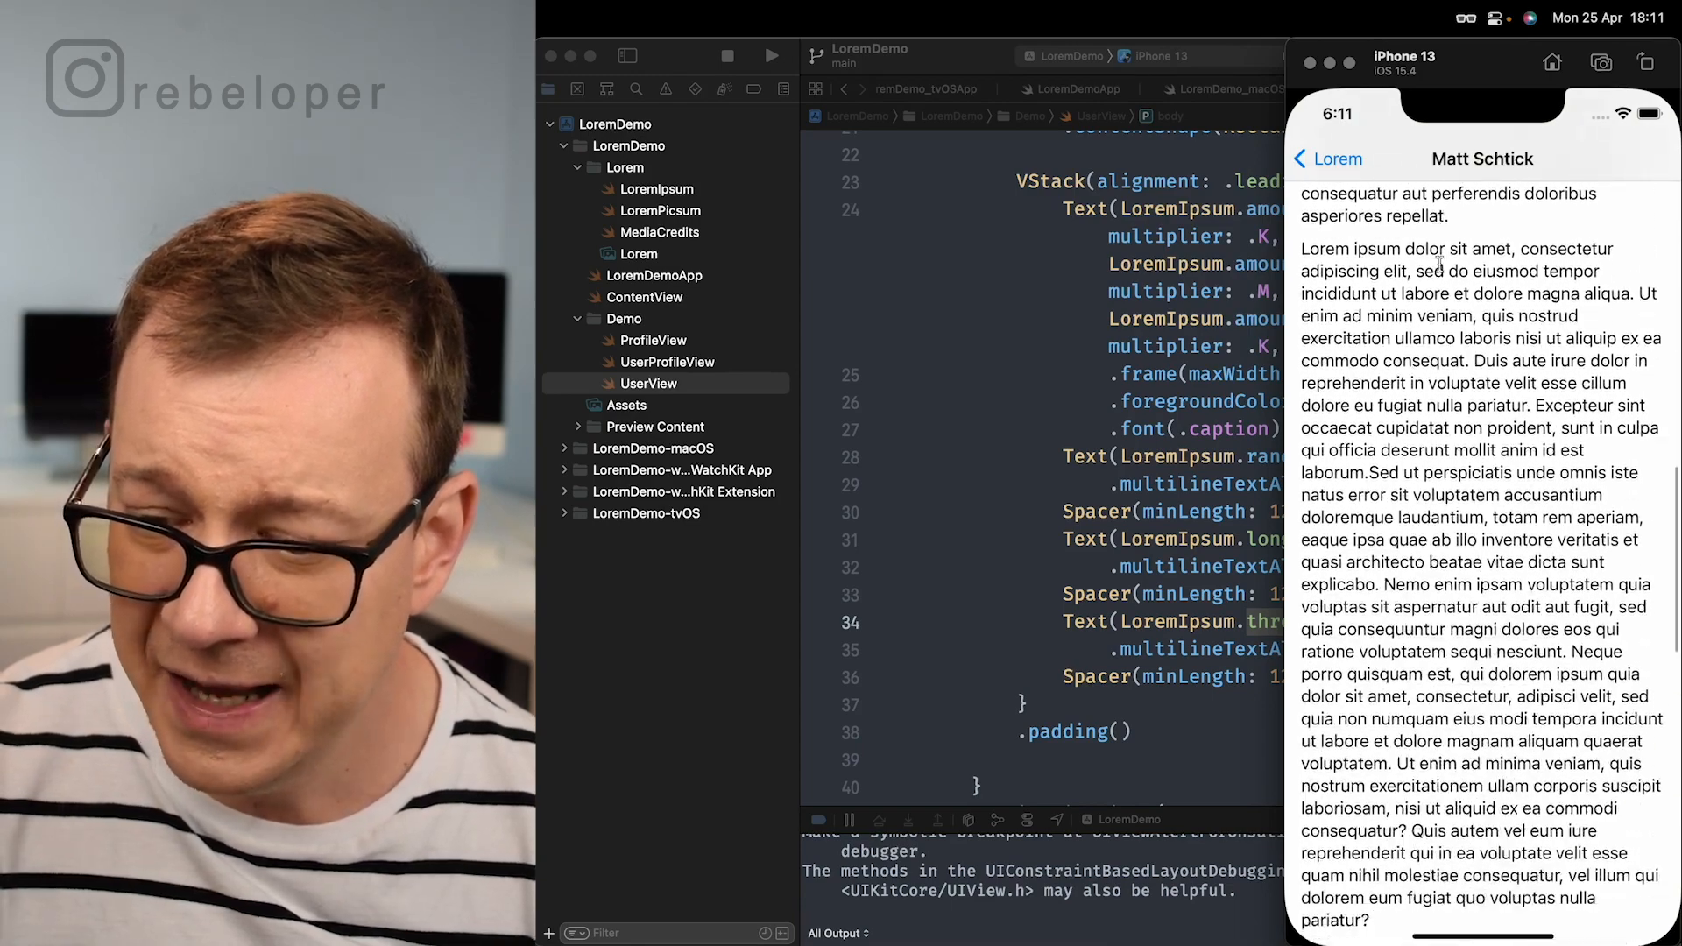
pyautogui.scroll(-3)
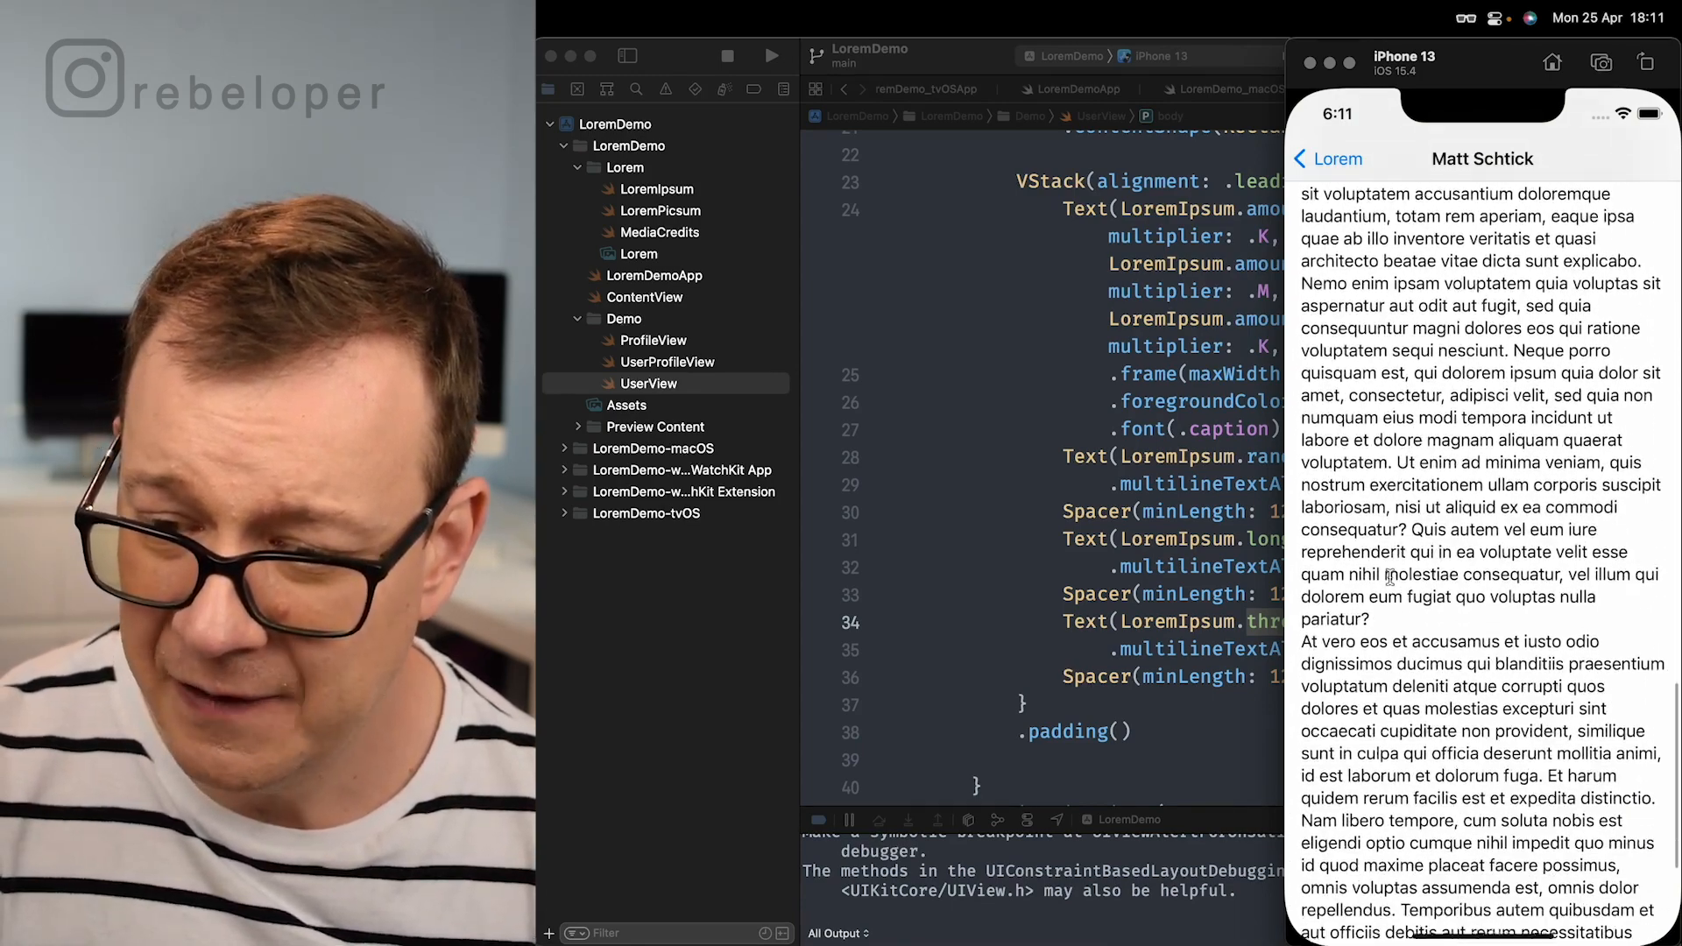
pyautogui.scroll(-3)
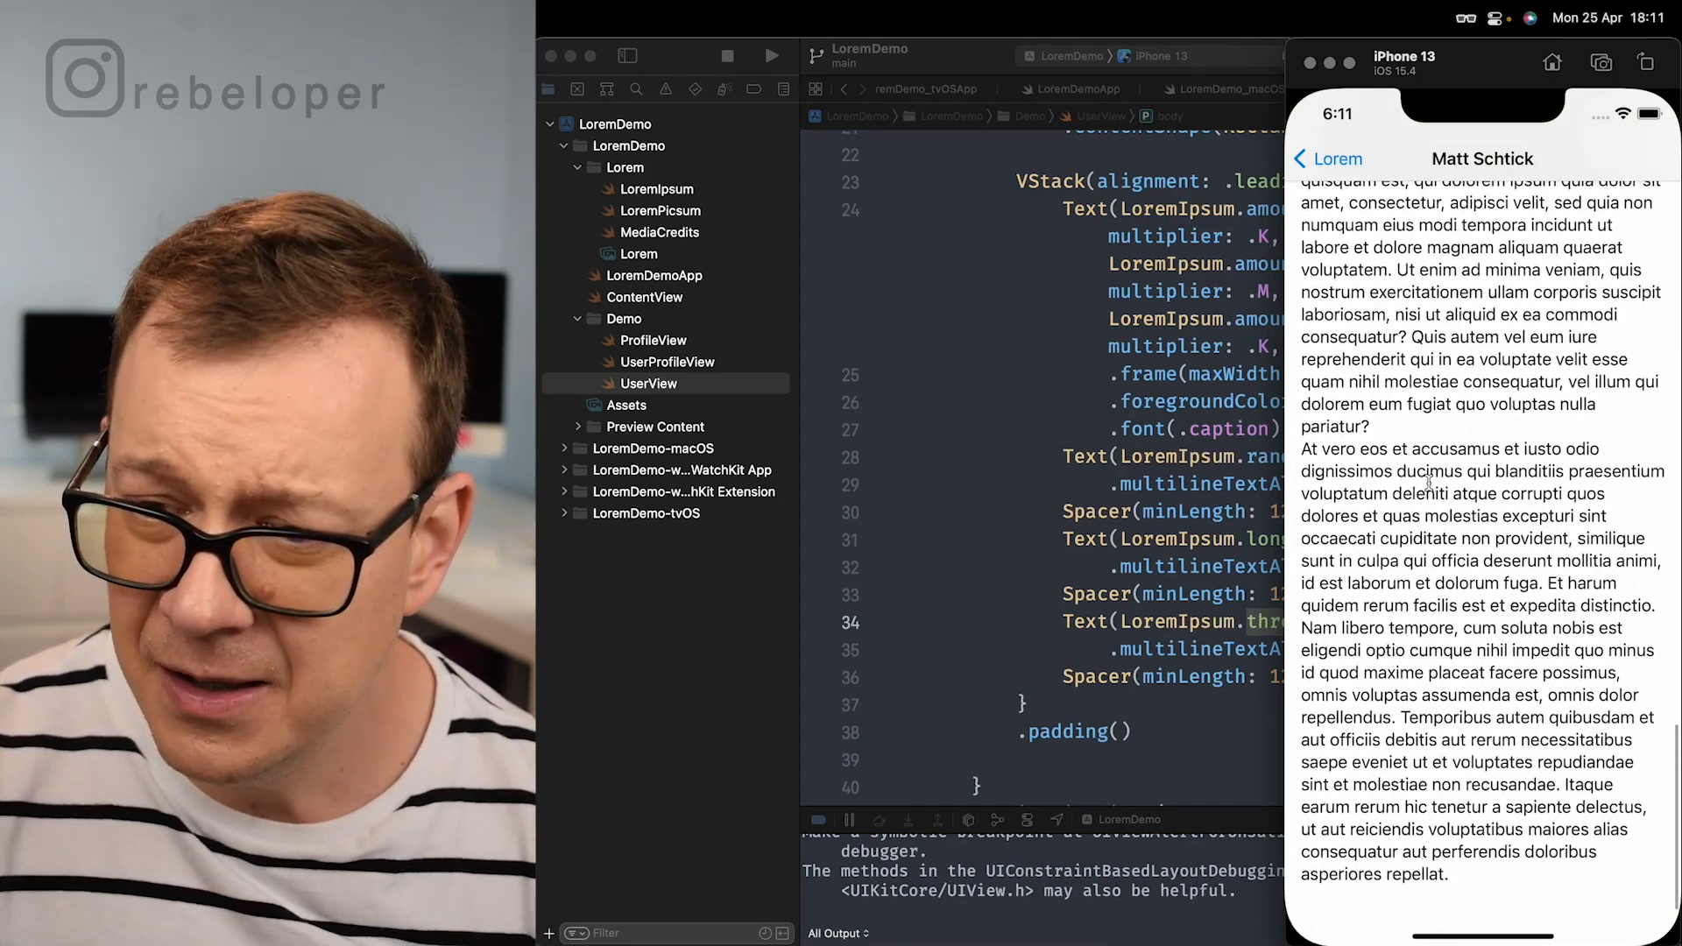
pyautogui.scroll(-3)
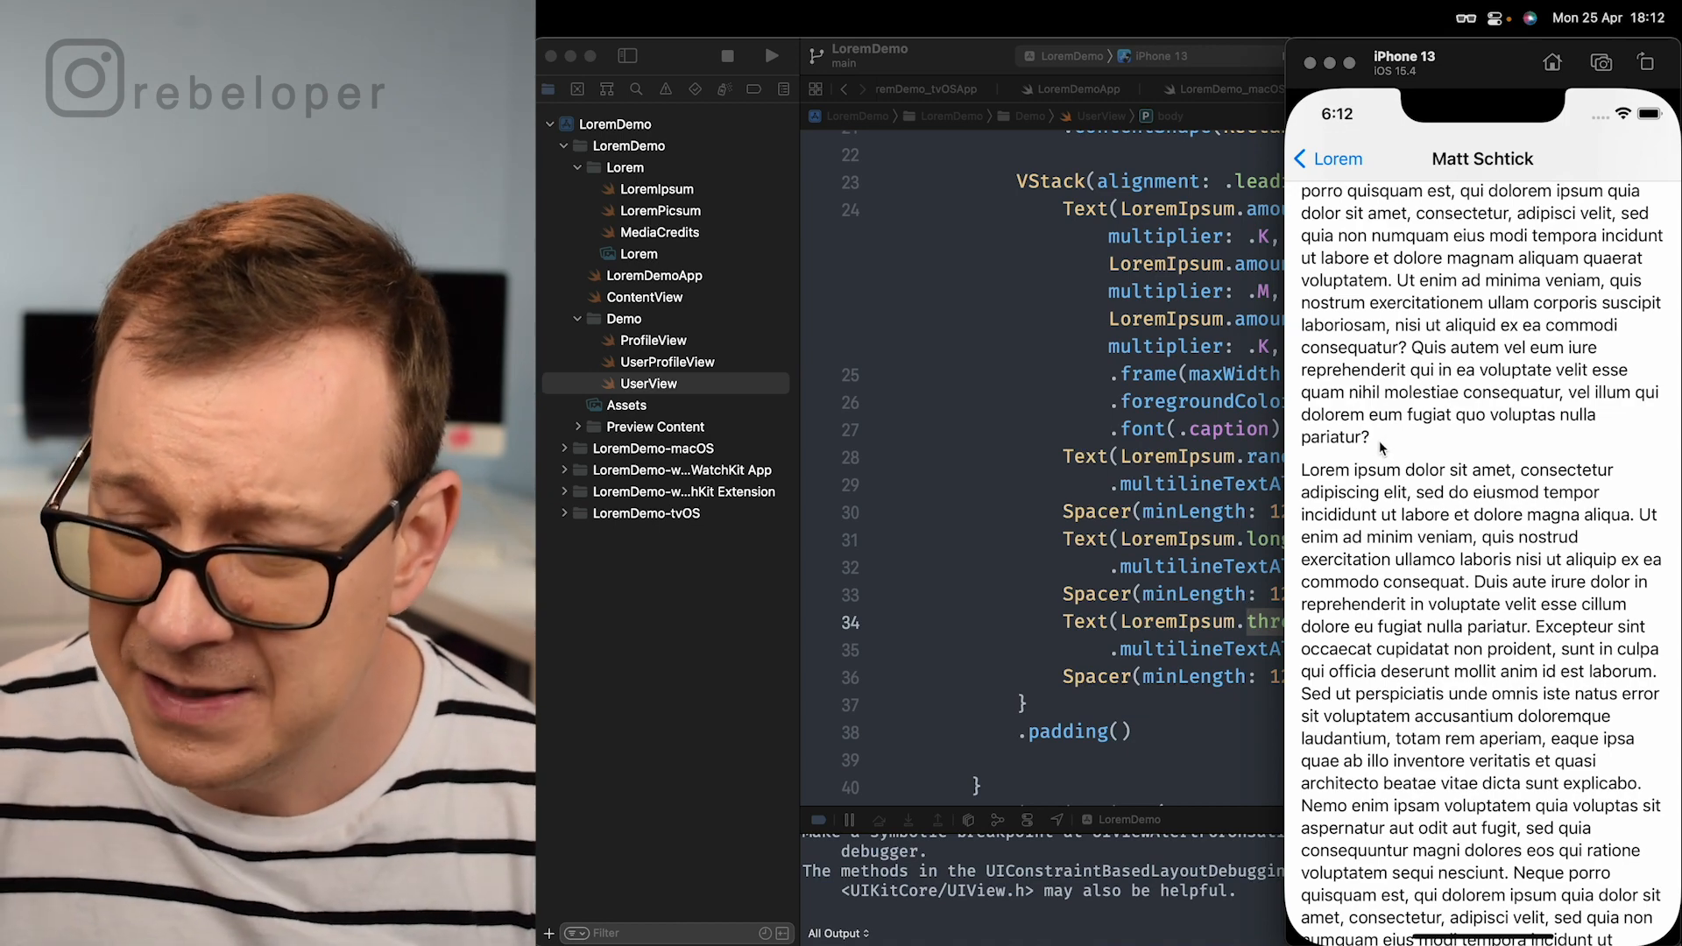
pyautogui.scroll(-3)
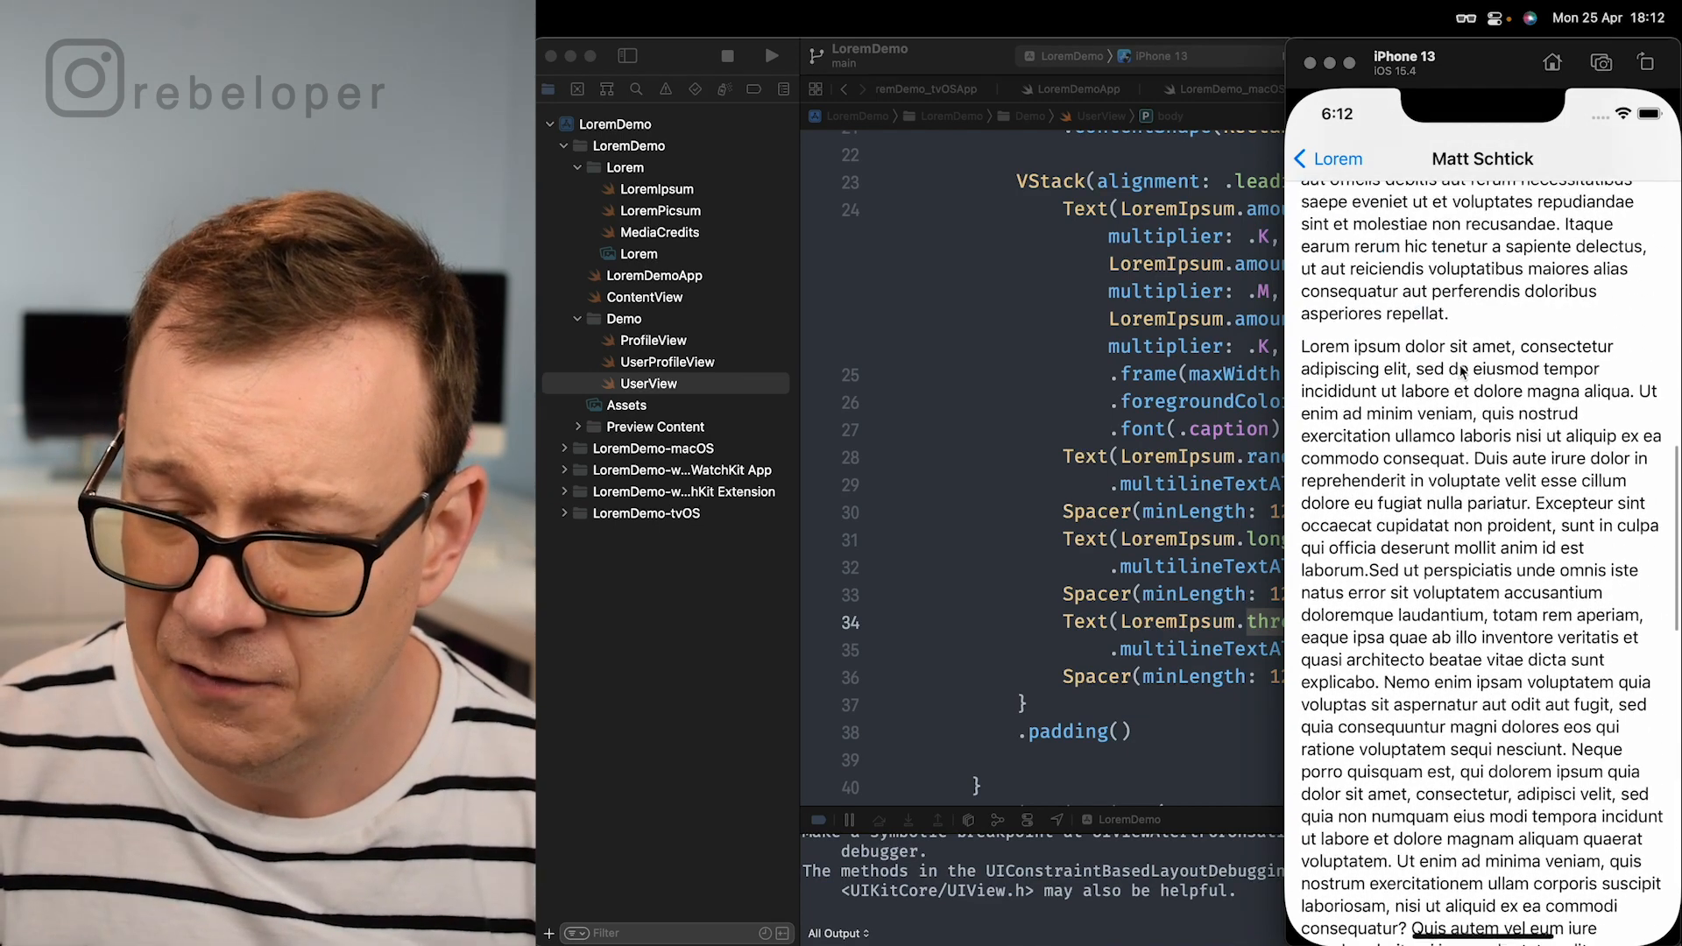
pyautogui.scroll(3)
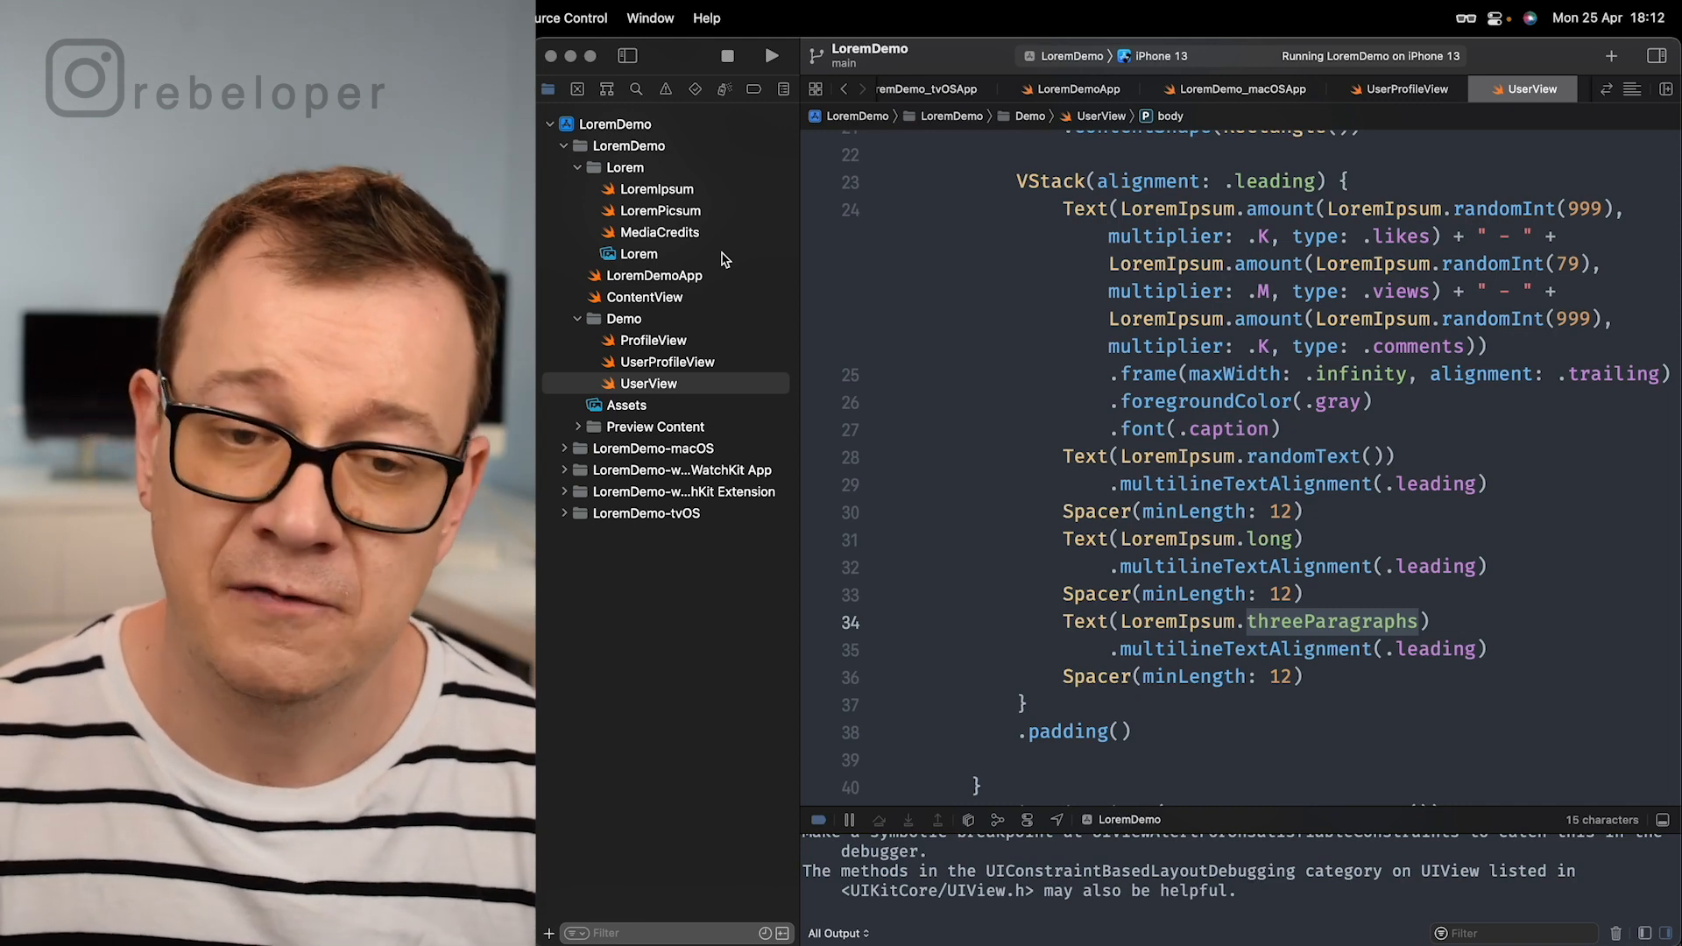
# Step: Open the MediaCredits file of Unsplash photo credits and rebuild and run LoremDemo
pyautogui.click(658, 232)
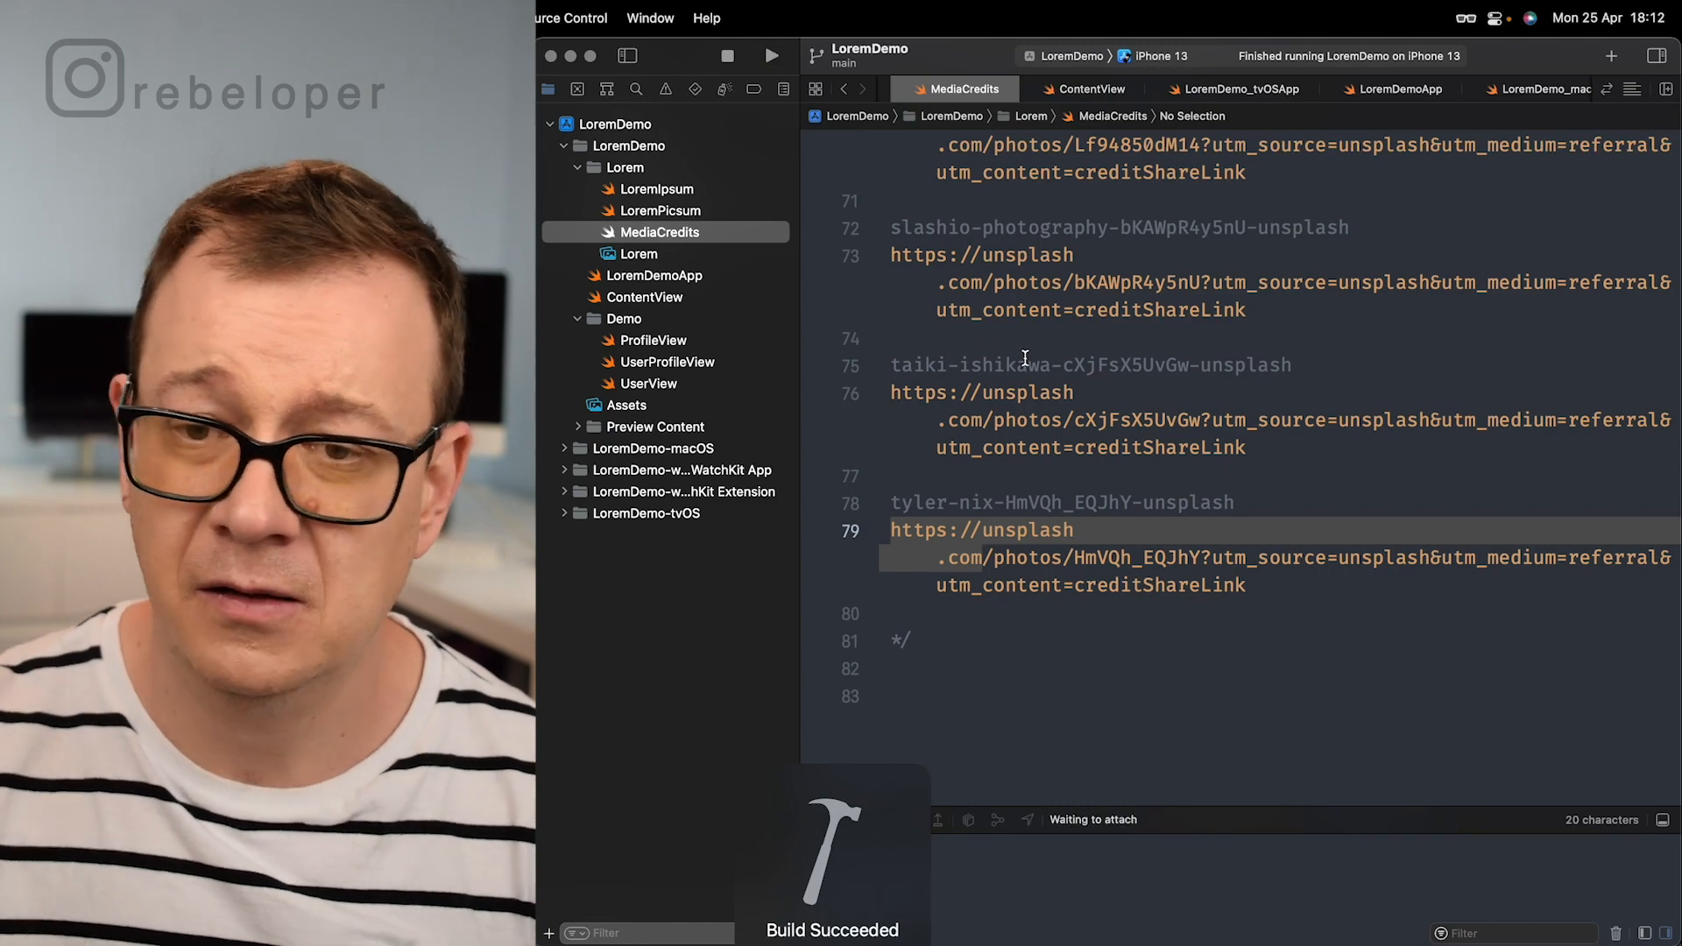
pyautogui.click(771, 56)
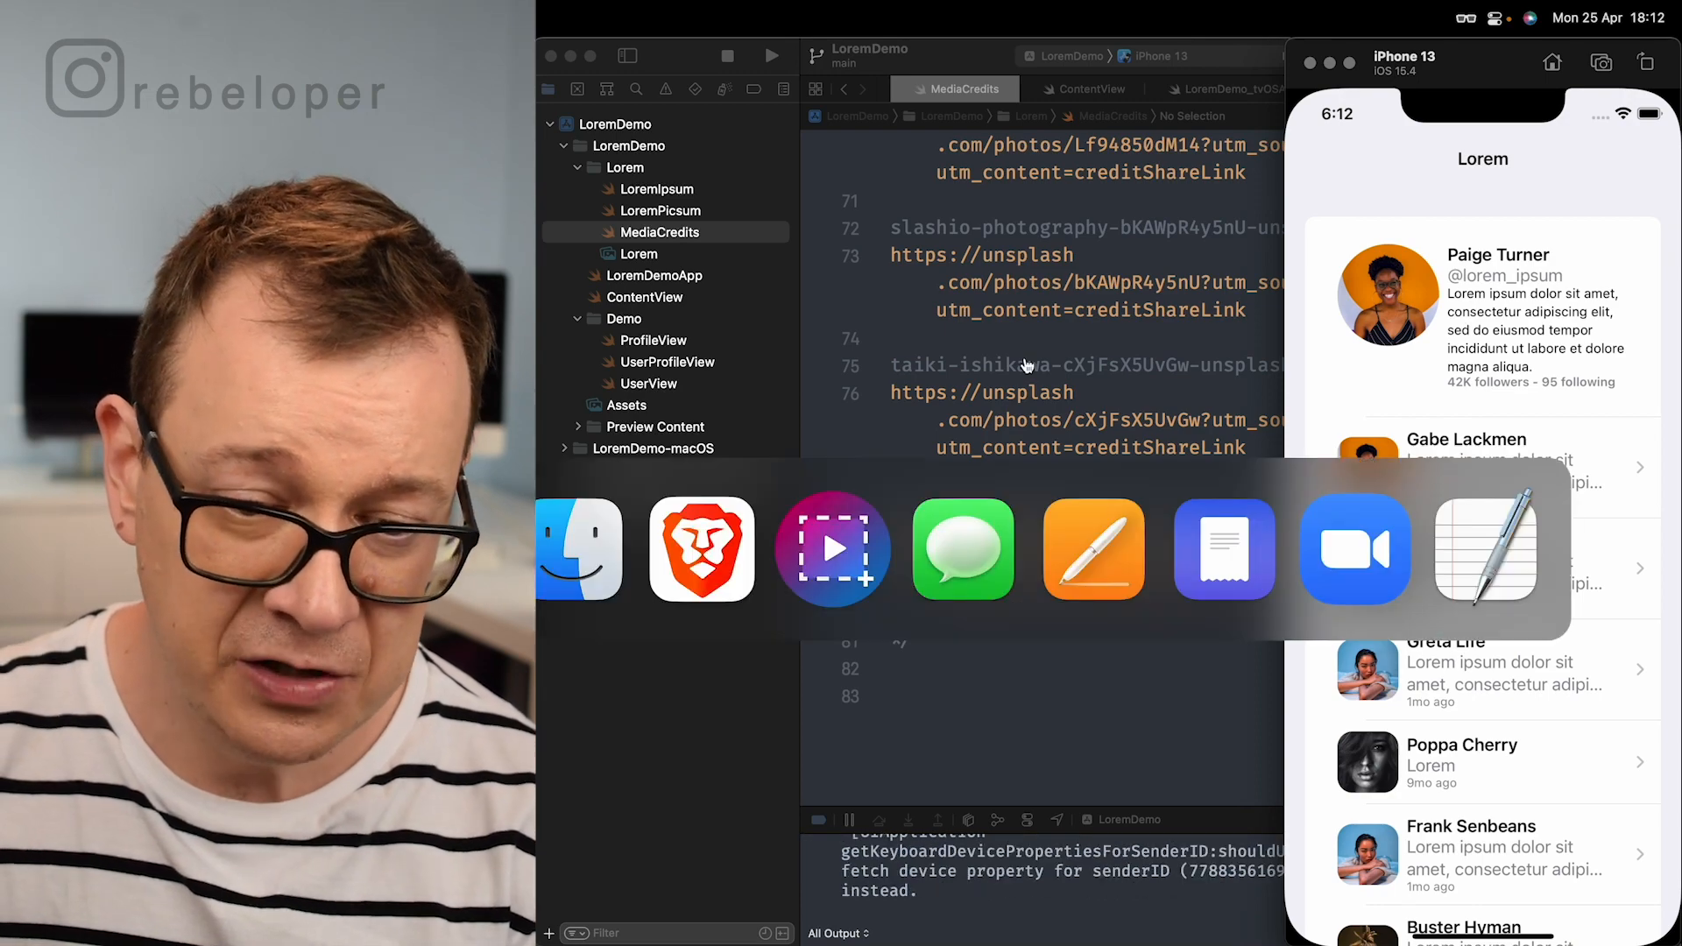
# Step: Switch to Brave's store.rebeloper.com/lorem tab and scroll through the $19 Lorem product page
pyautogui.click(700, 549)
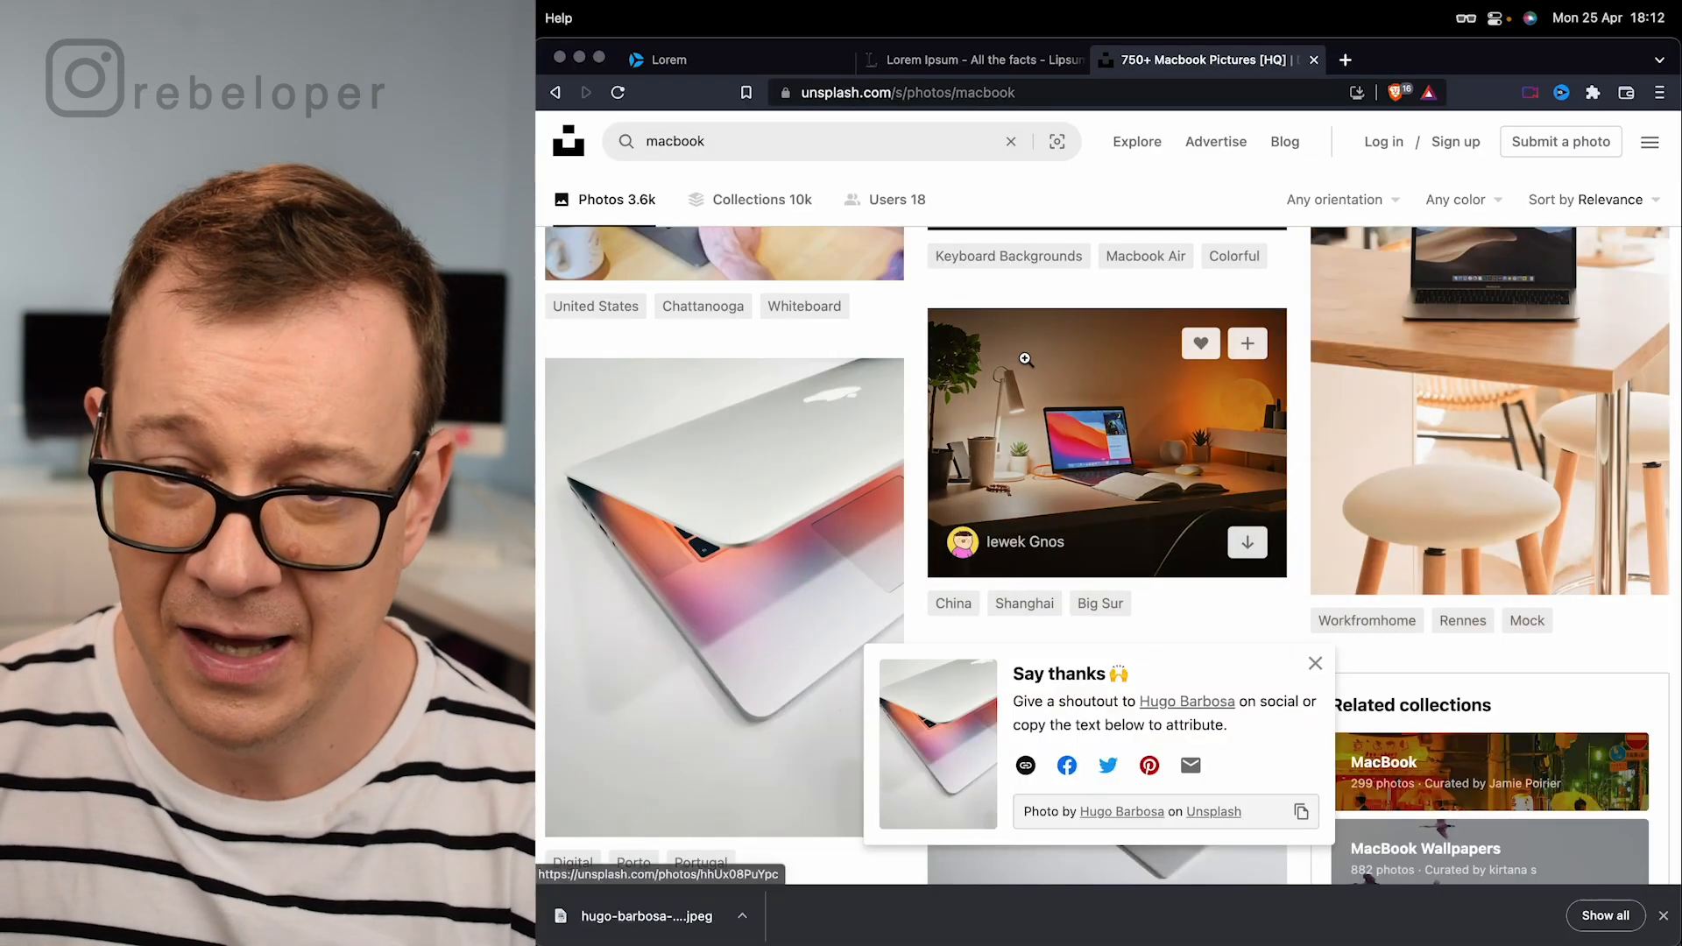
pyautogui.click(669, 59)
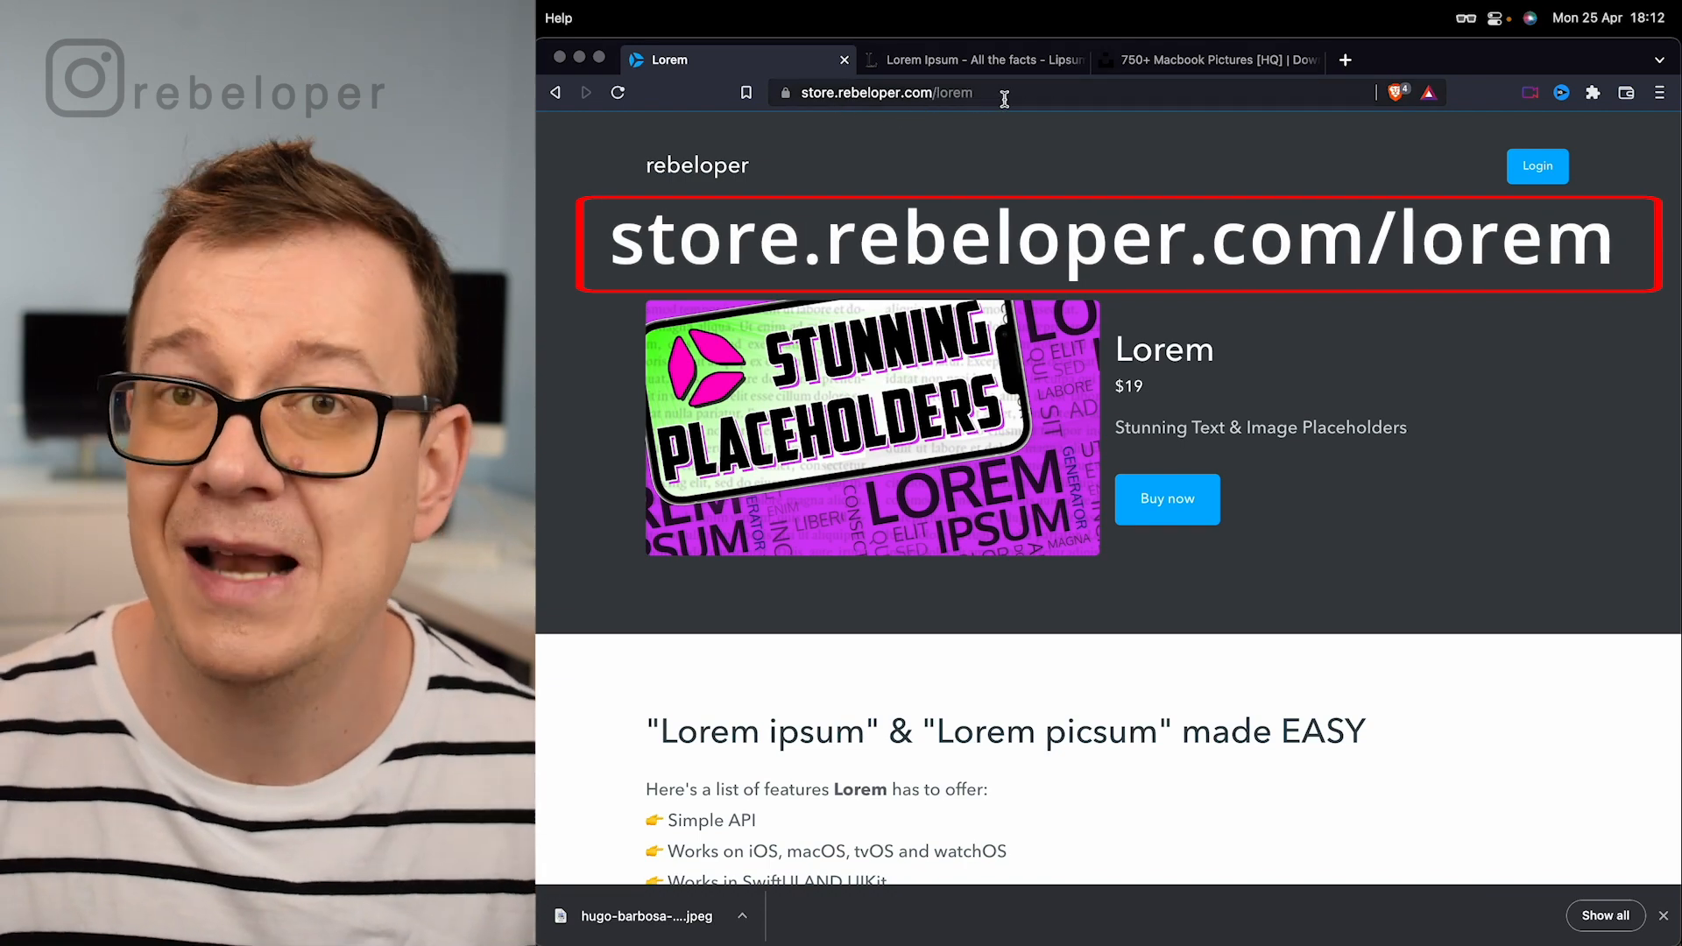
pyautogui.scroll(-3)
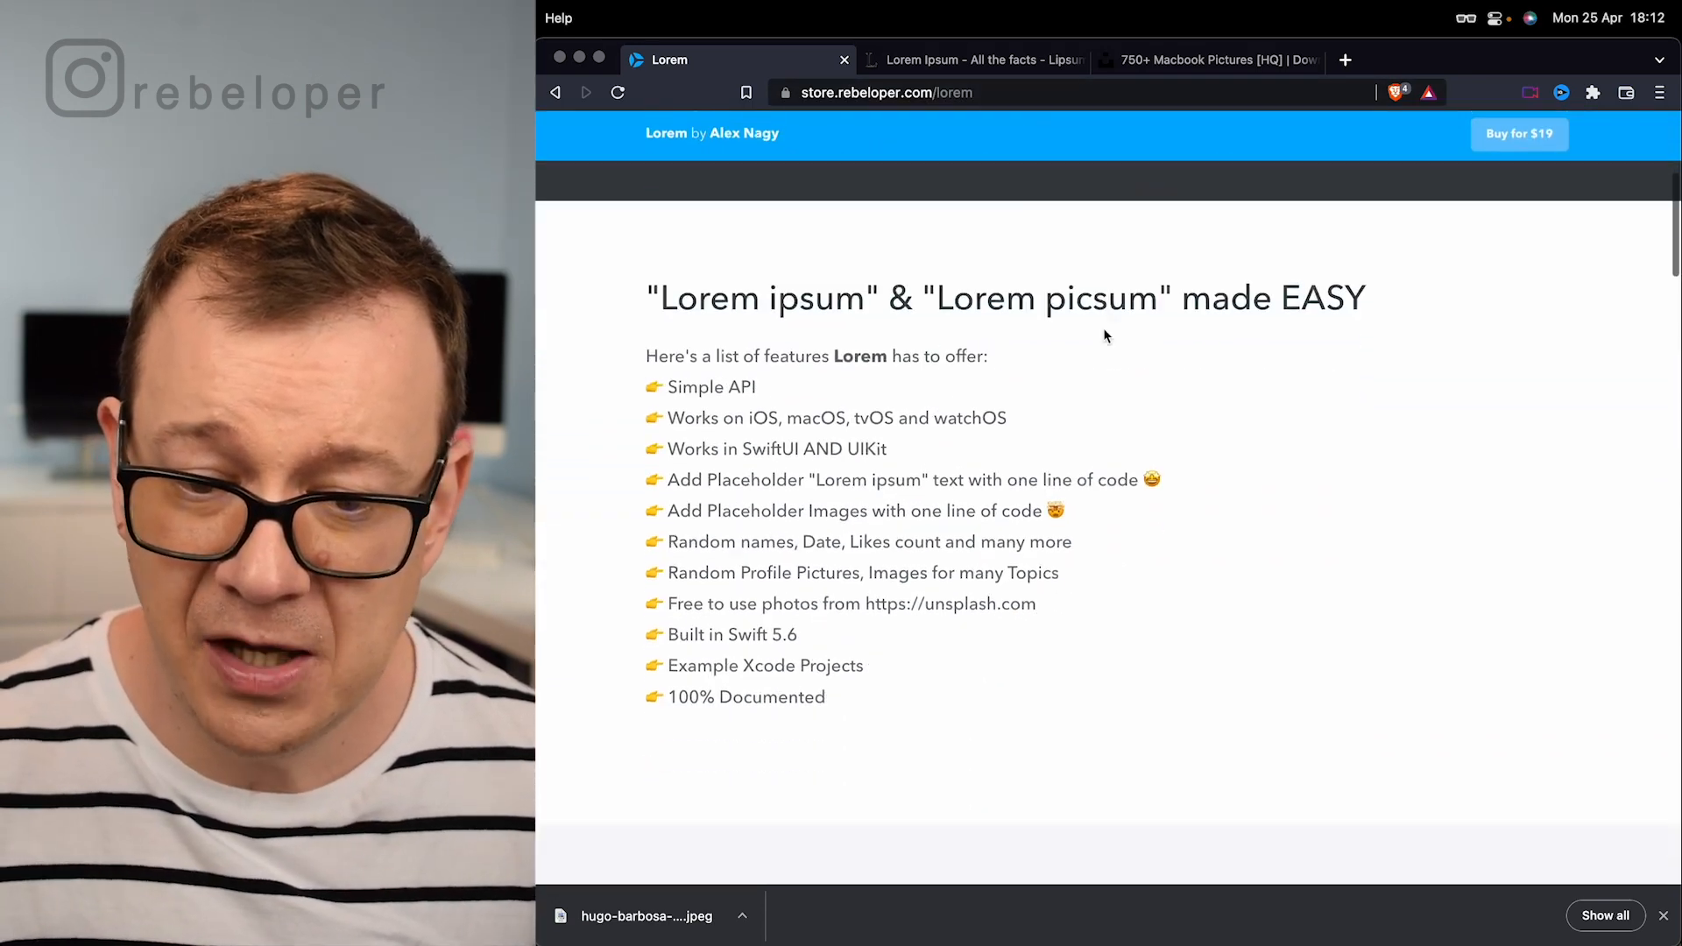
pyautogui.scroll(-3)
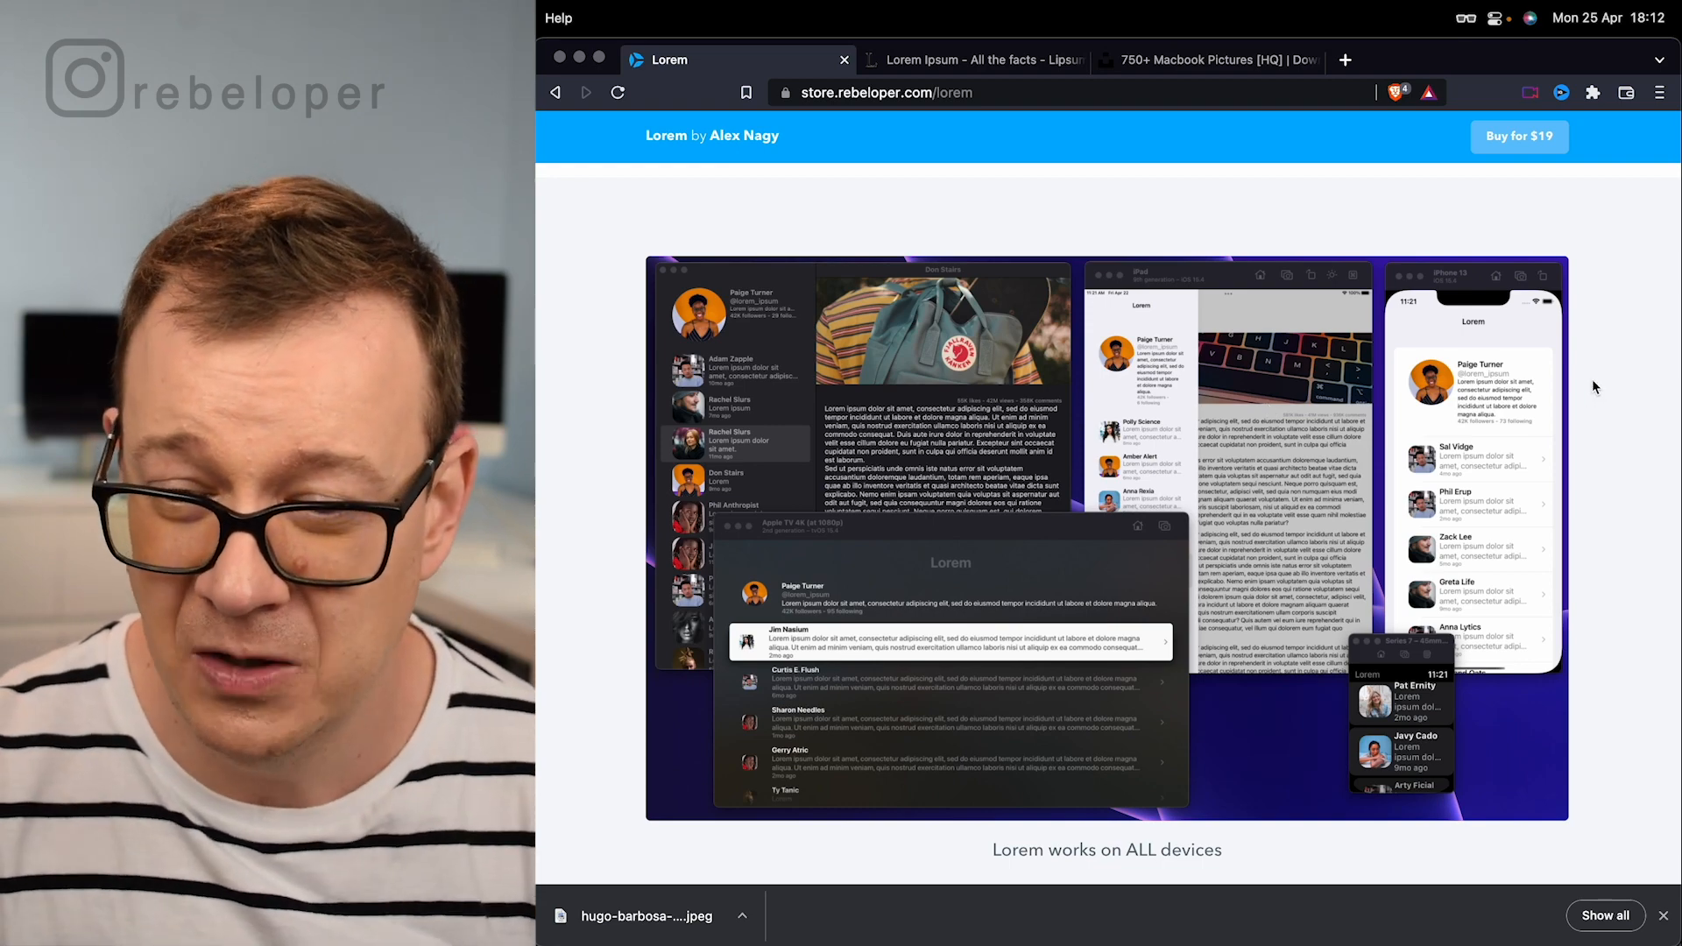
pyautogui.scroll(-3)
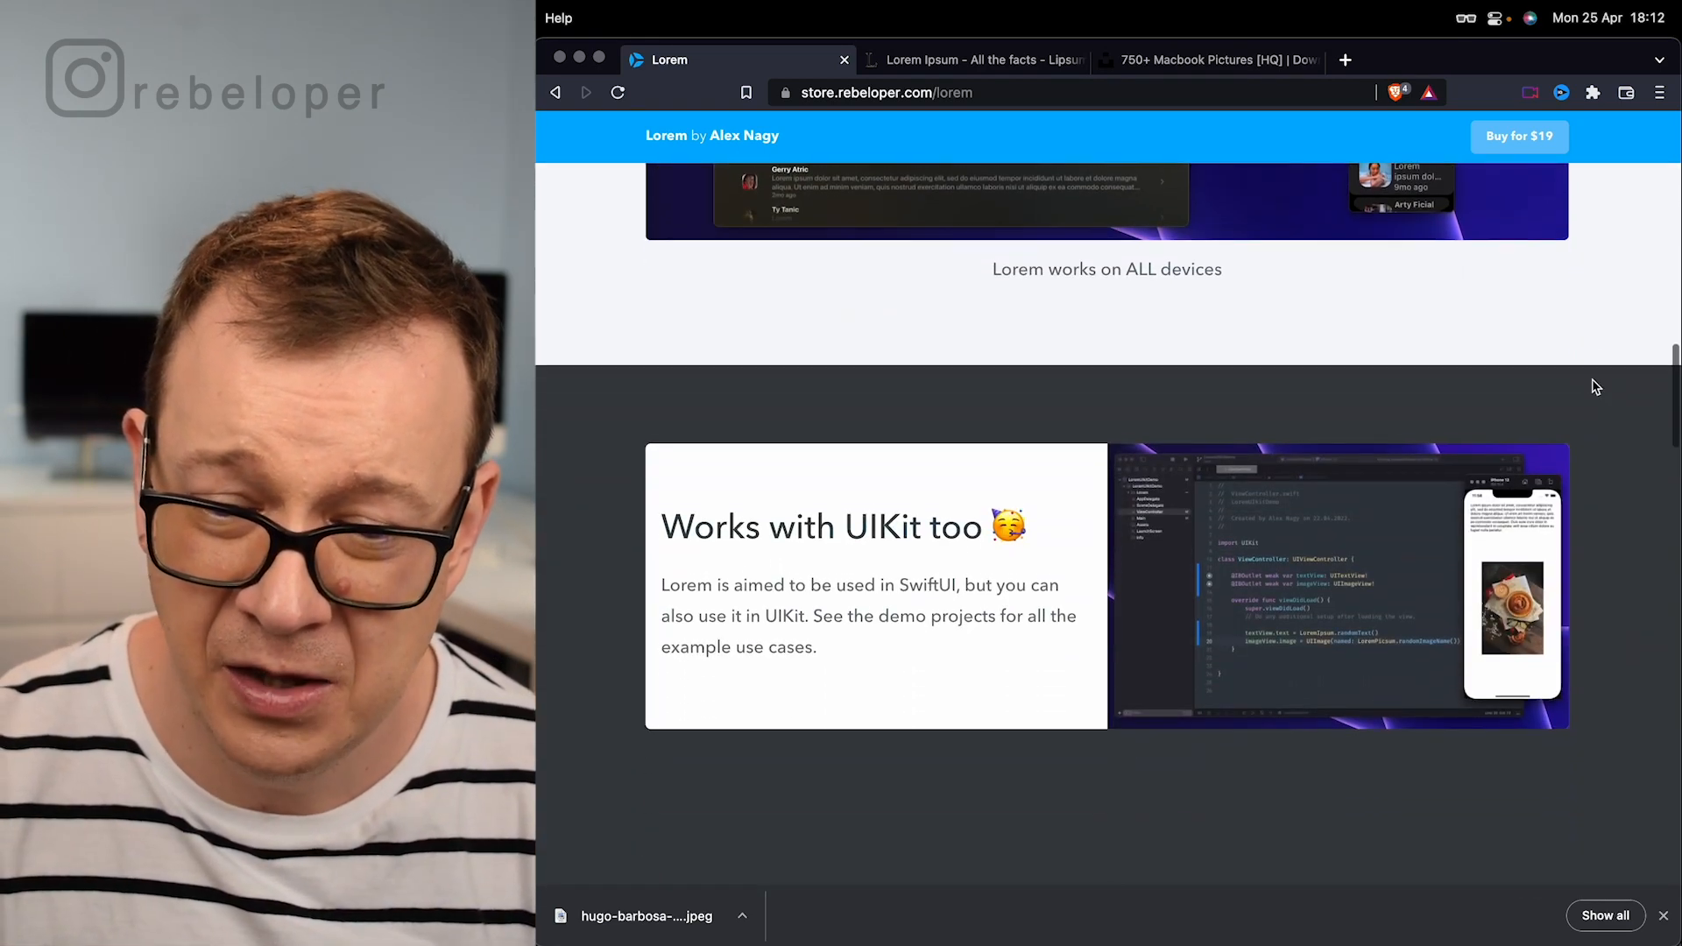
pyautogui.scroll(-3)
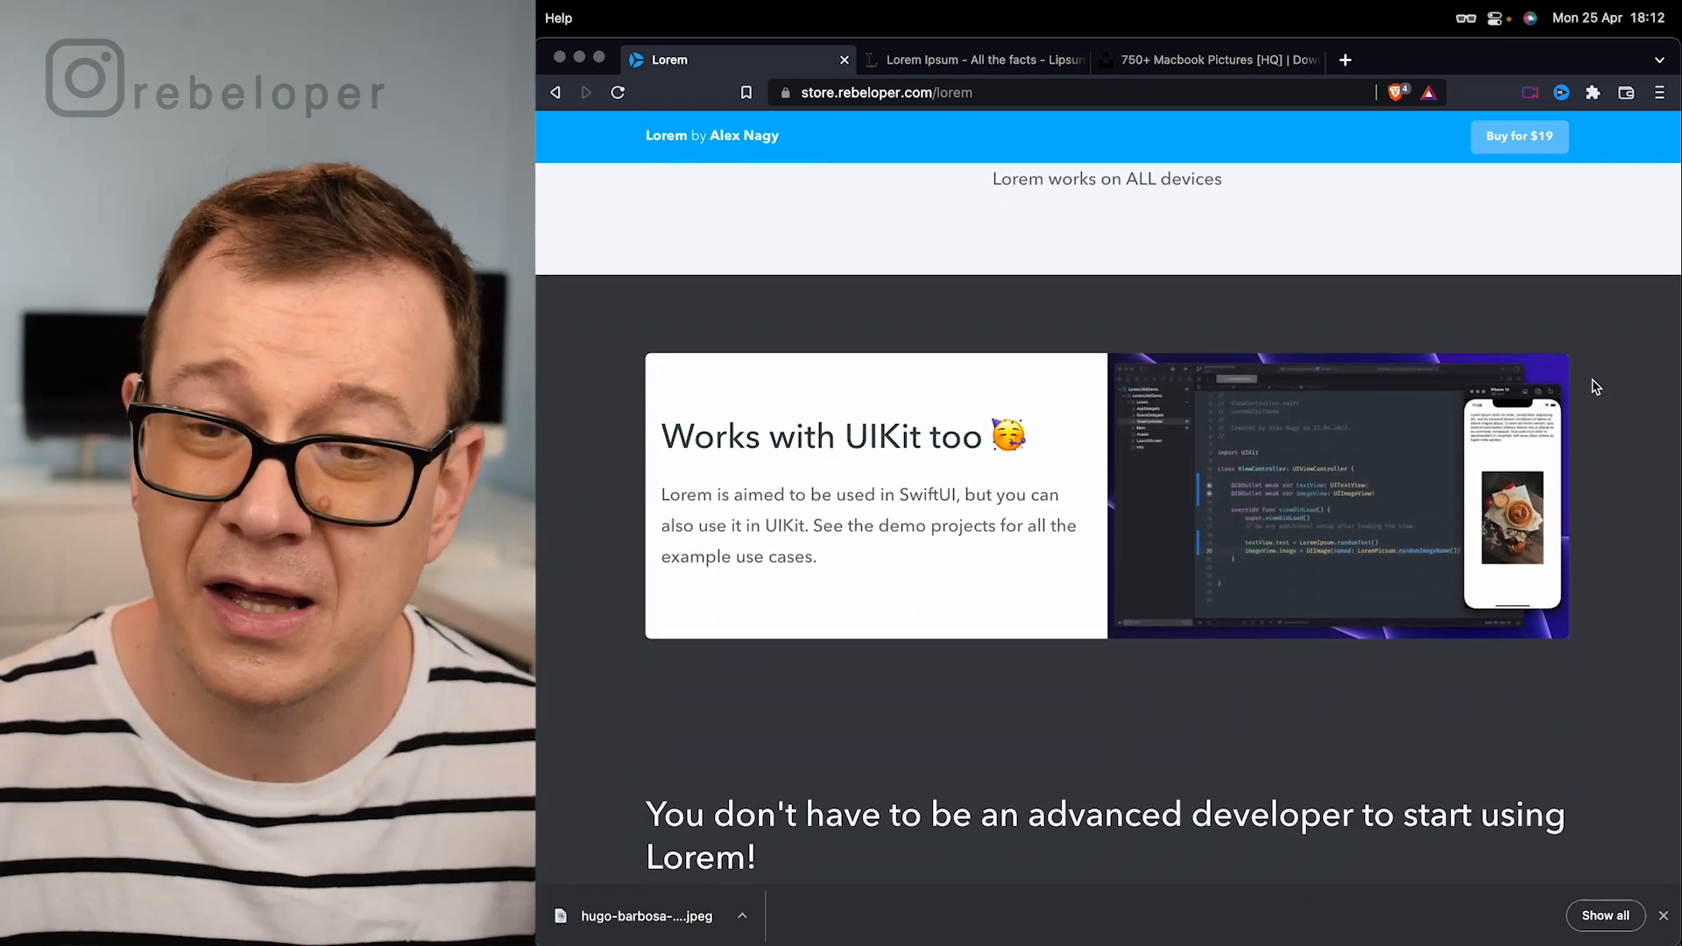
pyautogui.scroll(-3)
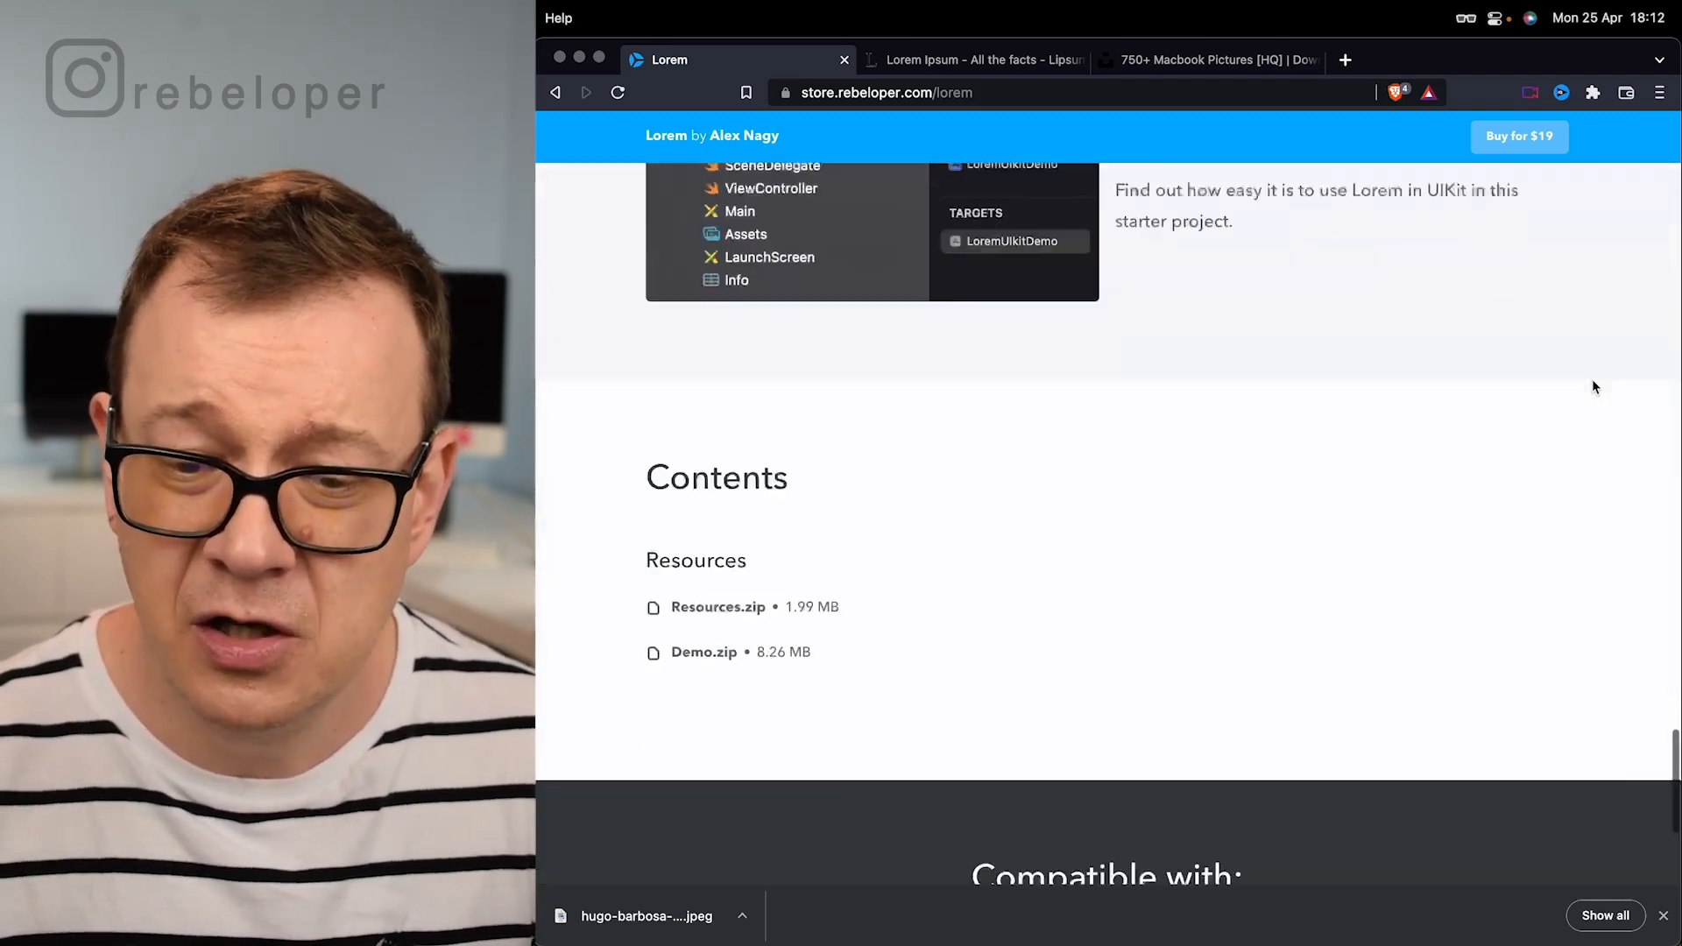
pyautogui.scroll(3)
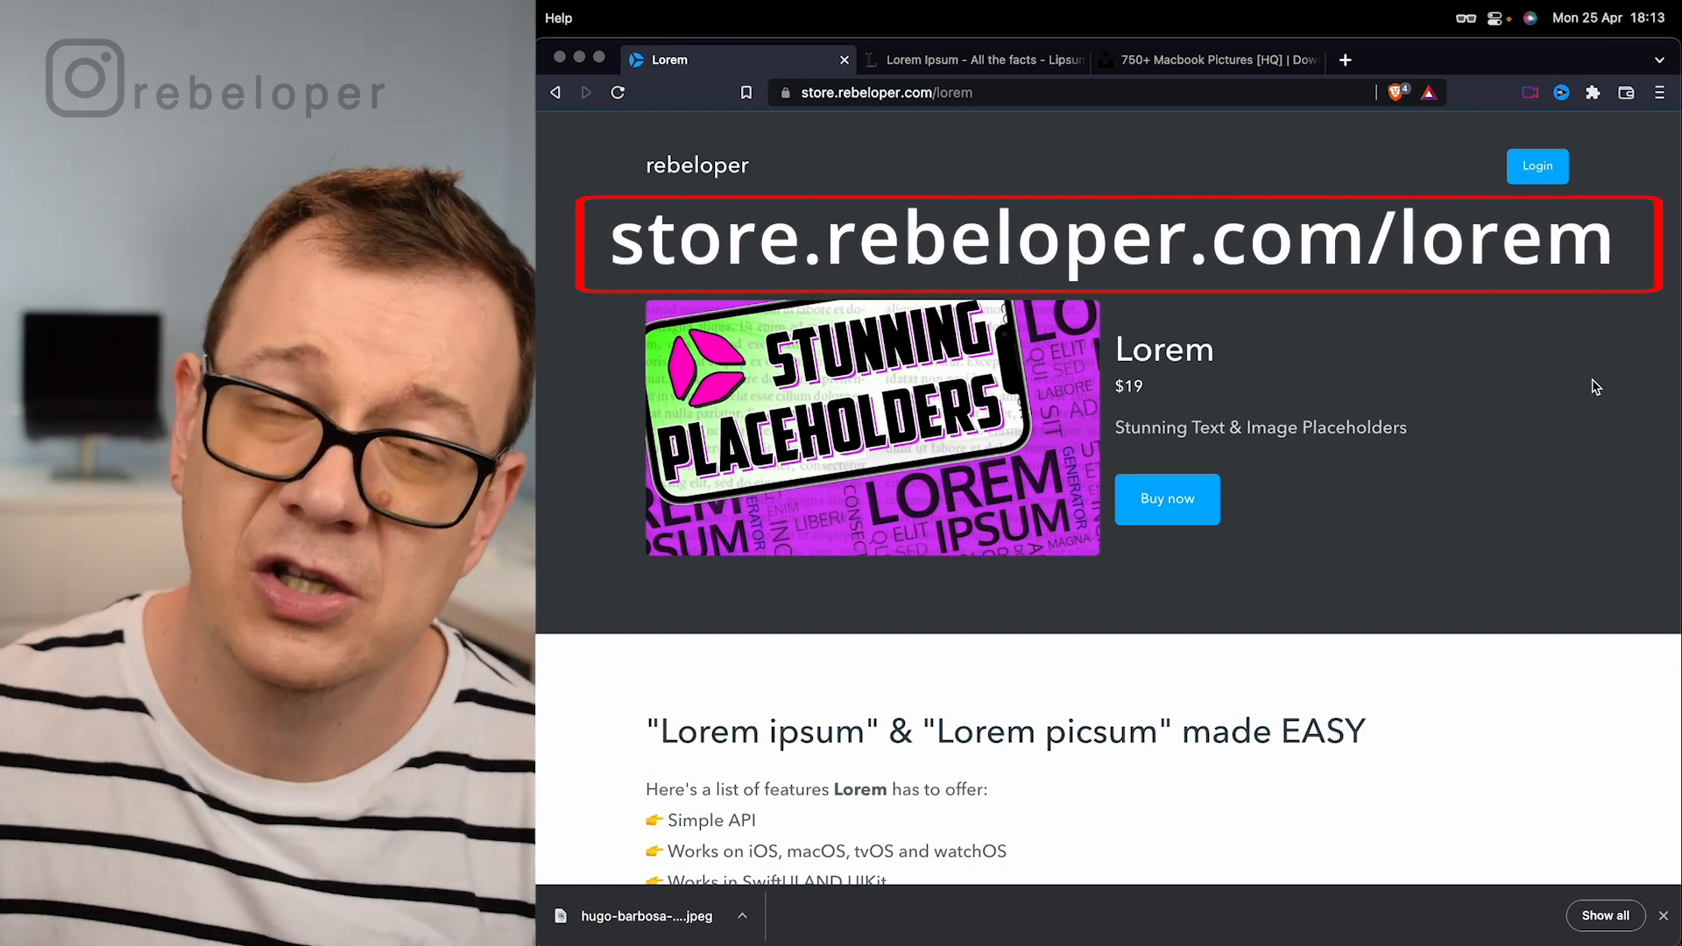
pyautogui.moveTo(1201, 307)
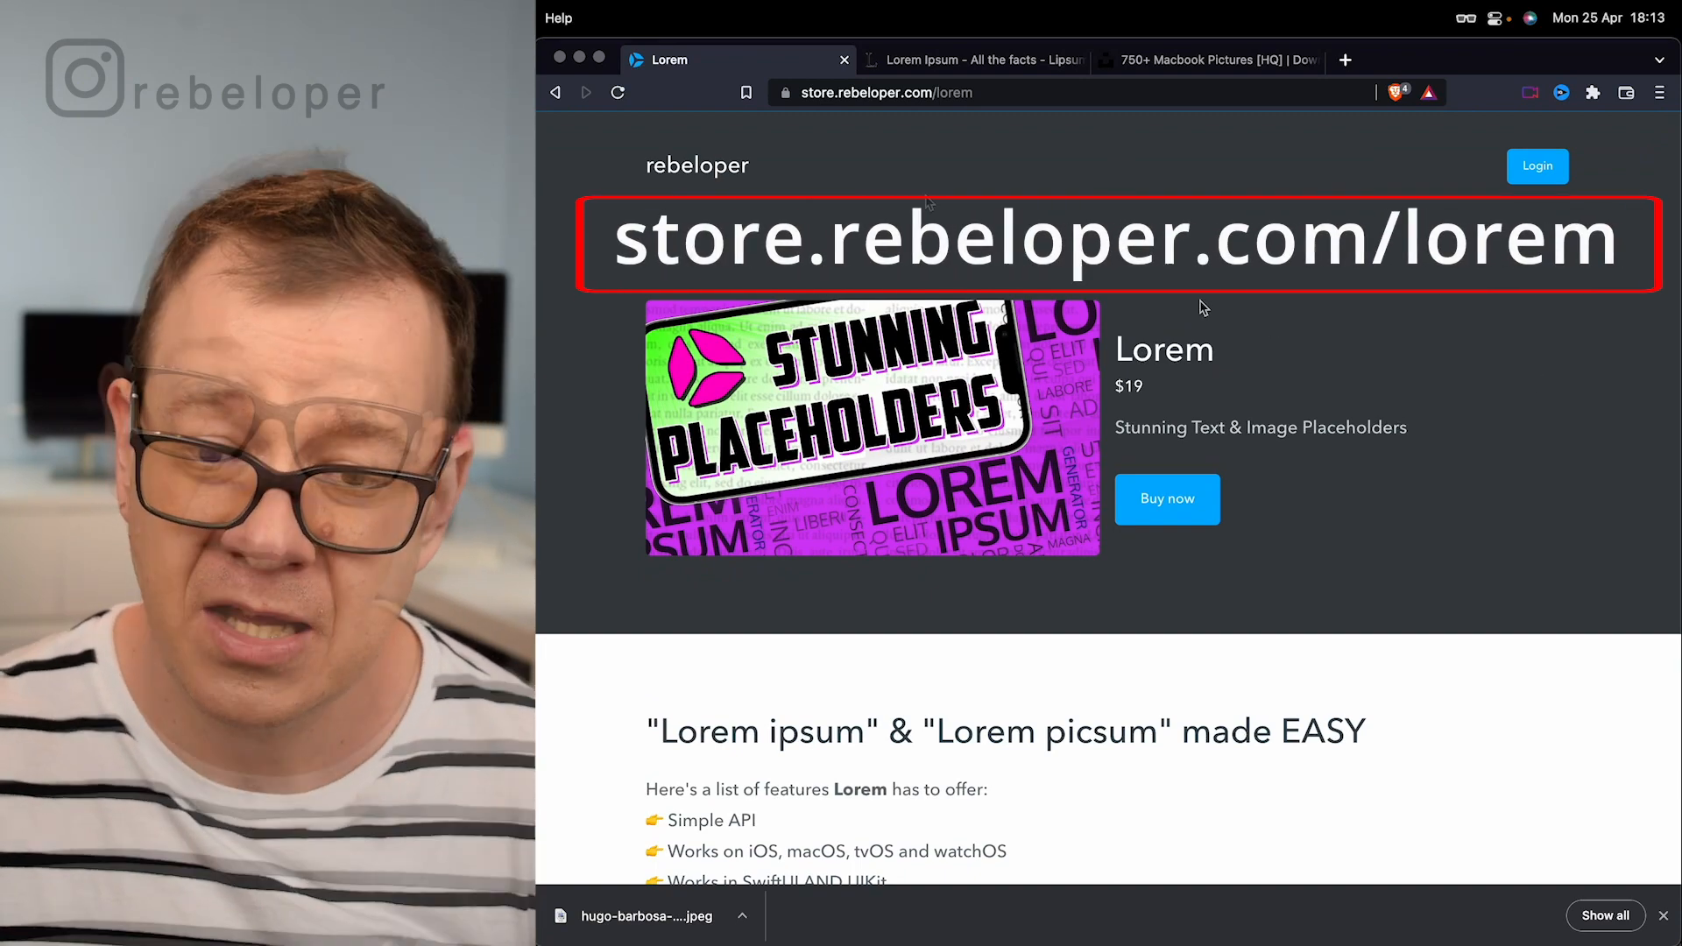
pyautogui.scroll(-3)
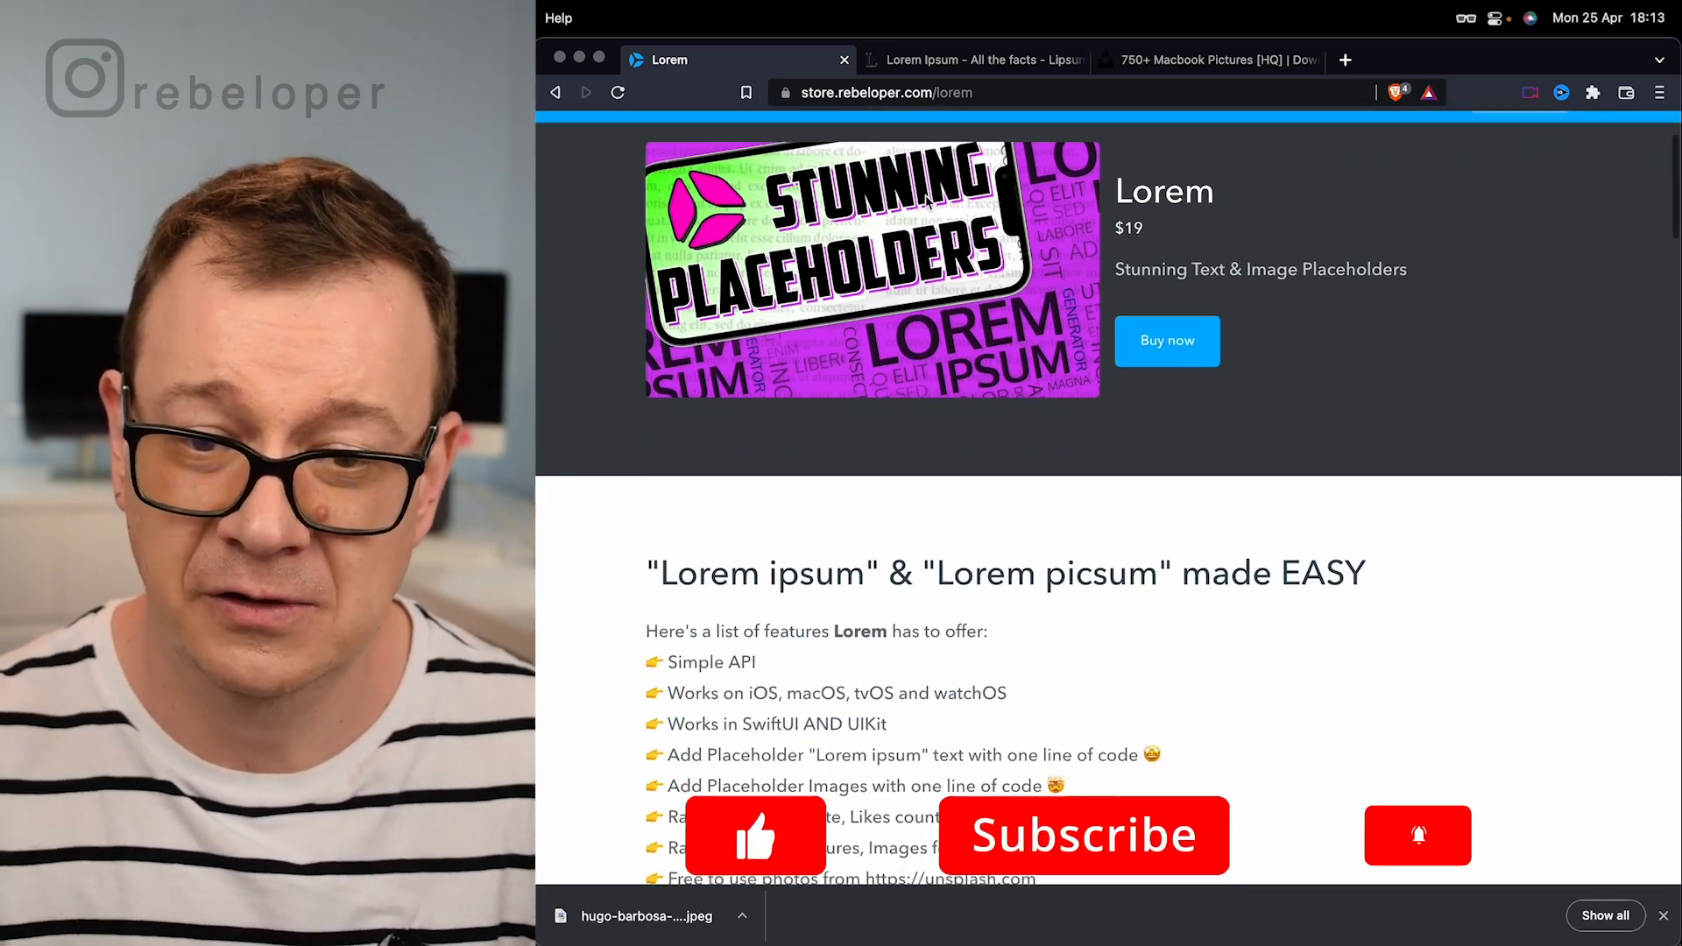